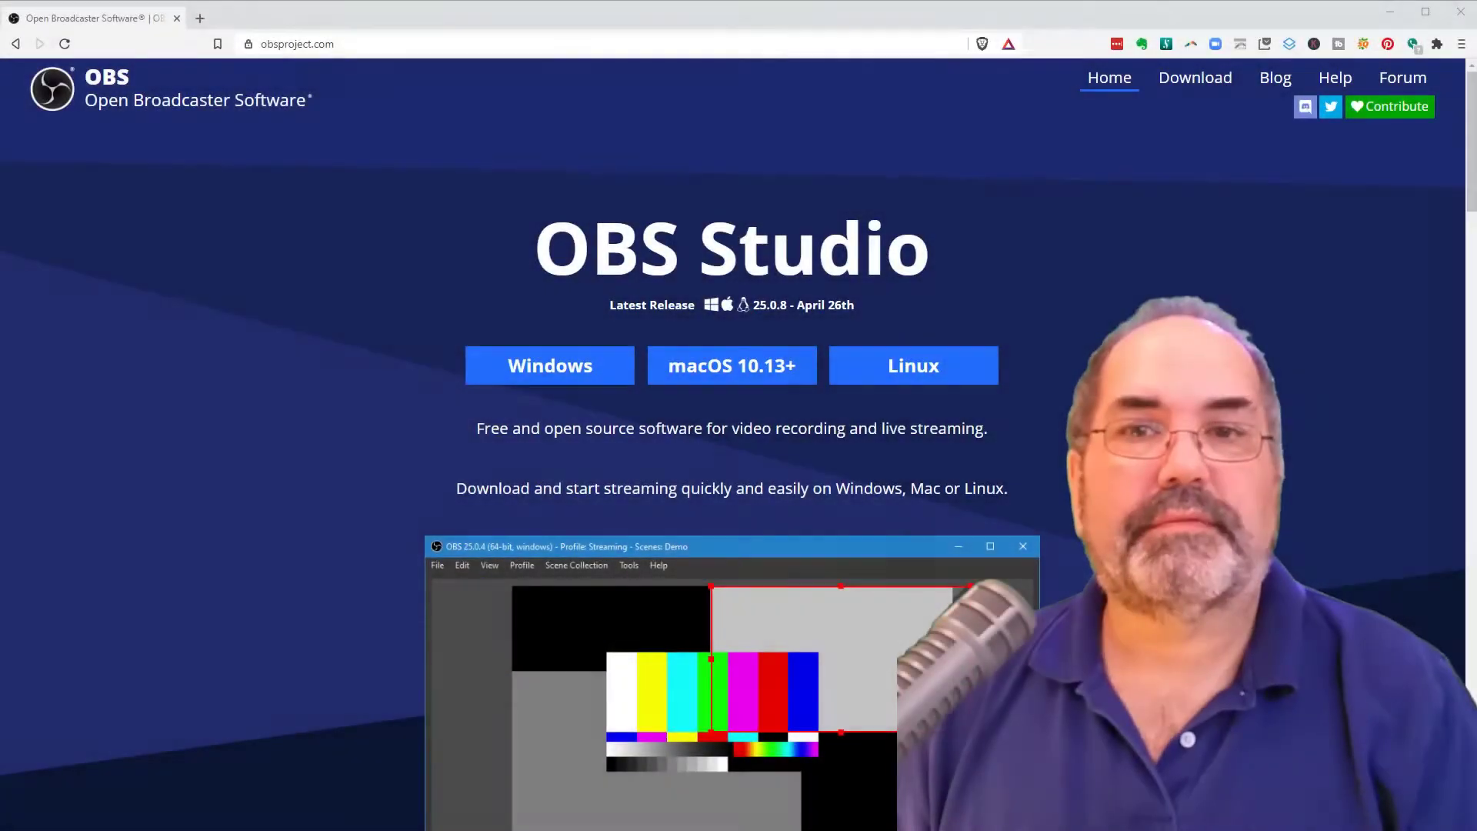
Download the OBS Studio Windows installer from obsproject.com into the Downloads folder.
{"action": "left_click", "coordinate": [297, 43]}
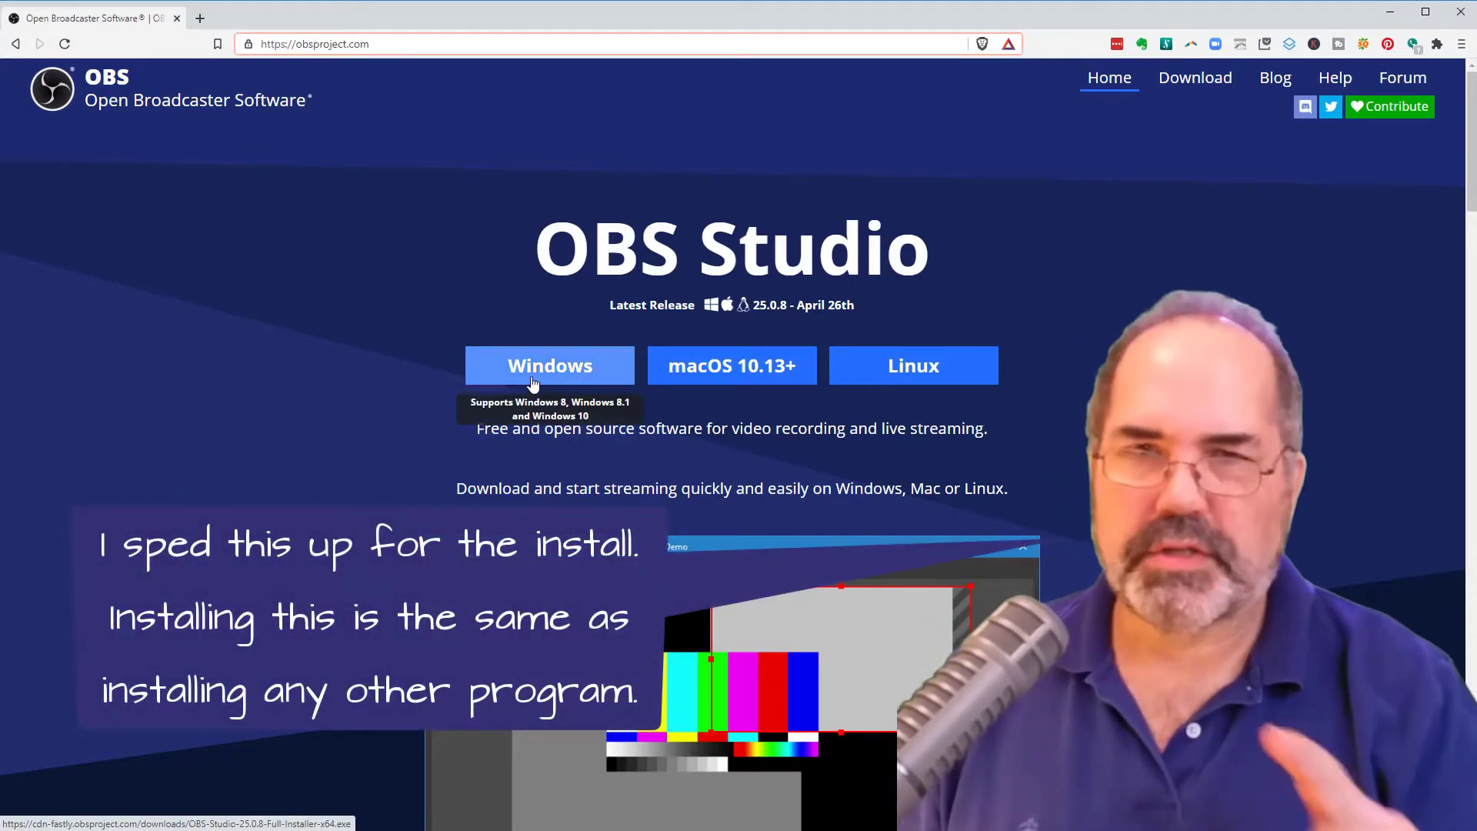
{"action": "left_click", "coordinate": [549, 366]}
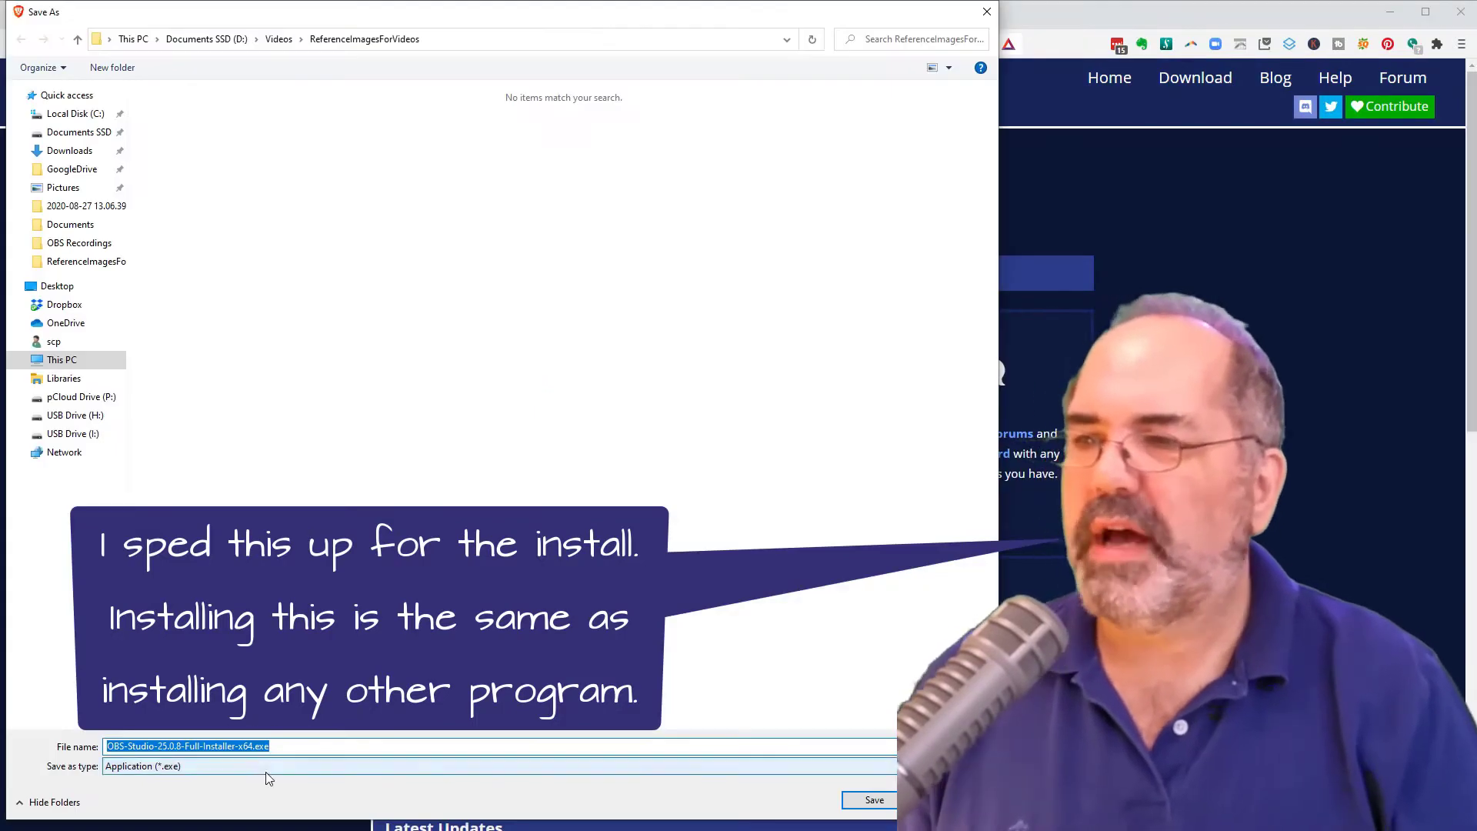
{"action": "mouse_move", "coordinate": [339, 378]}
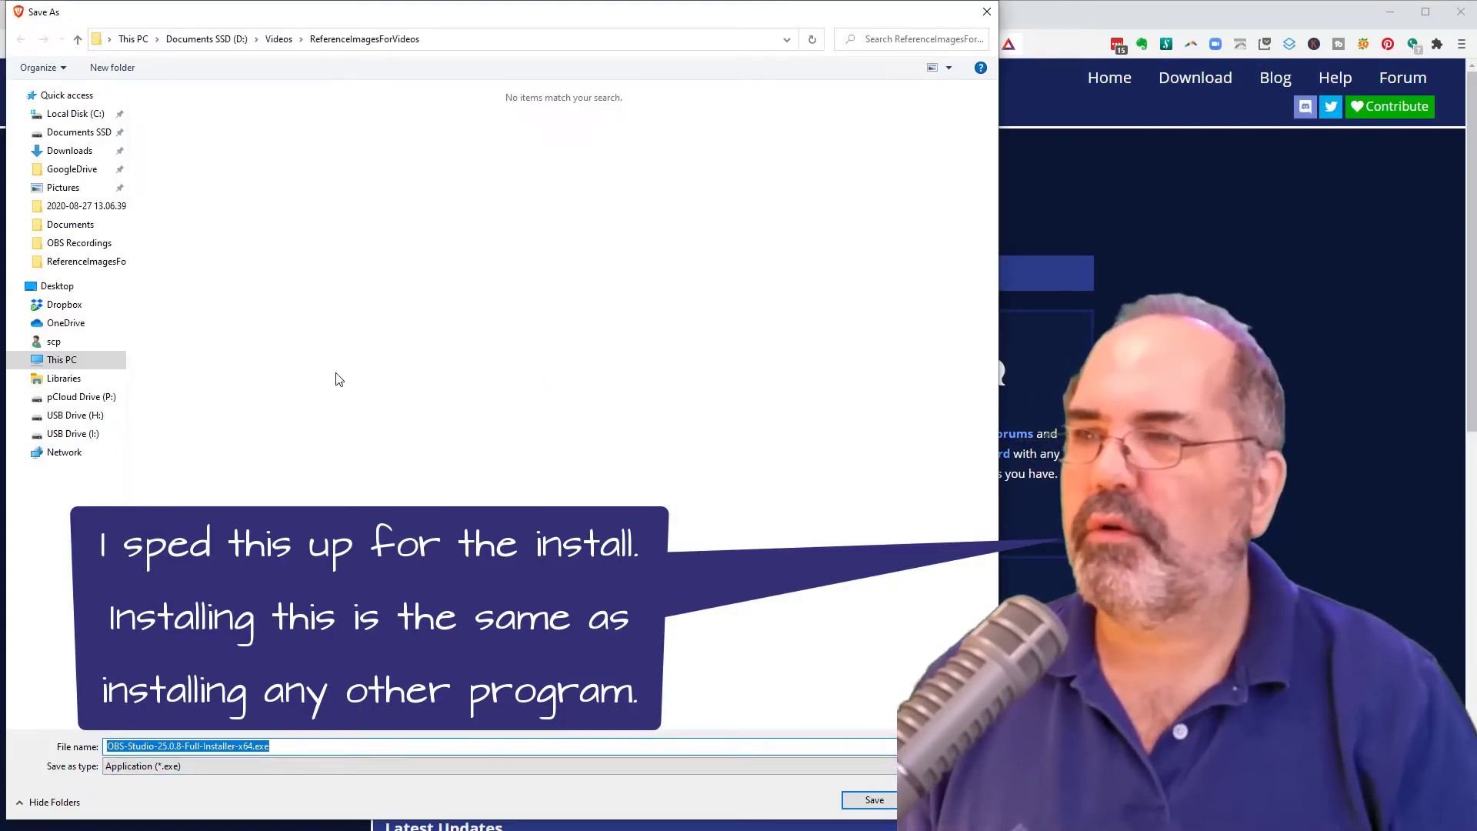
{"action": "left_click", "coordinate": [69, 151]}
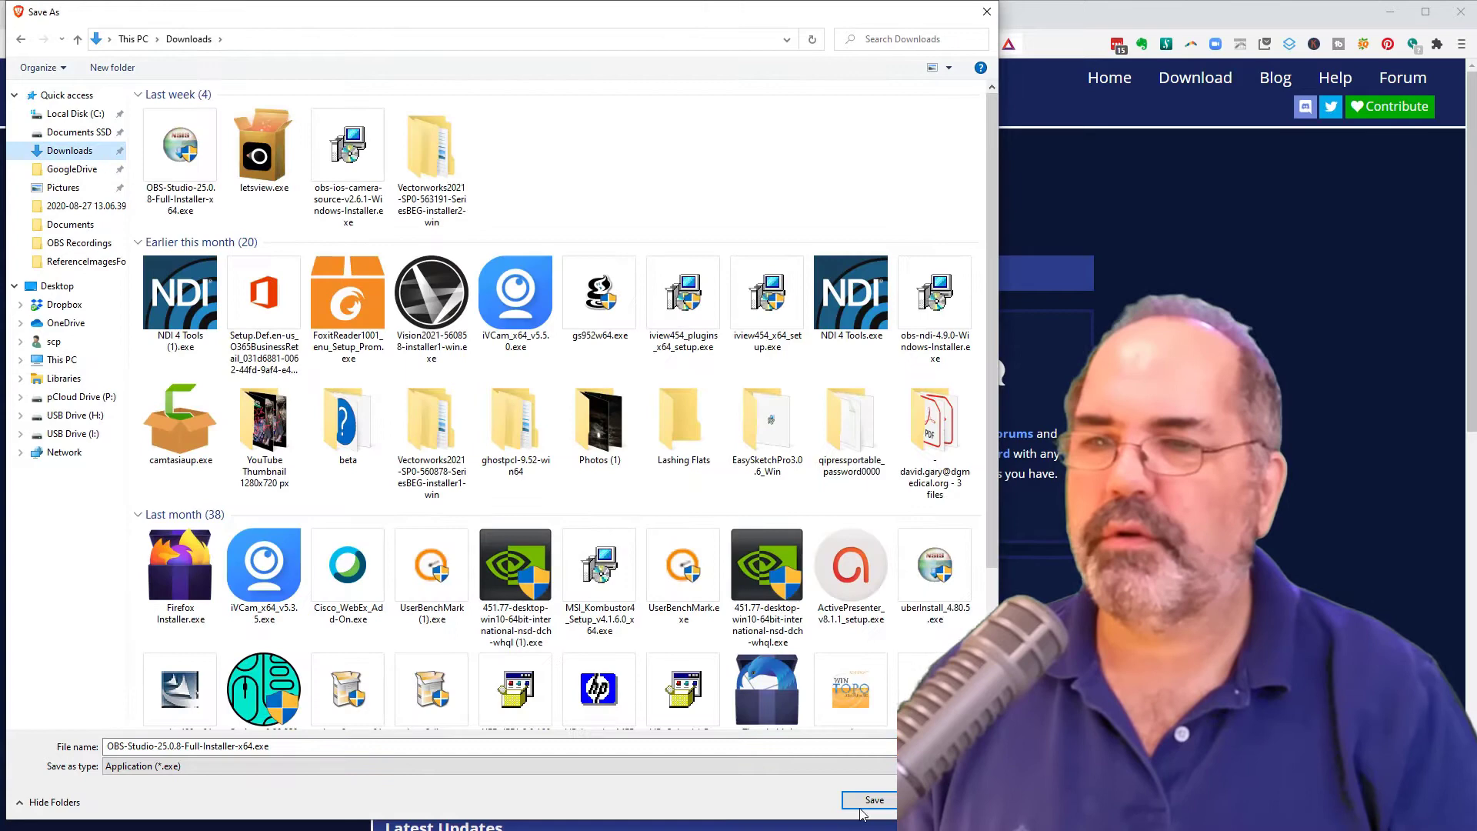
{"action": "left_click", "coordinate": [871, 798]}
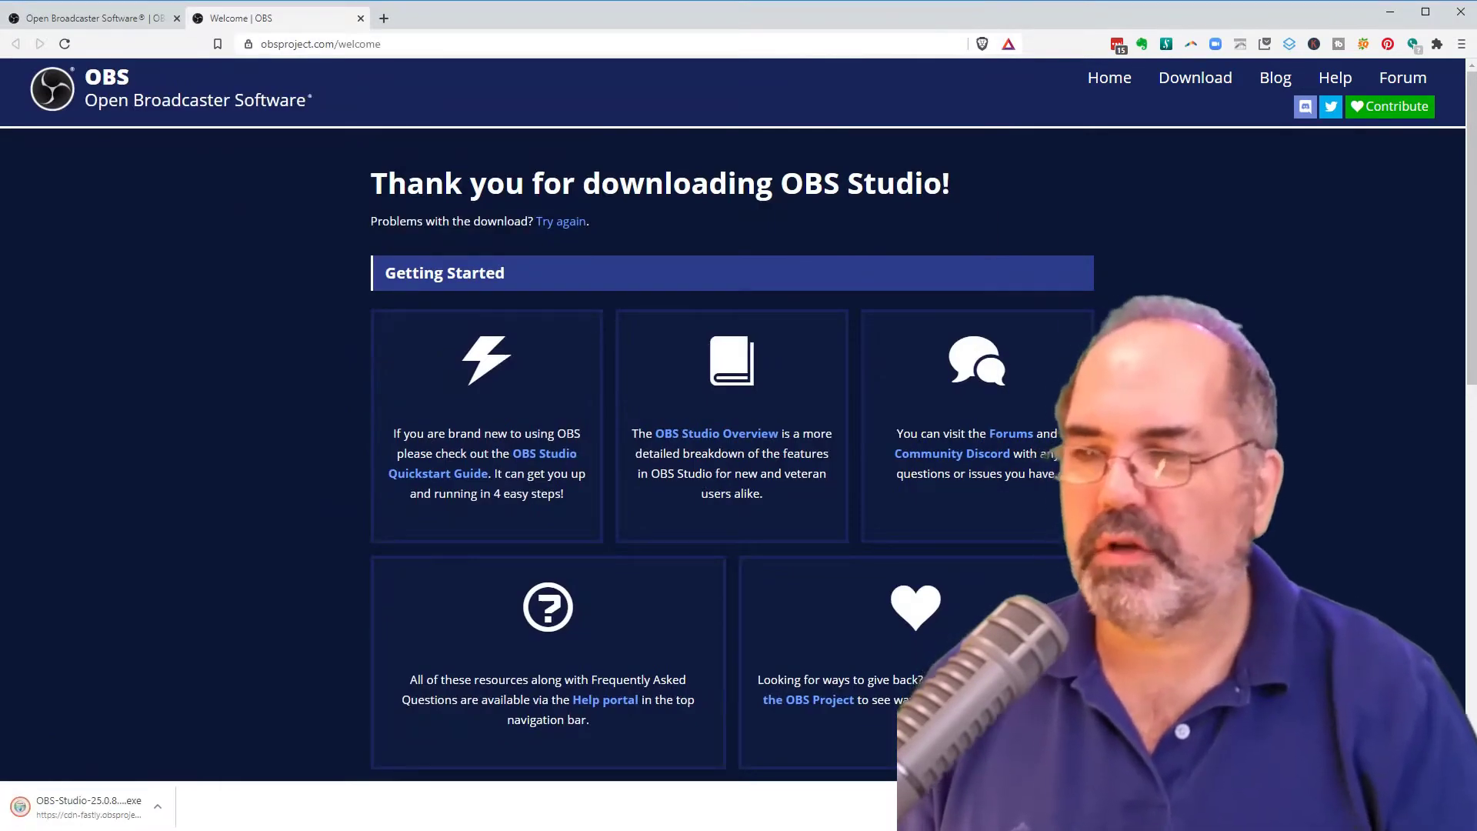
Run the installer and install OBS Studio 25.0.8 into the default Program Files folder.
{"action": "left_click", "coordinate": [88, 800]}
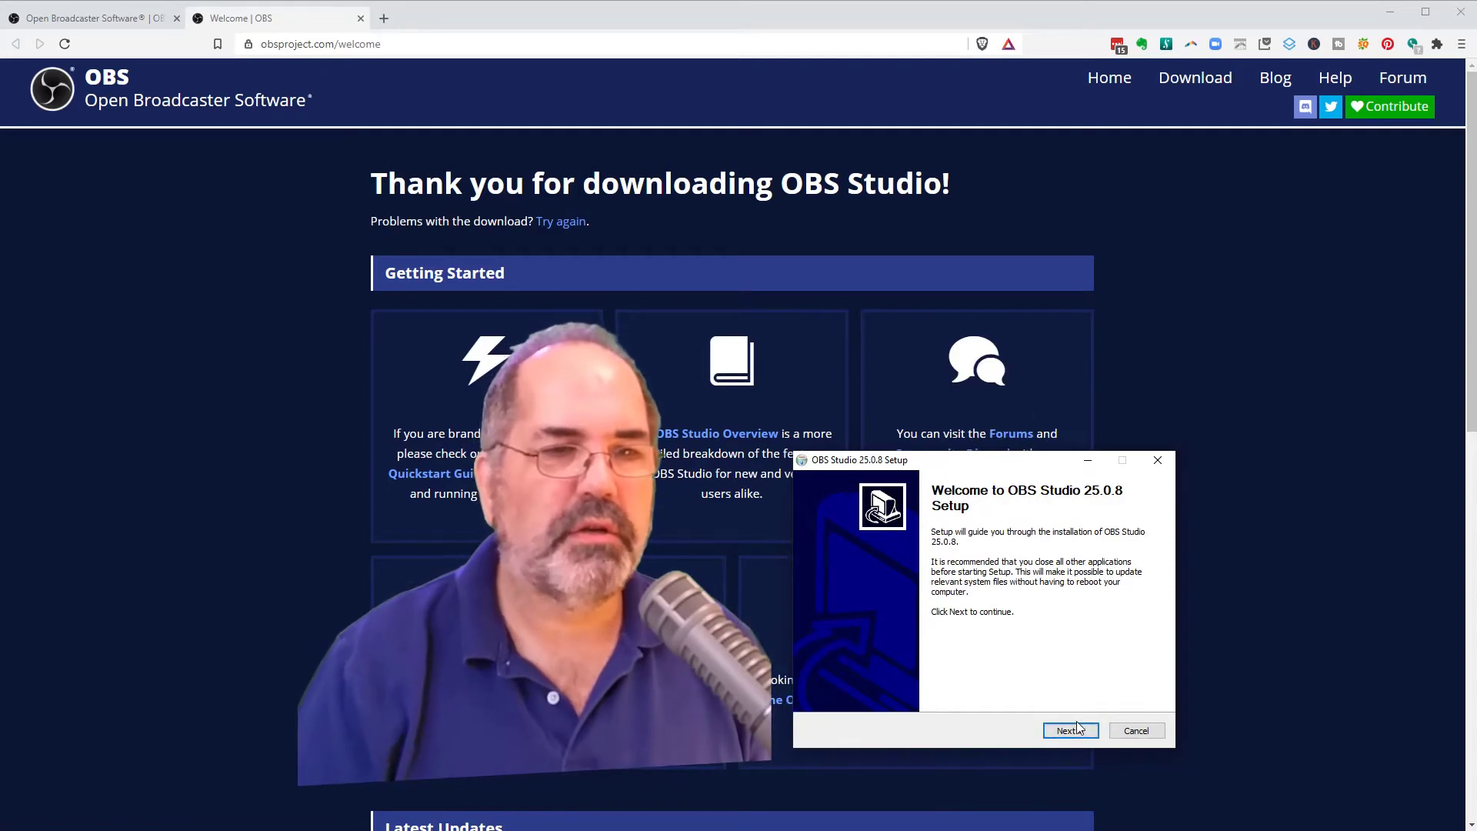
{"action": "left_click", "coordinate": [1071, 729]}
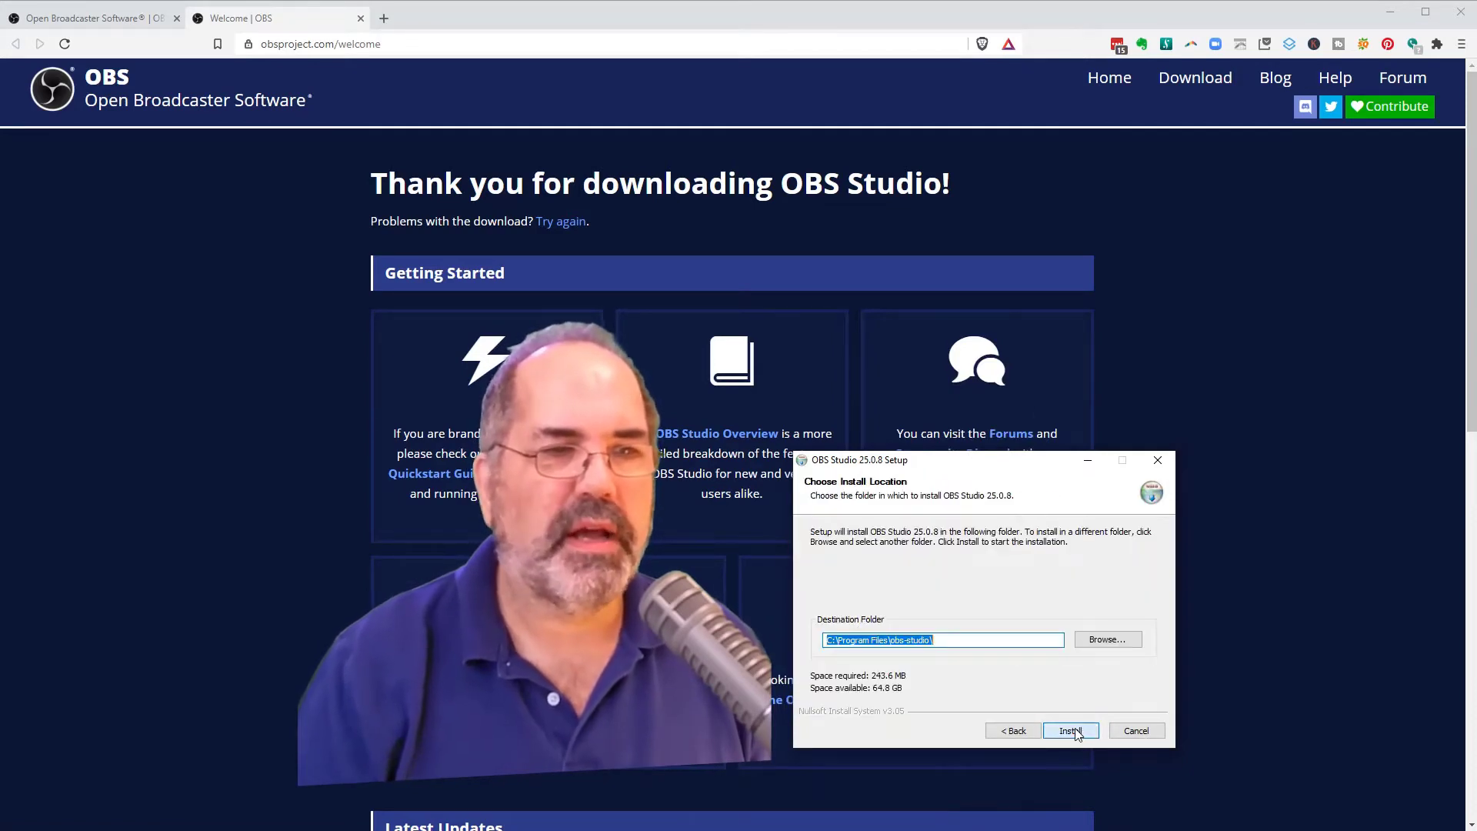
{"action": "mouse_move", "coordinate": [990, 686]}
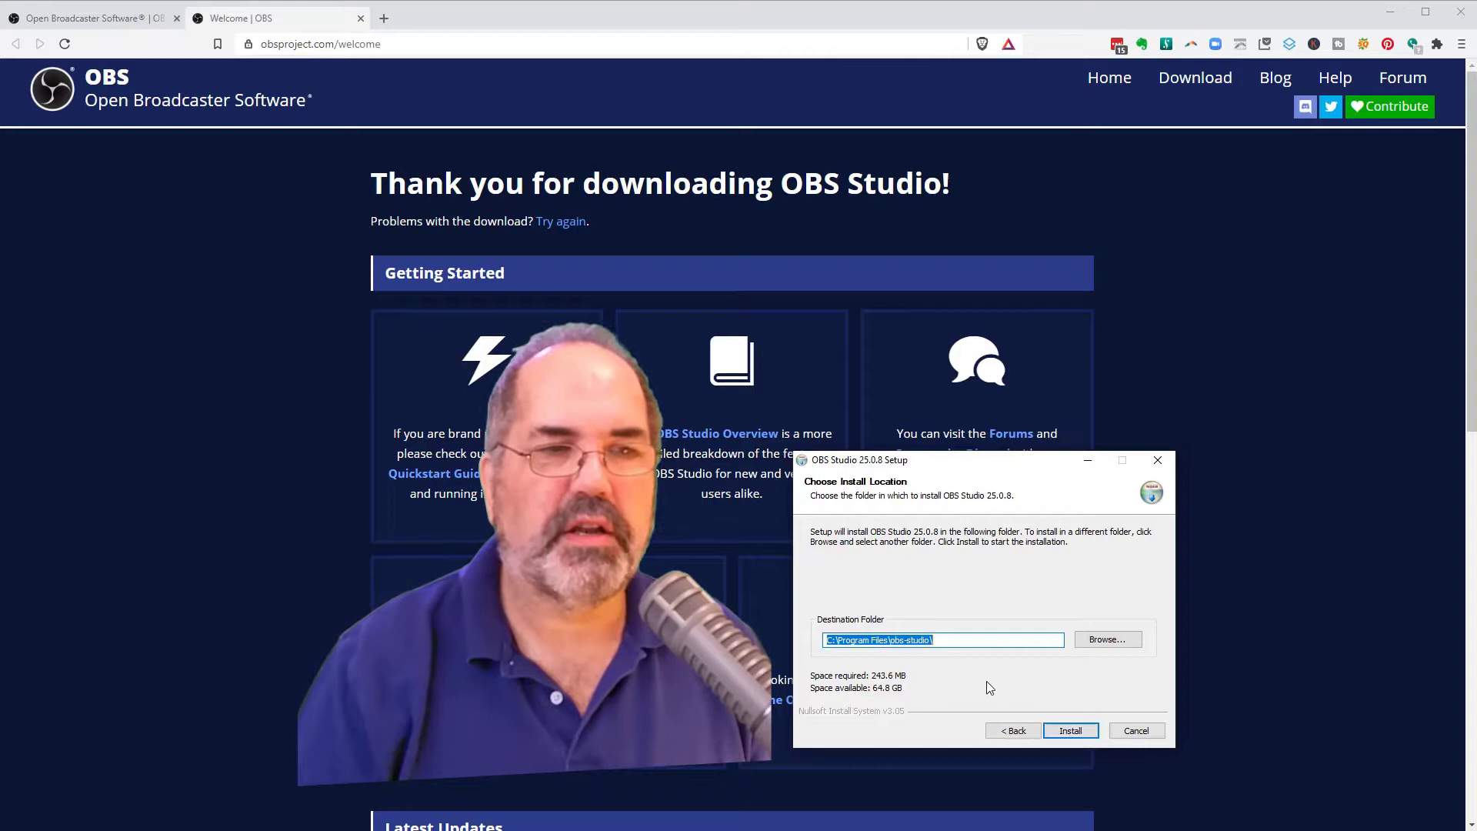
{"action": "left_click", "coordinate": [1071, 729]}
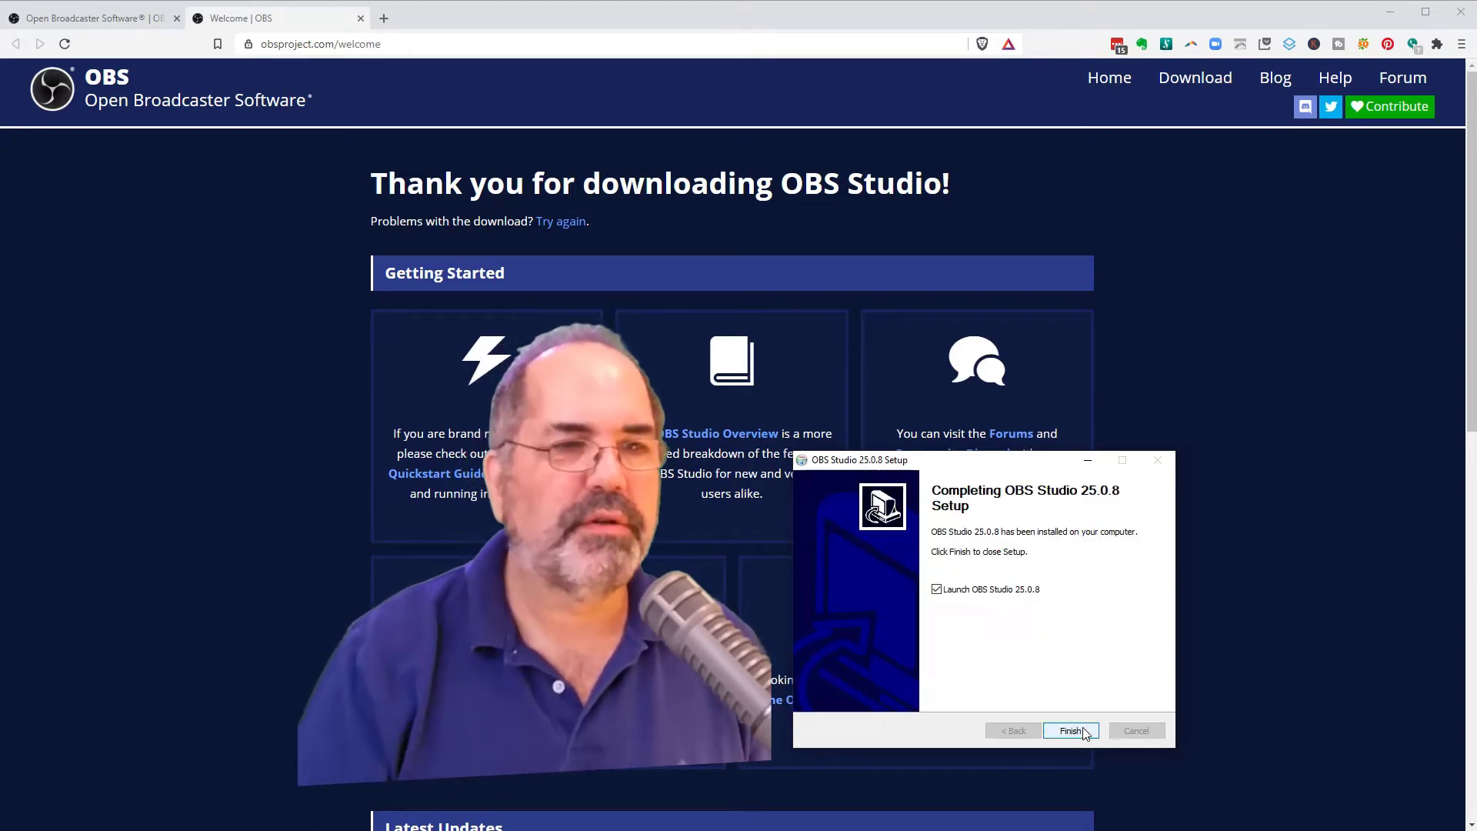
{"action": "mouse_move", "coordinate": [1060, 684]}
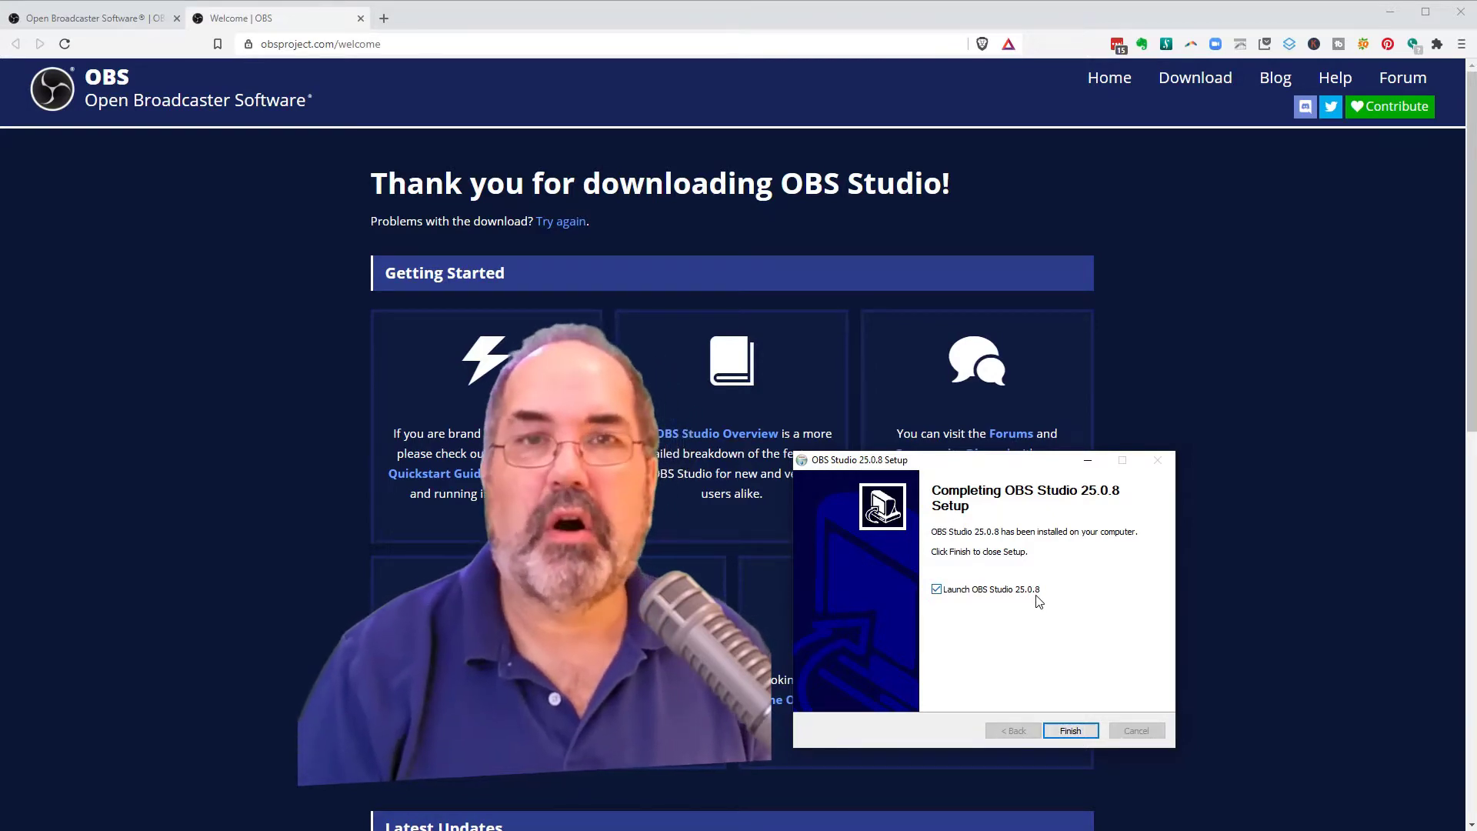
Finish setup so OBS Studio launches with a new profile and empty scene.
{"action": "left_click", "coordinate": [1071, 729]}
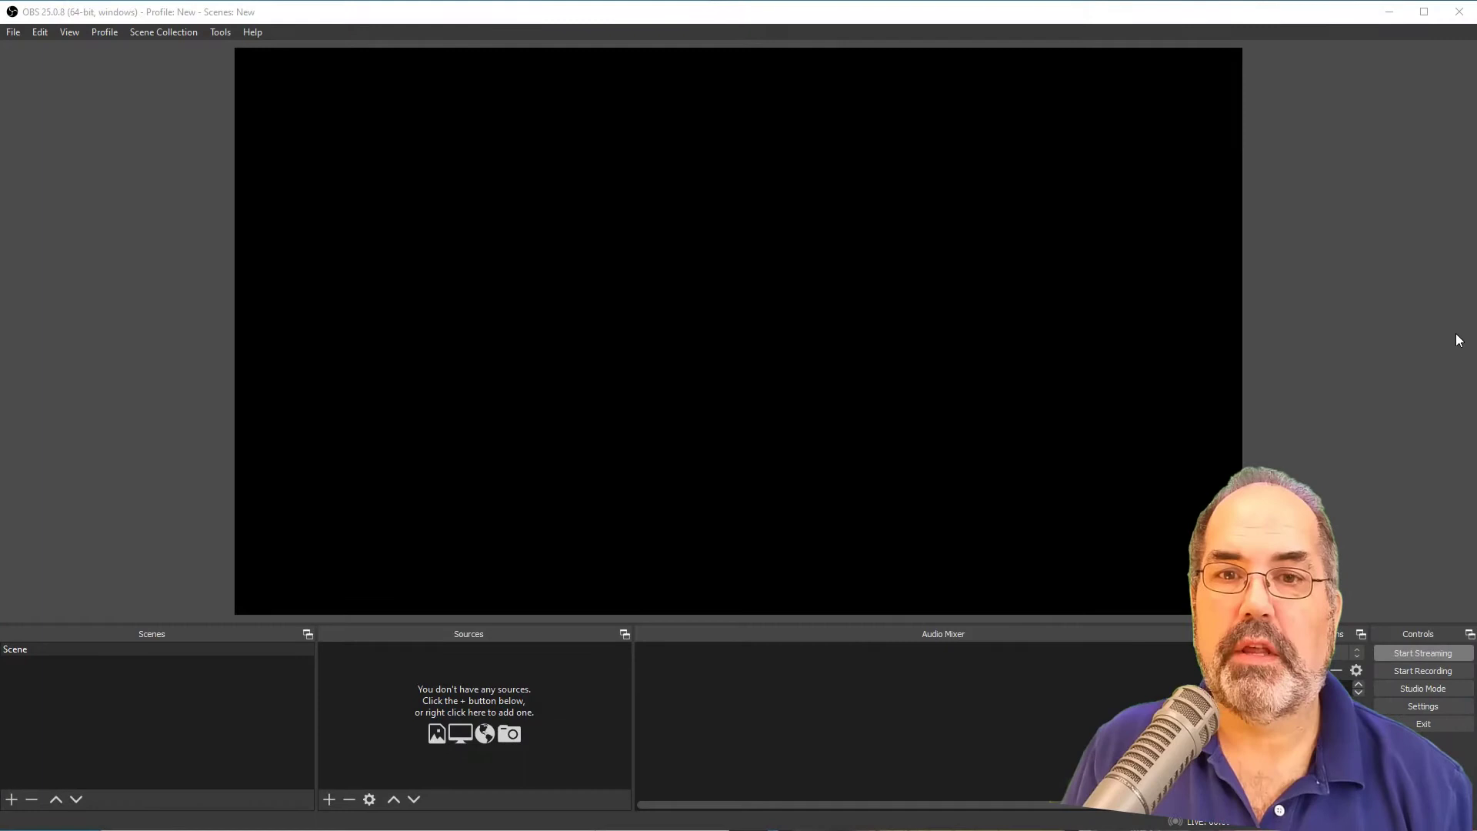
{"action": "mouse_move", "coordinate": [1365, 359]}
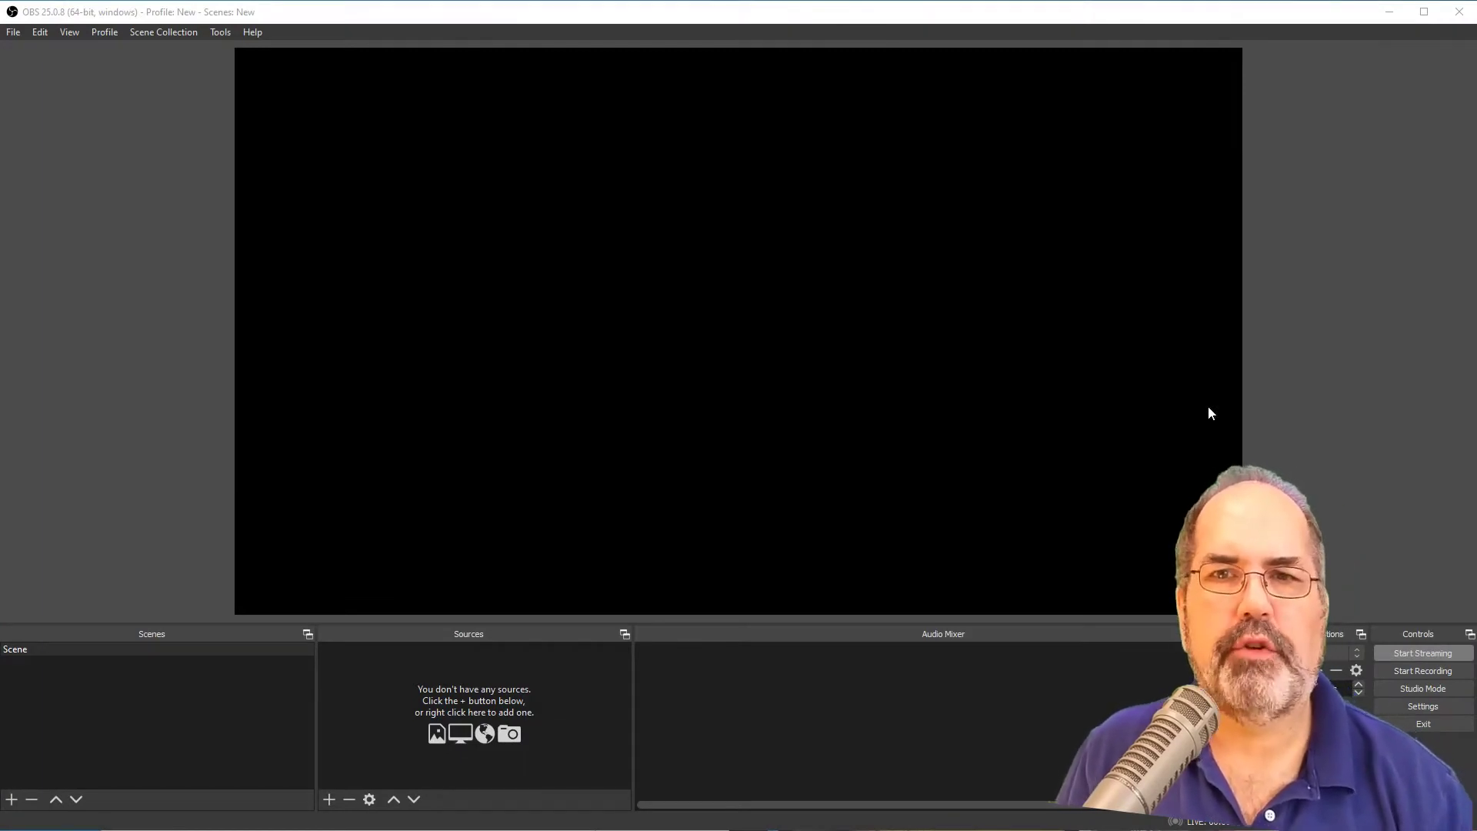
{"action": "mouse_move", "coordinate": [468, 585]}
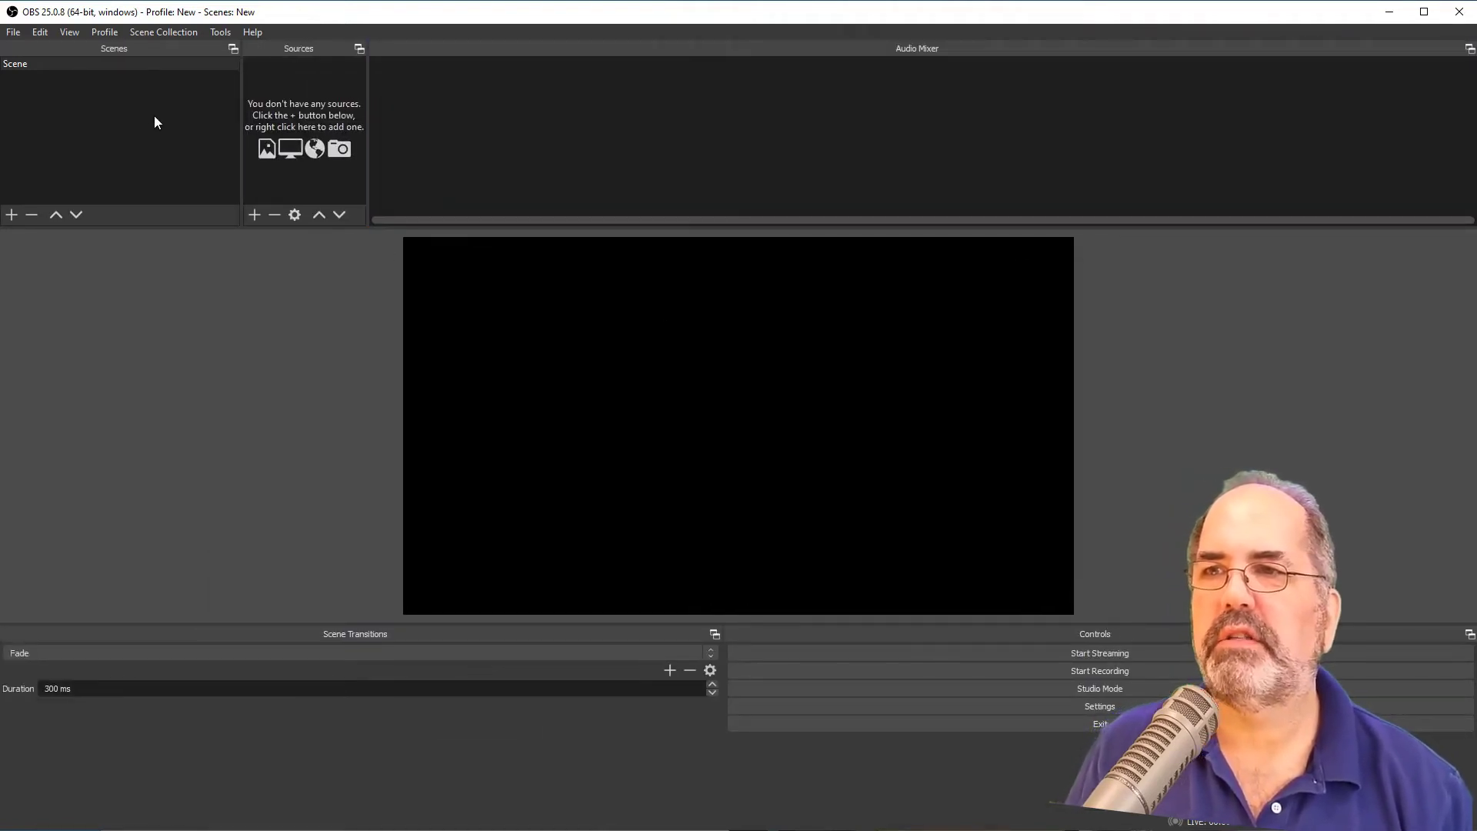
{"action": "mouse_move", "coordinate": [434, 666]}
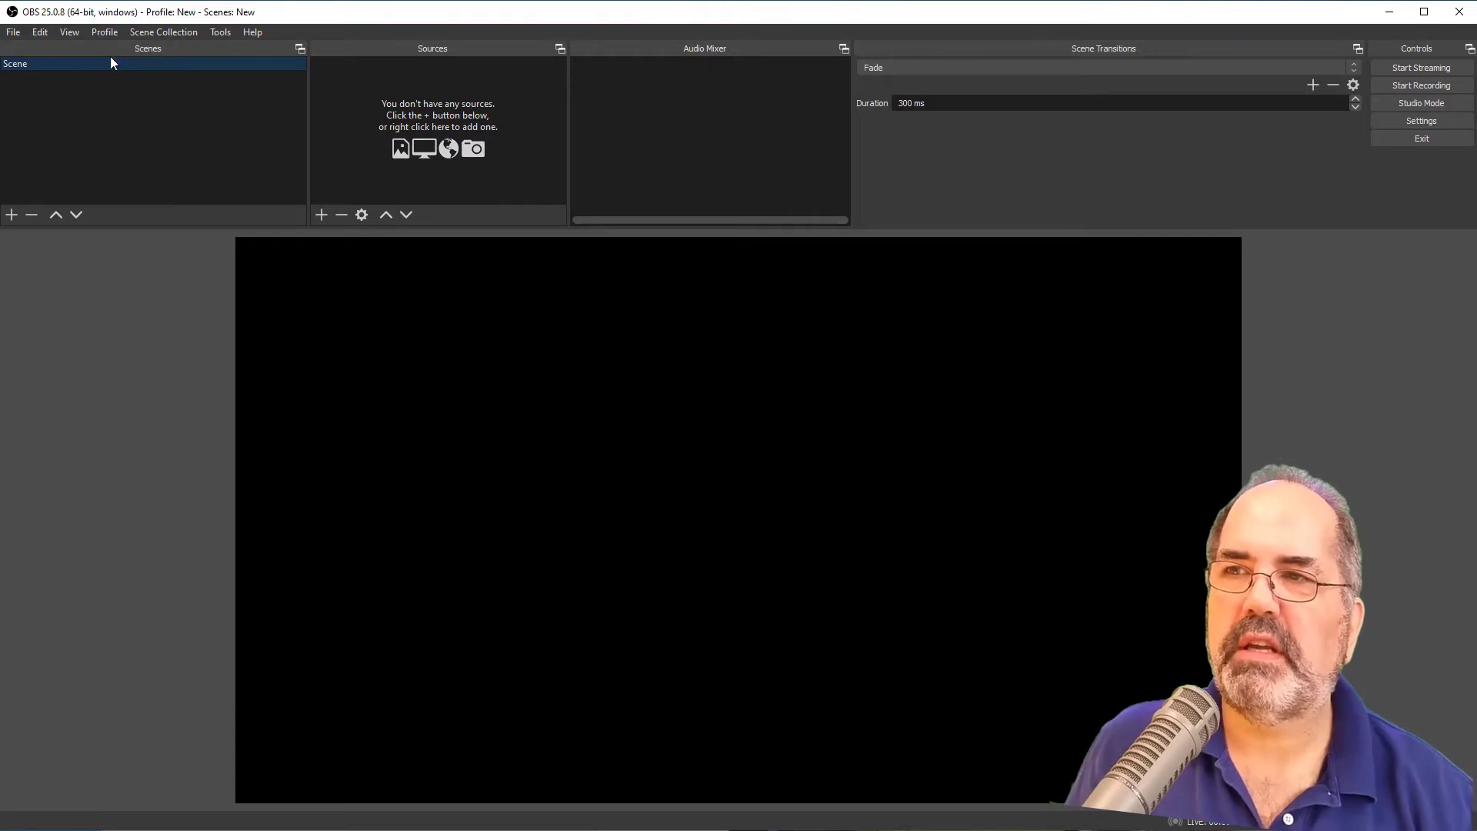
{"action": "mouse_move", "coordinate": [86, 106]}
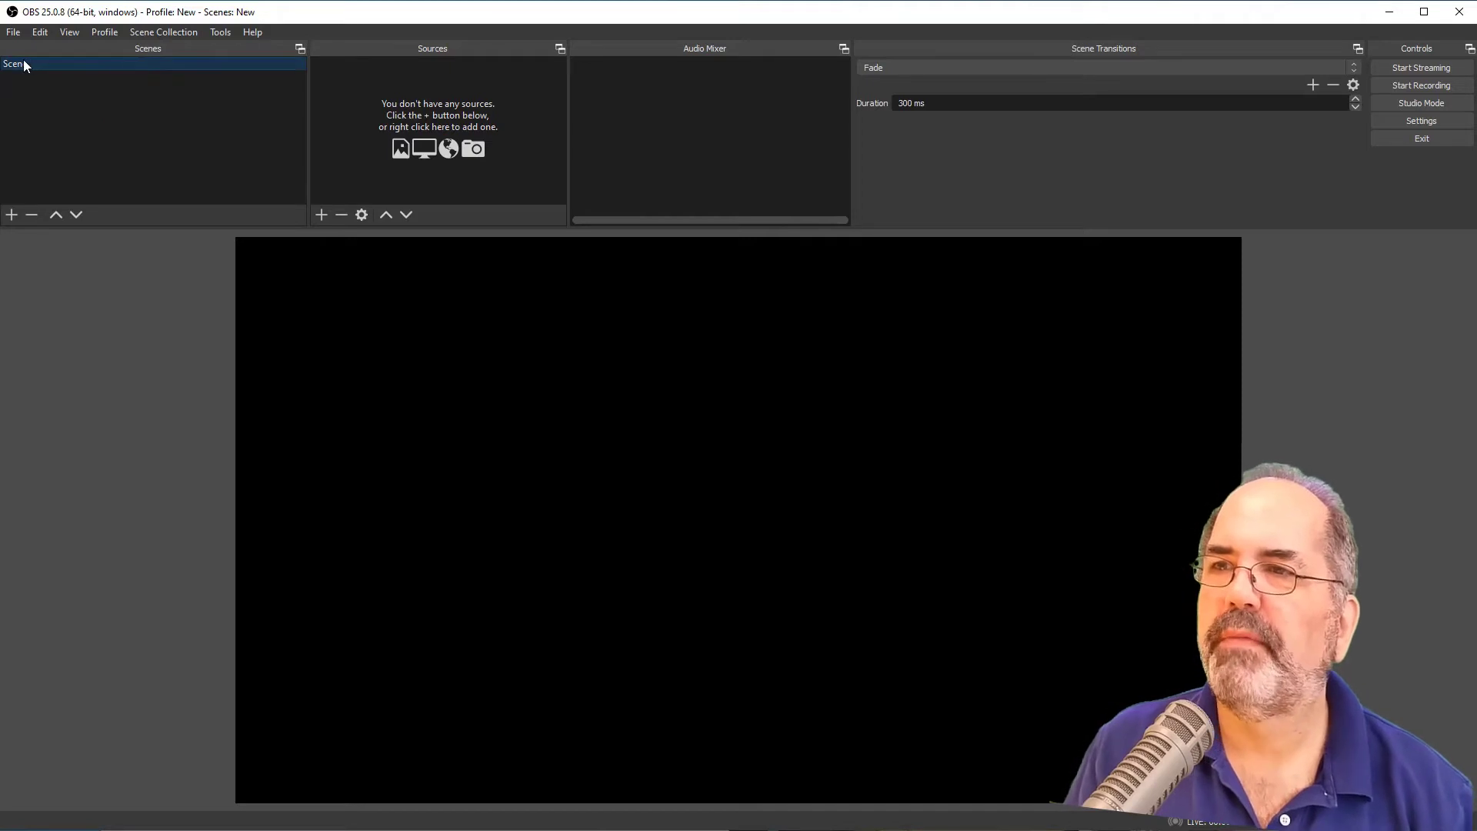
Rename the default scene to 'Start'.
{"action": "right_click", "coordinate": [14, 63]}
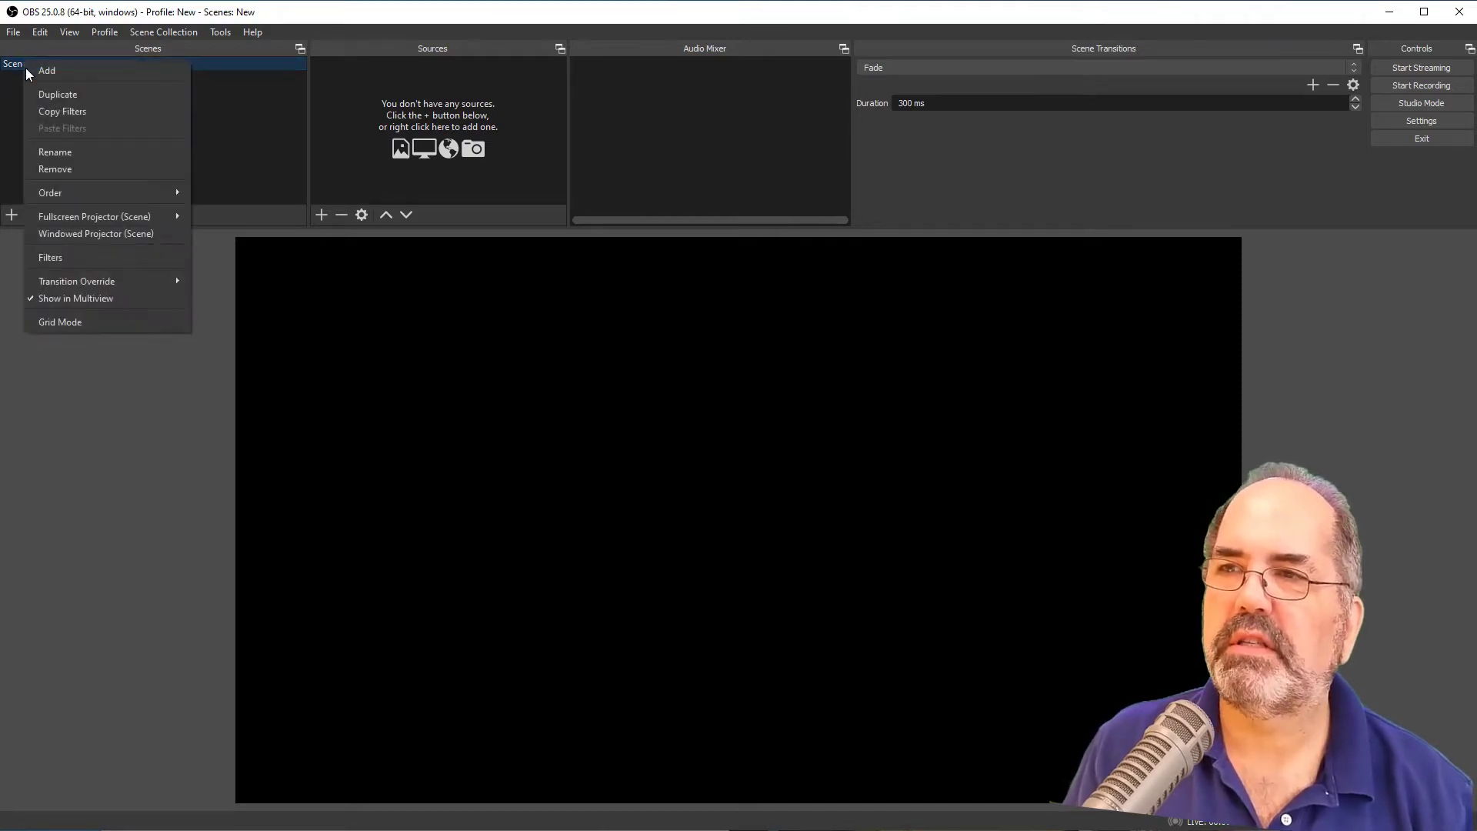
{"action": "mouse_move", "coordinate": [74, 175]}
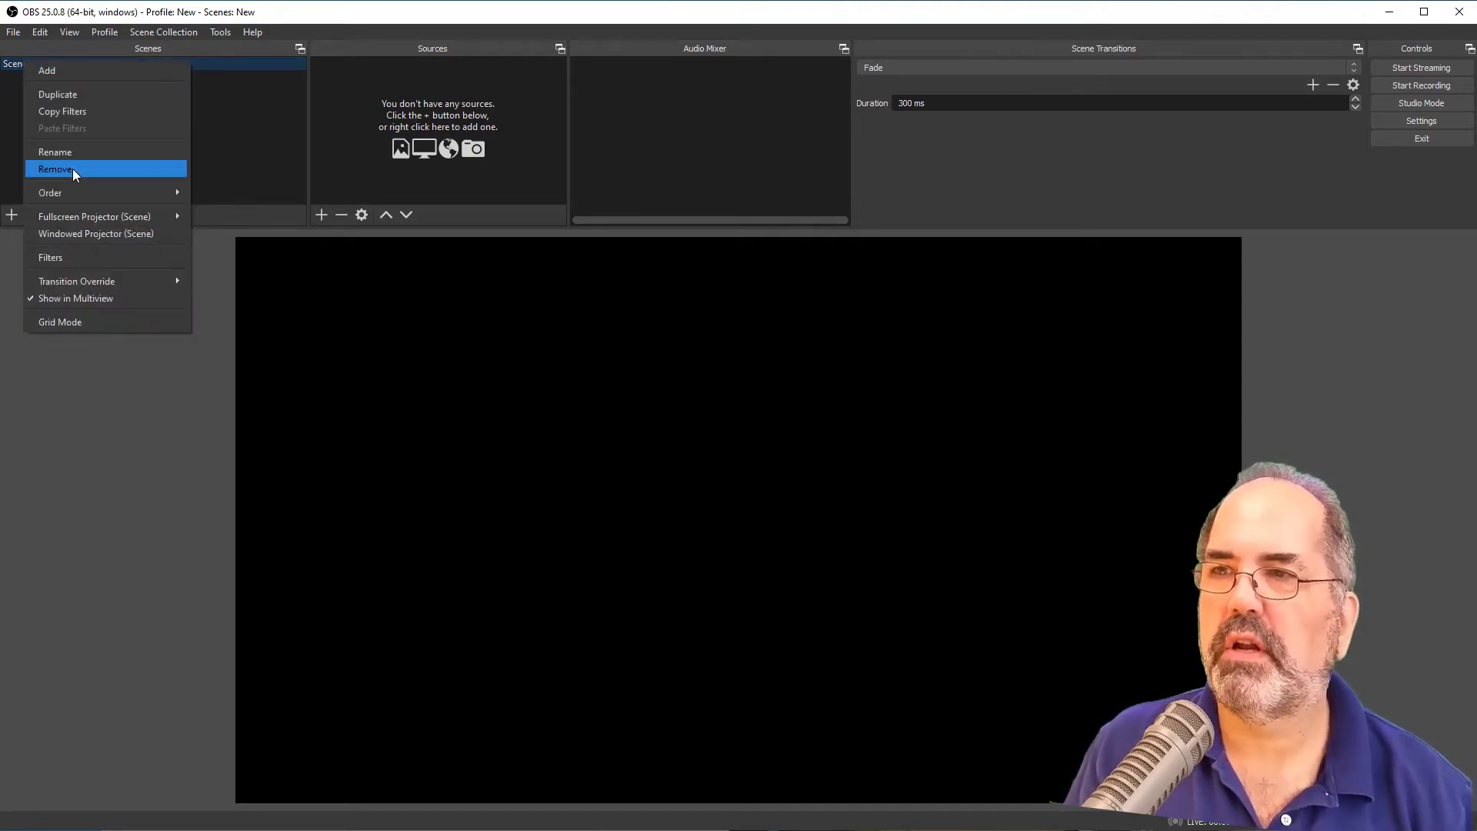
{"action": "left_click", "coordinate": [56, 152]}
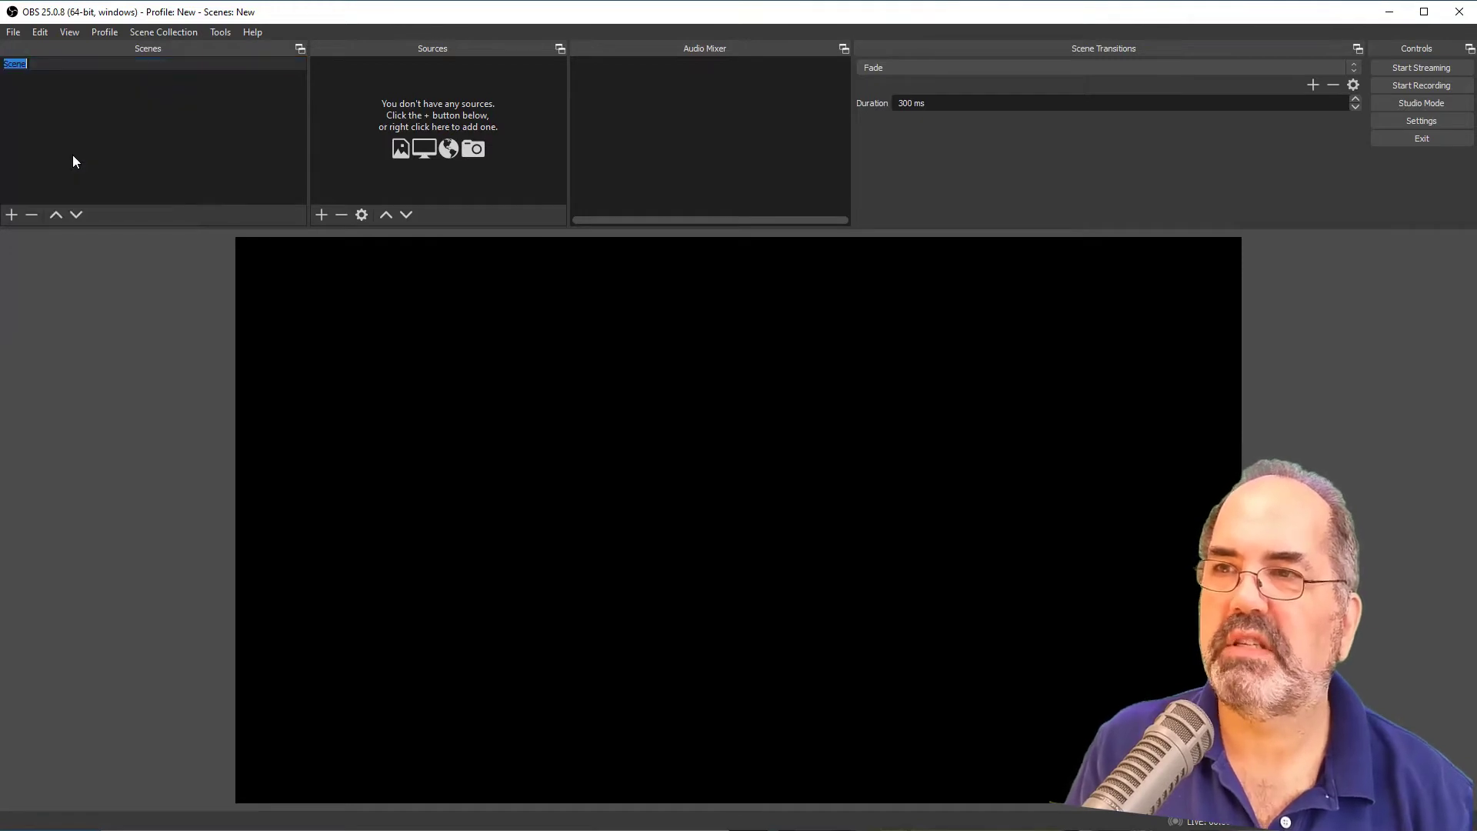
{"action": "type", "text": "Start"}
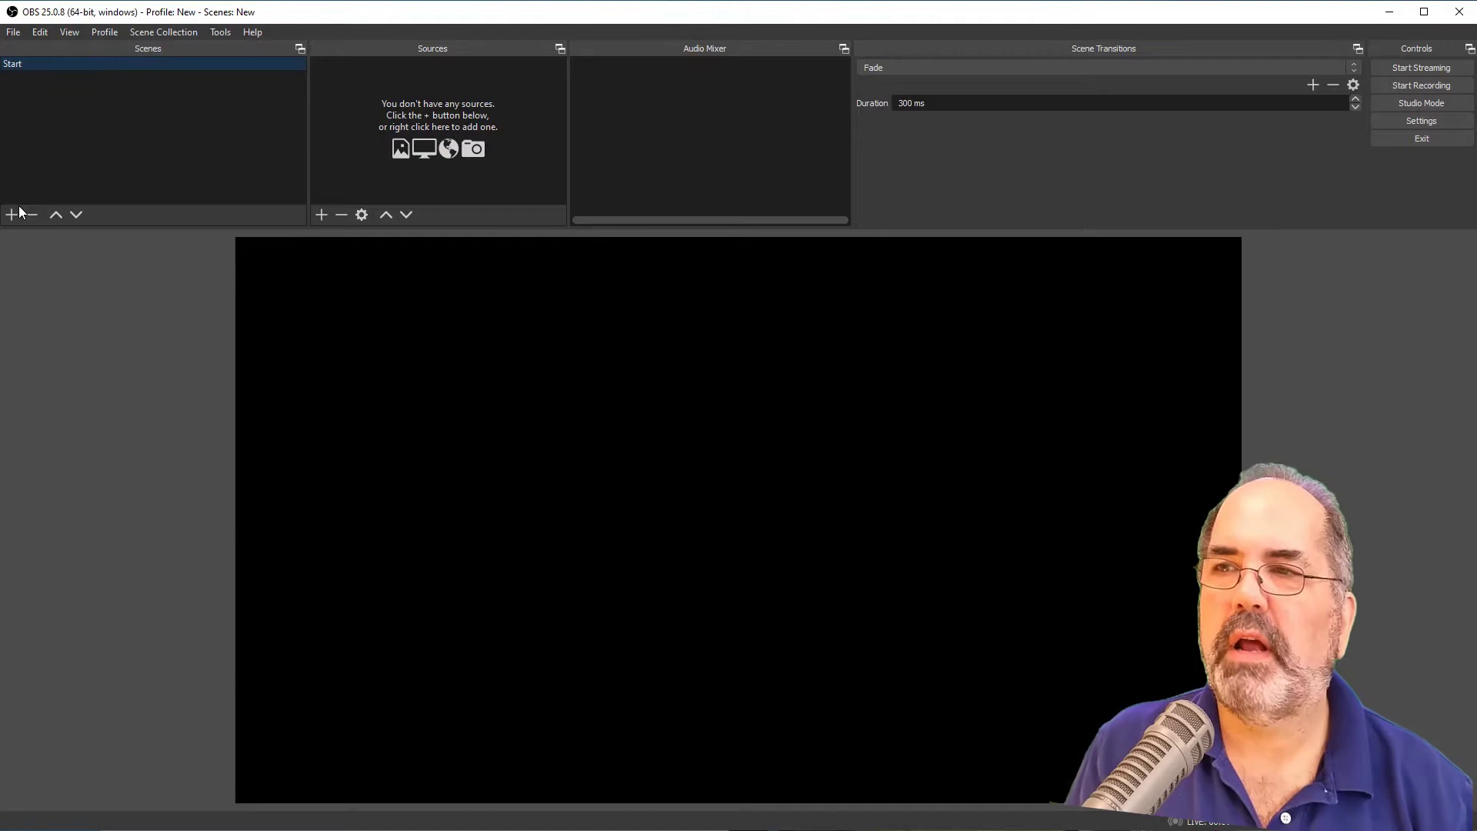
Add a new scene named 'Single Camera on Me'.
{"action": "left_click", "coordinate": [11, 215]}
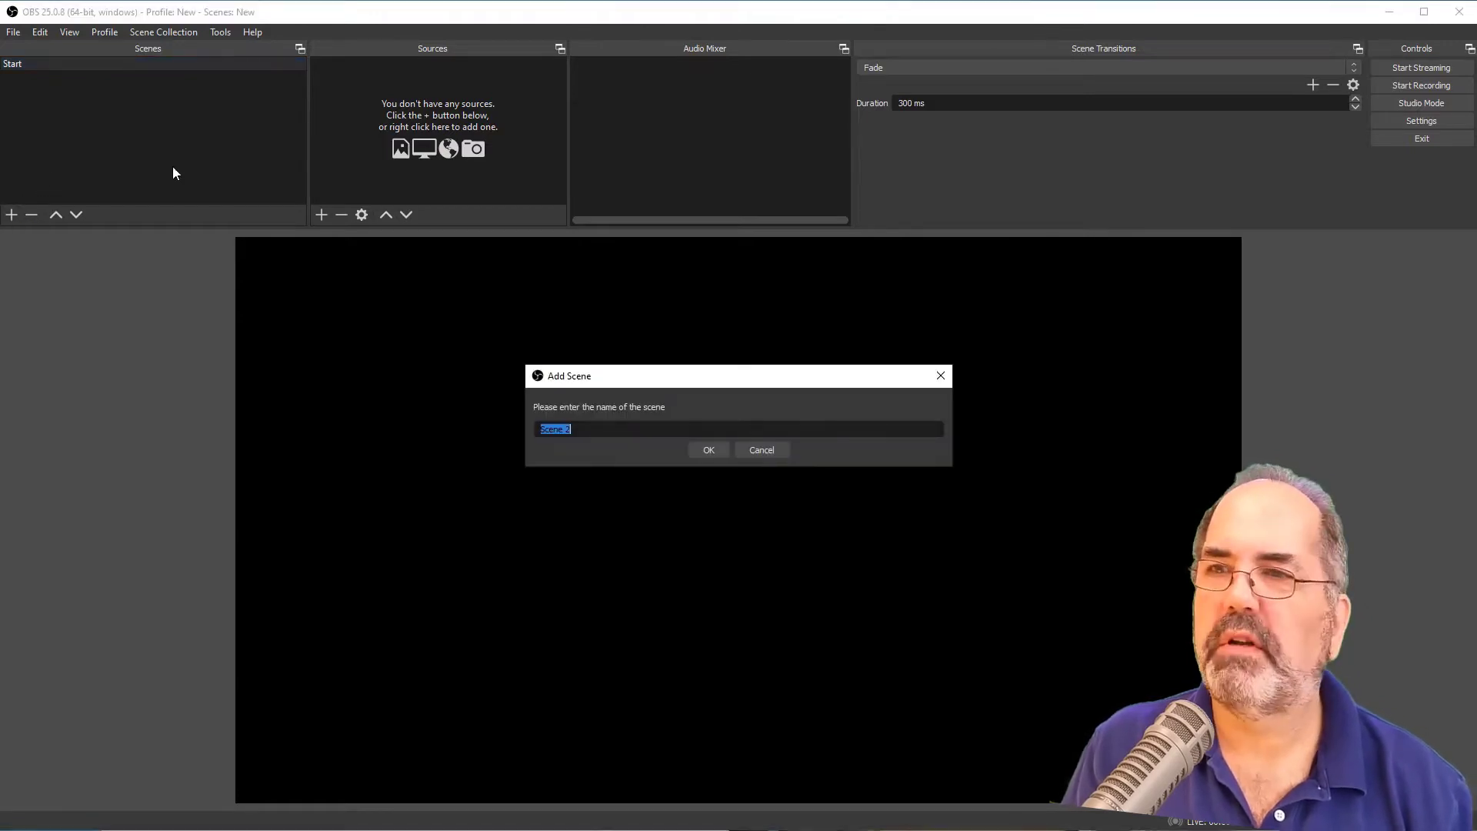
{"action": "type", "text": "Single"}
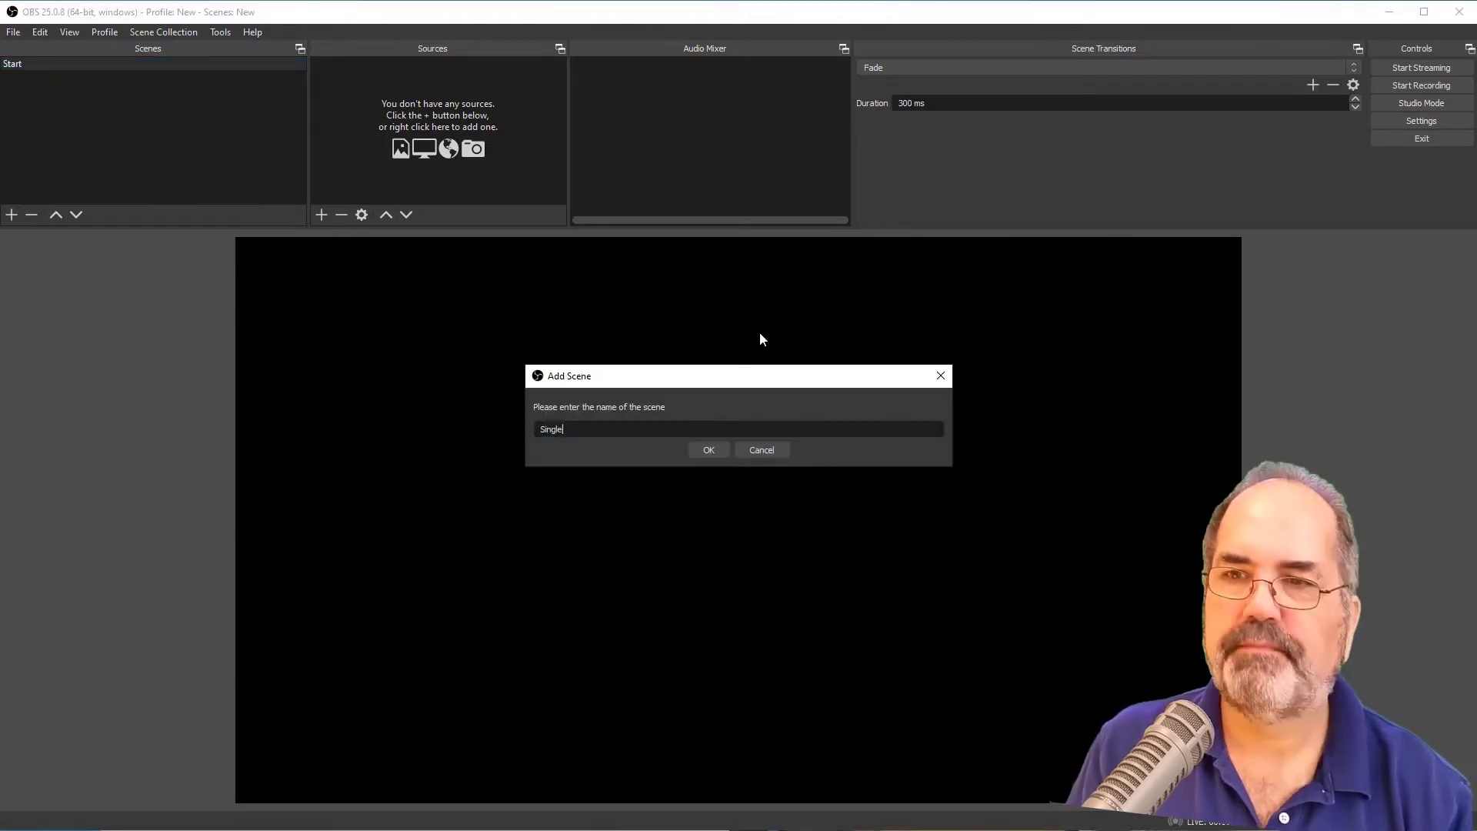
{"action": "type", "text": "Camera on"}
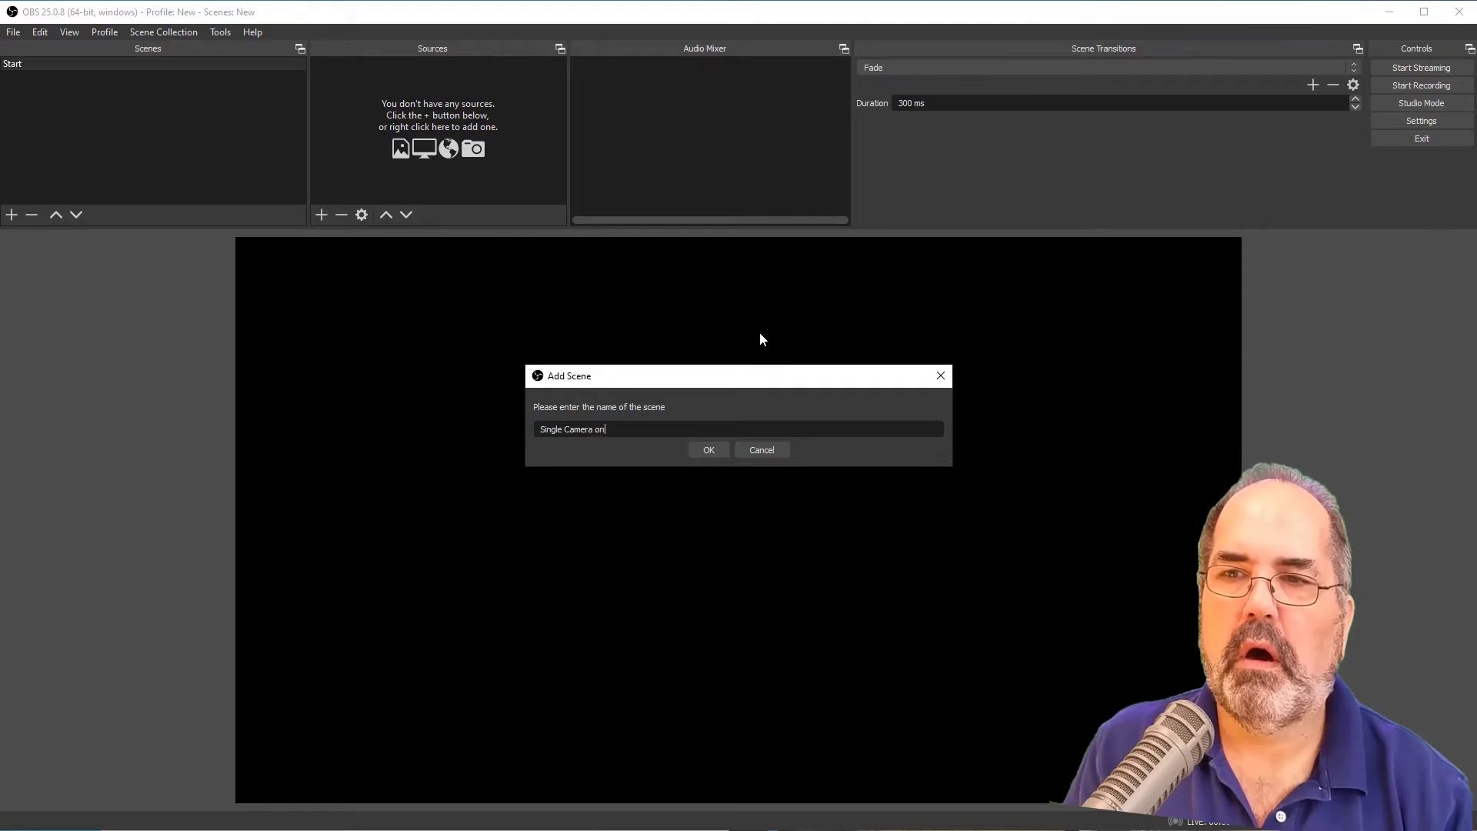
{"action": "type", "text": "Me"}
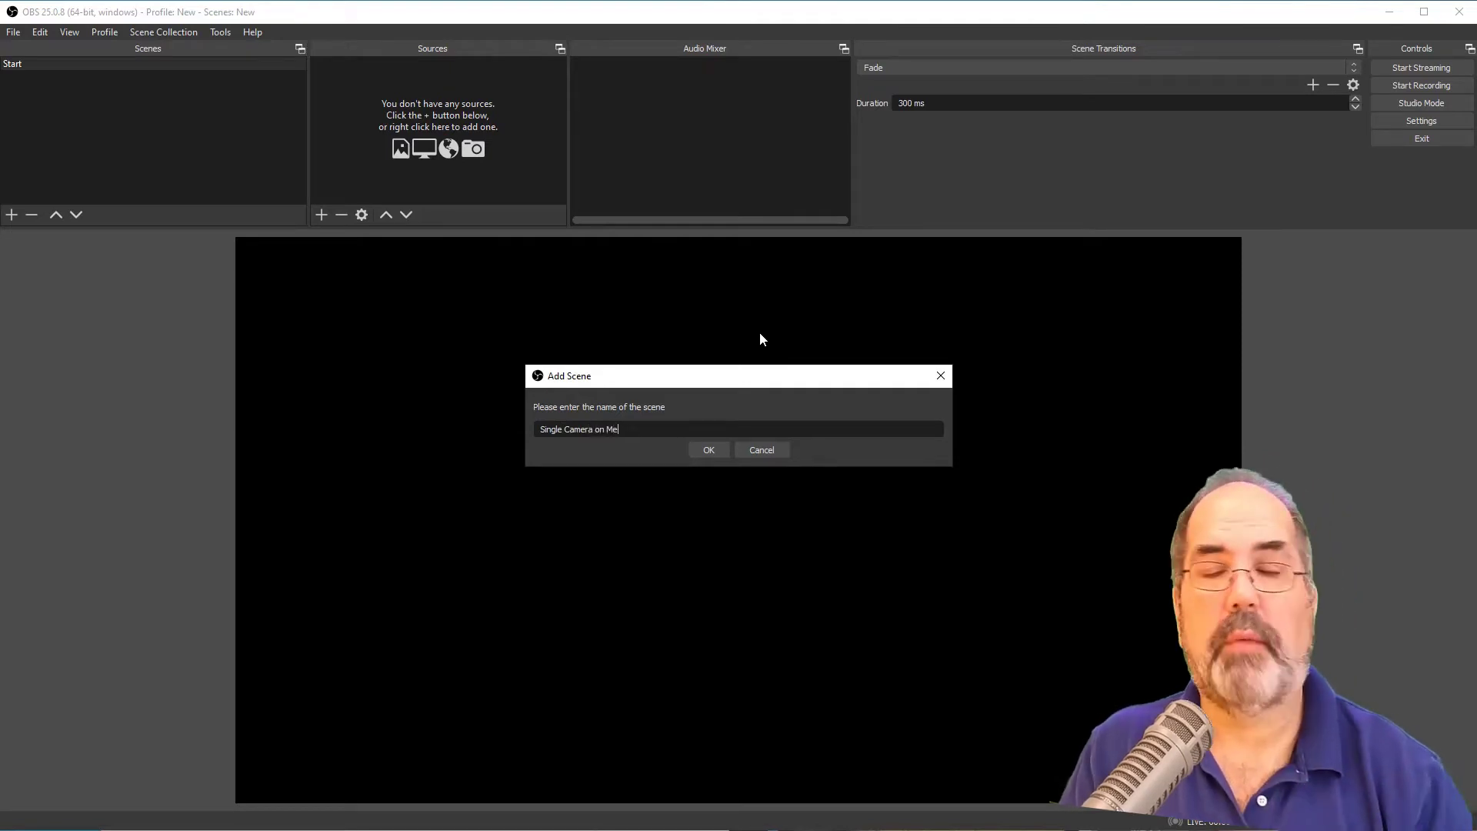
{"action": "left_click", "coordinate": [708, 449]}
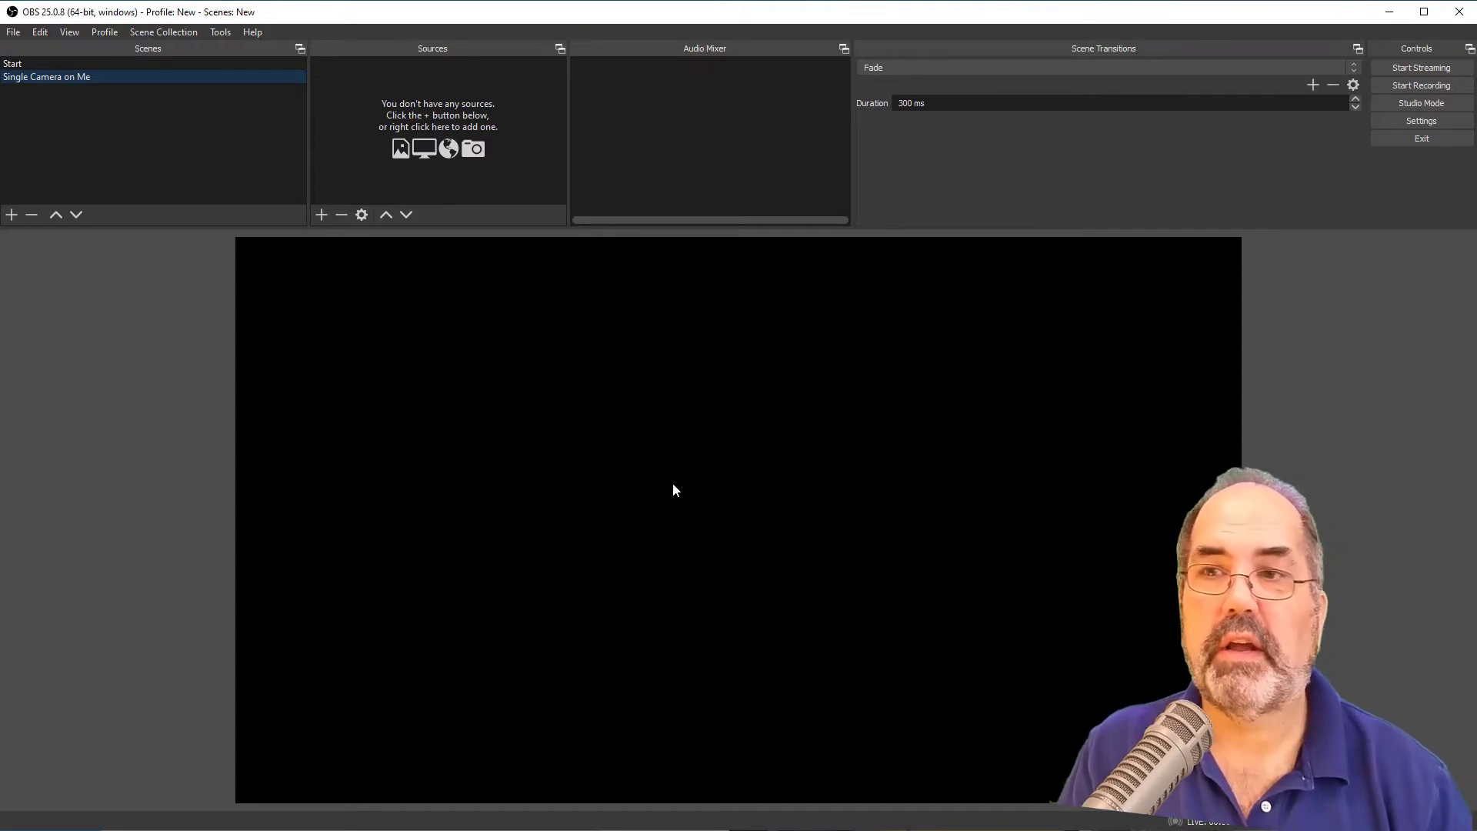
{"action": "mouse_move", "coordinate": [719, 424]}
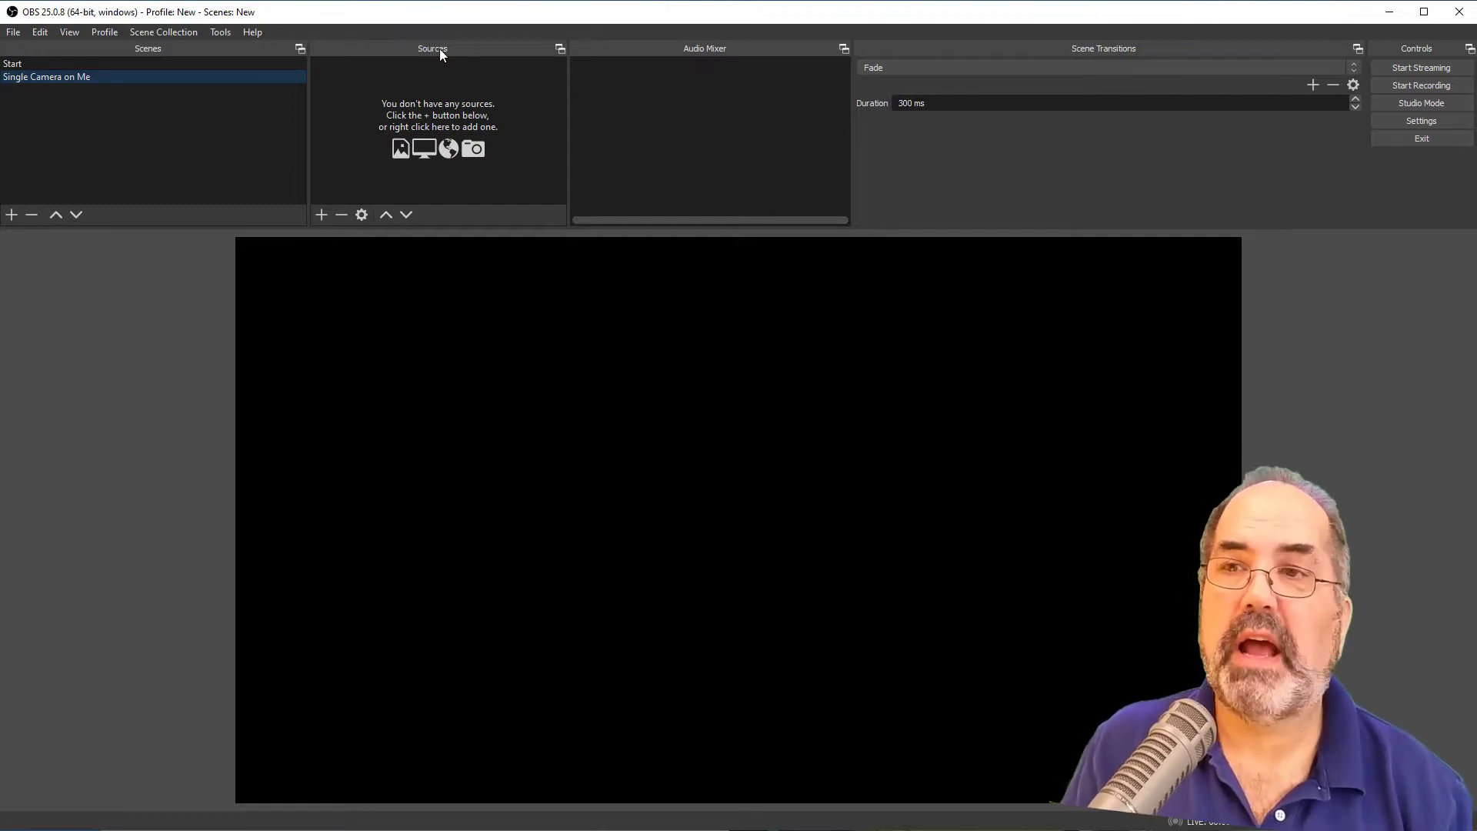
Add a Video Capture Device source named 'Logitech C910' to the Single Camera on Me scene.
{"action": "left_click", "coordinate": [319, 215]}
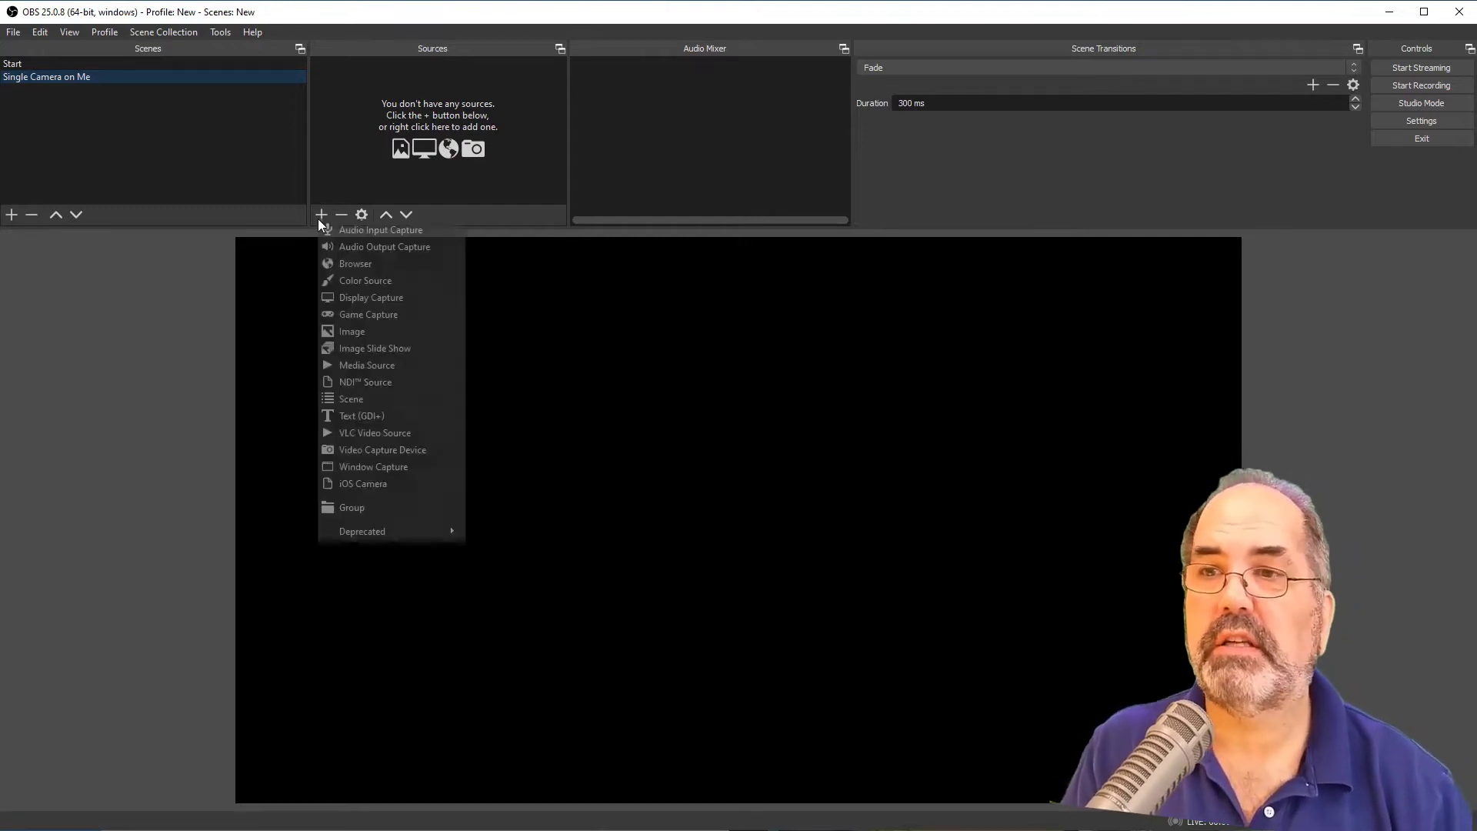
{"action": "mouse_move", "coordinate": [374, 433]}
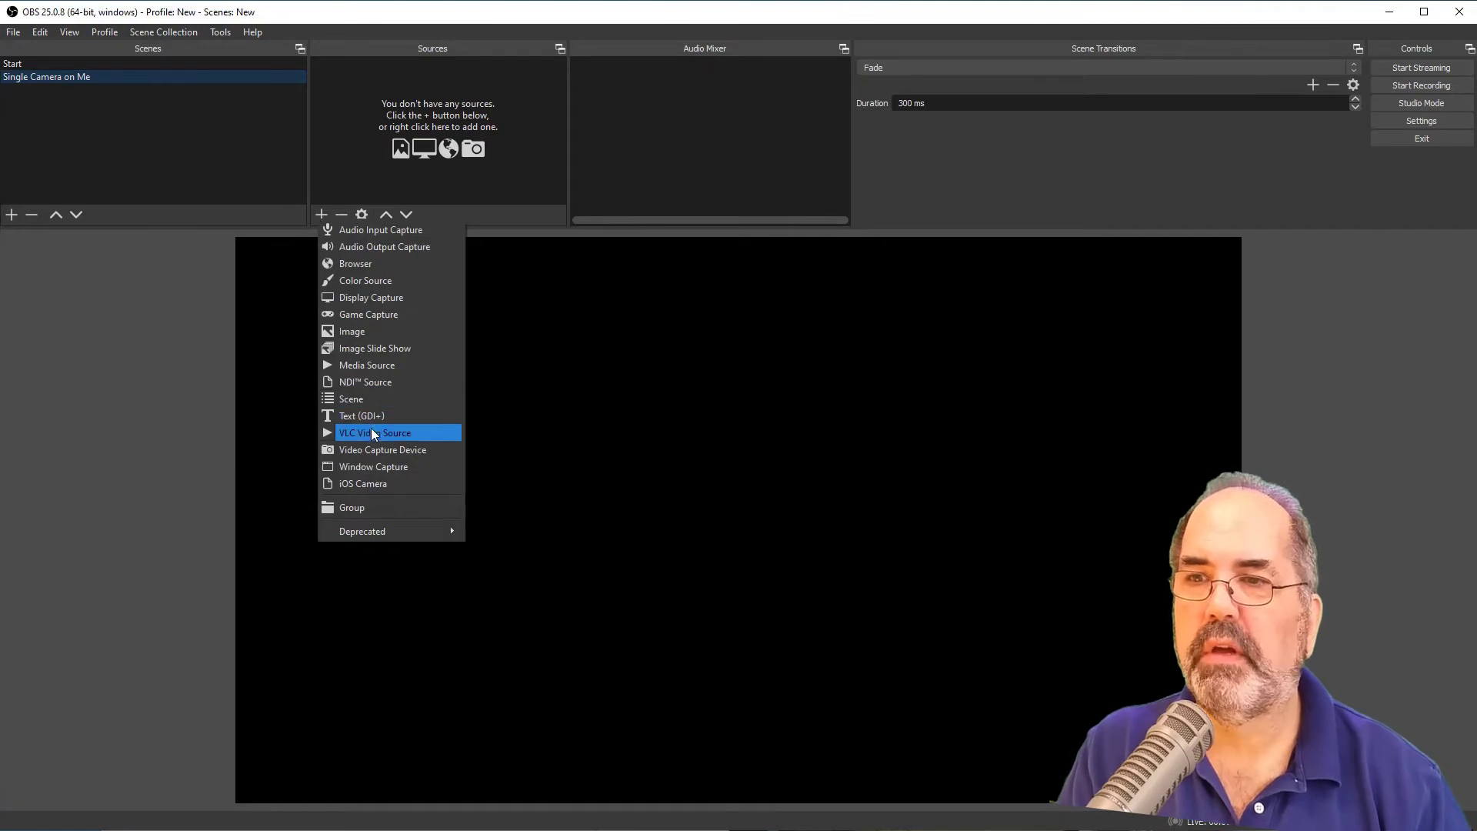
{"action": "left_click", "coordinate": [383, 449]}
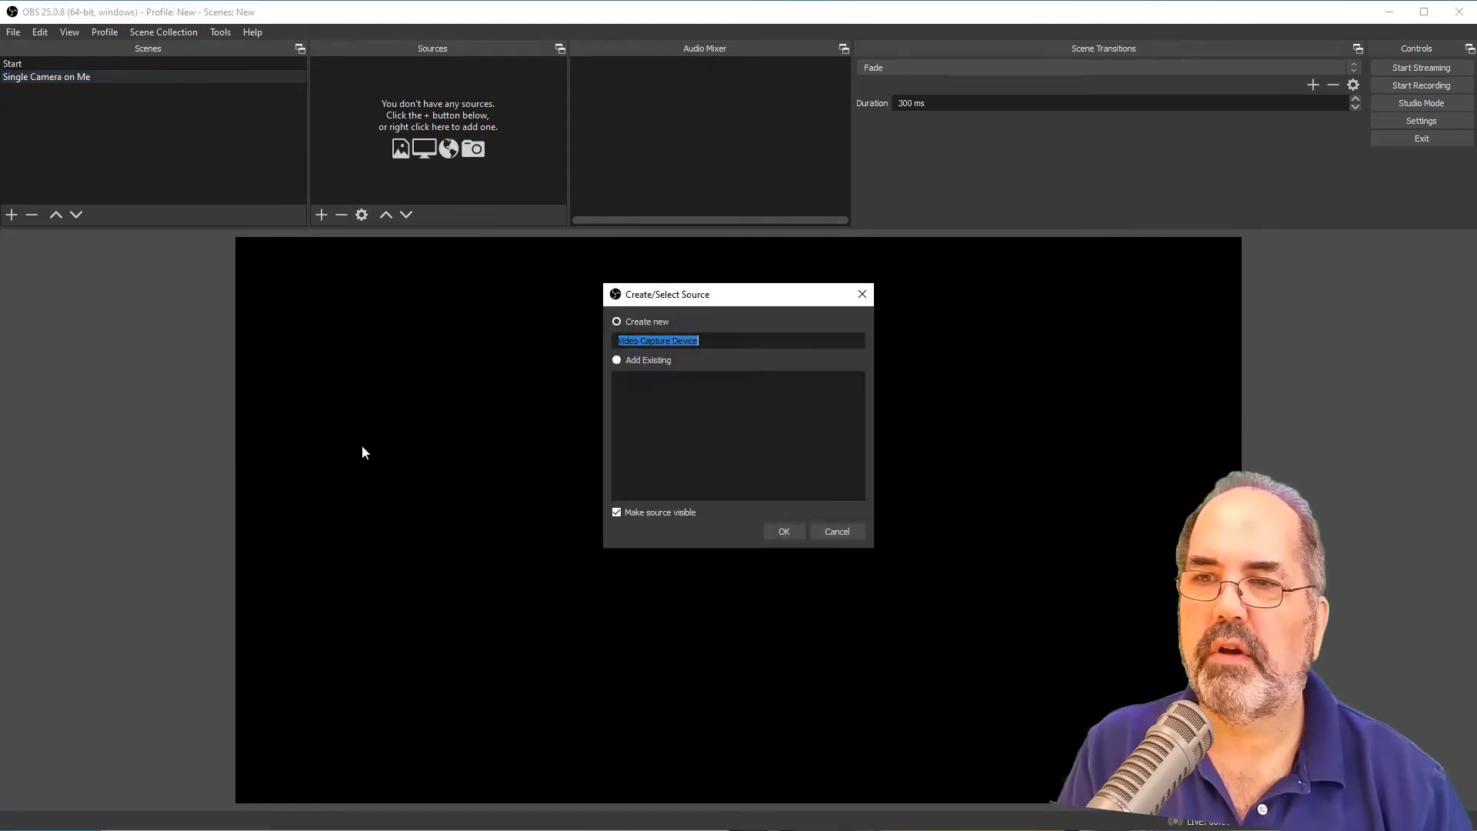
{"action": "type", "text": "L"}
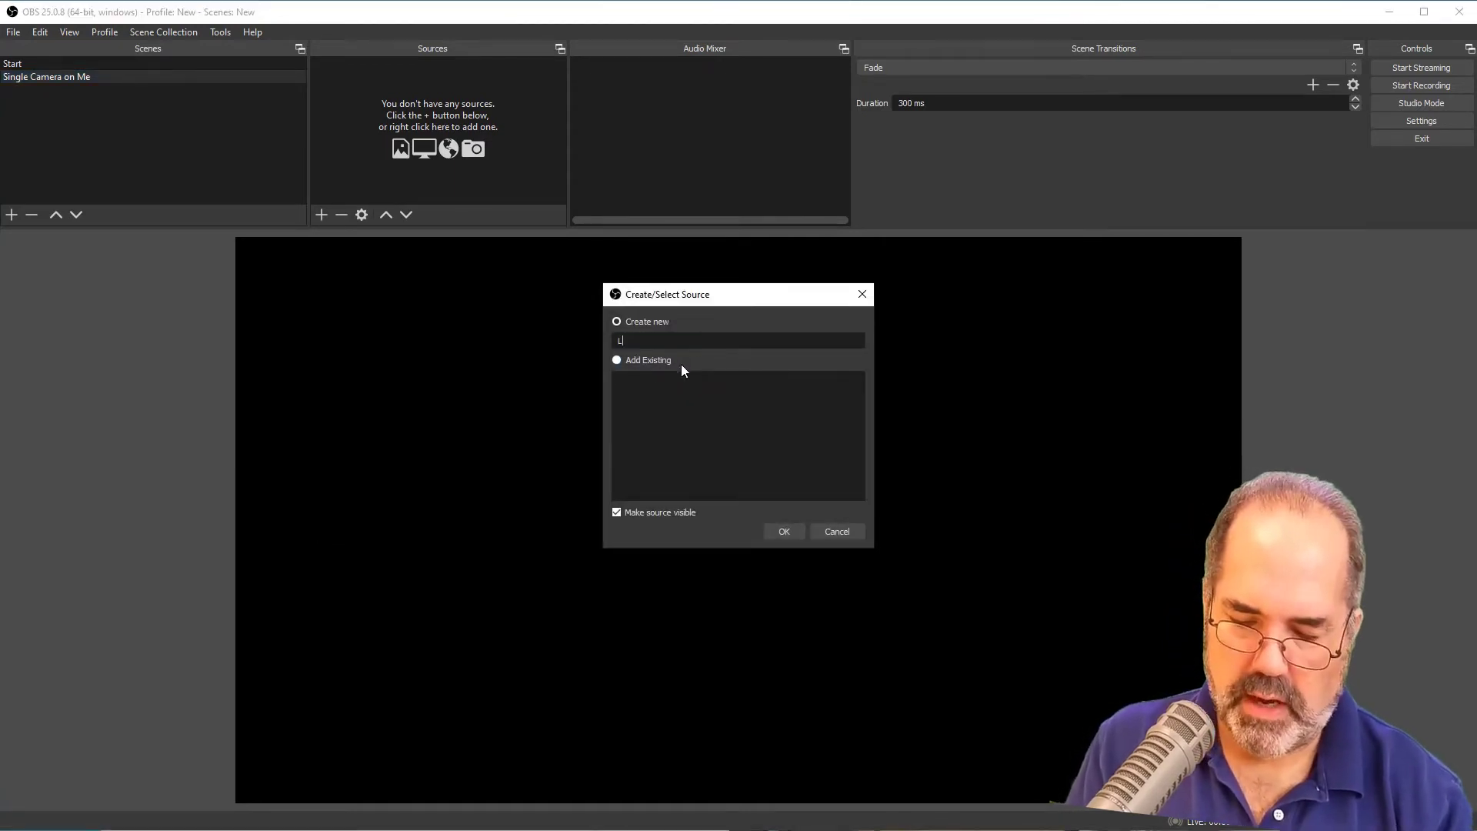
{"action": "type", "text": "ogitech C"}
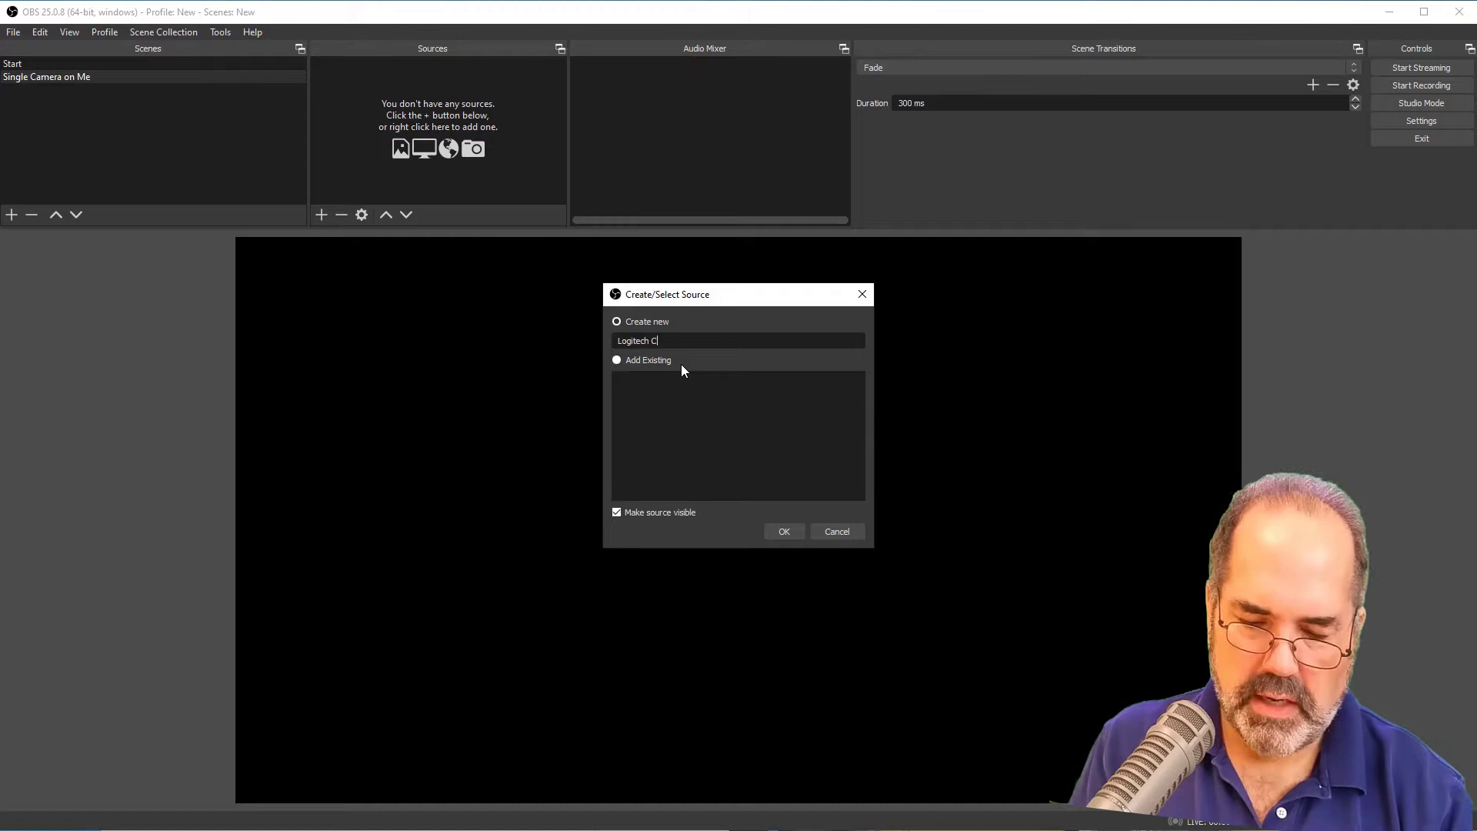
{"action": "type", "text": "910"}
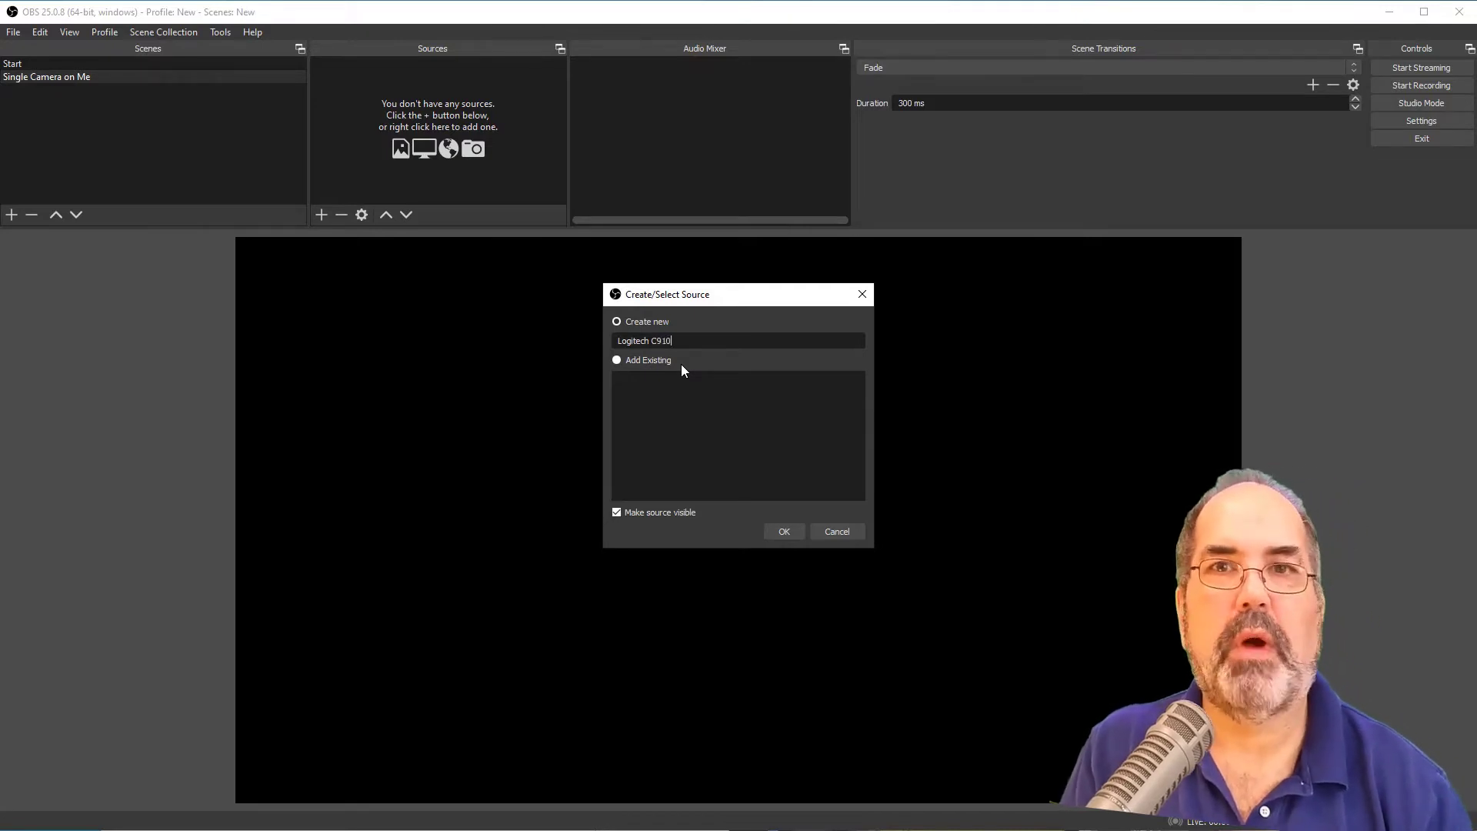
{"action": "mouse_move", "coordinate": [800, 501]}
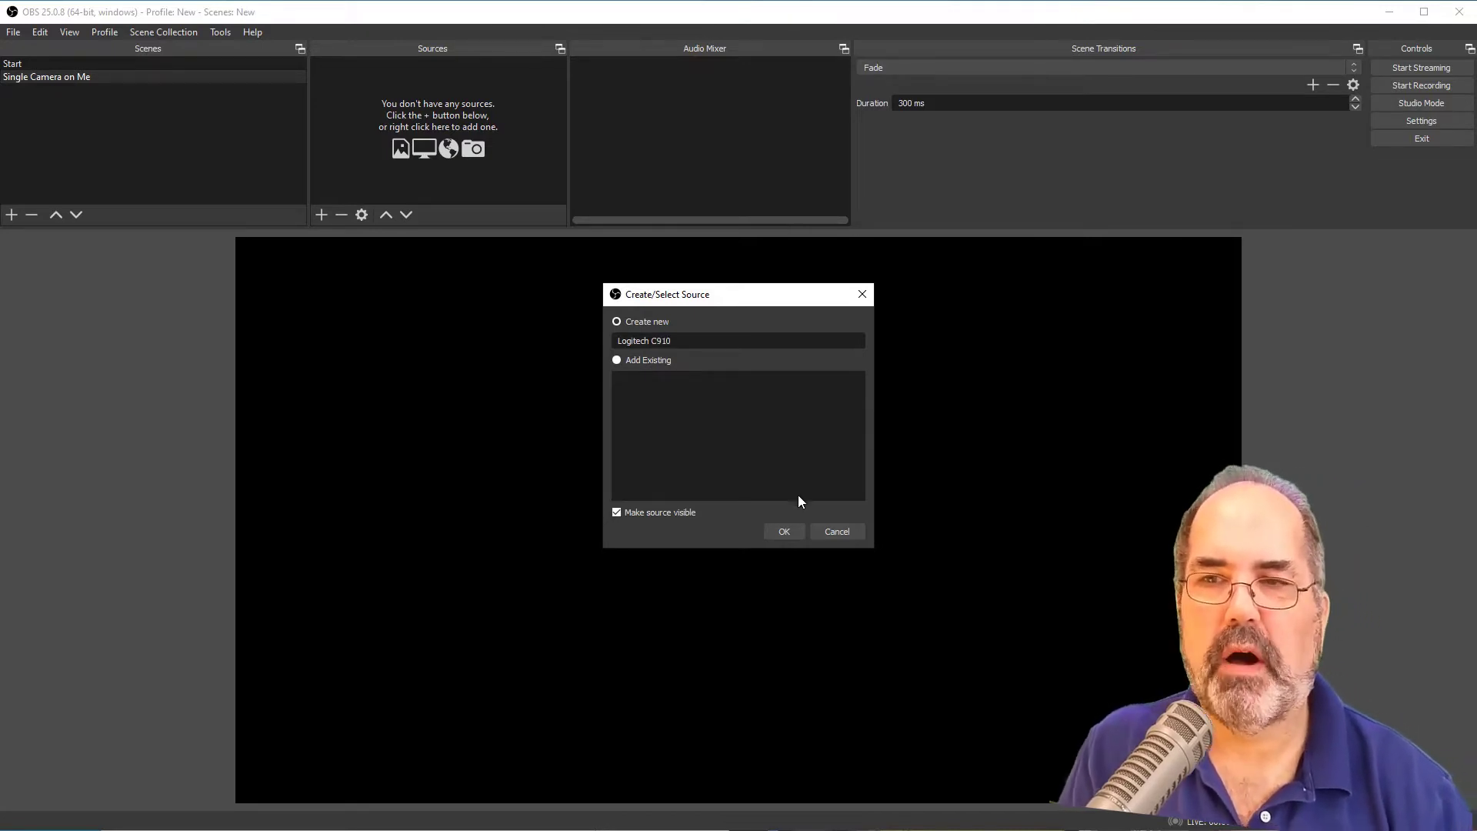
{"action": "mouse_move", "coordinate": [783, 530]}
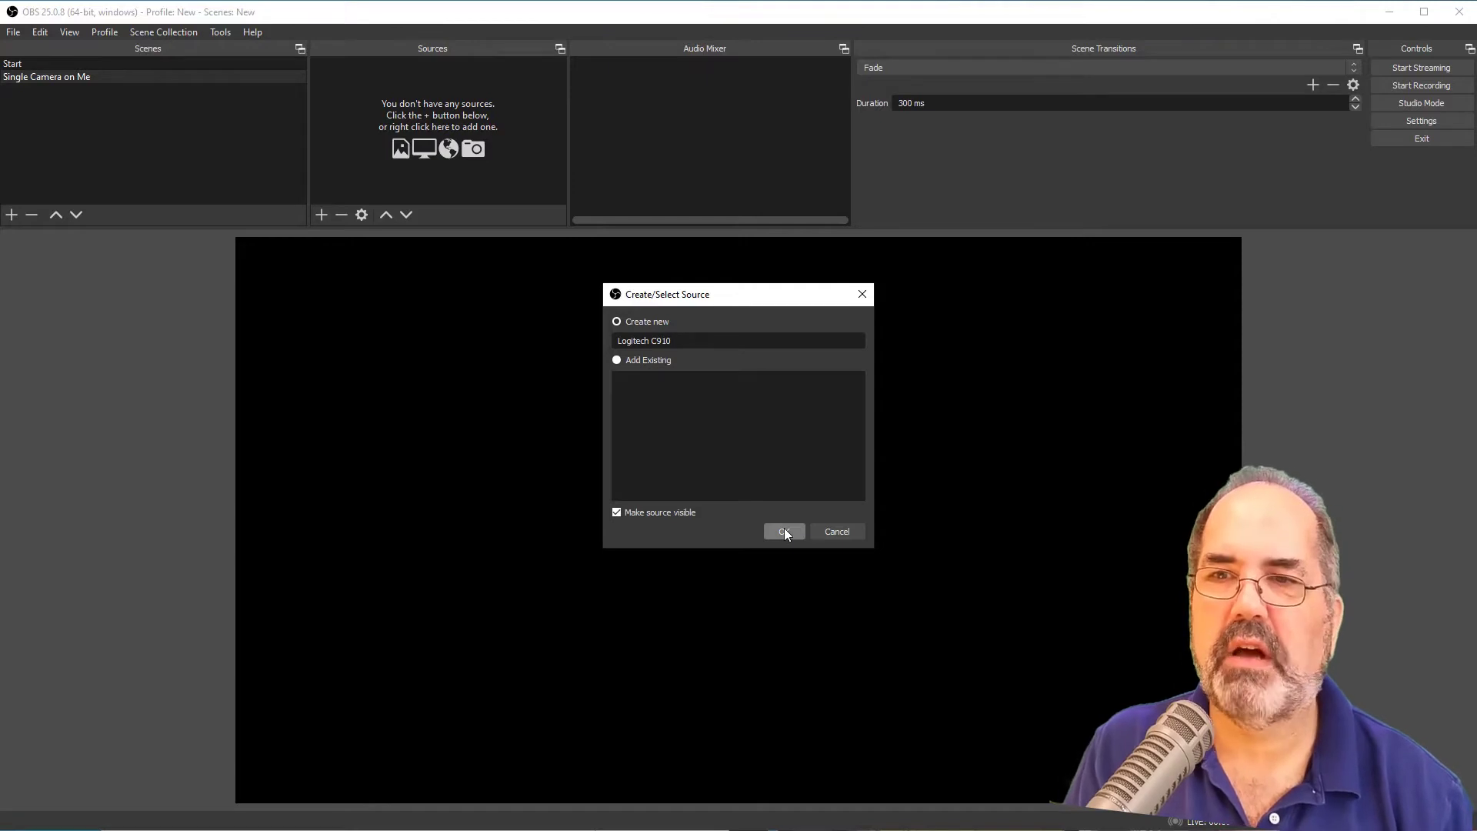
{"action": "left_click", "coordinate": [783, 531]}
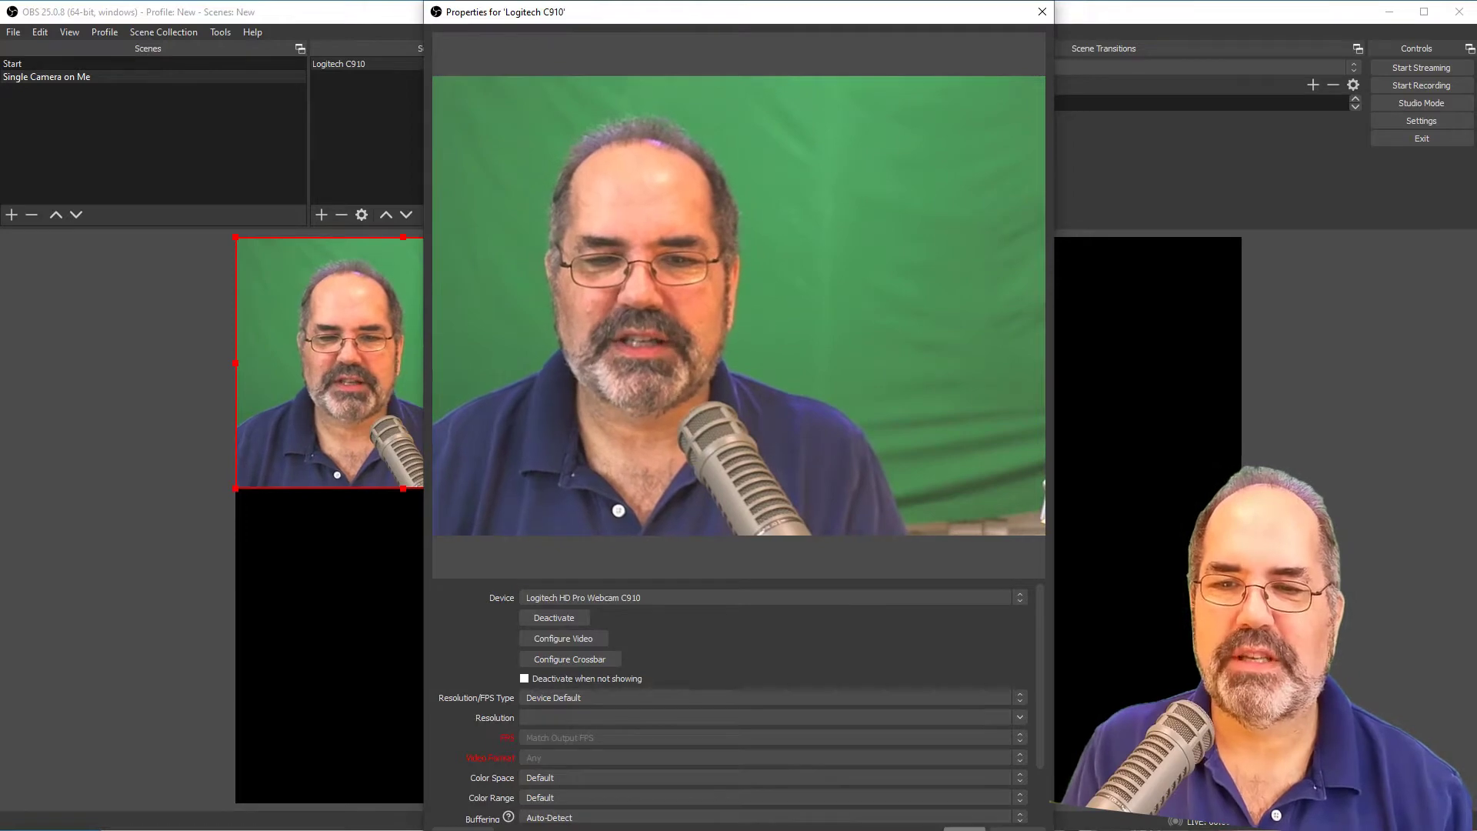
Accept the camera properties and enlarge the Logitech C910 image centred in the canvas.
{"action": "left_click", "coordinate": [1041, 10]}
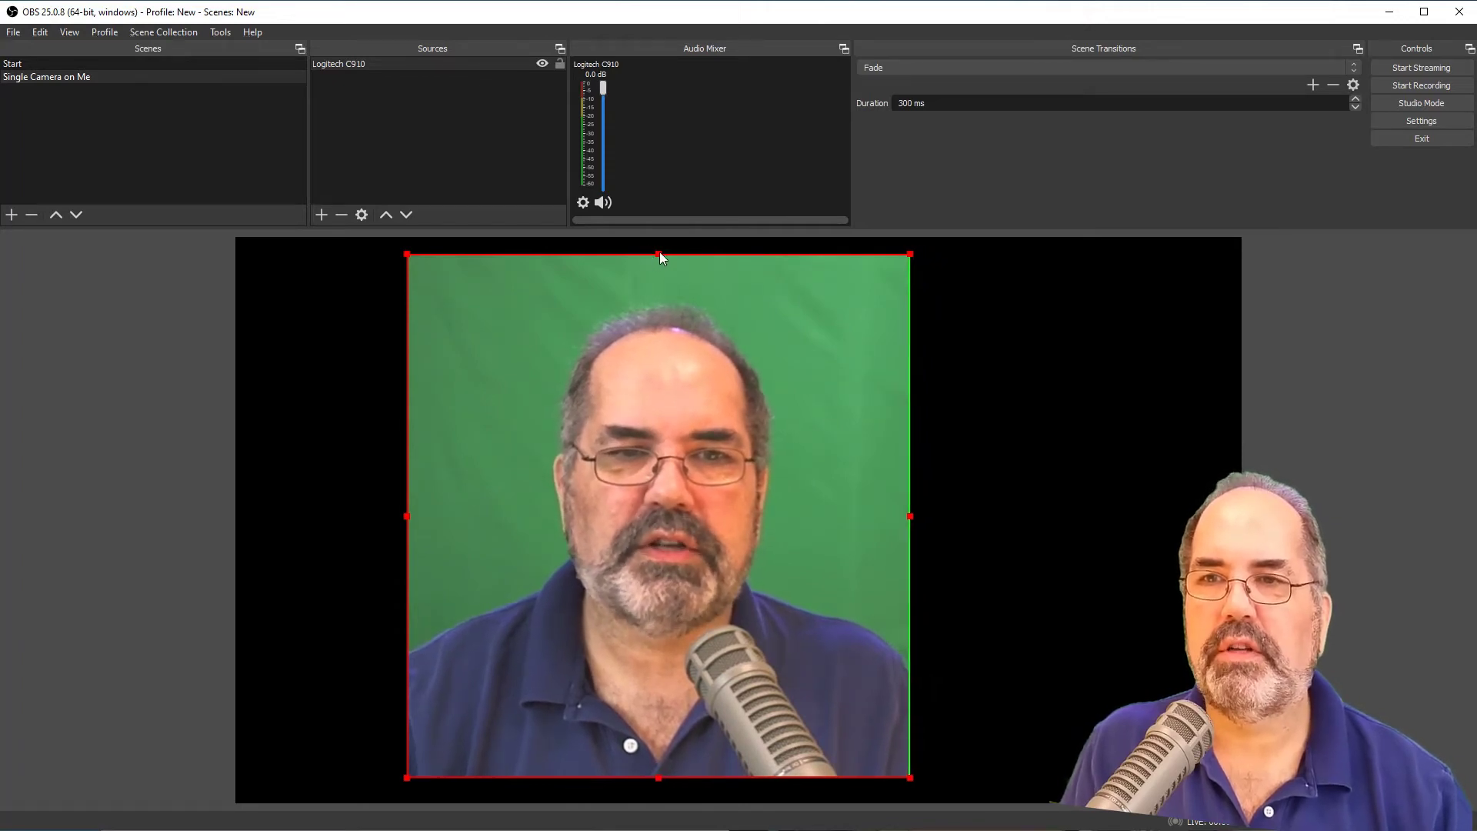
{"action": "left_click_drag", "start_coordinate": [657, 254], "coordinate": [656, 283]}
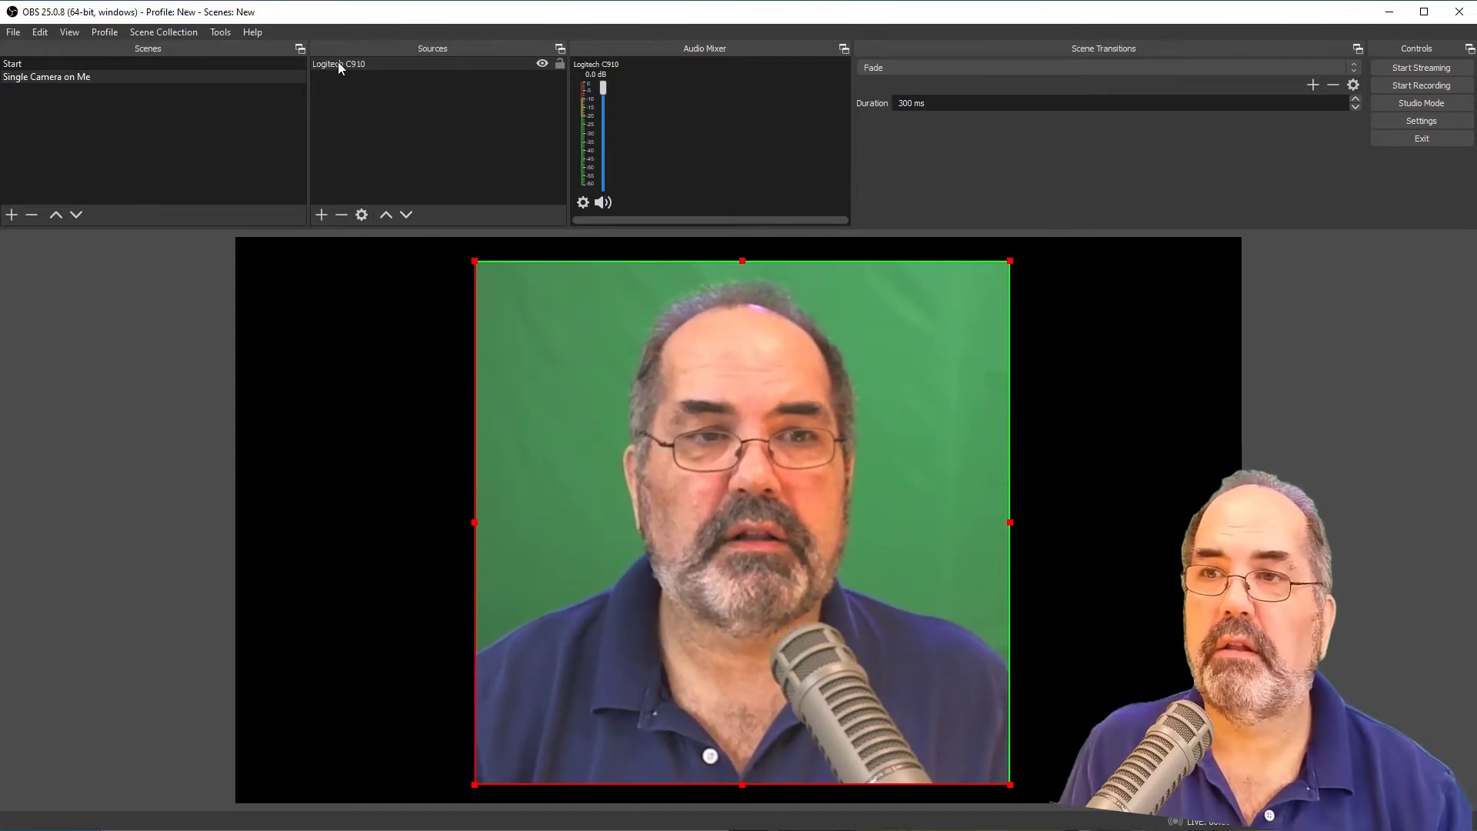
Add a green Chroma Key filter to Logitech C910 with similarity 427, smoothness 108, spill reduction 160.
{"action": "right_click", "coordinate": [338, 64]}
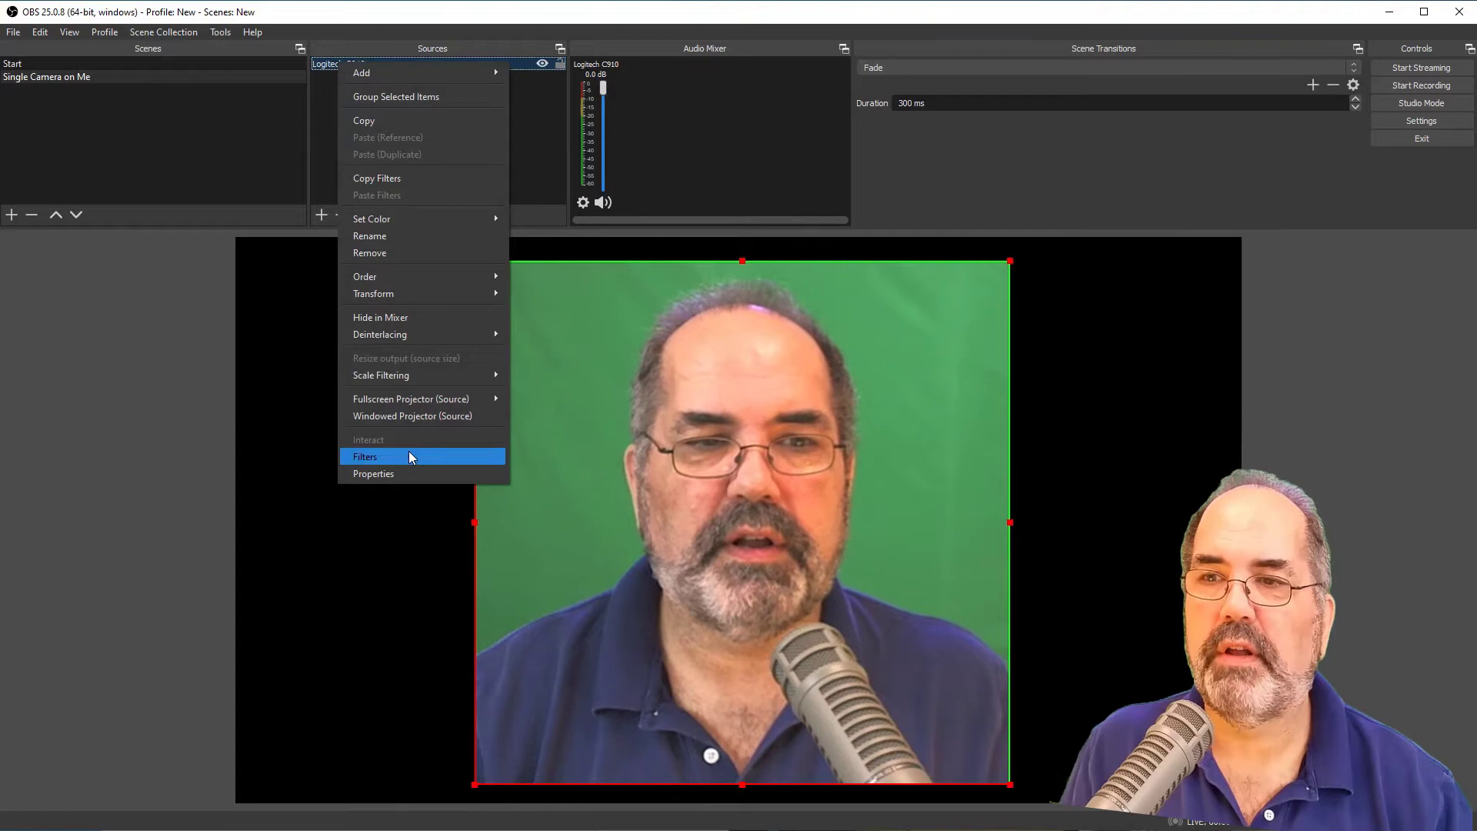
{"action": "left_click", "coordinate": [364, 457]}
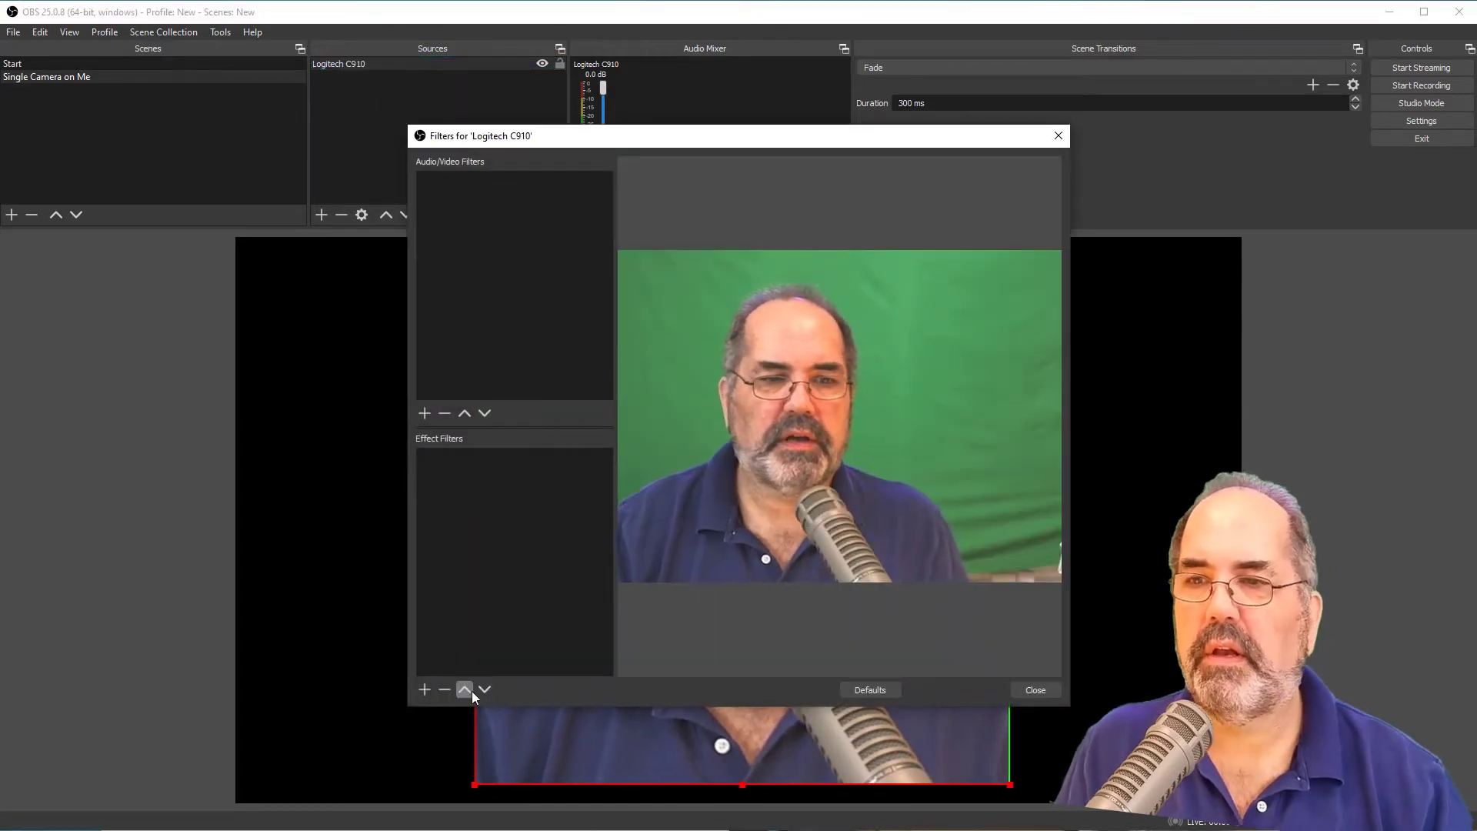
{"action": "left_click", "coordinate": [425, 689]}
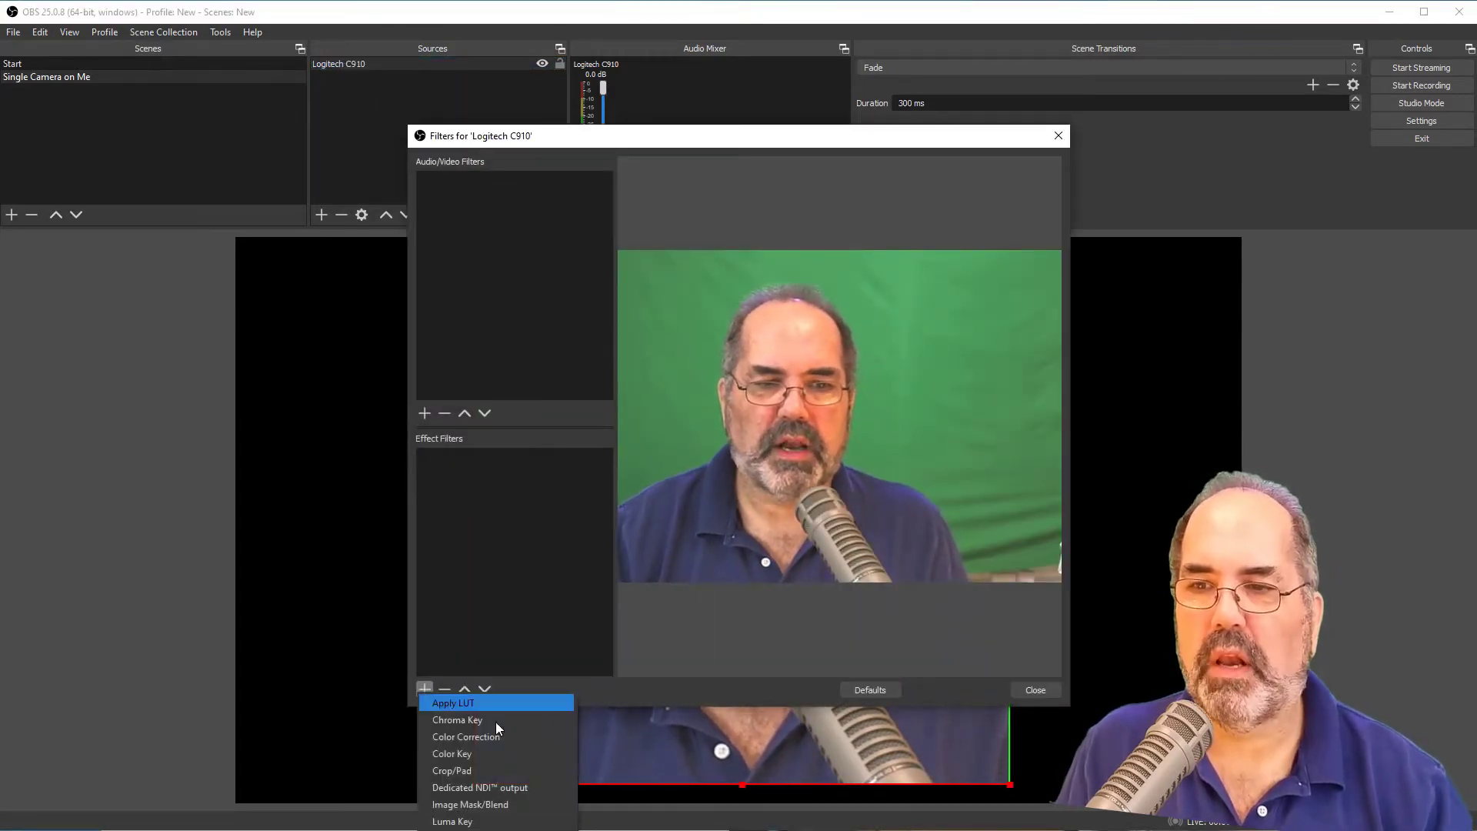
{"action": "mouse_move", "coordinate": [504, 686]}
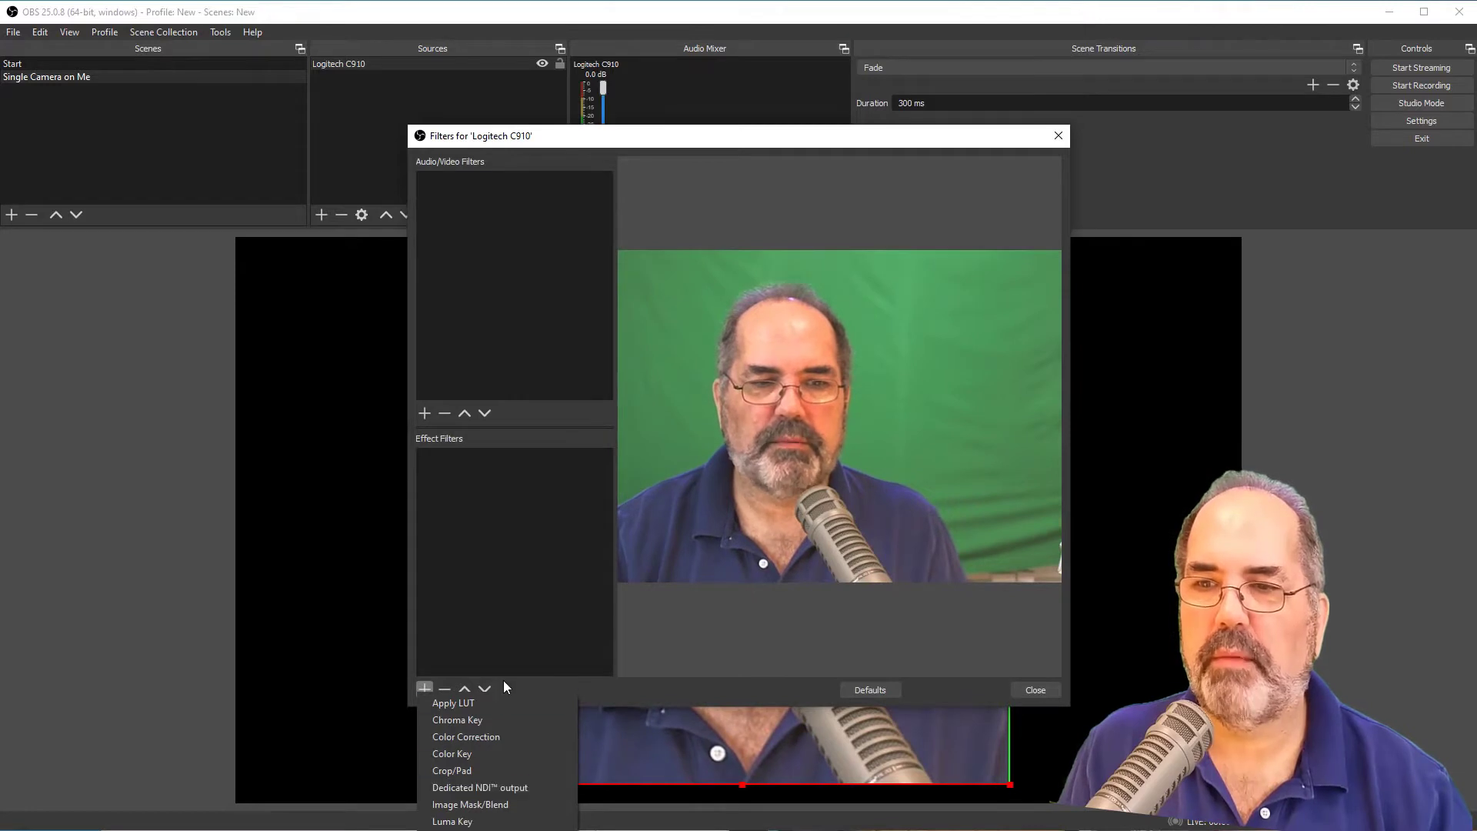
{"action": "left_click", "coordinate": [456, 720]}
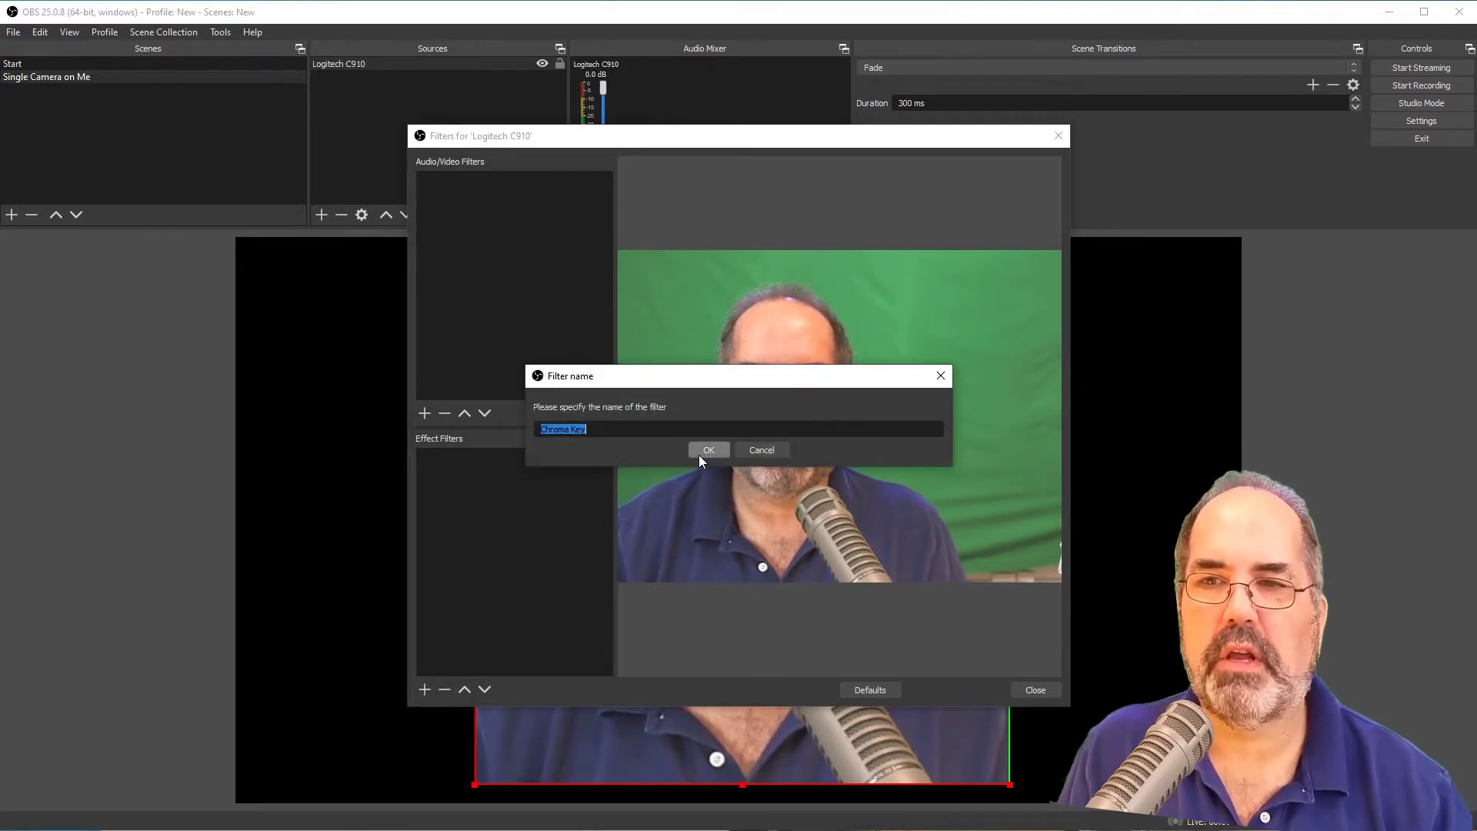
{"action": "left_click", "coordinate": [708, 449]}
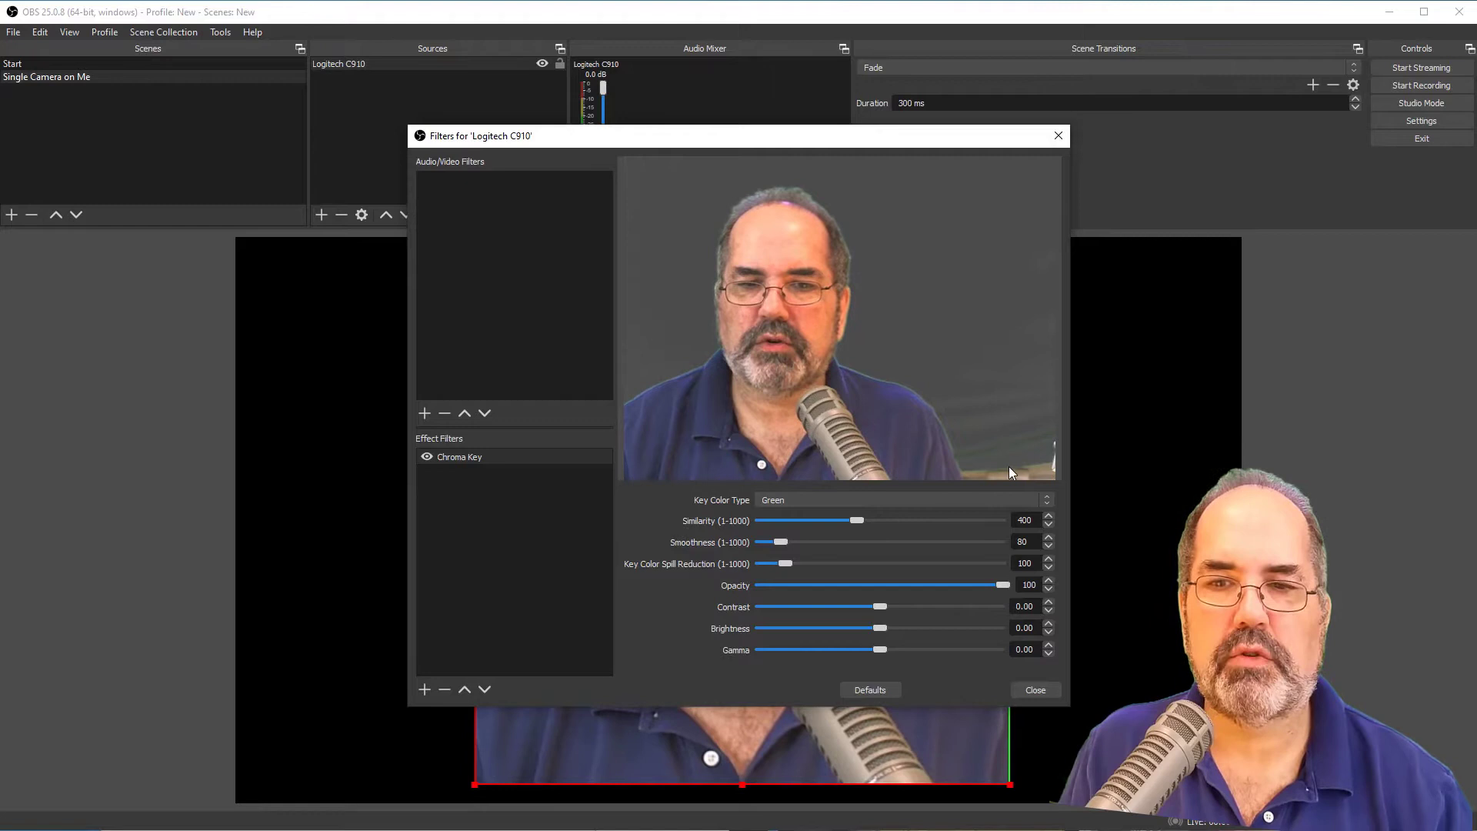
{"action": "mouse_move", "coordinate": [883, 135]}
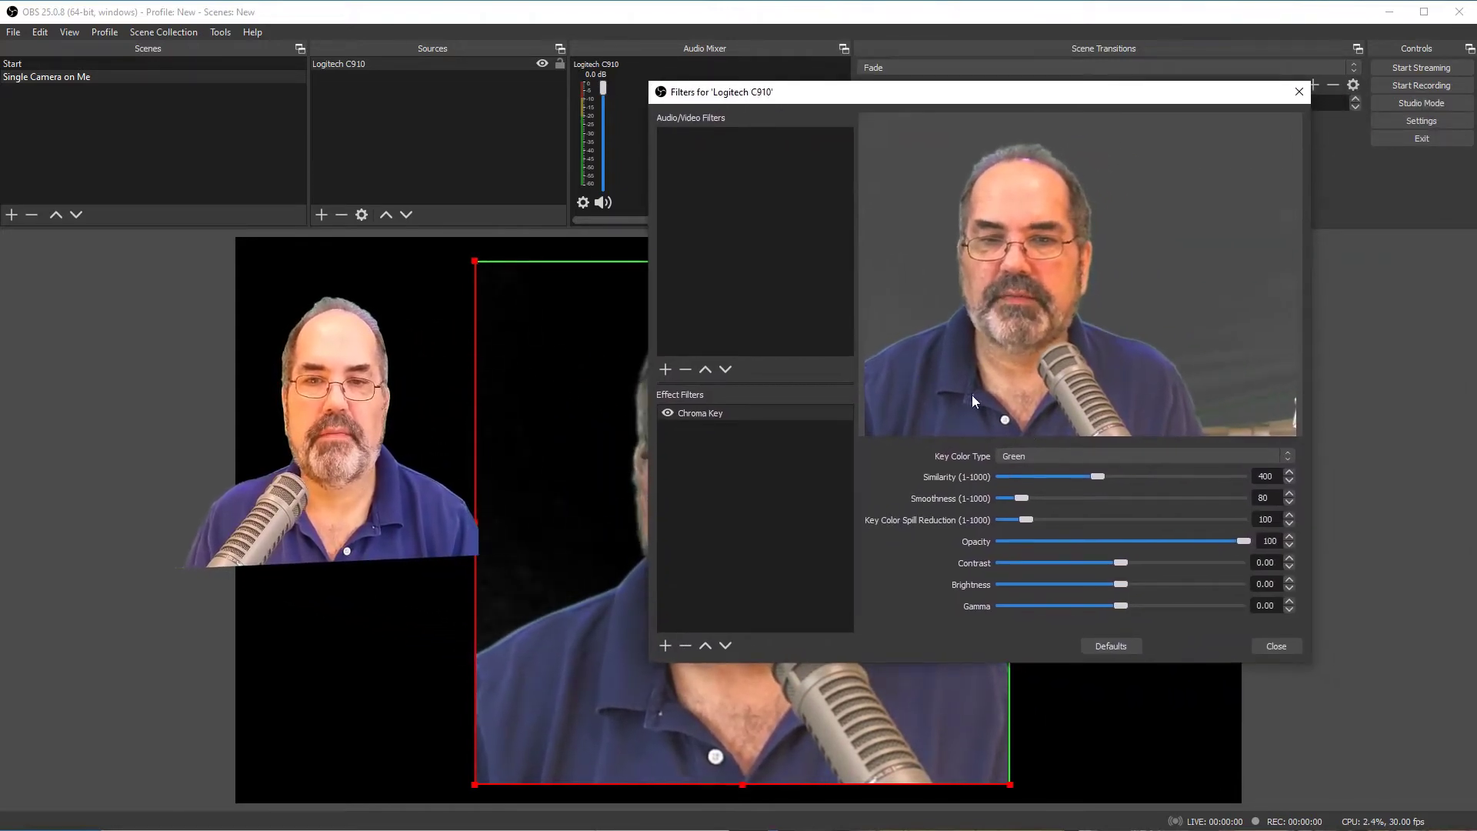
{"action": "mouse_move", "coordinate": [1146, 291]}
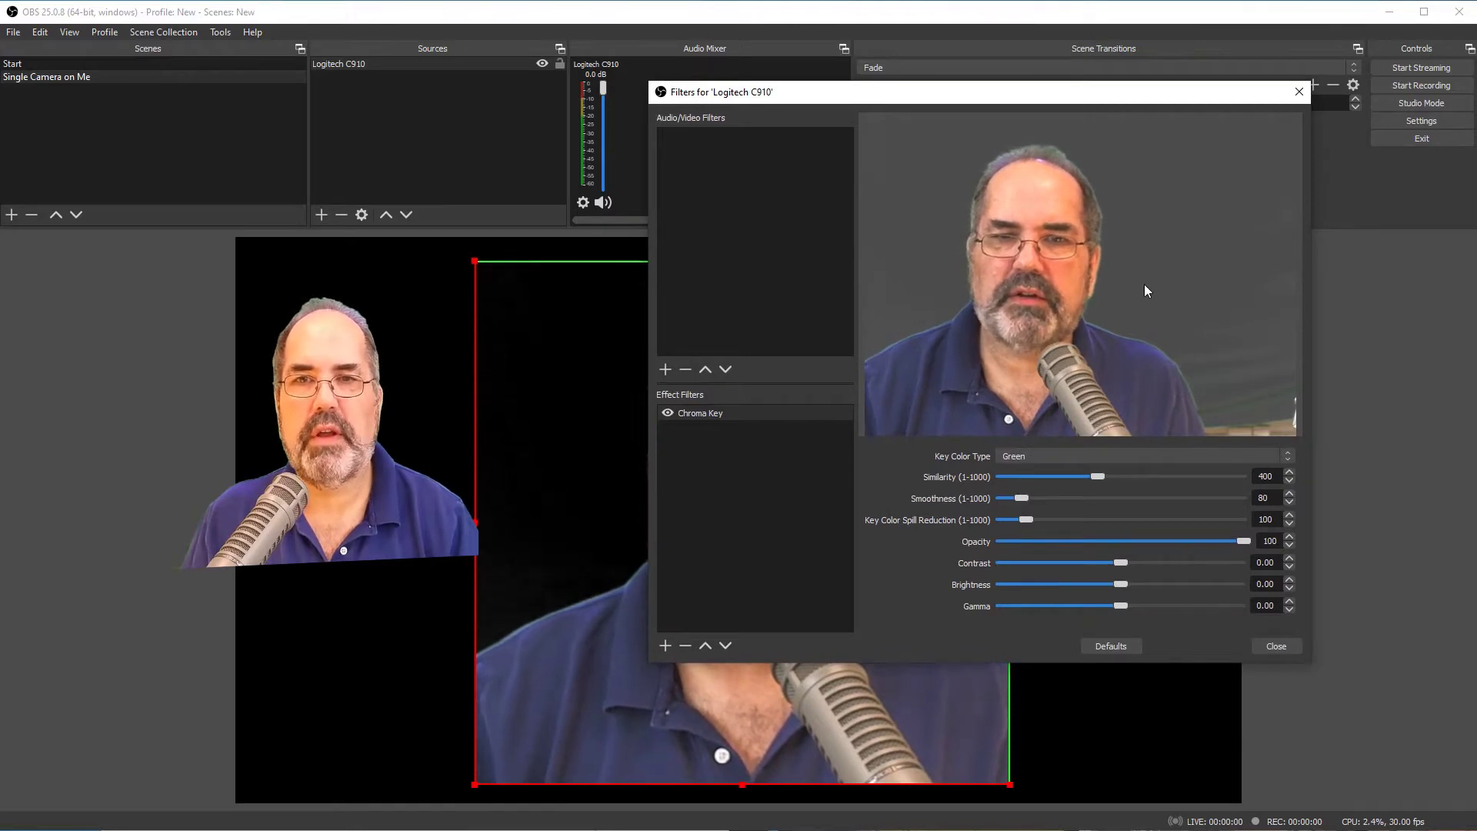
{"action": "mouse_move", "coordinate": [1103, 200]}
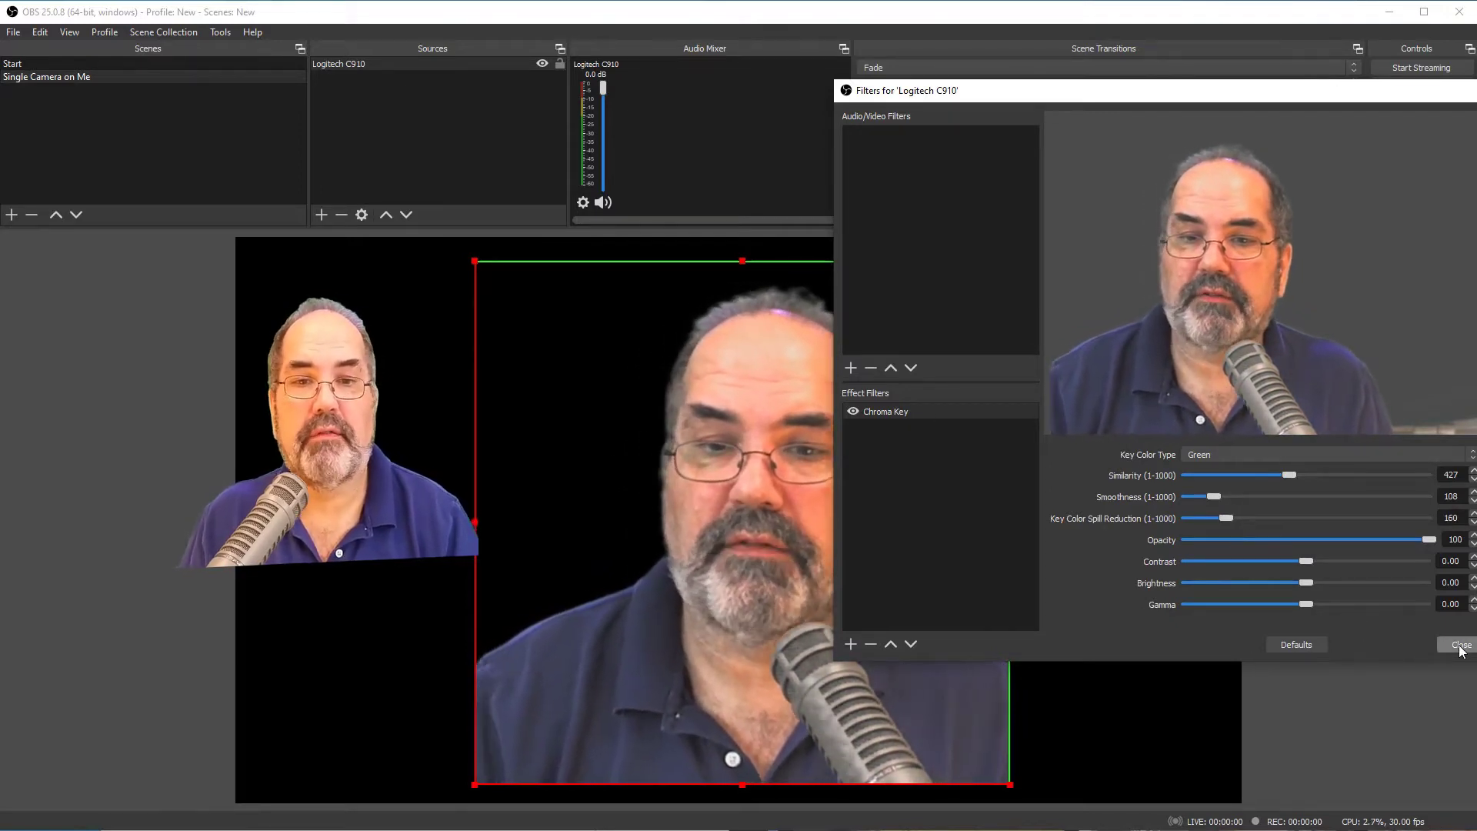
{"action": "left_click", "coordinate": [1458, 645]}
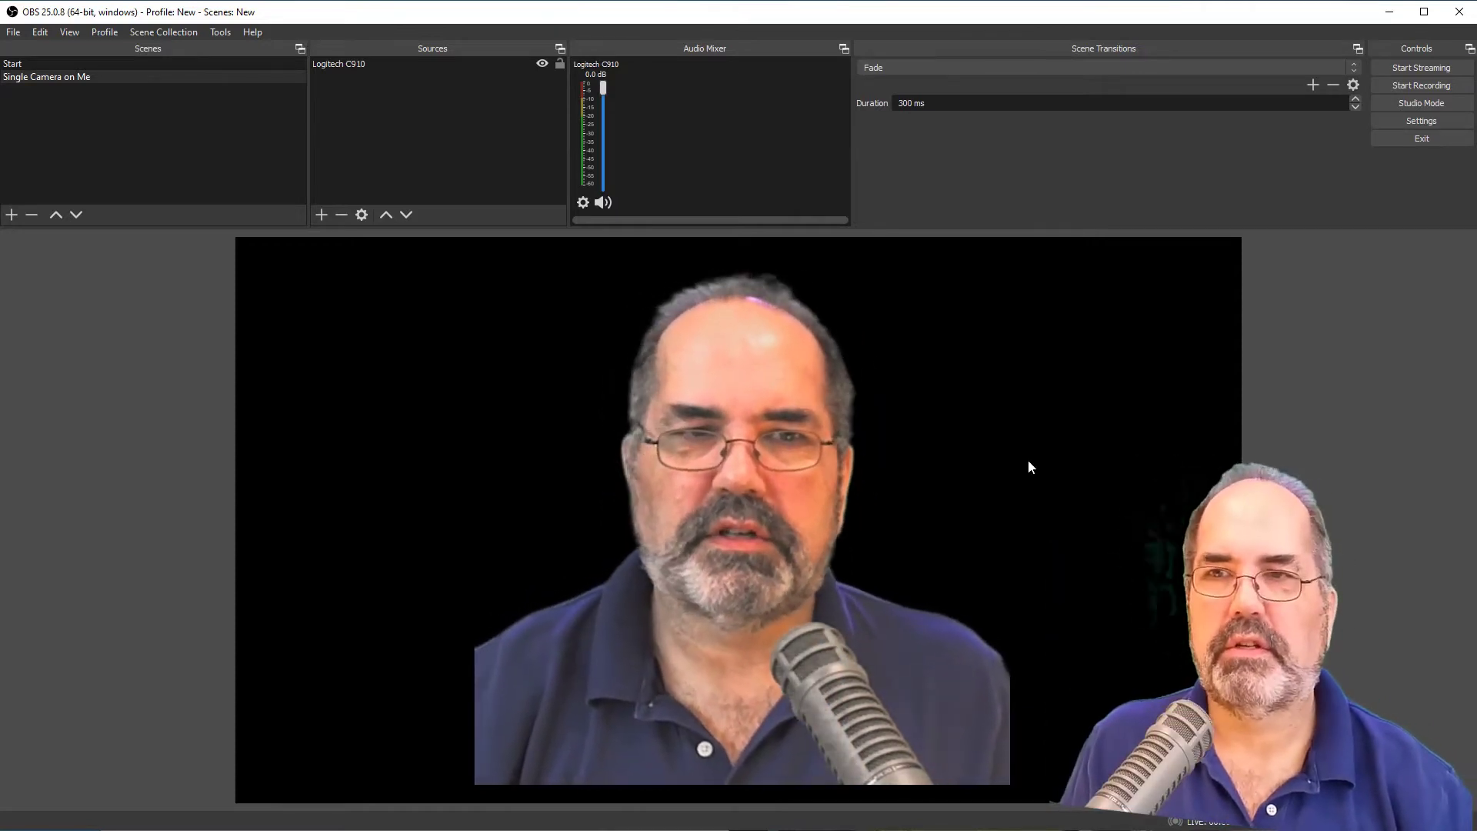
{"action": "mouse_move", "coordinate": [330, 162]}
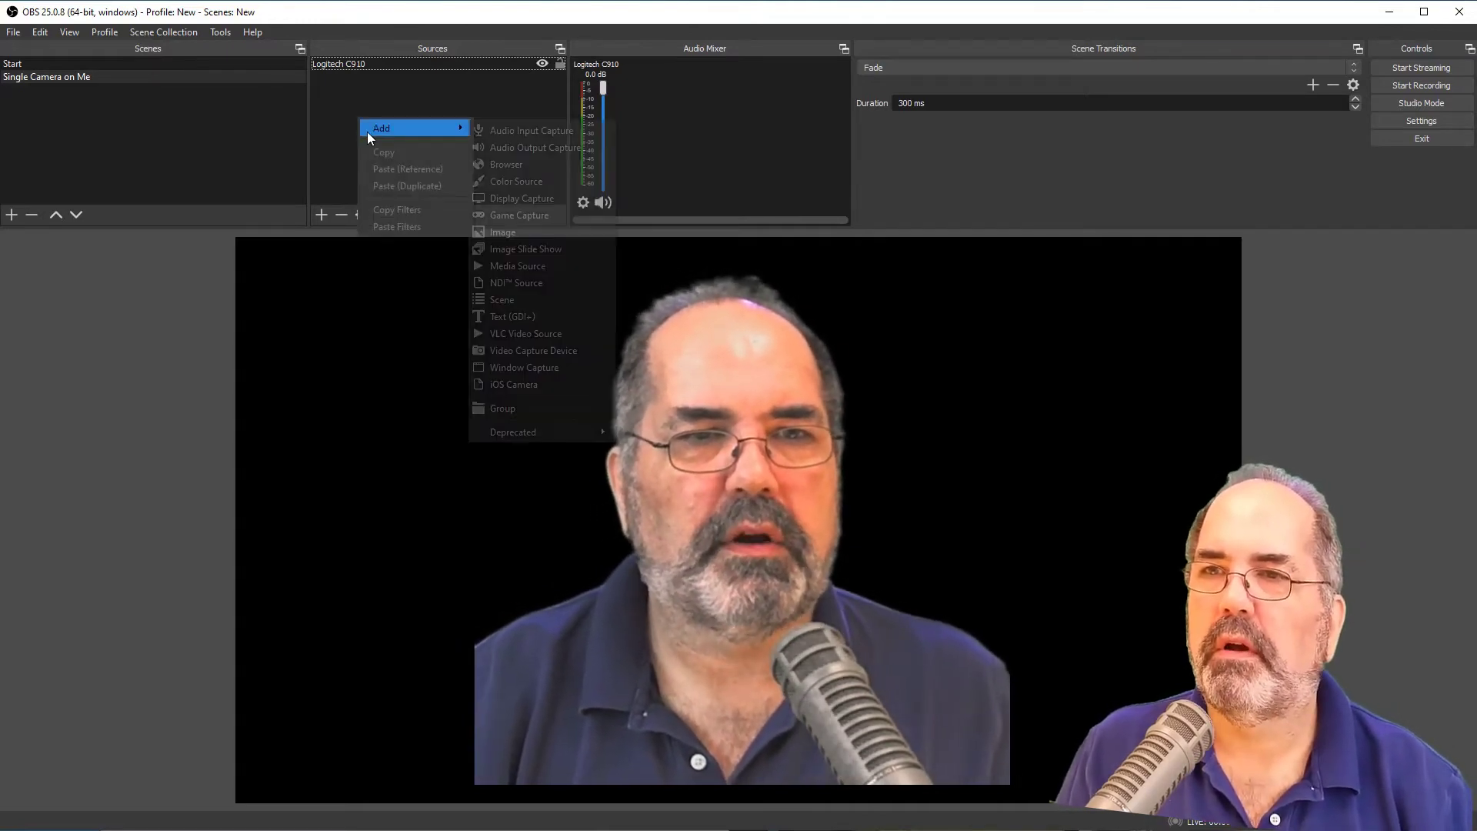
{"action": "mouse_move", "coordinate": [530, 129]}
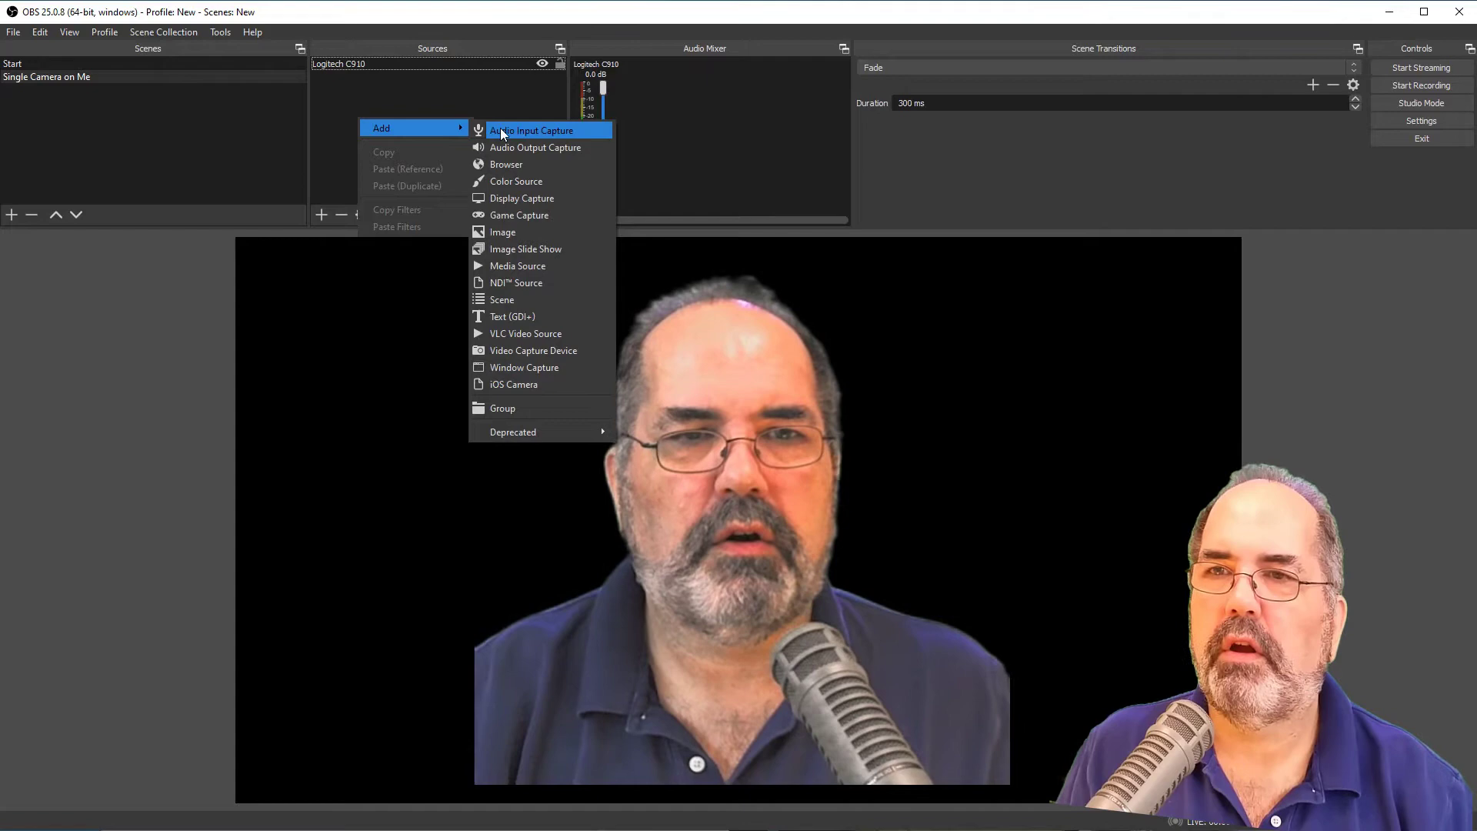
Add an Audio Input Capture source named 'EV20' using the Microphone (Blue Icicle) device.
{"action": "left_click", "coordinate": [531, 129]}
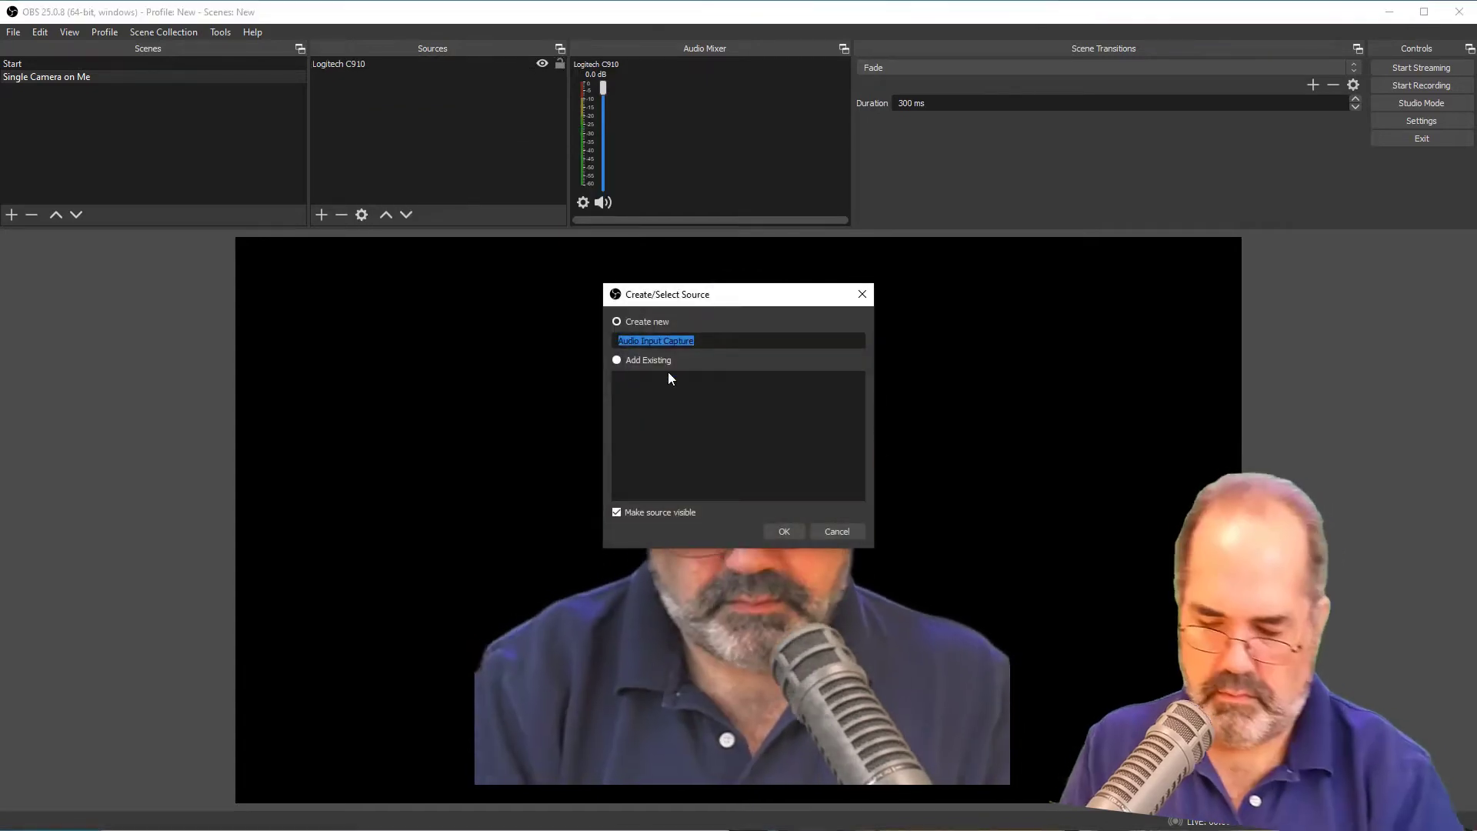
{"action": "type", "text": "EV"}
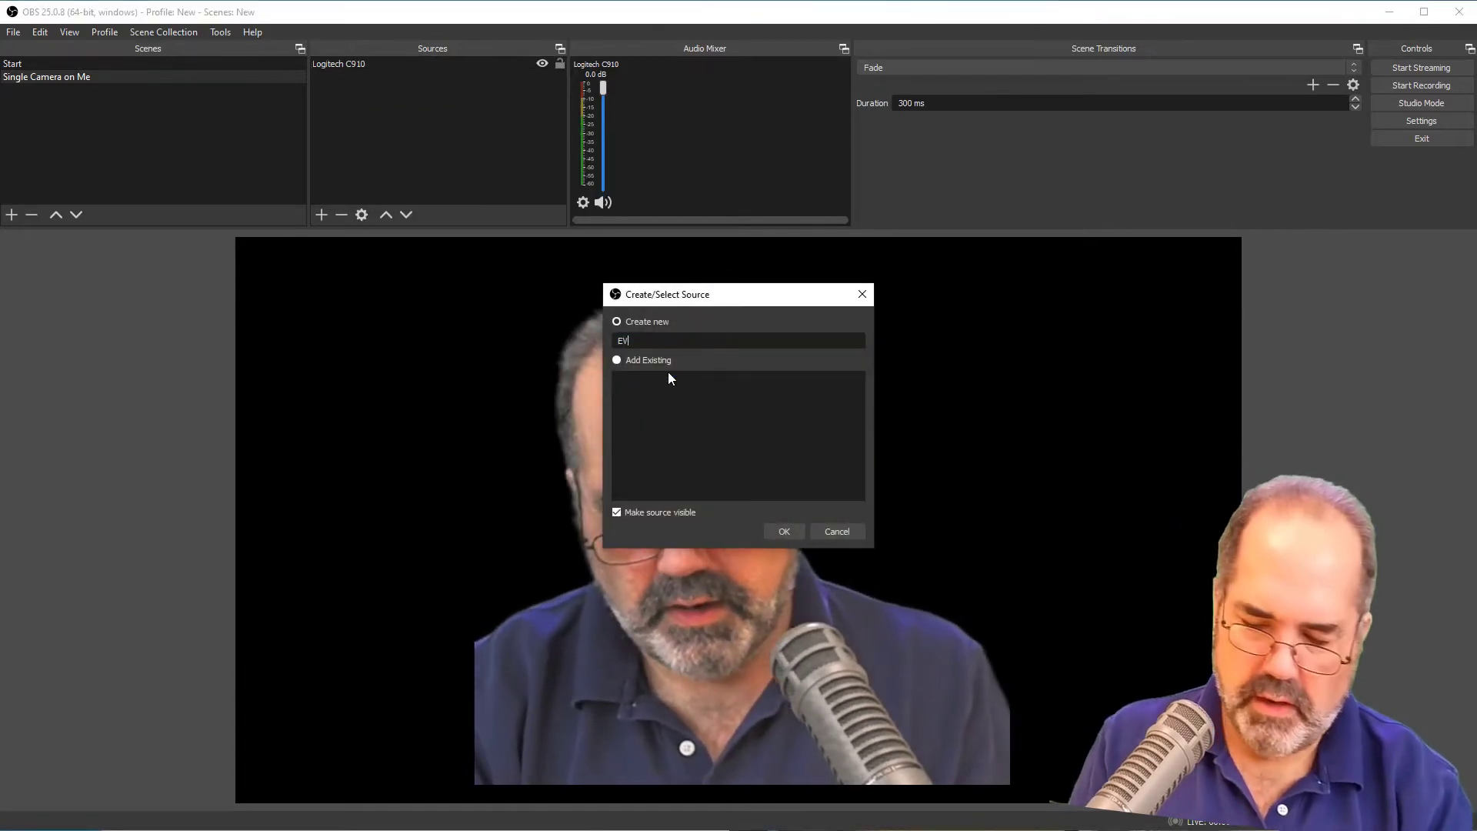
{"action": "type", "text": "20"}
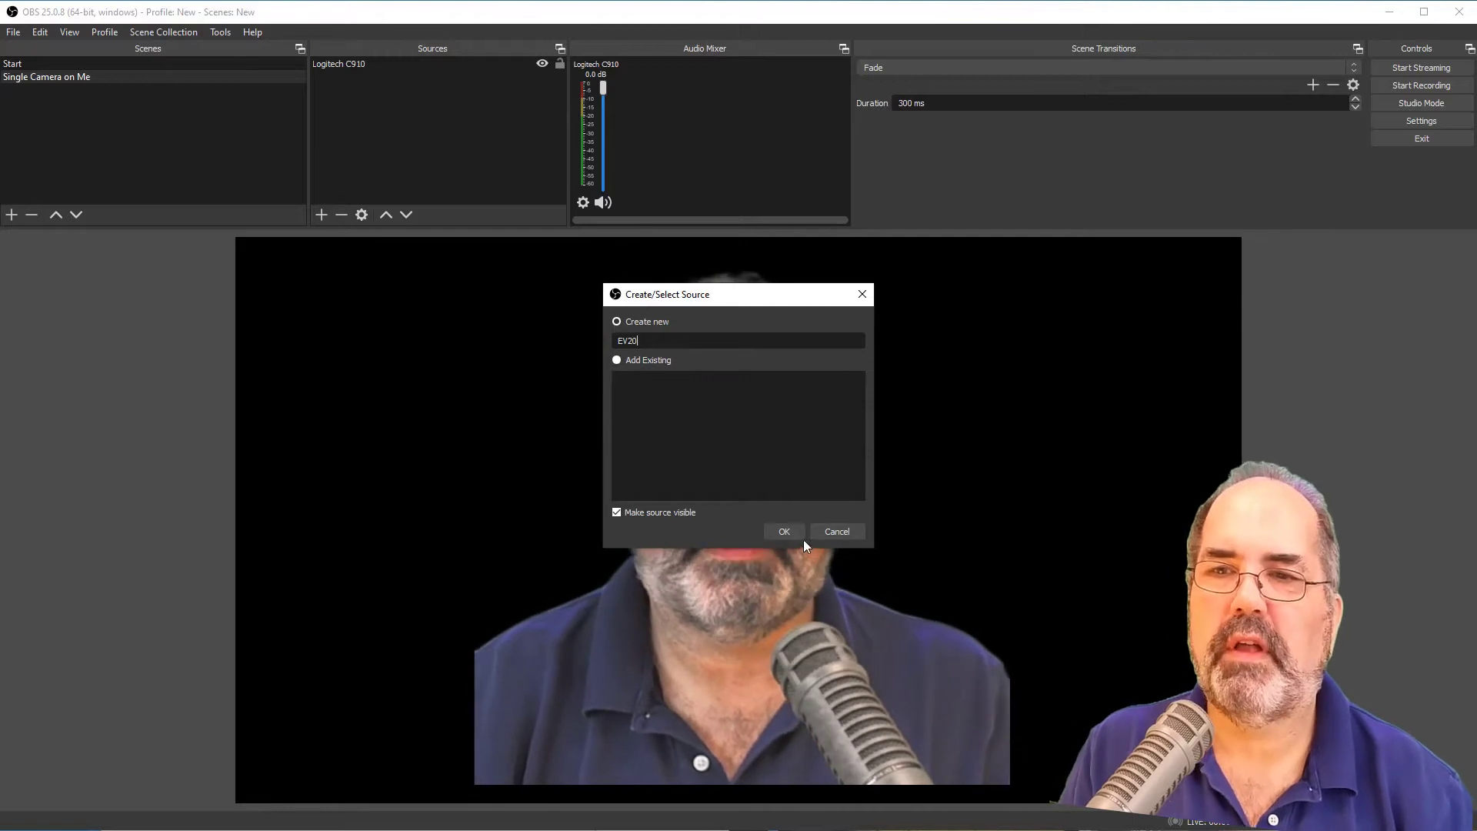
{"action": "left_click", "coordinate": [783, 531]}
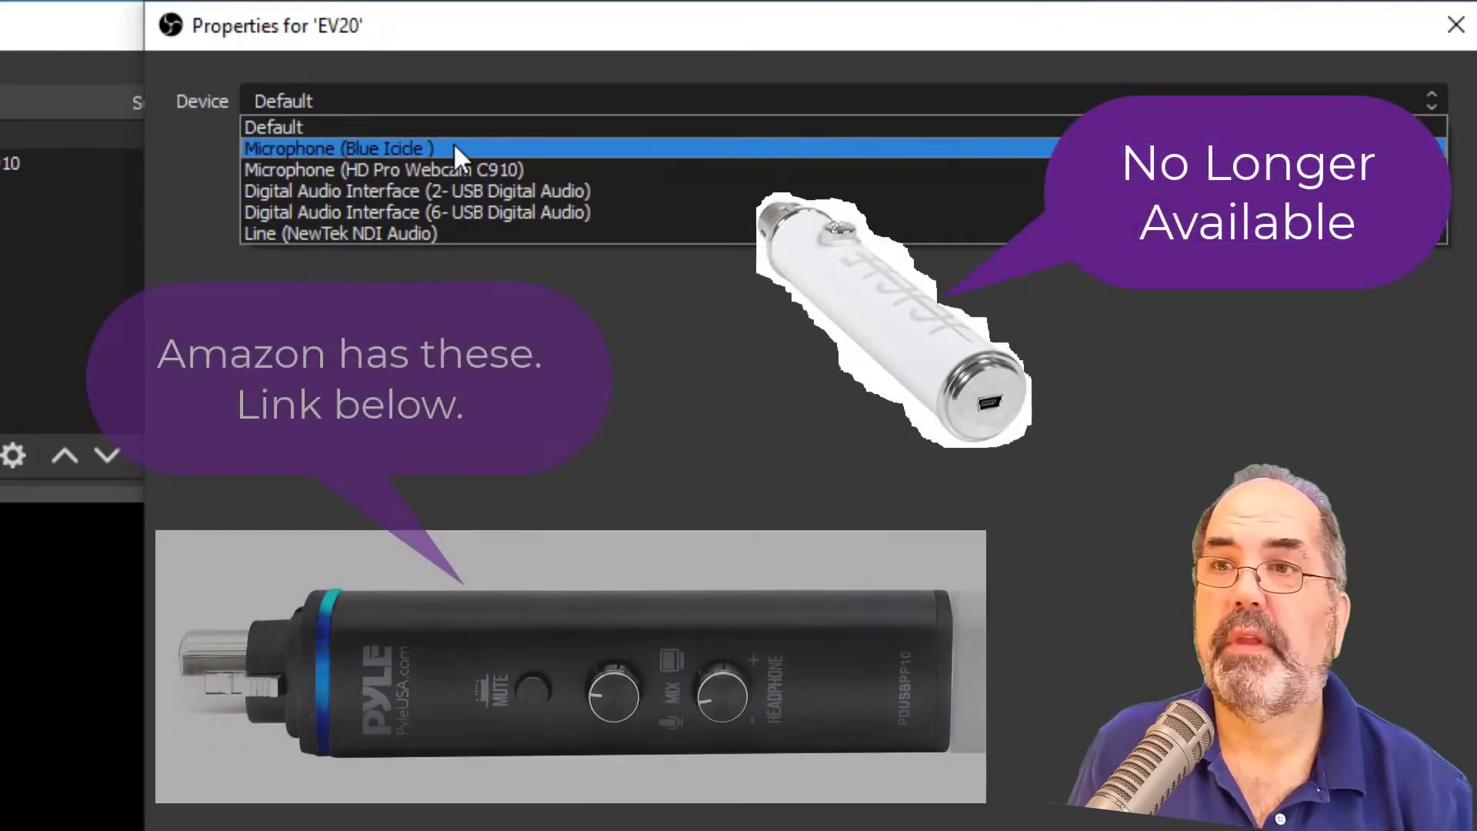
{"action": "left_click", "coordinate": [337, 147]}
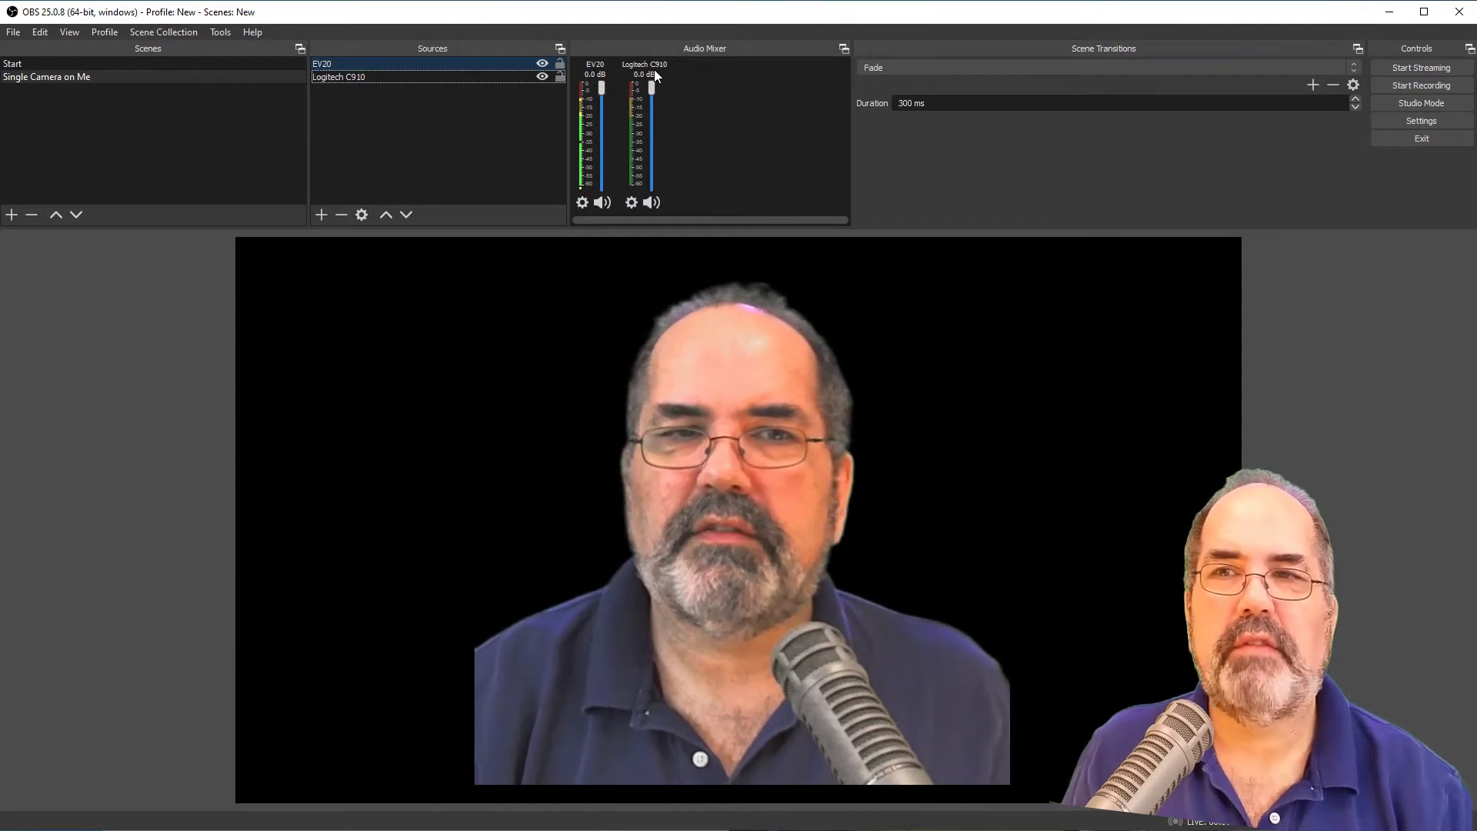
{"action": "mouse_move", "coordinate": [657, 74]}
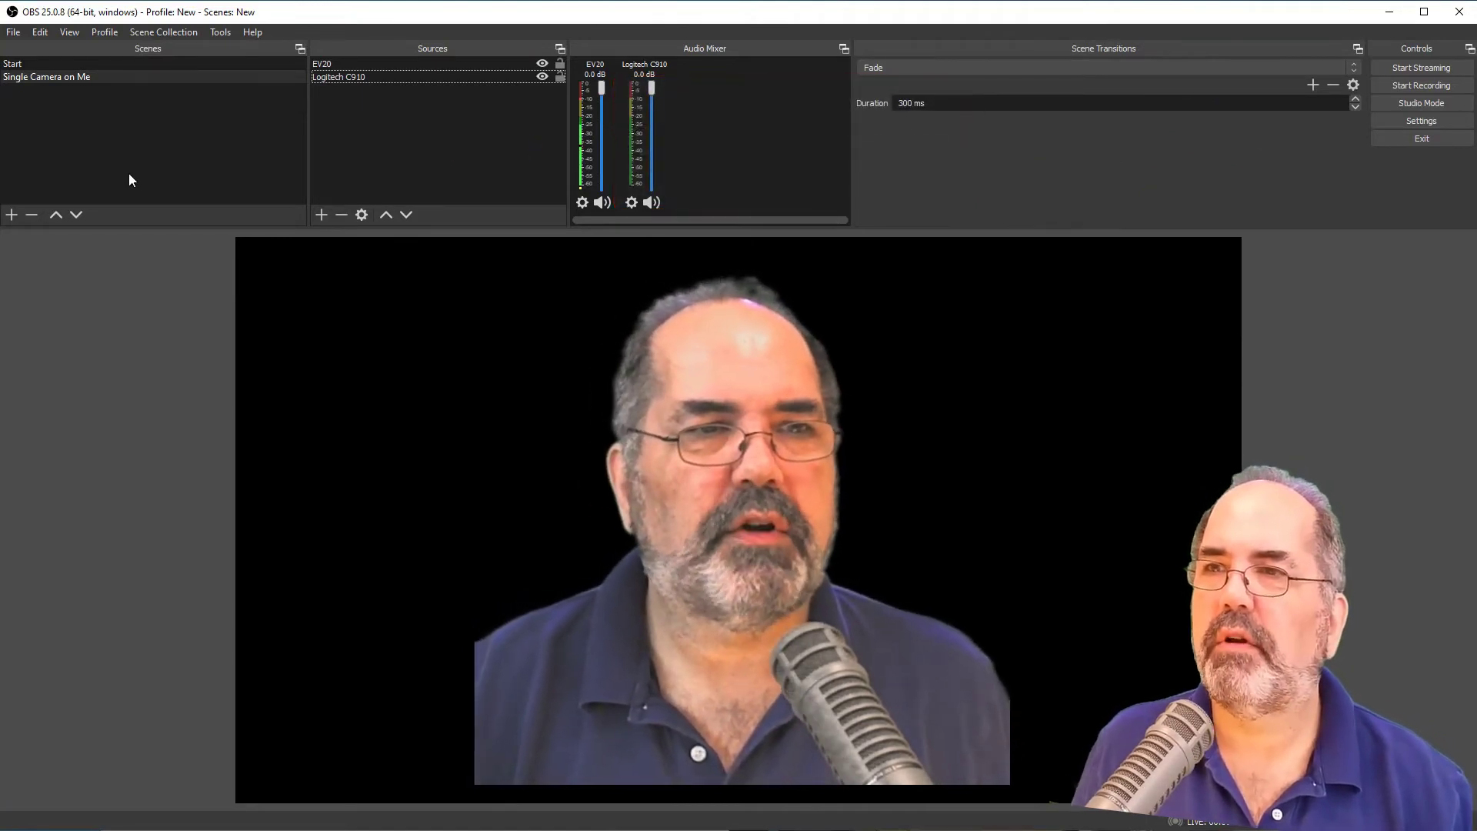
Add a new empty scene named 'Sketchbook Camera'.
{"action": "left_click", "coordinate": [11, 215]}
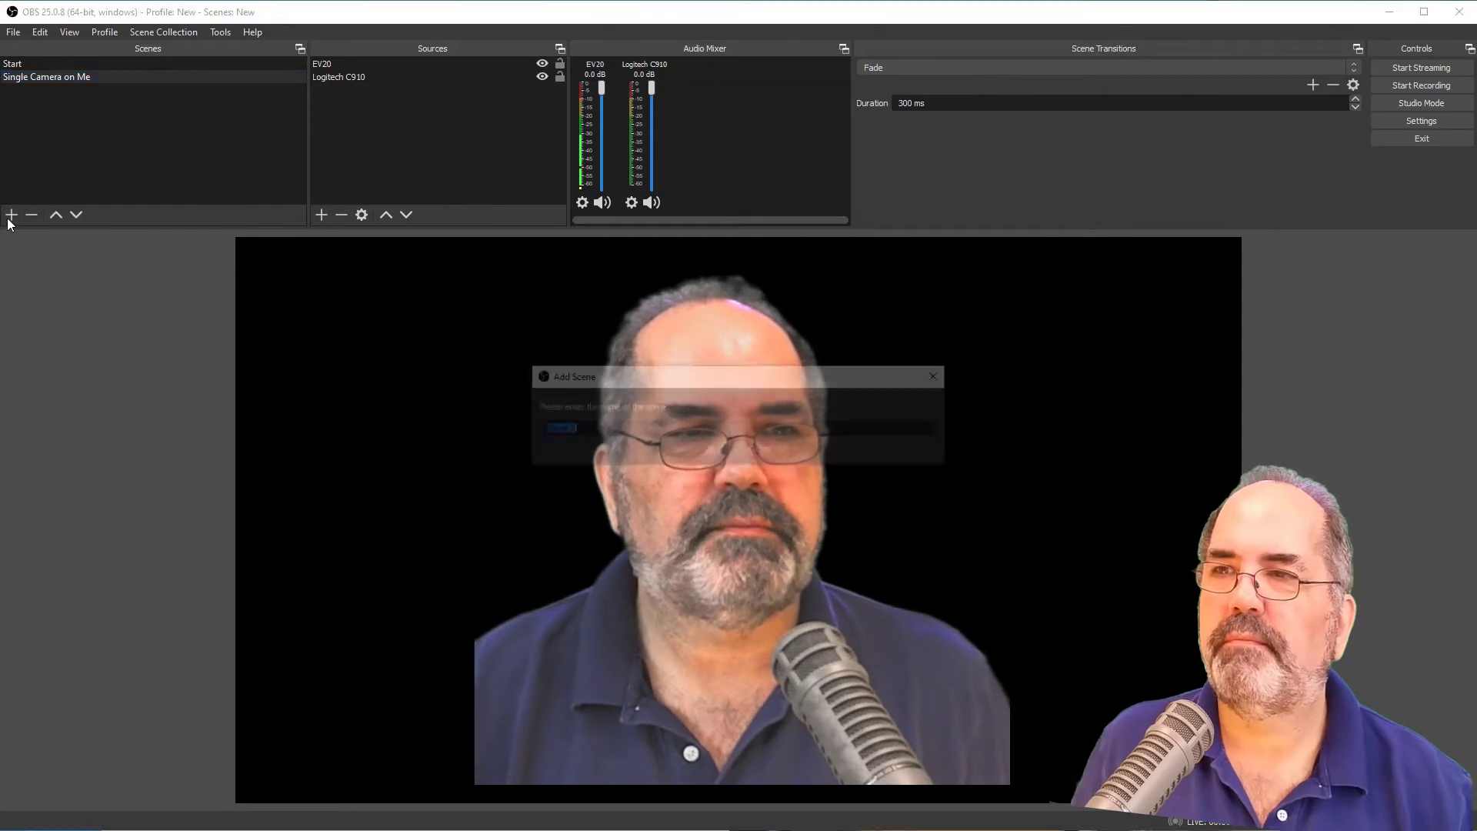
{"action": "left_click", "coordinate": [10, 215]}
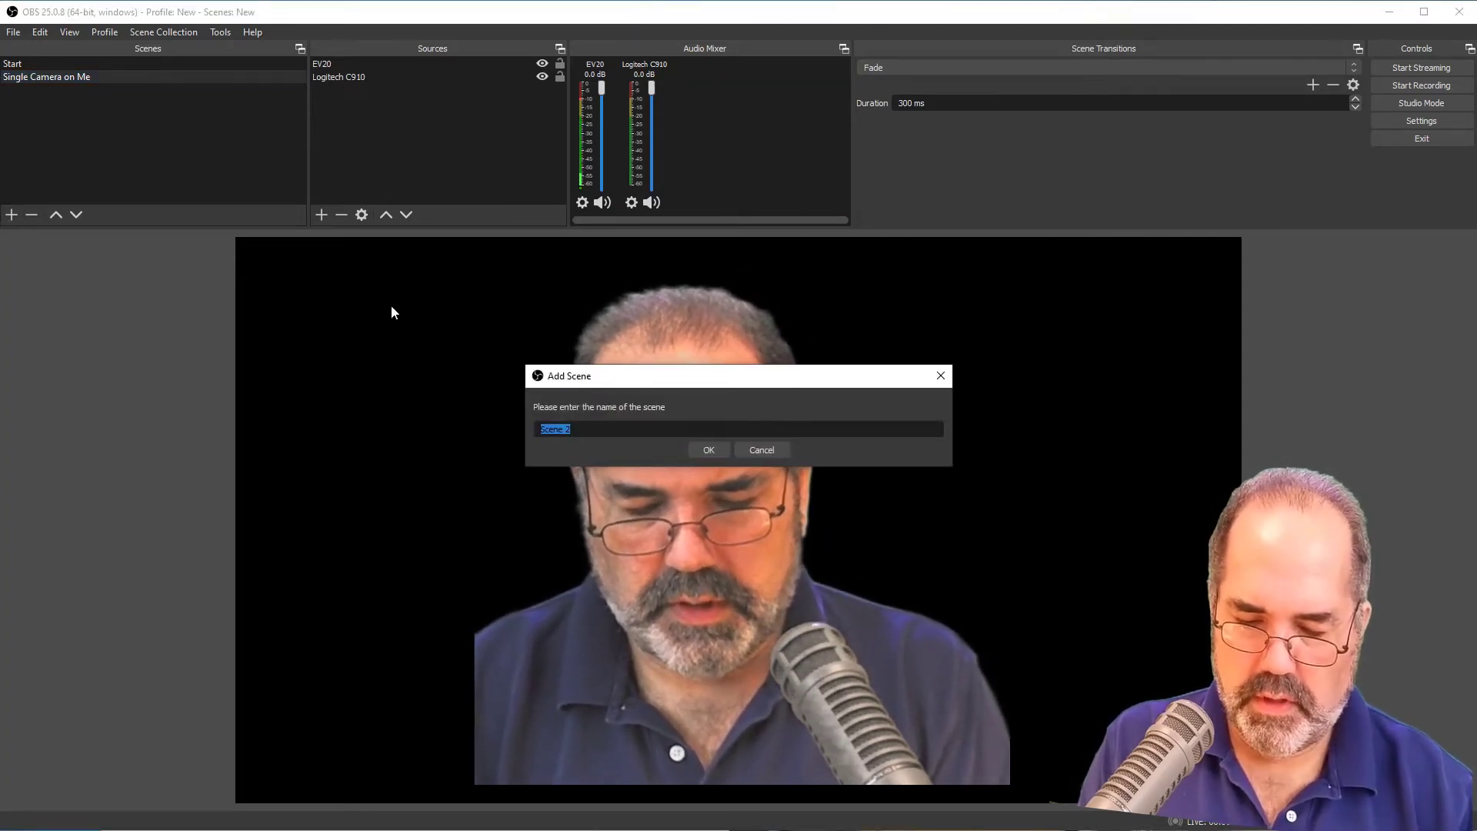
{"action": "type", "text": "Doc"}
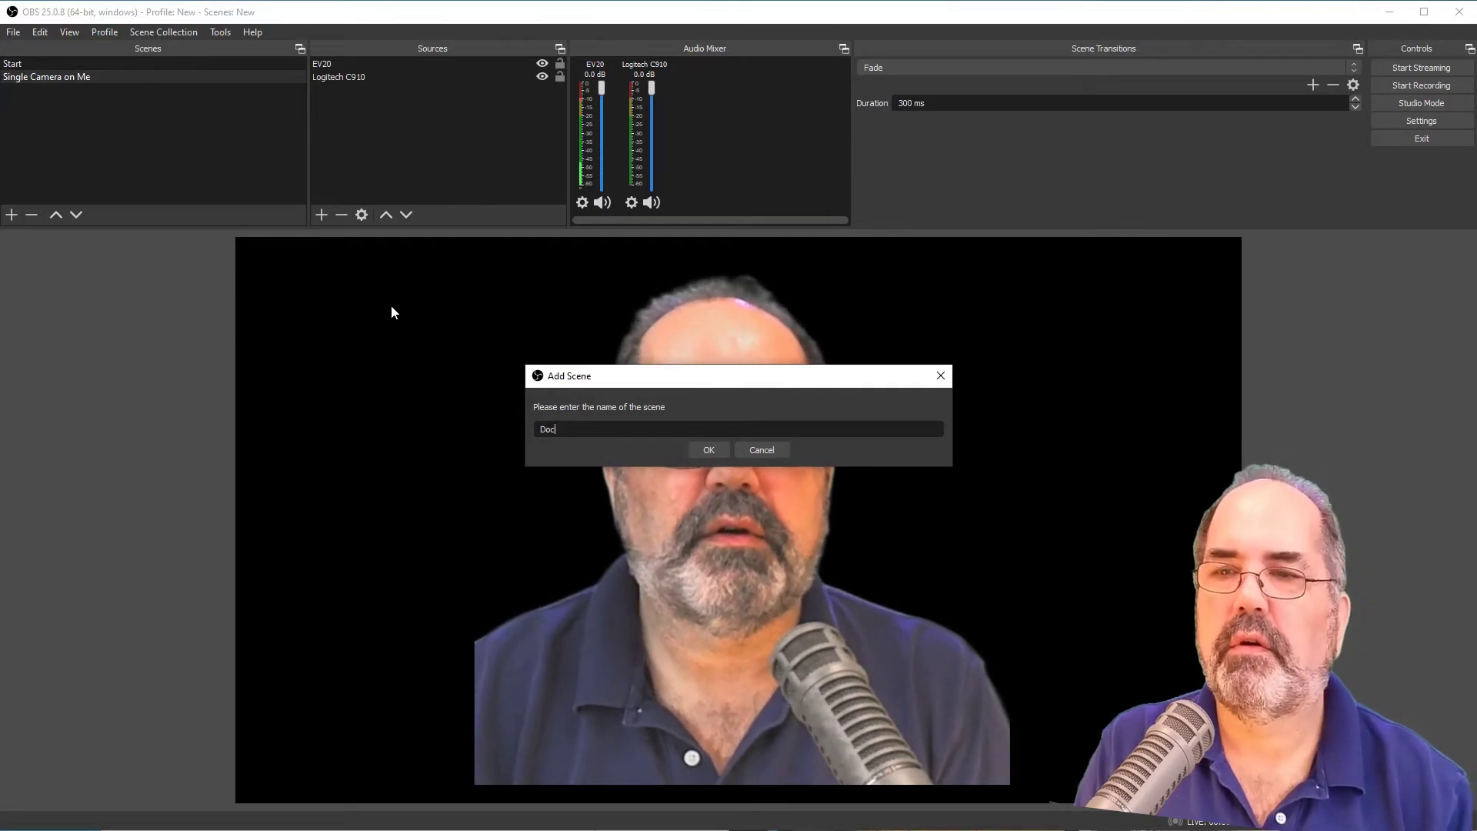
{"action": "type", "text": "Sketch"}
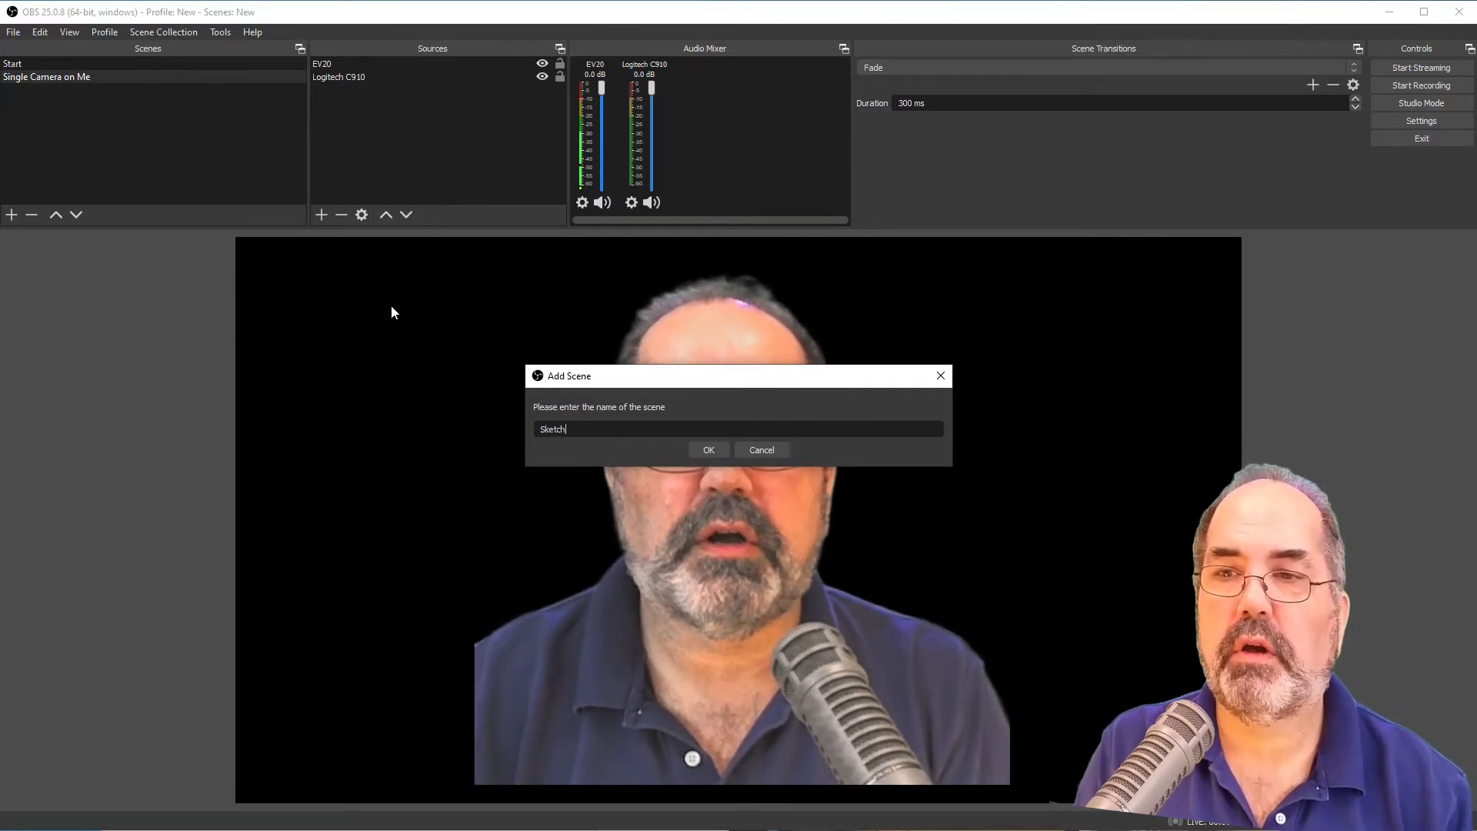
{"action": "type", "text": "book Camel"}
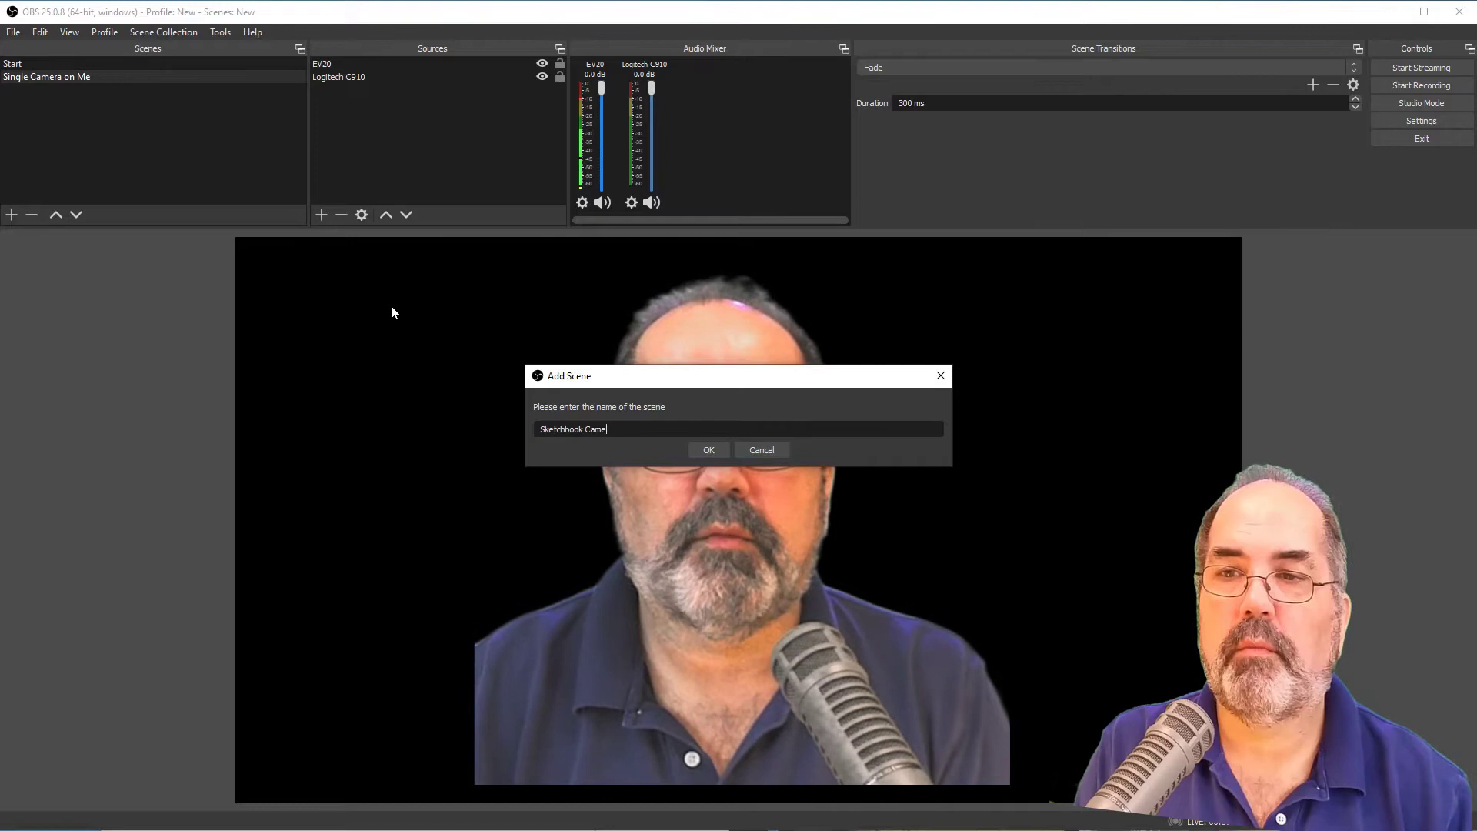
{"action": "type", "text": "ra"}
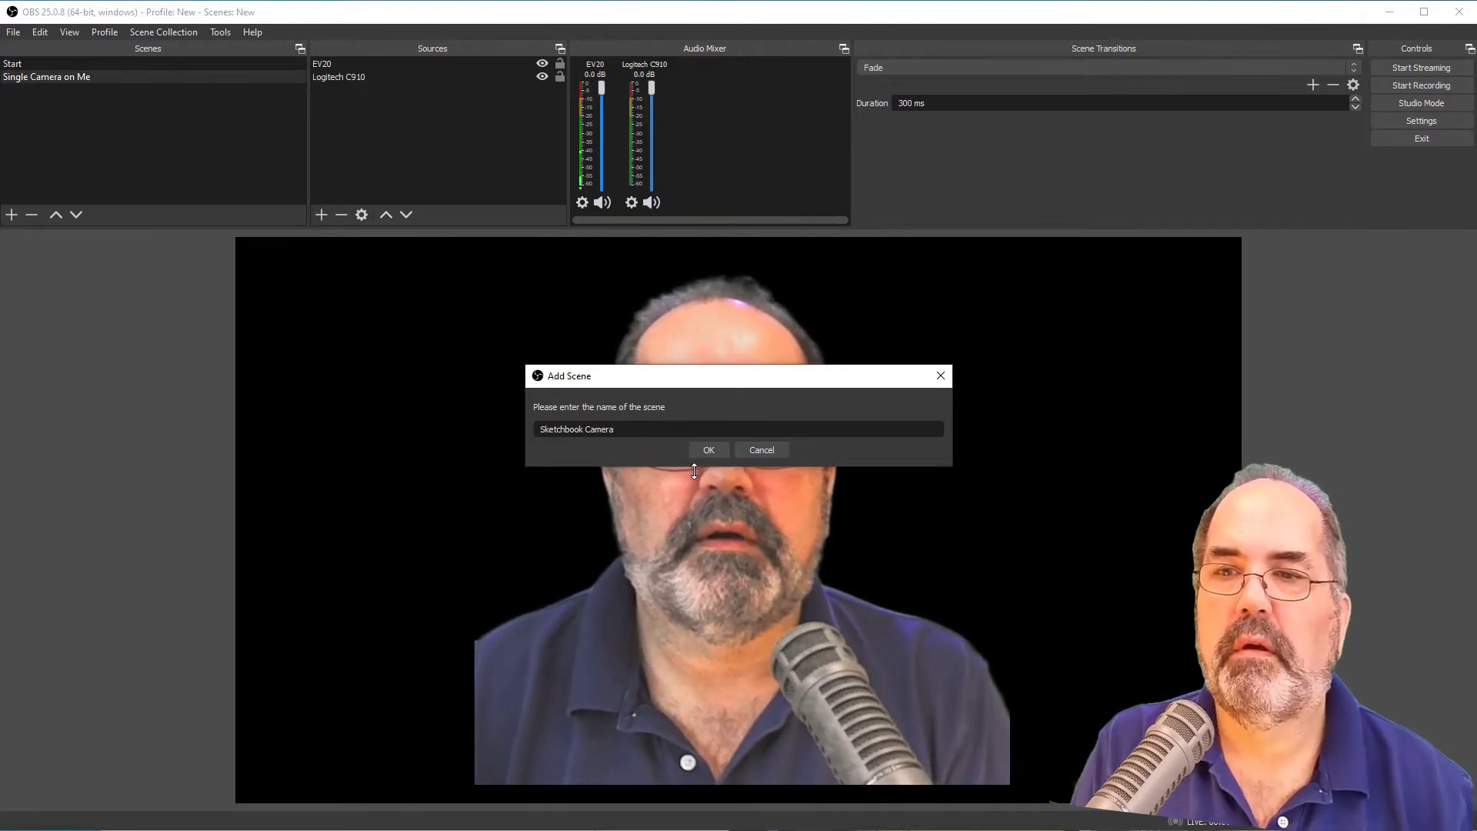
{"action": "left_click", "coordinate": [708, 449]}
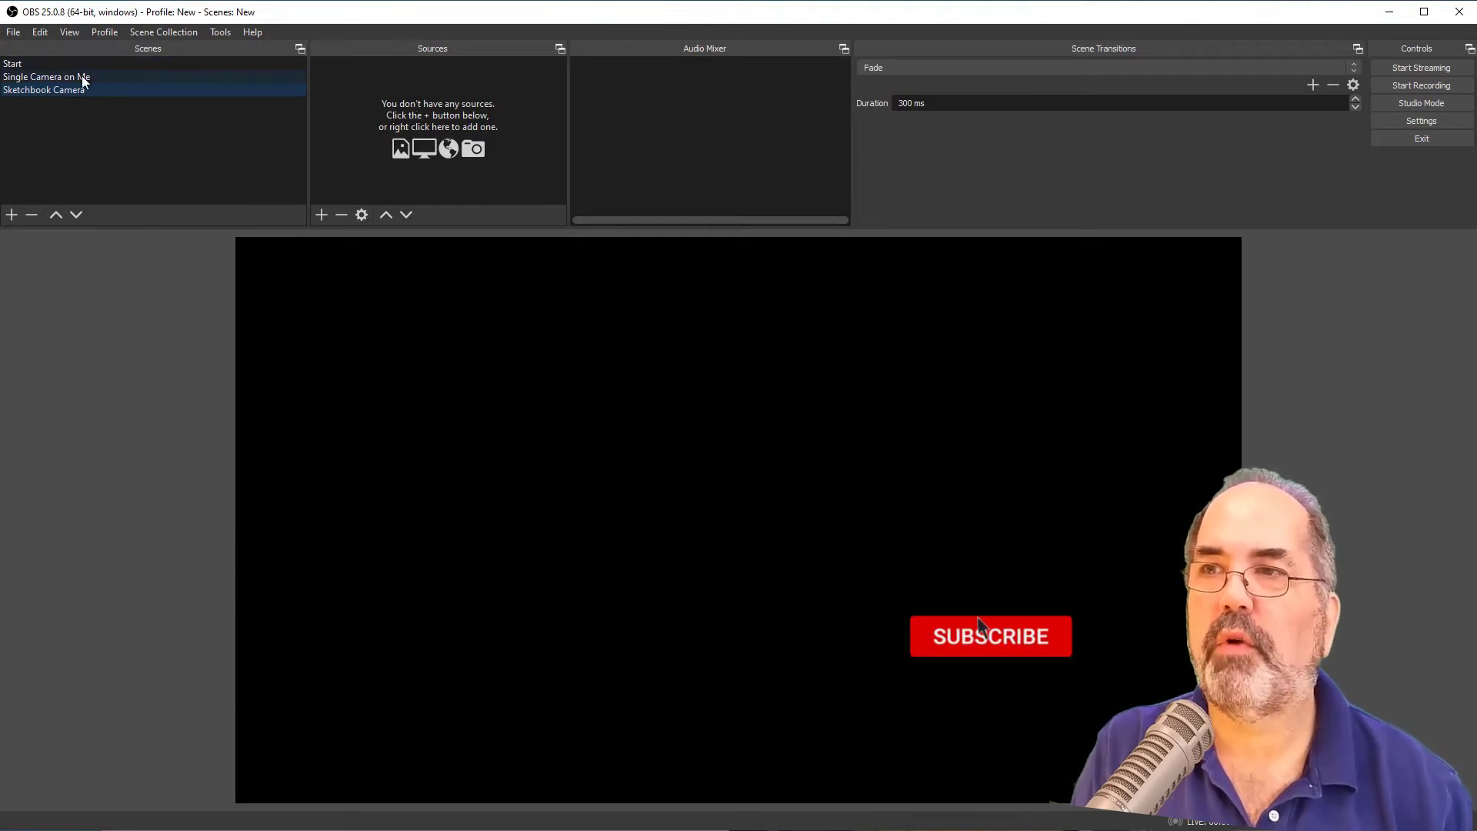
Copy Logitech C910 from Single Camera on Me and paste it as a reference into Sketchbook Camera.
{"action": "left_click", "coordinate": [44, 77]}
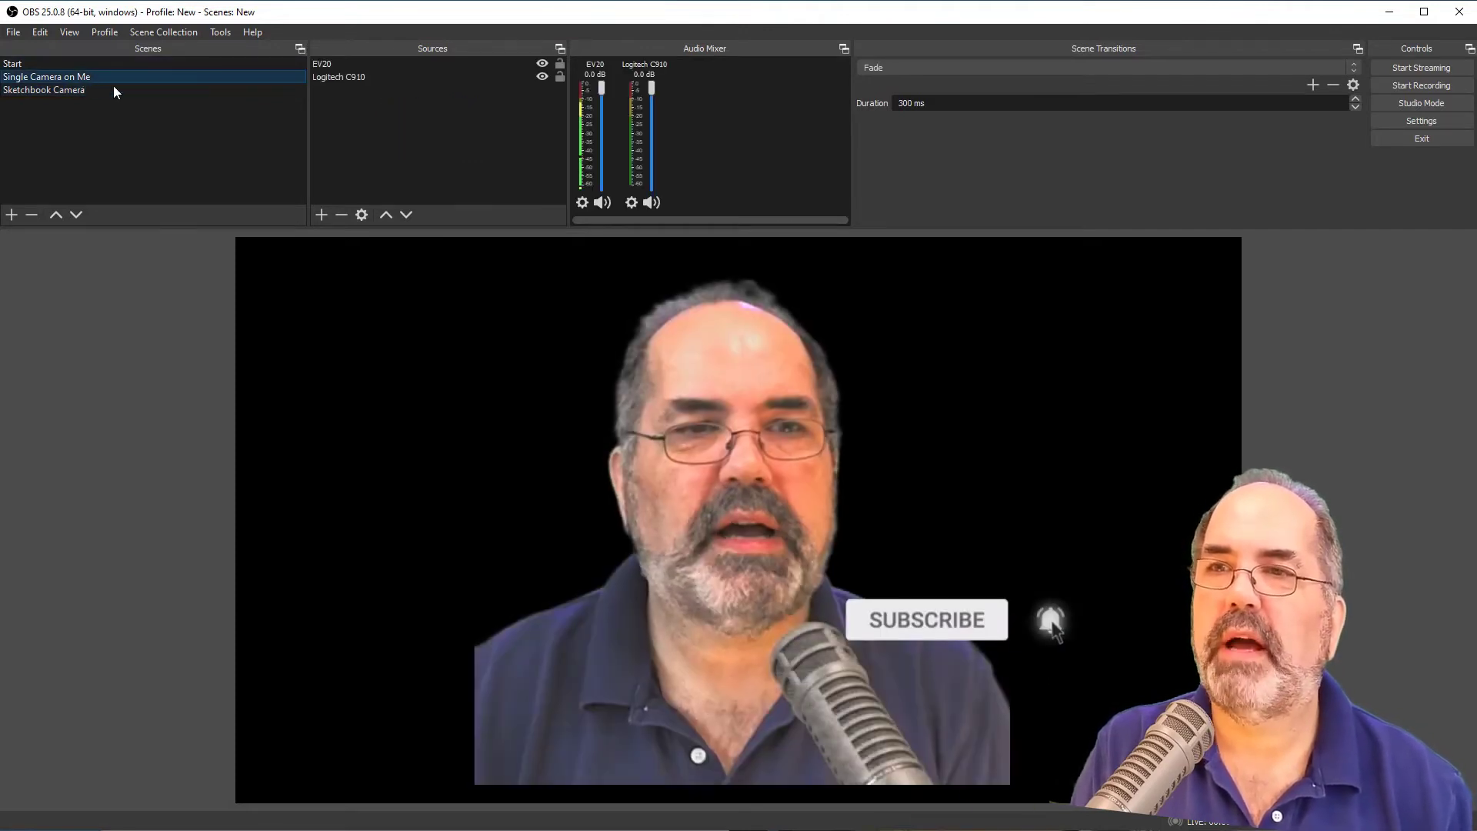
{"action": "left_click", "coordinate": [339, 76]}
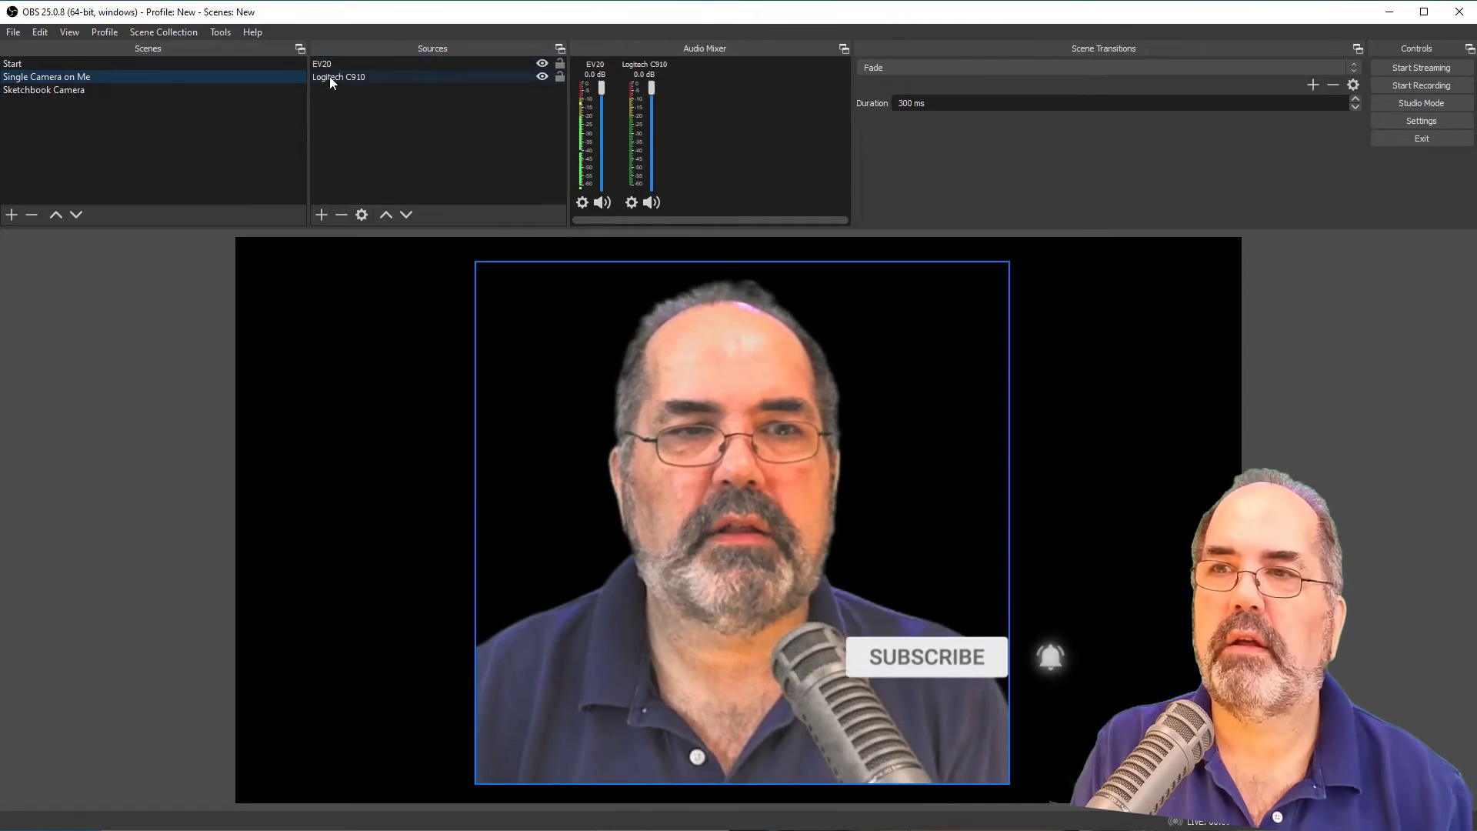
{"action": "right_click", "coordinate": [339, 77]}
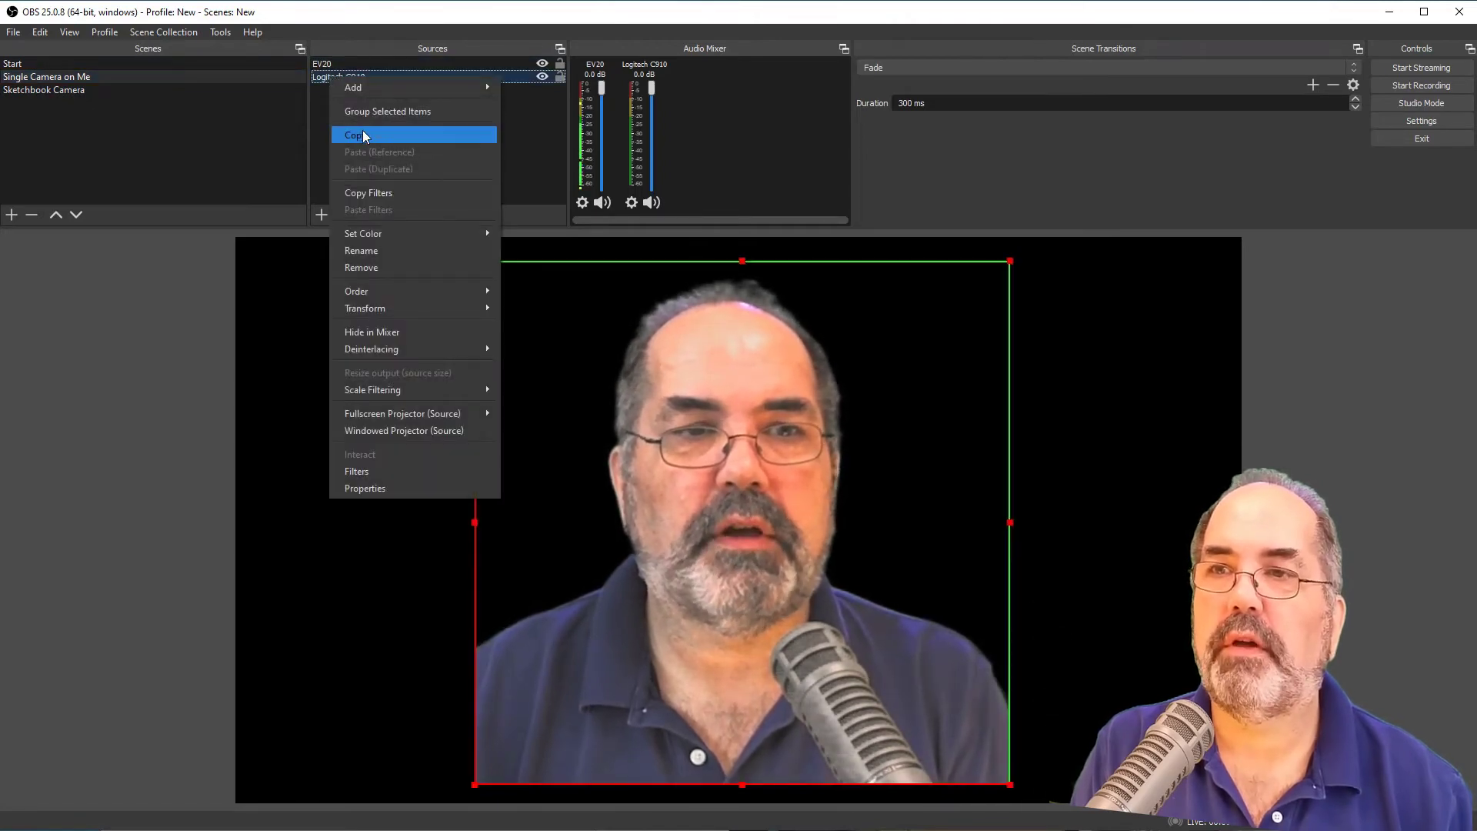
{"action": "left_click", "coordinate": [355, 136]}
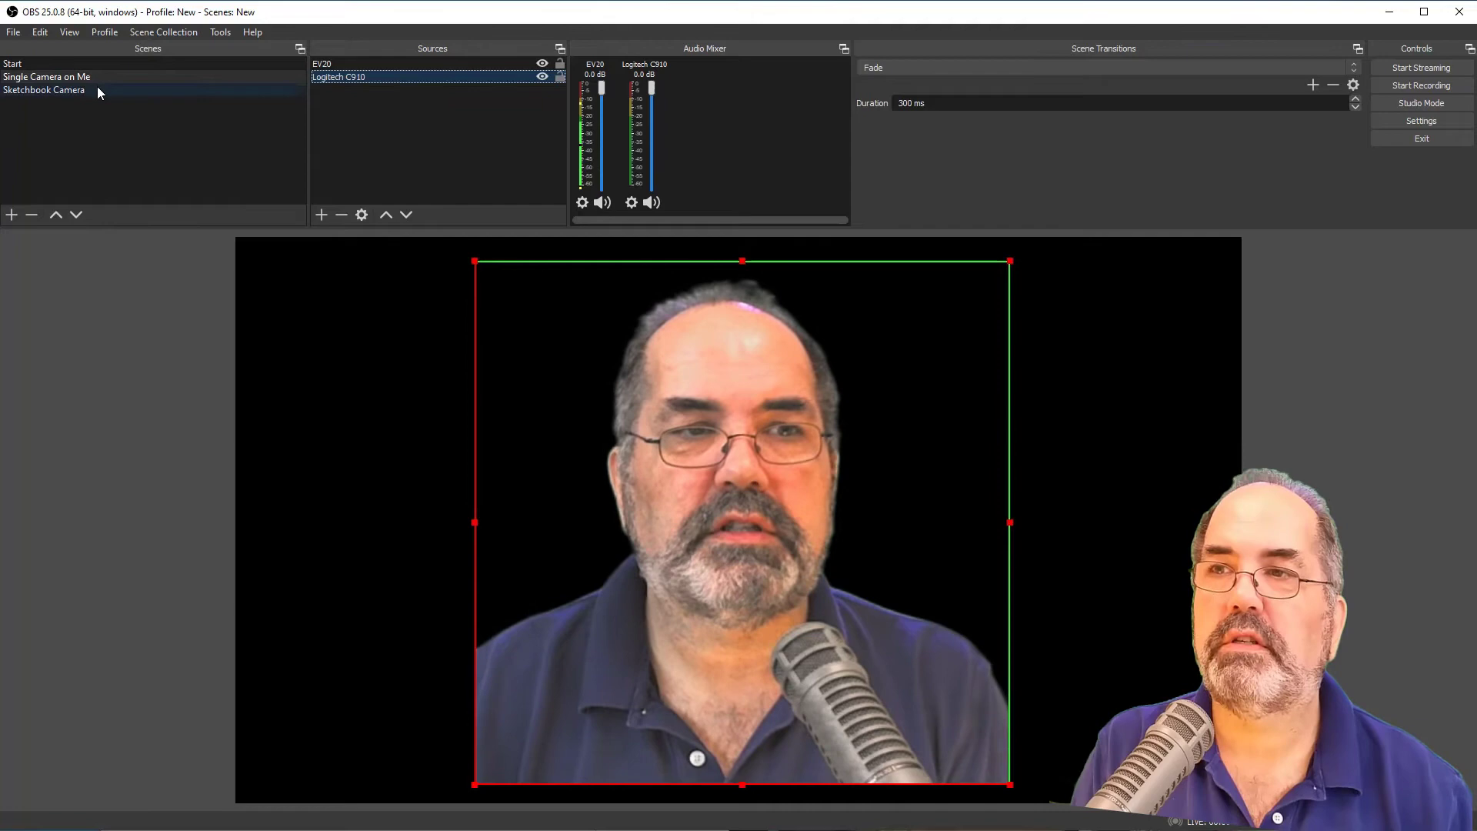
{"action": "right_click", "coordinate": [432, 142]}
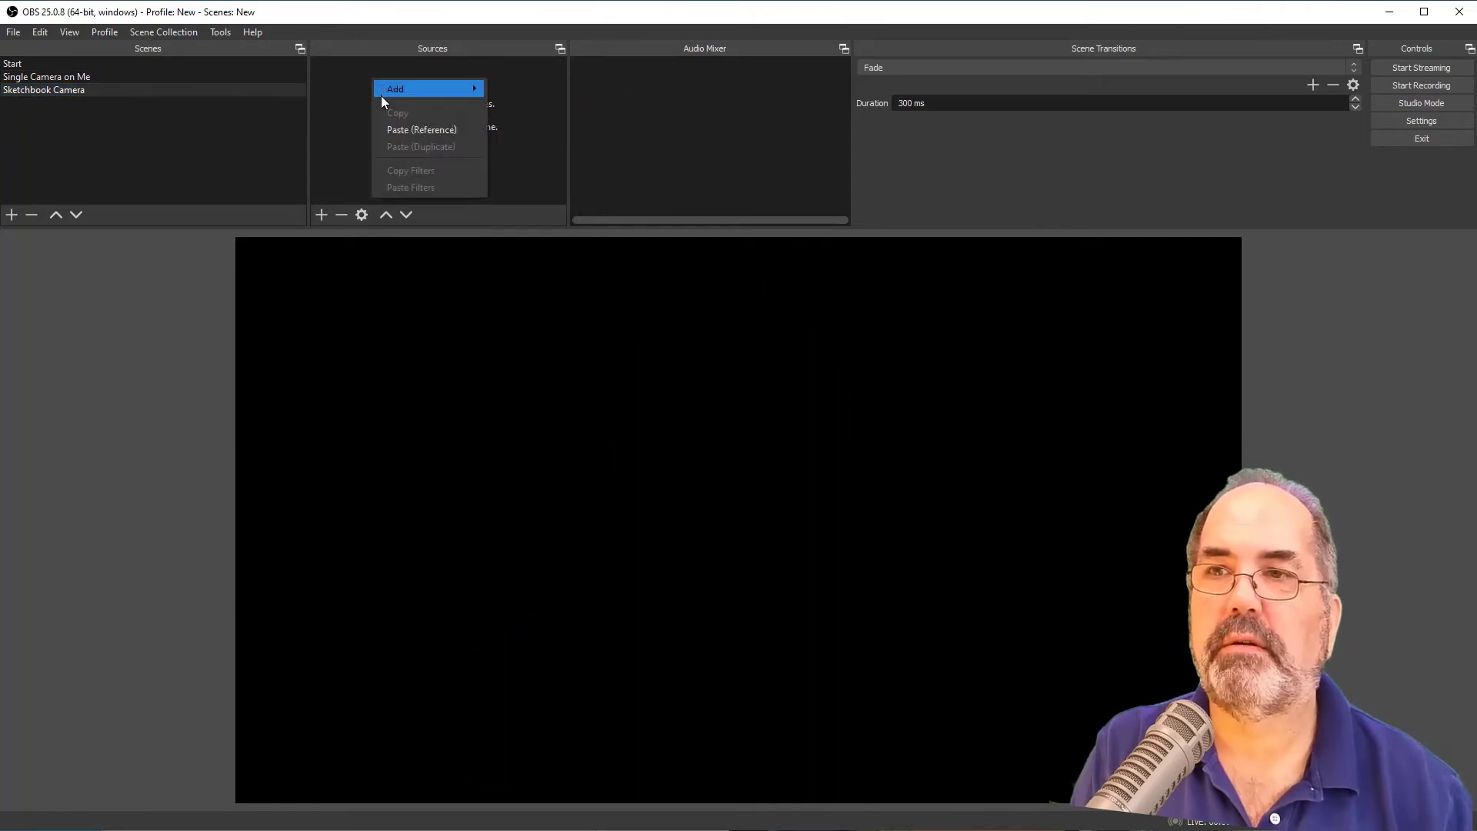
{"action": "mouse_move", "coordinate": [441, 129]}
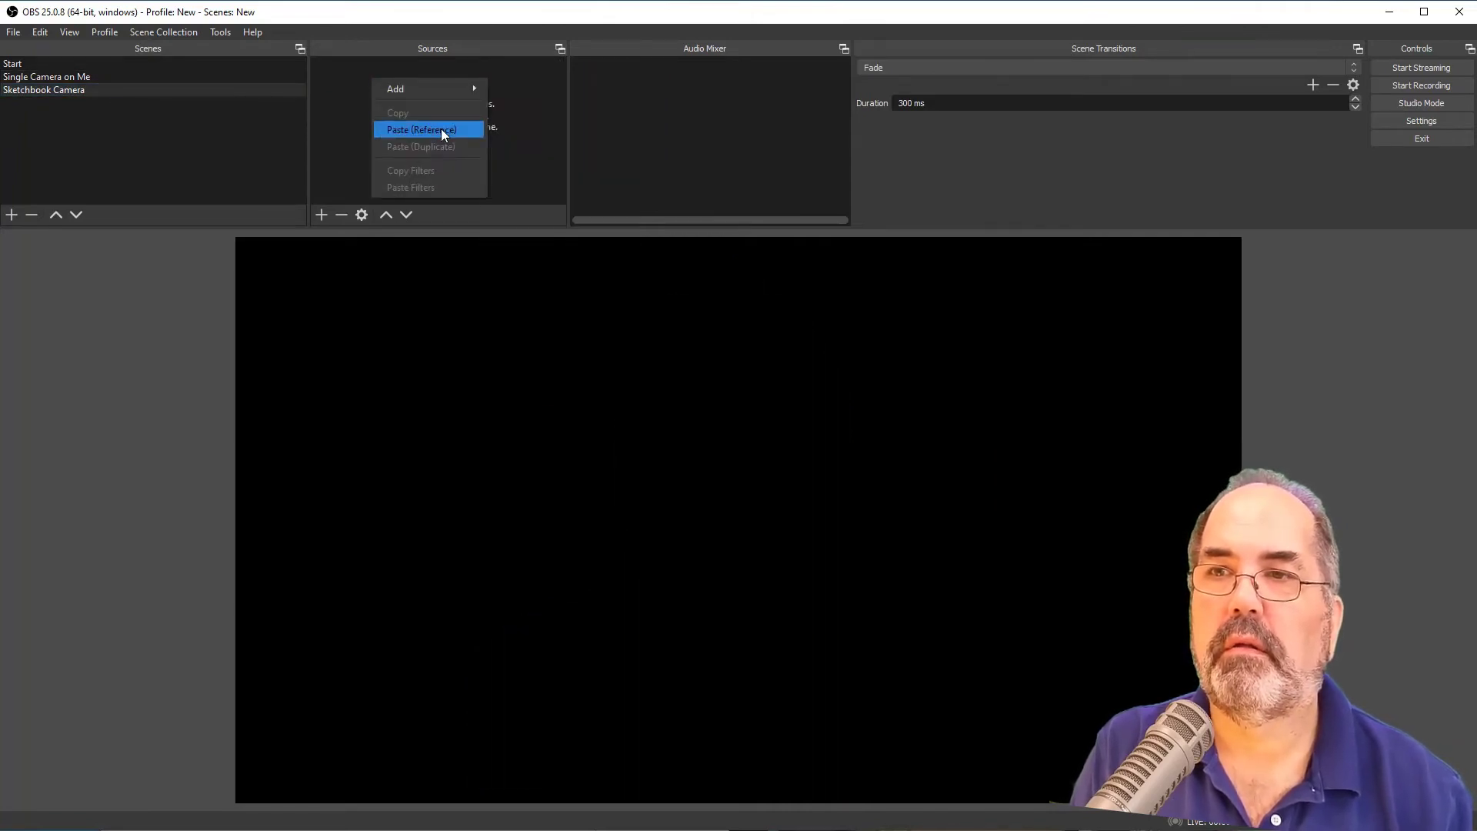
{"action": "left_click", "coordinate": [421, 130]}
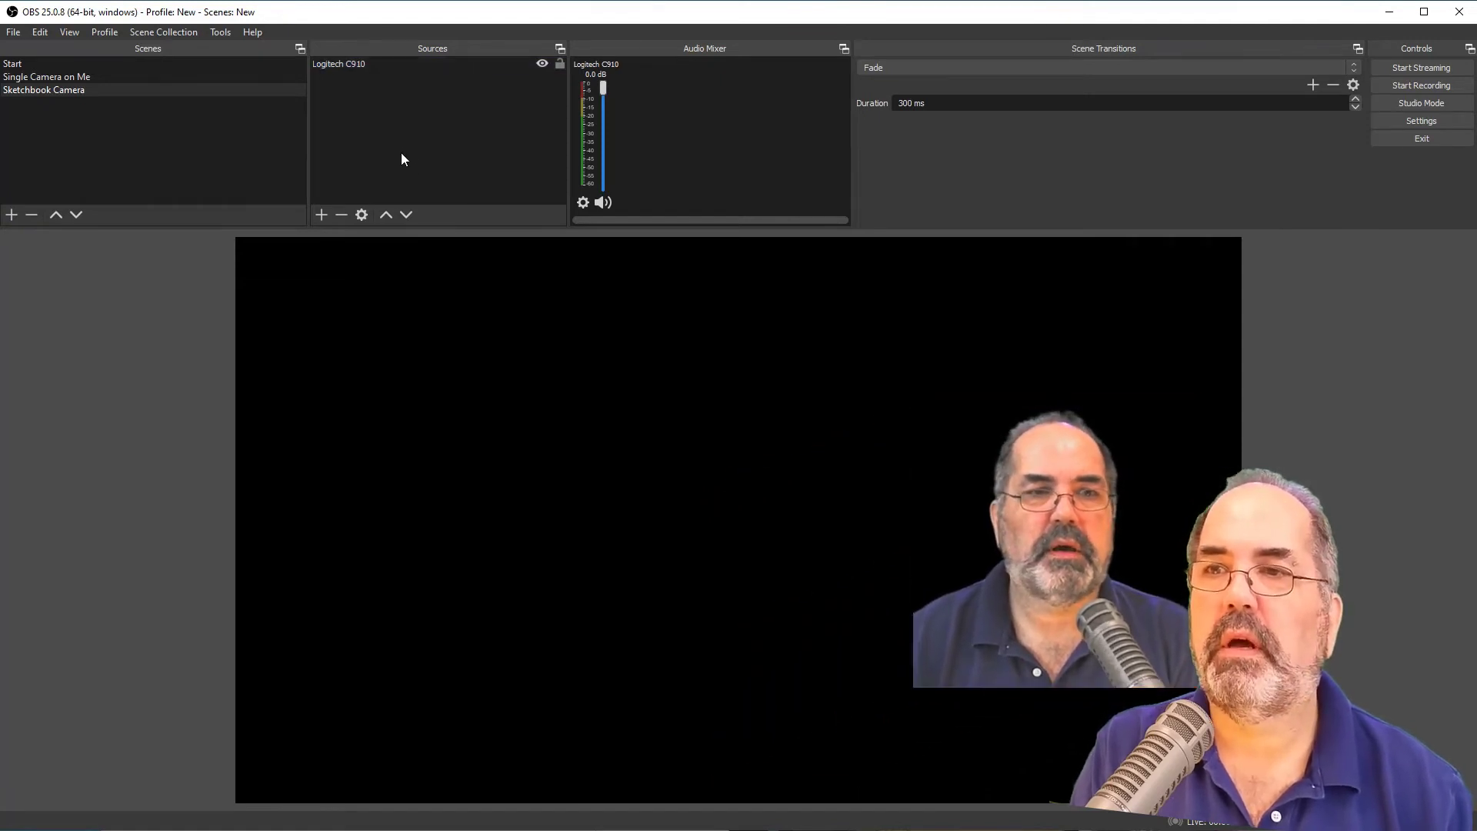
Add a Video Capture Device source named Panasonic Camera to the Sketchbook Camera scene.
{"action": "left_click", "coordinate": [320, 215]}
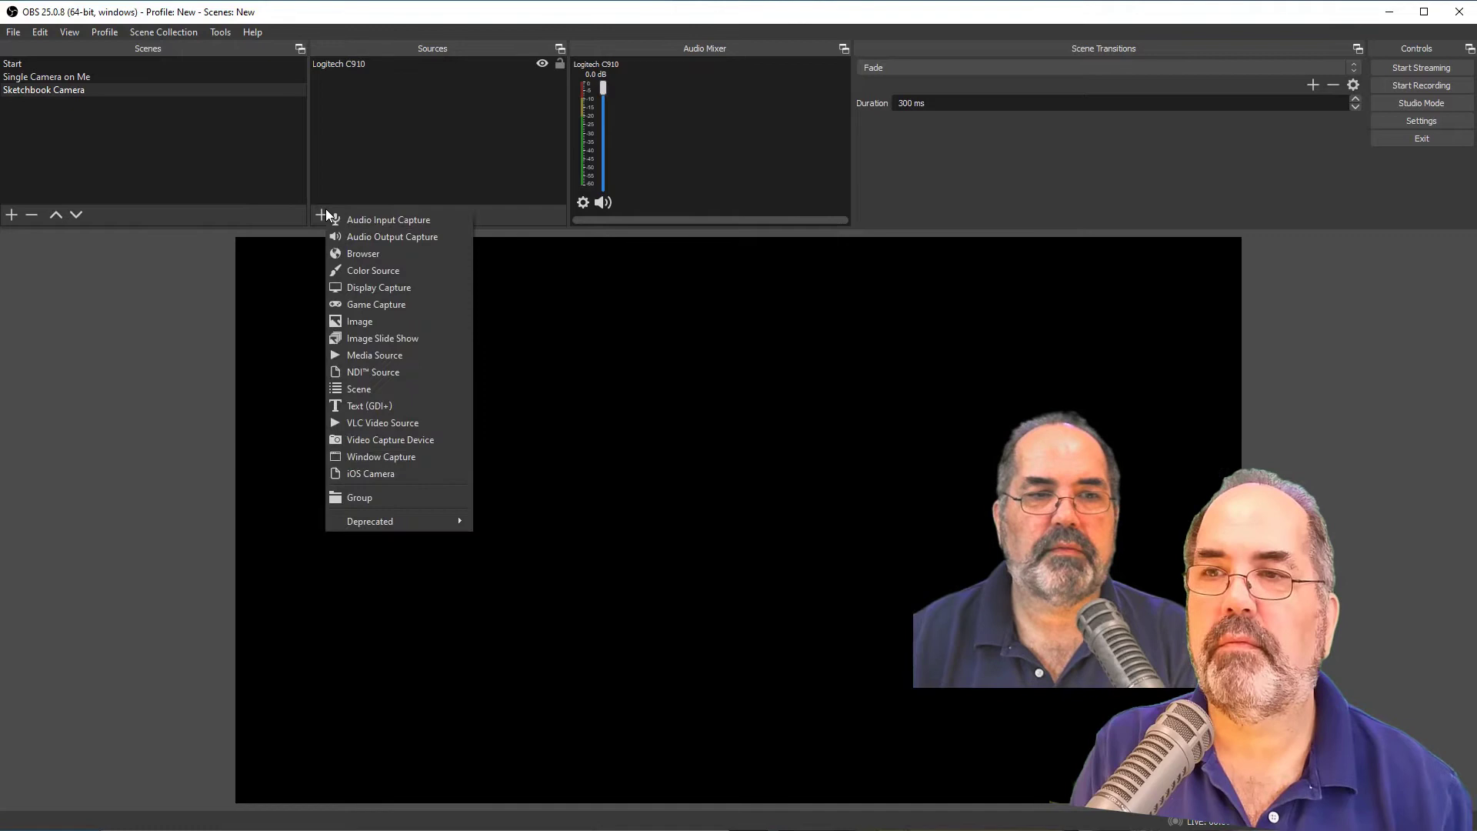
{"action": "mouse_move", "coordinate": [389, 440]}
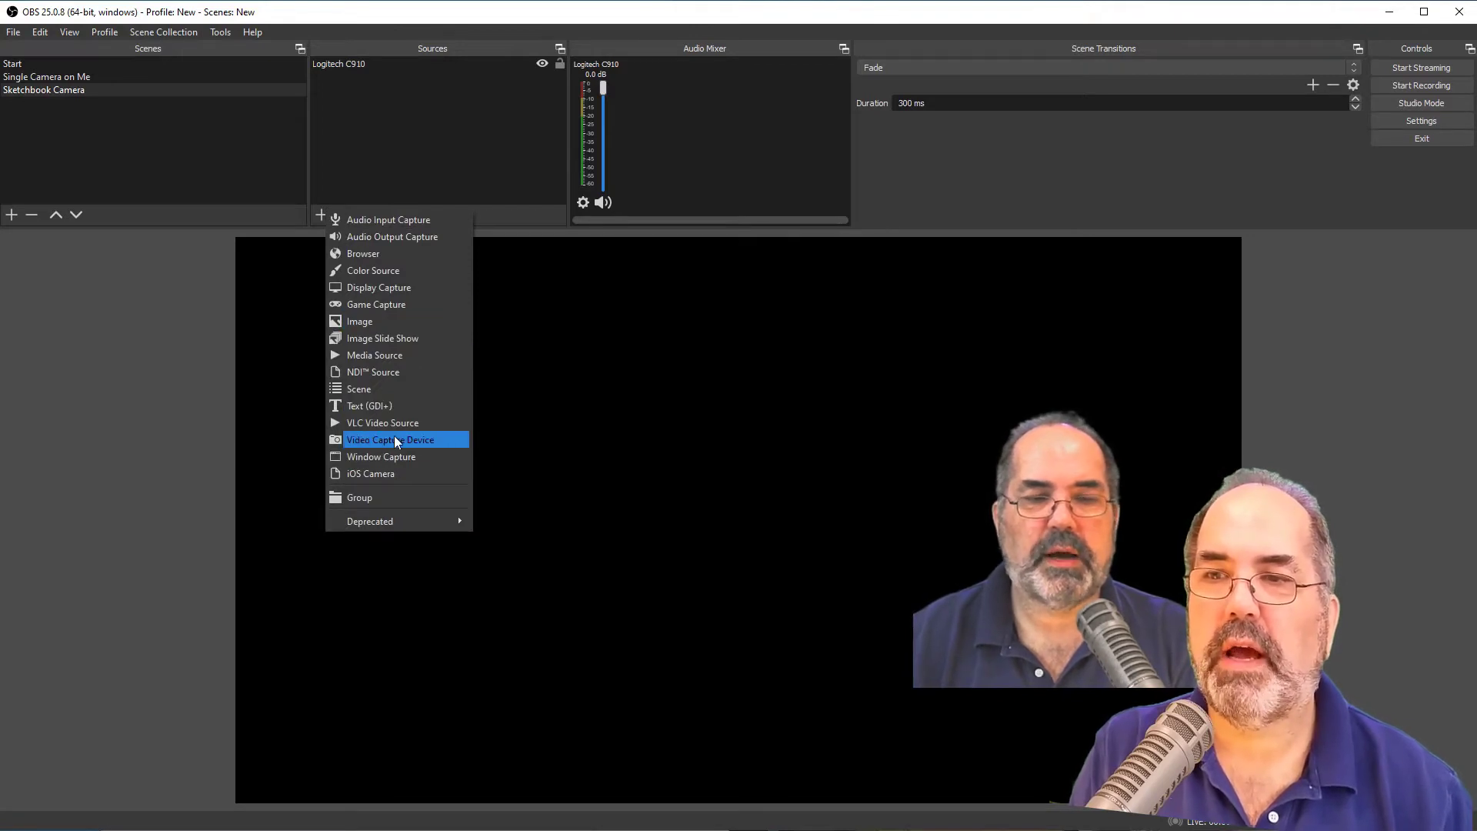
{"action": "left_click", "coordinate": [392, 438]}
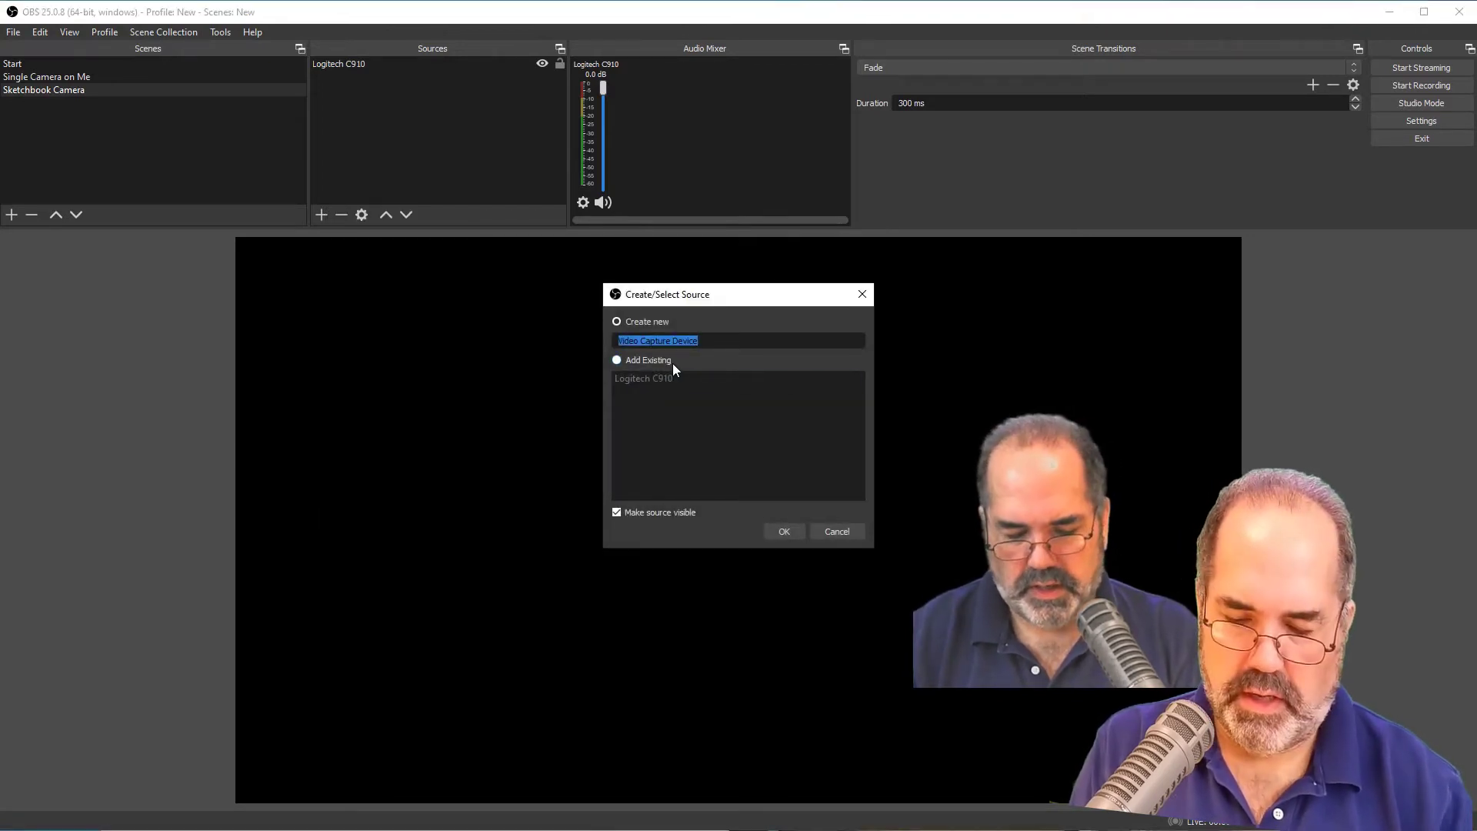
{"action": "type", "text": "Panason"}
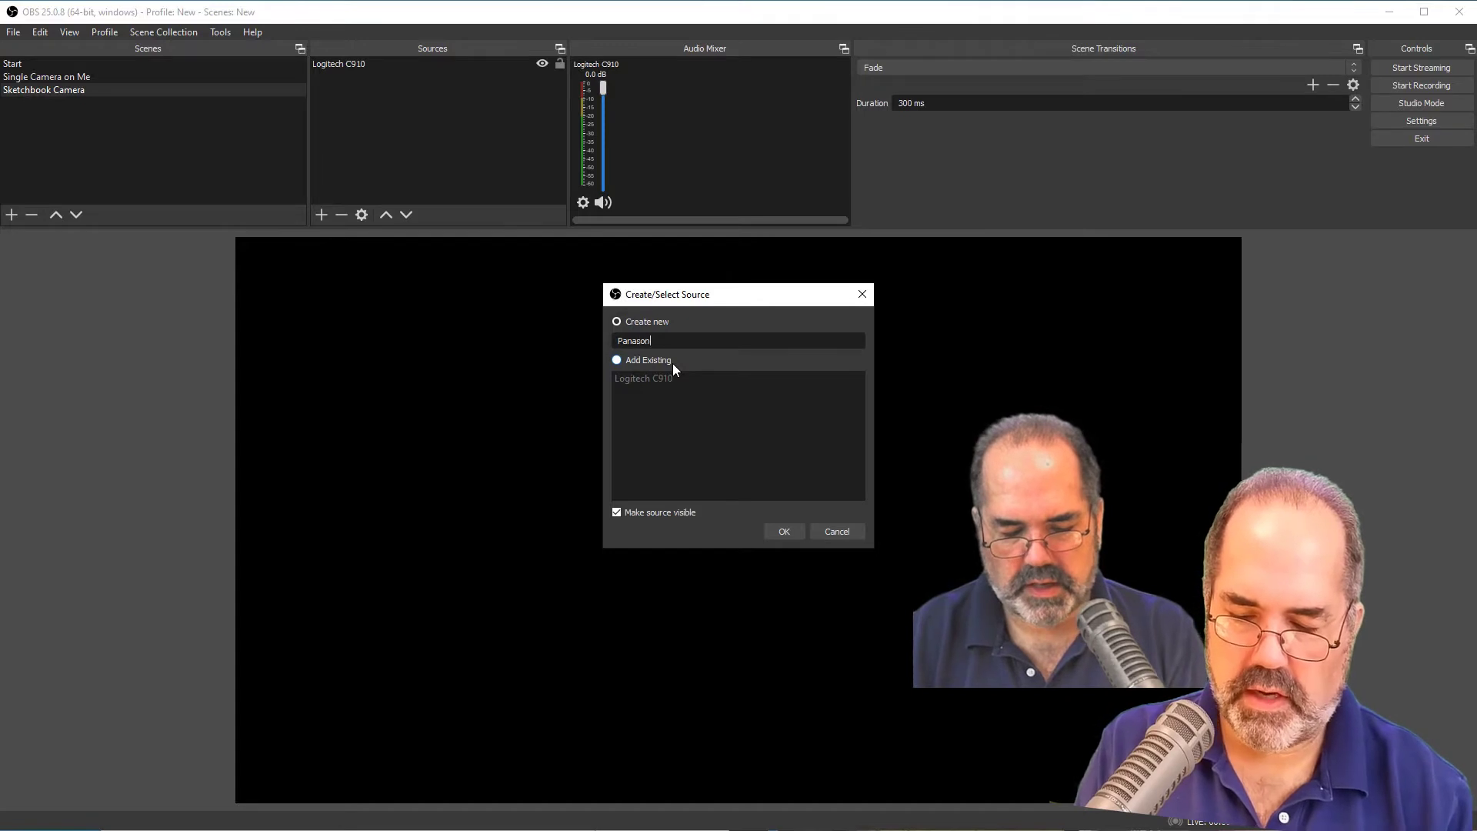
{"action": "type", "text": "ic Ca"}
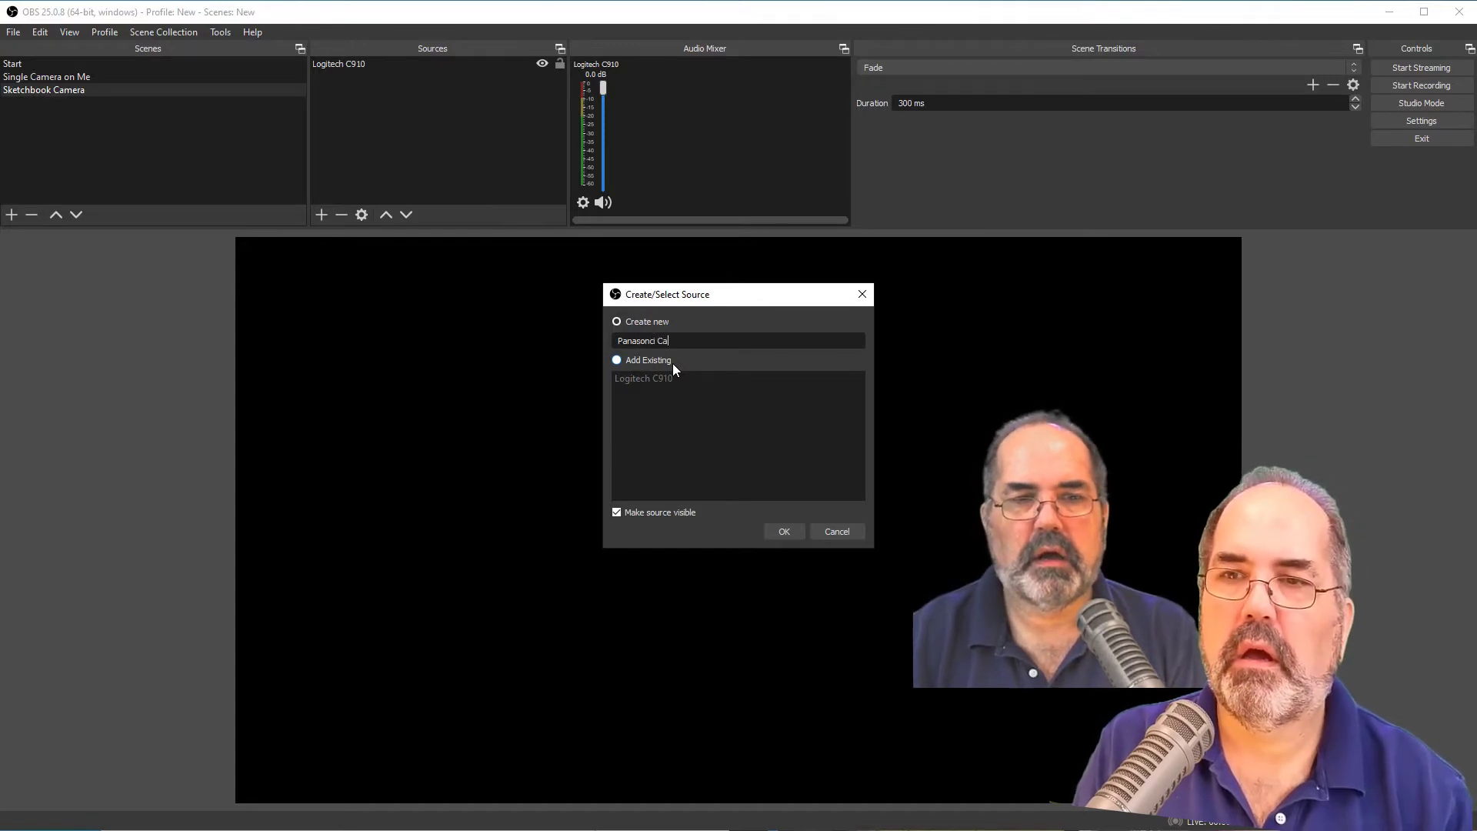
{"action": "type", "text": "mera"}
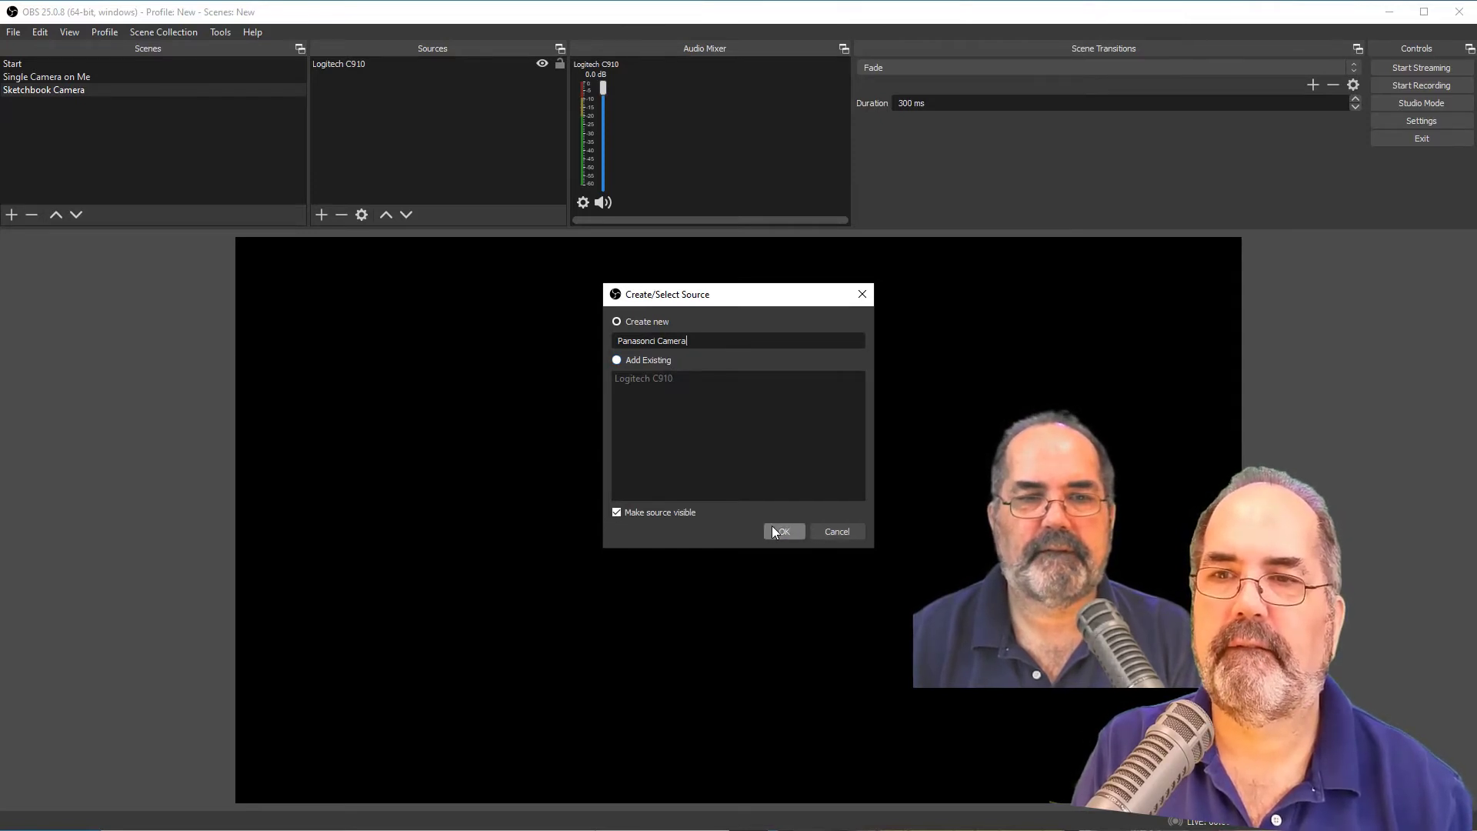
{"action": "left_click", "coordinate": [783, 530]}
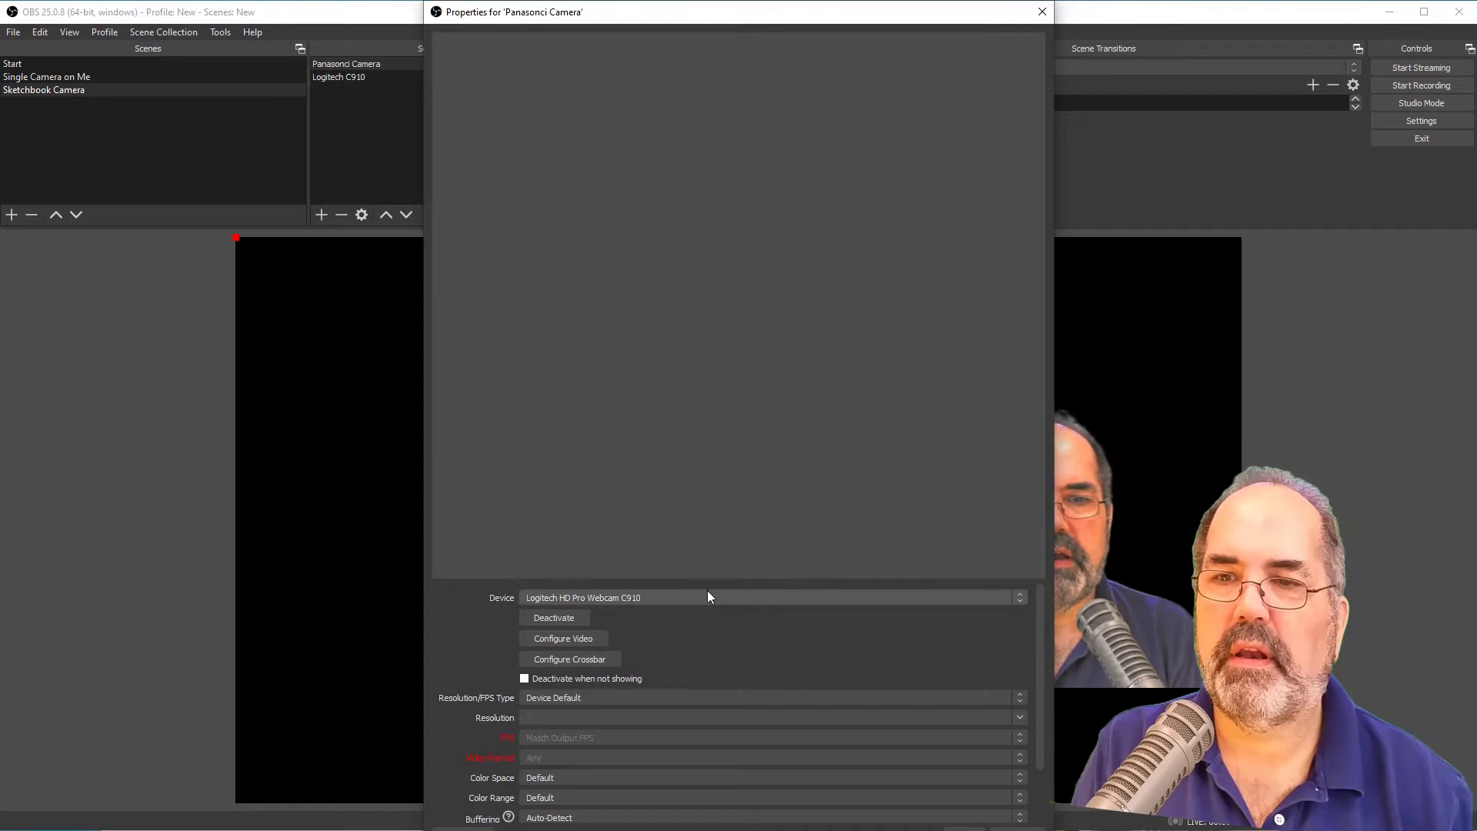
Set the new source's device to USB Video so the sketchbook page fills the canvas.
{"action": "left_click", "coordinate": [769, 597]}
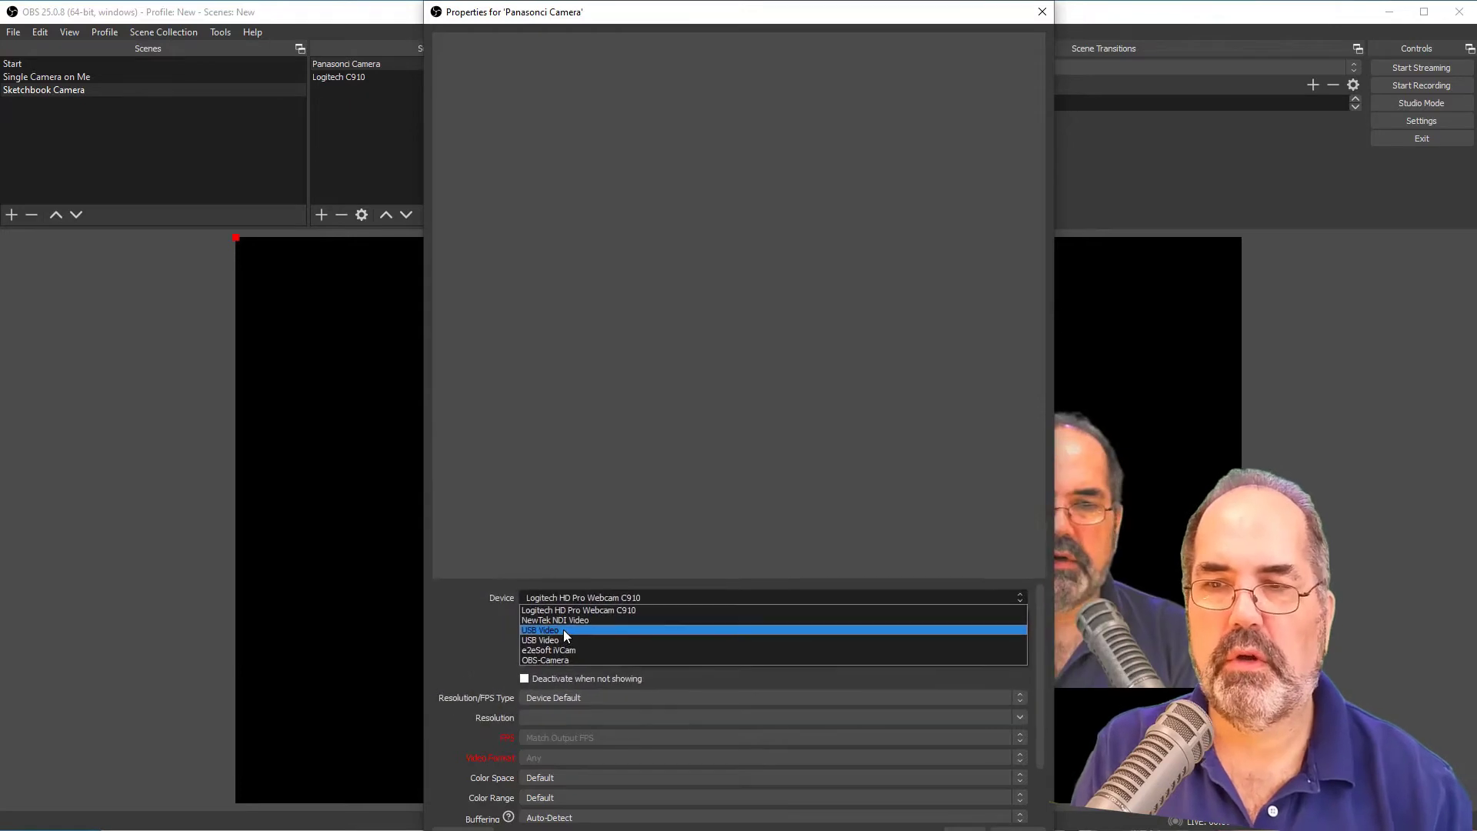
{"action": "left_click", "coordinate": [540, 631]}
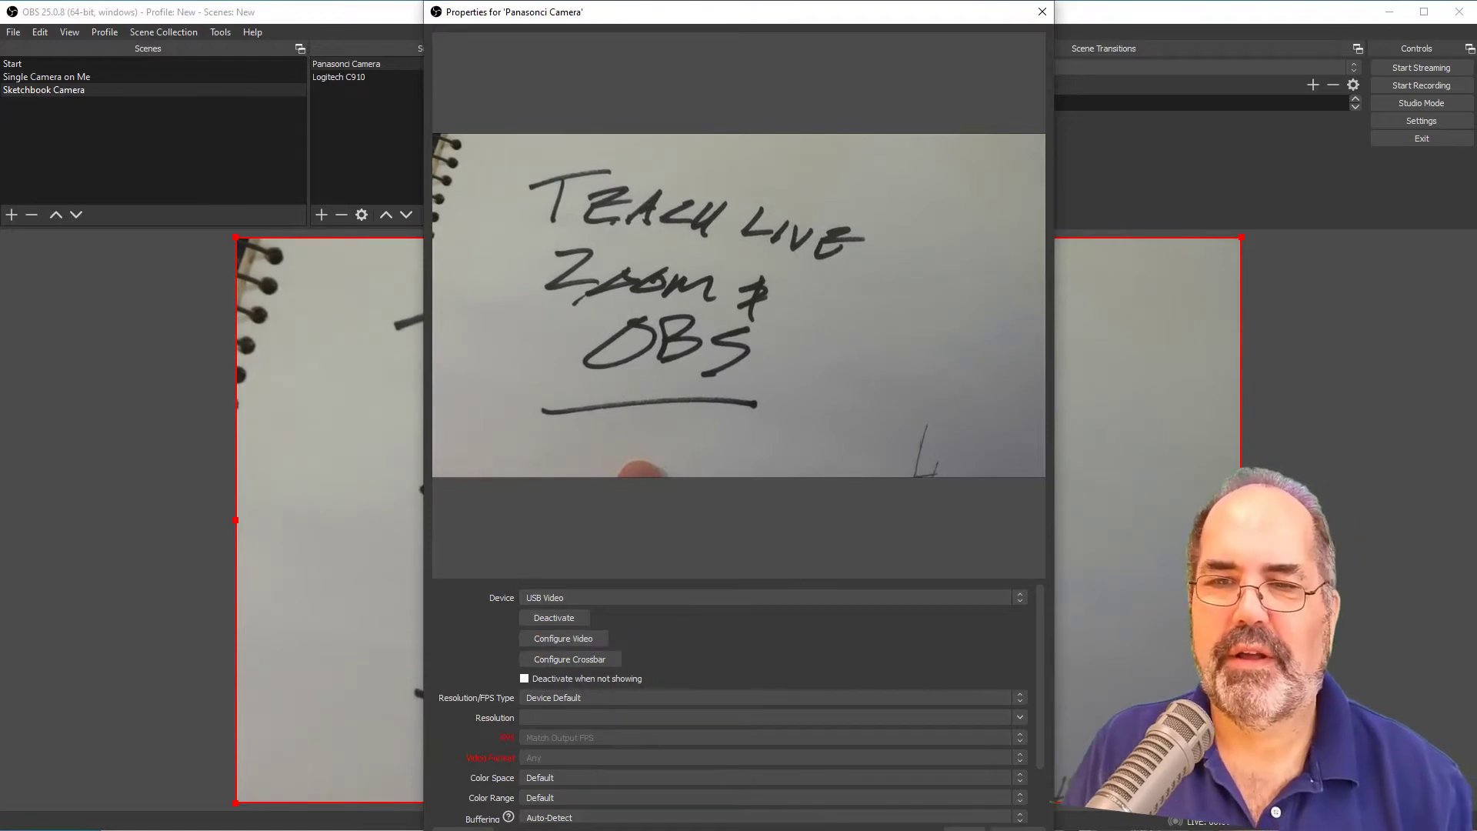
{"action": "left_click", "coordinate": [1041, 10]}
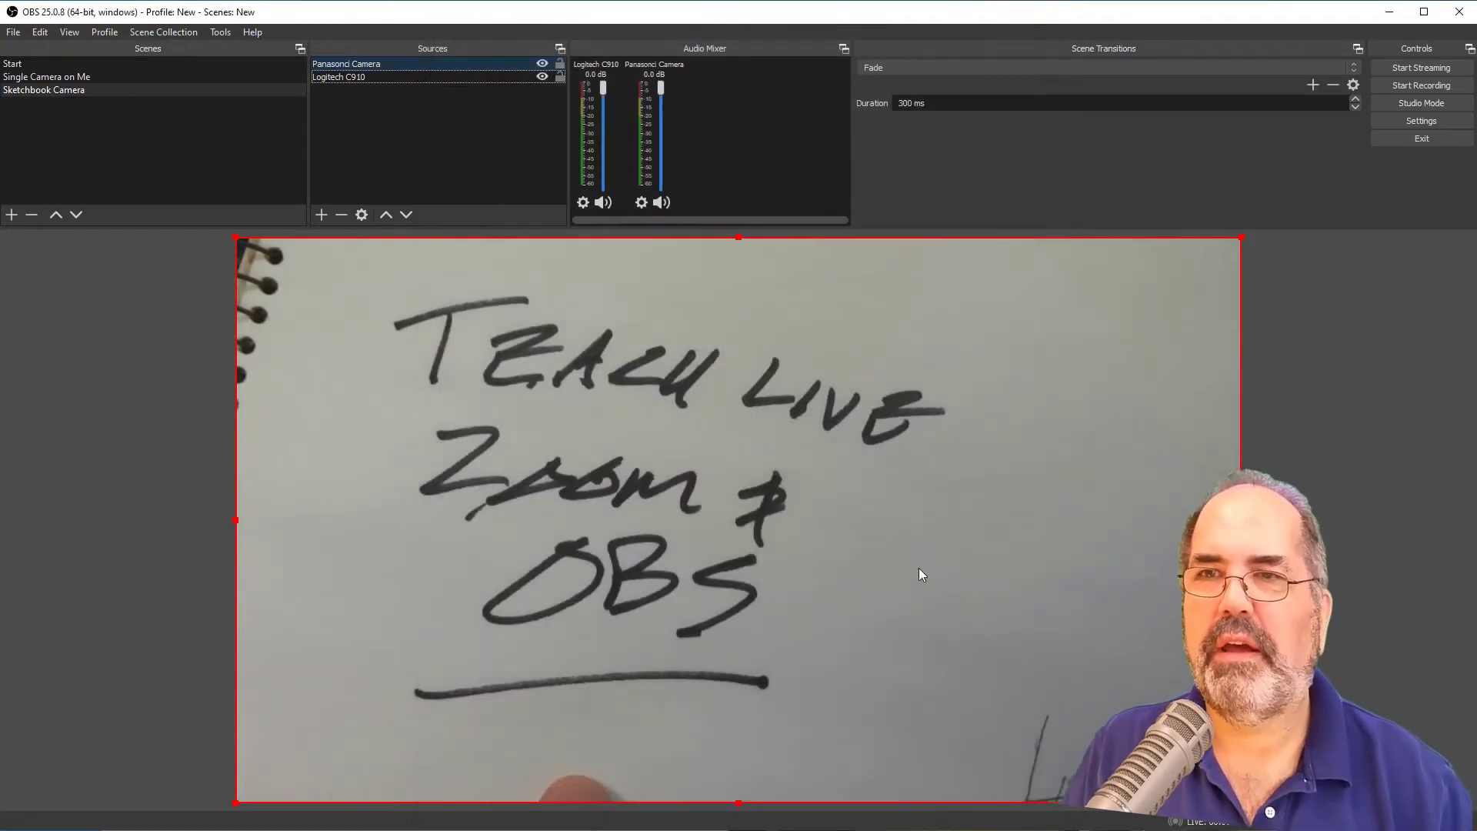
{"action": "mouse_move", "coordinate": [736, 229]}
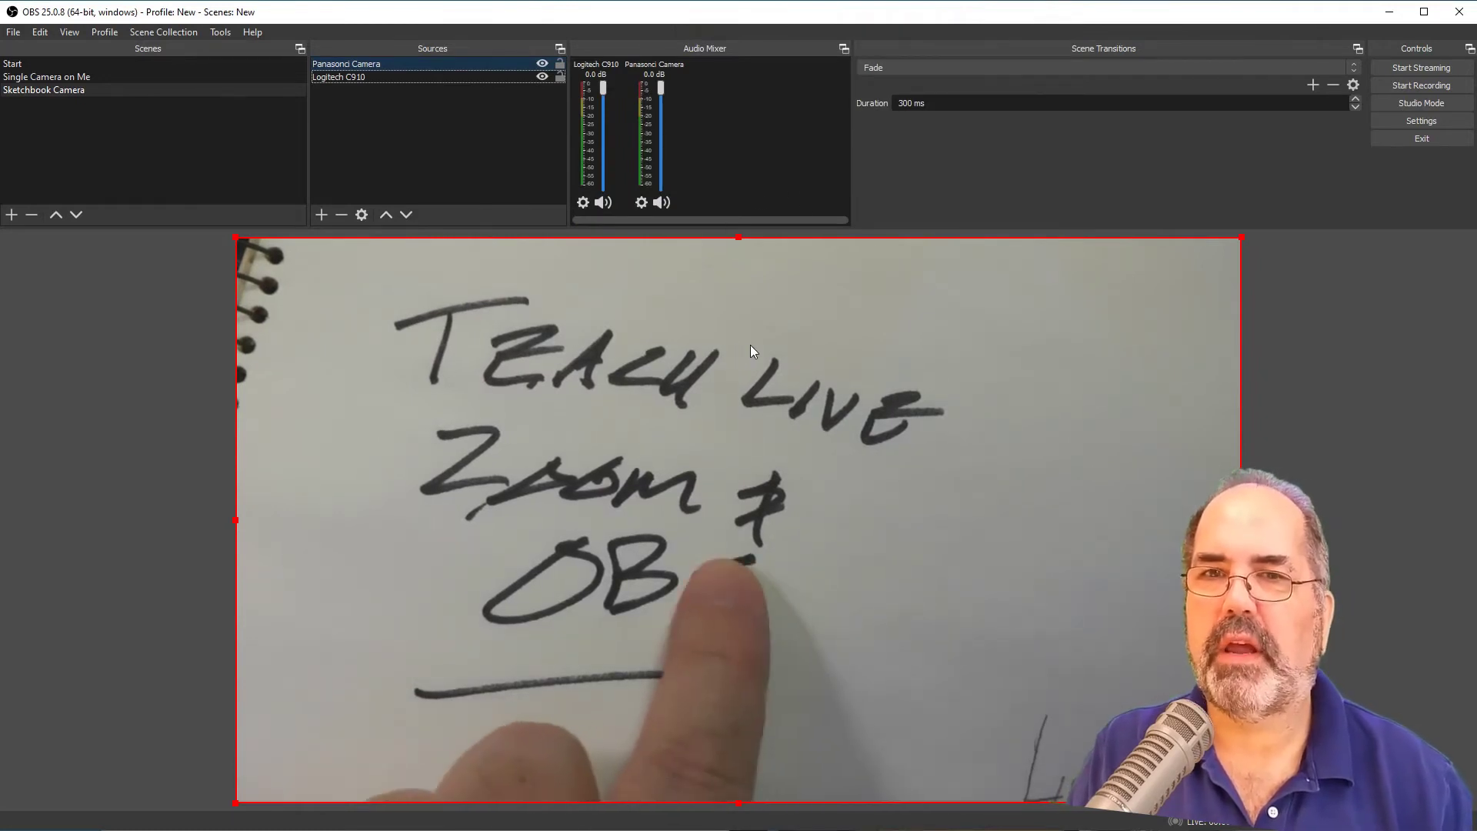
{"action": "mouse_move", "coordinate": [1247, 302]}
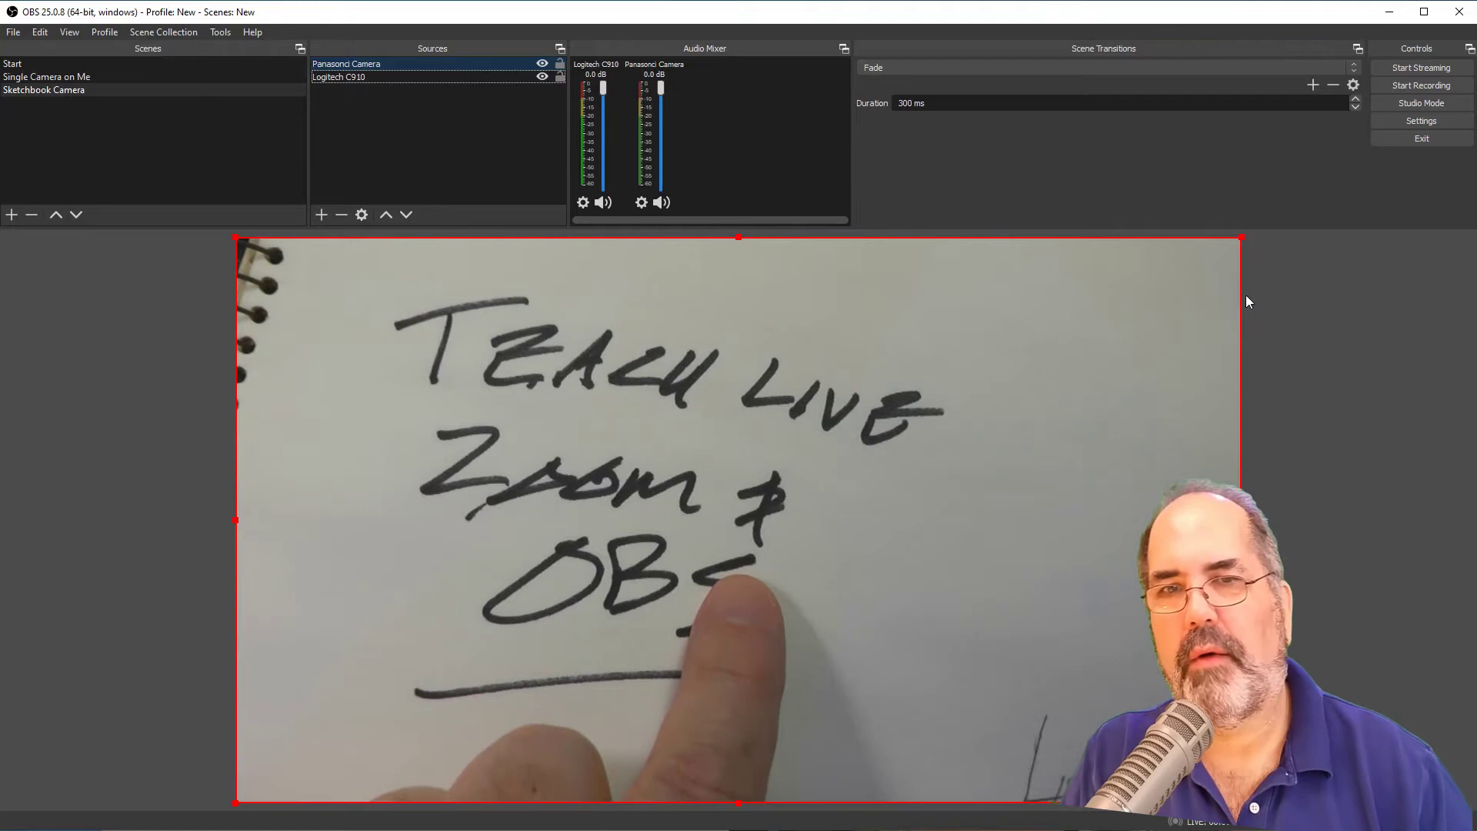
{"action": "mouse_move", "coordinate": [1242, 243]}
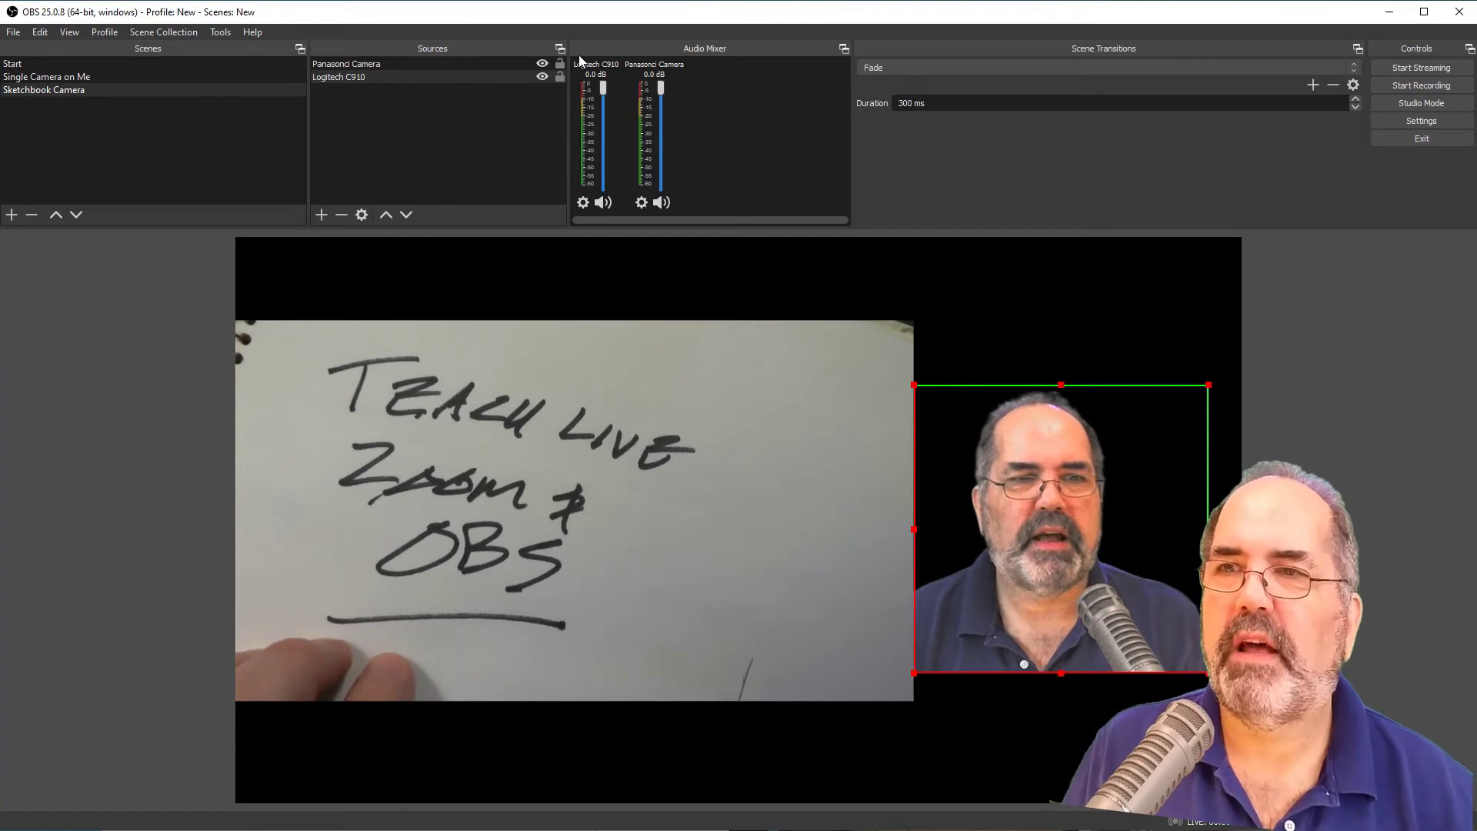
Select the Sketchbook Camera scene and bring up its options menu.
{"action": "left_click", "coordinate": [44, 89]}
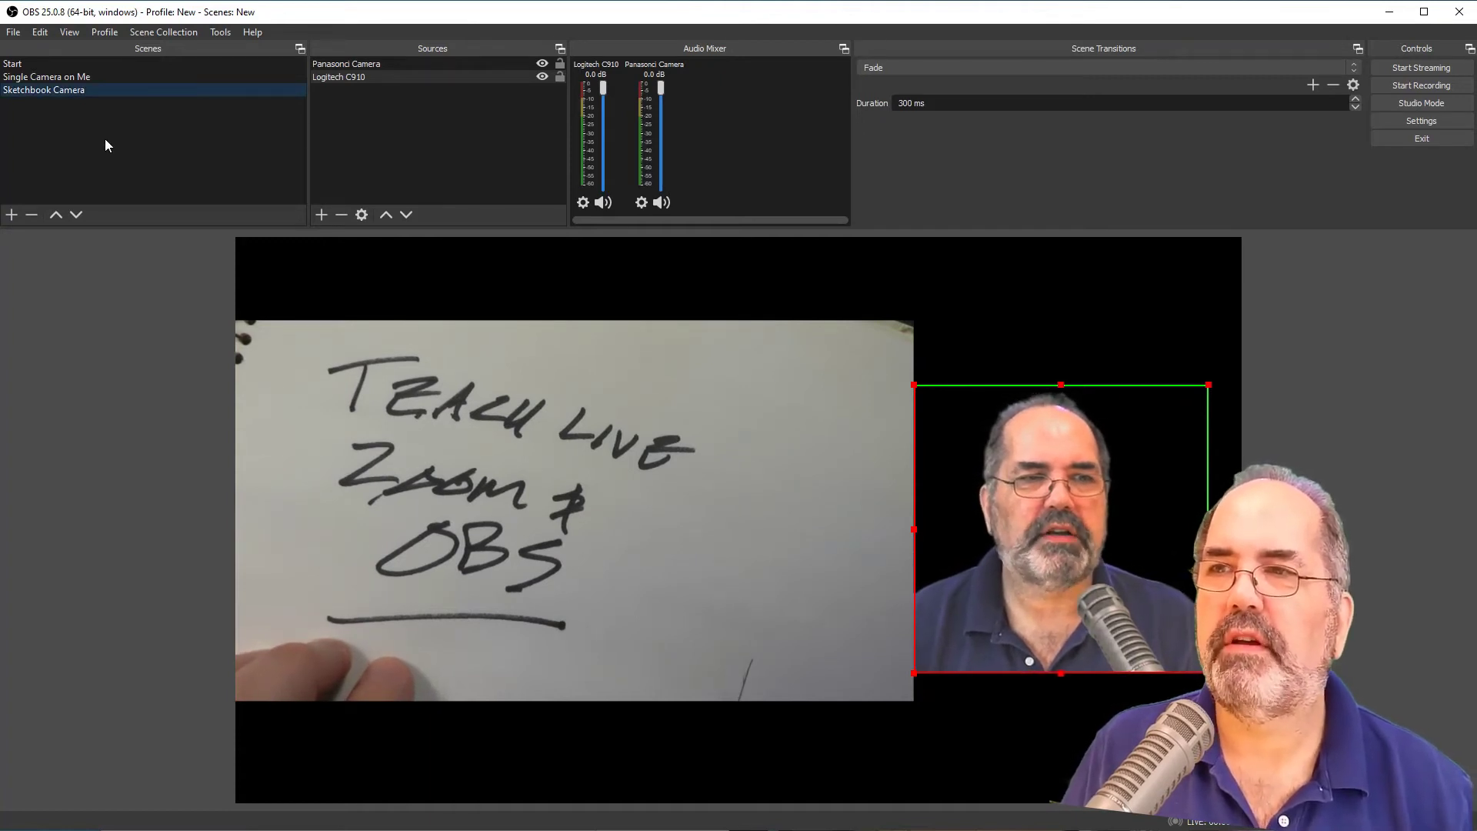
{"action": "mouse_move", "coordinate": [92, 90]}
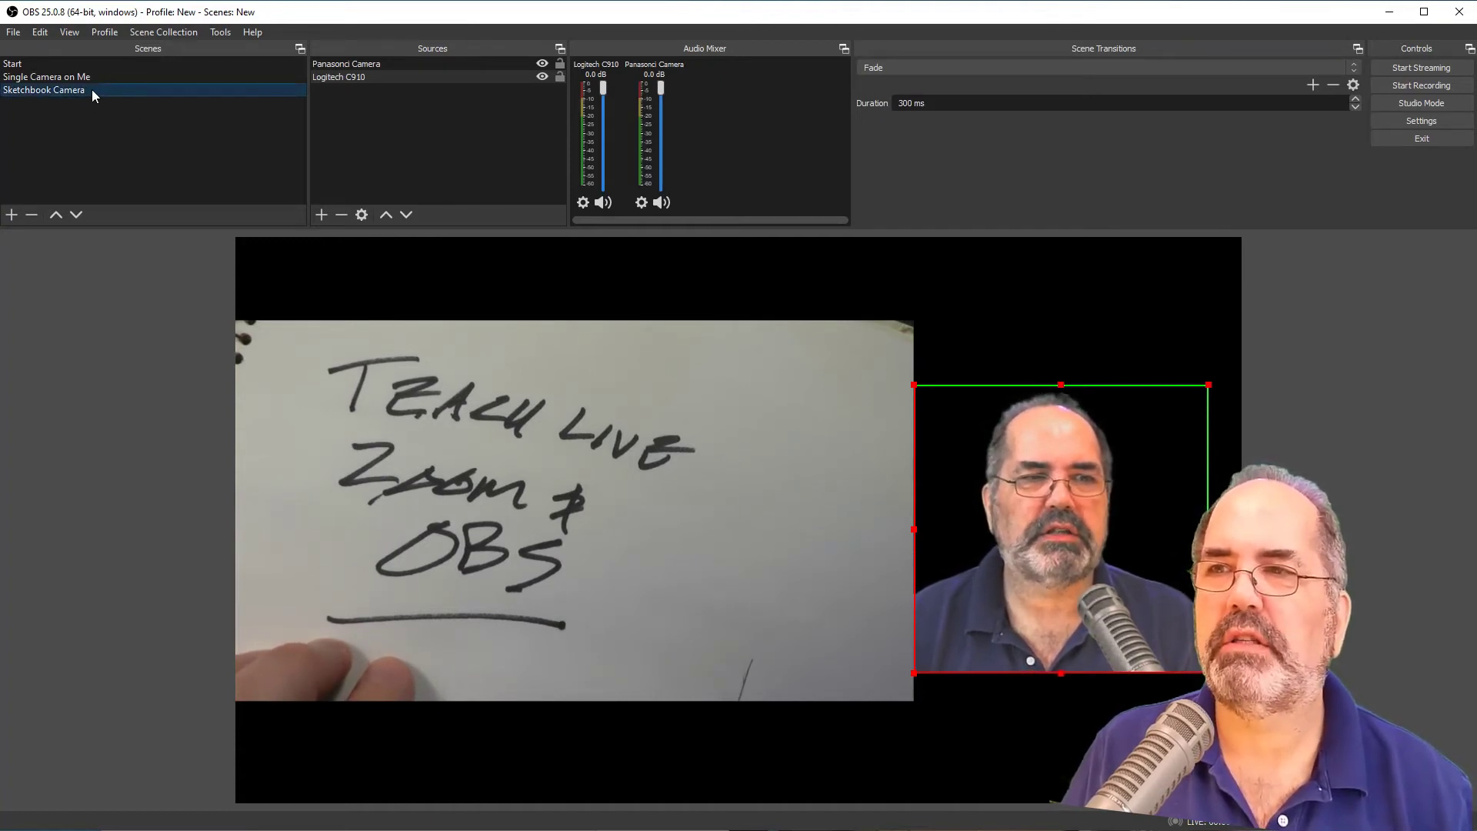
{"action": "right_click", "coordinate": [43, 89]}
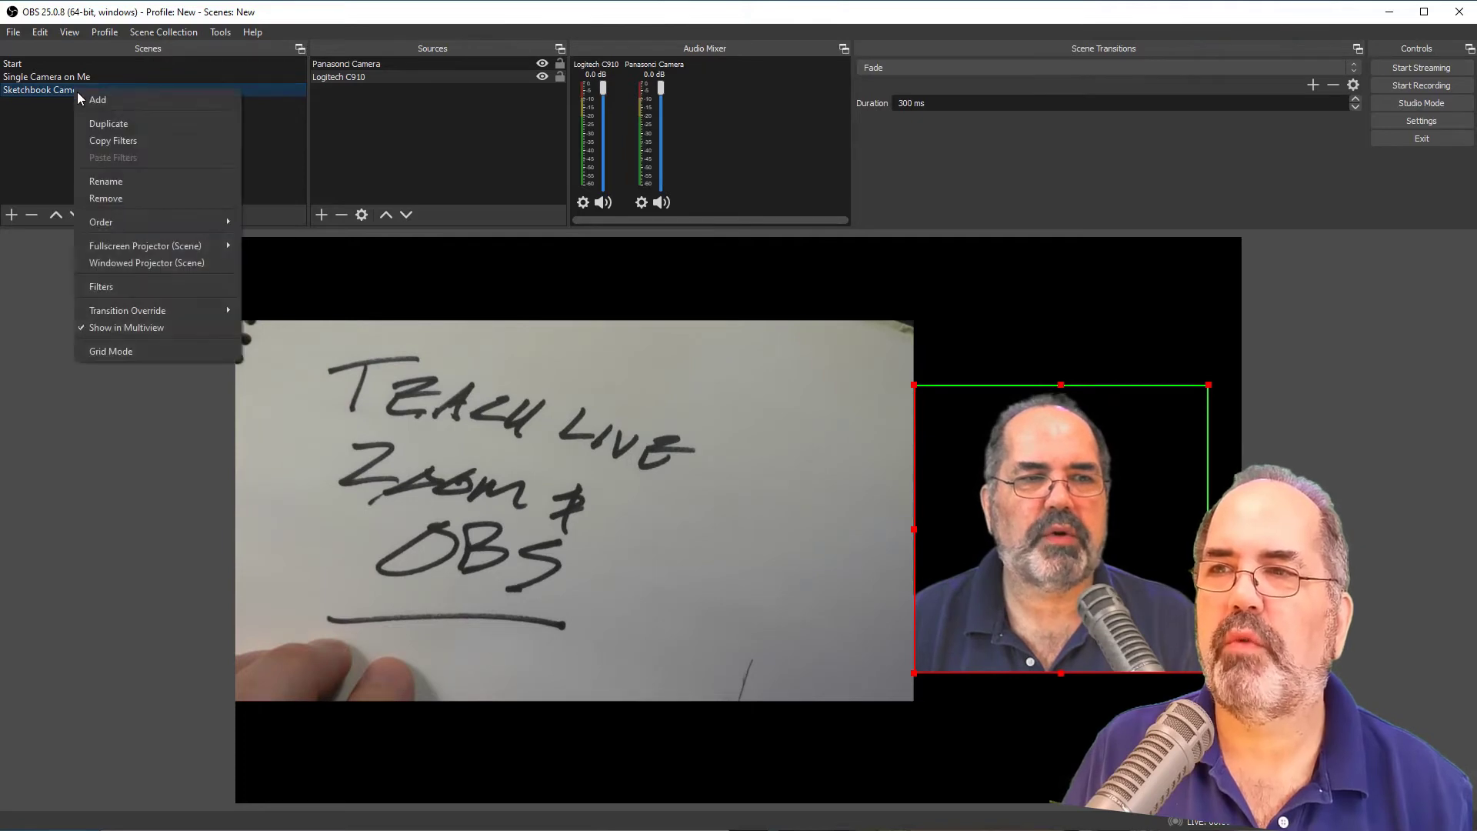
Rename the scene to Sketchbook Camera Close.
{"action": "left_click", "coordinate": [106, 181]}
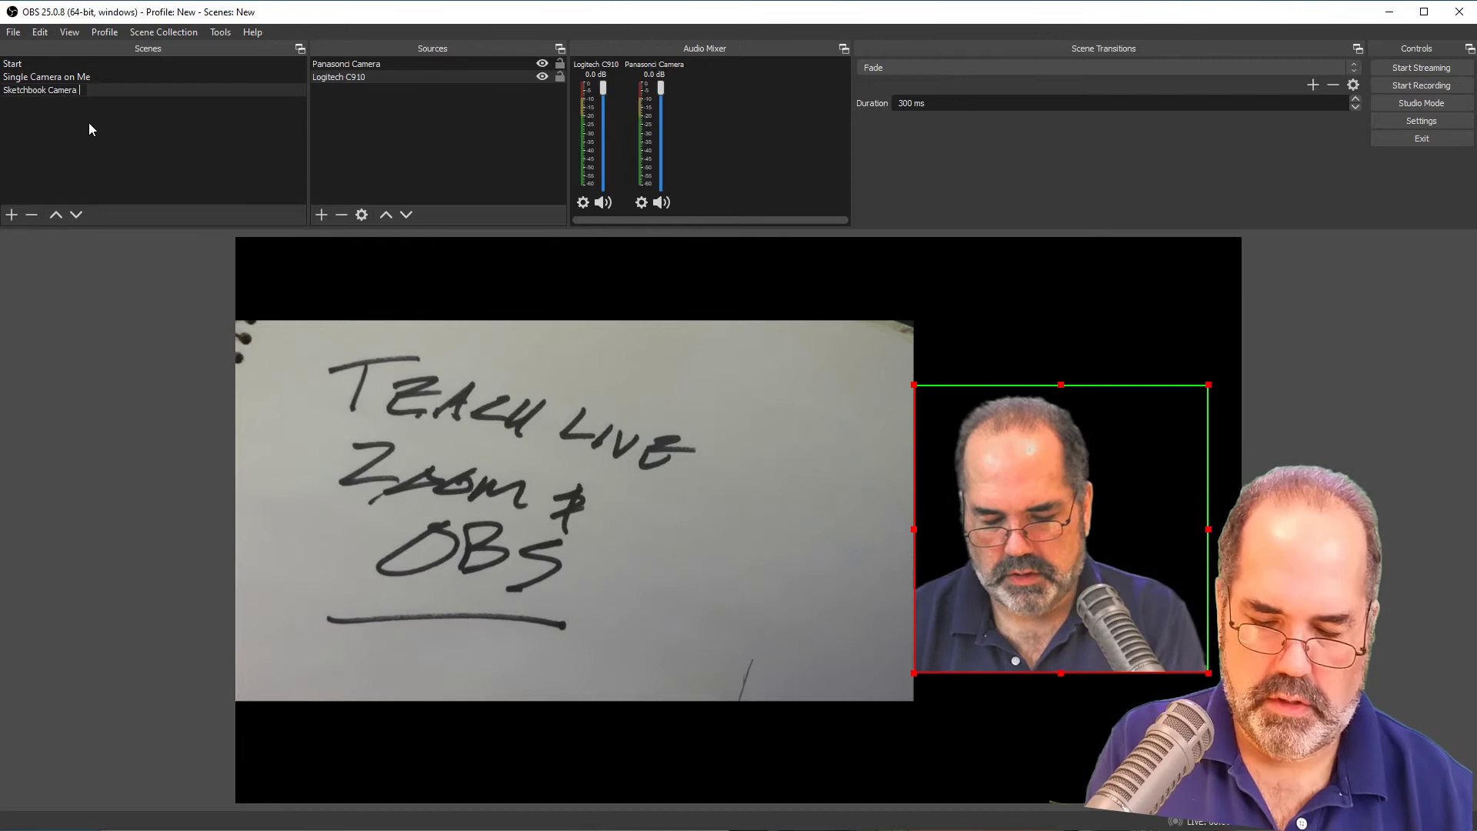
{"action": "type", "text": "Close"}
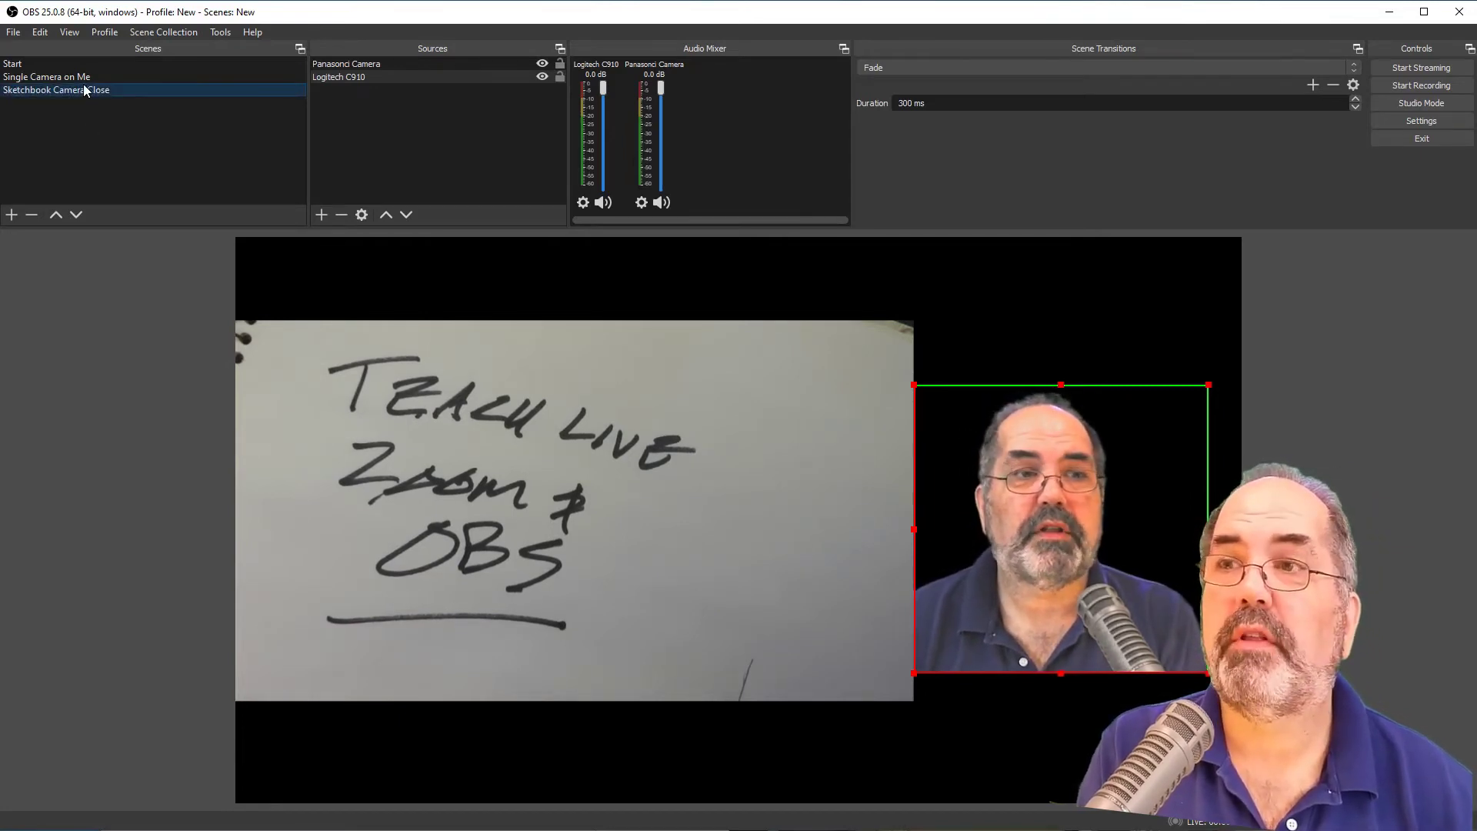
Create a second scene named Sketchbook Camera Wide with the same sources.
{"action": "left_click", "coordinate": [10, 213]}
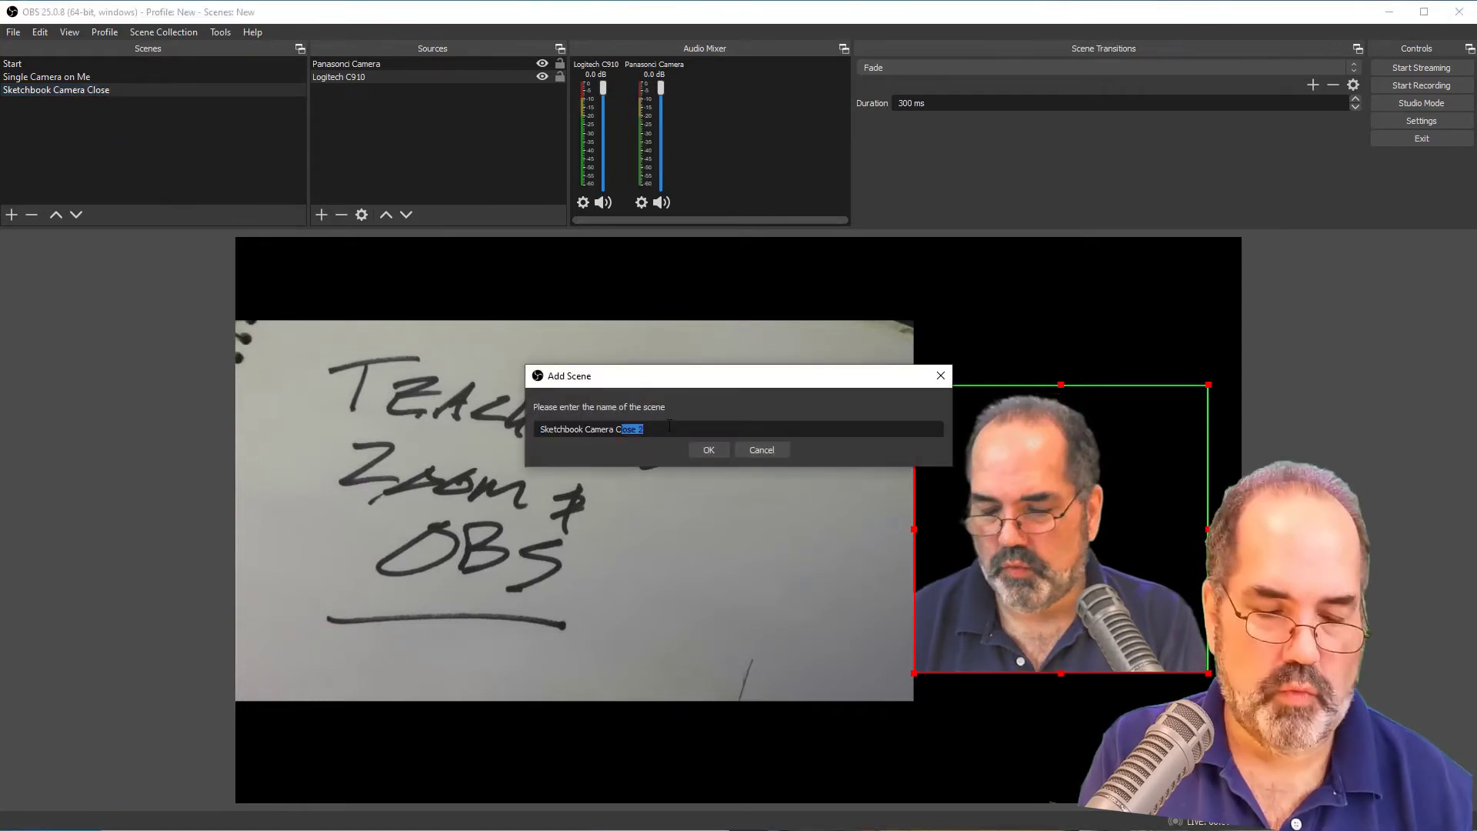
{"action": "type", "text": "Sketchbook Camera WIde"}
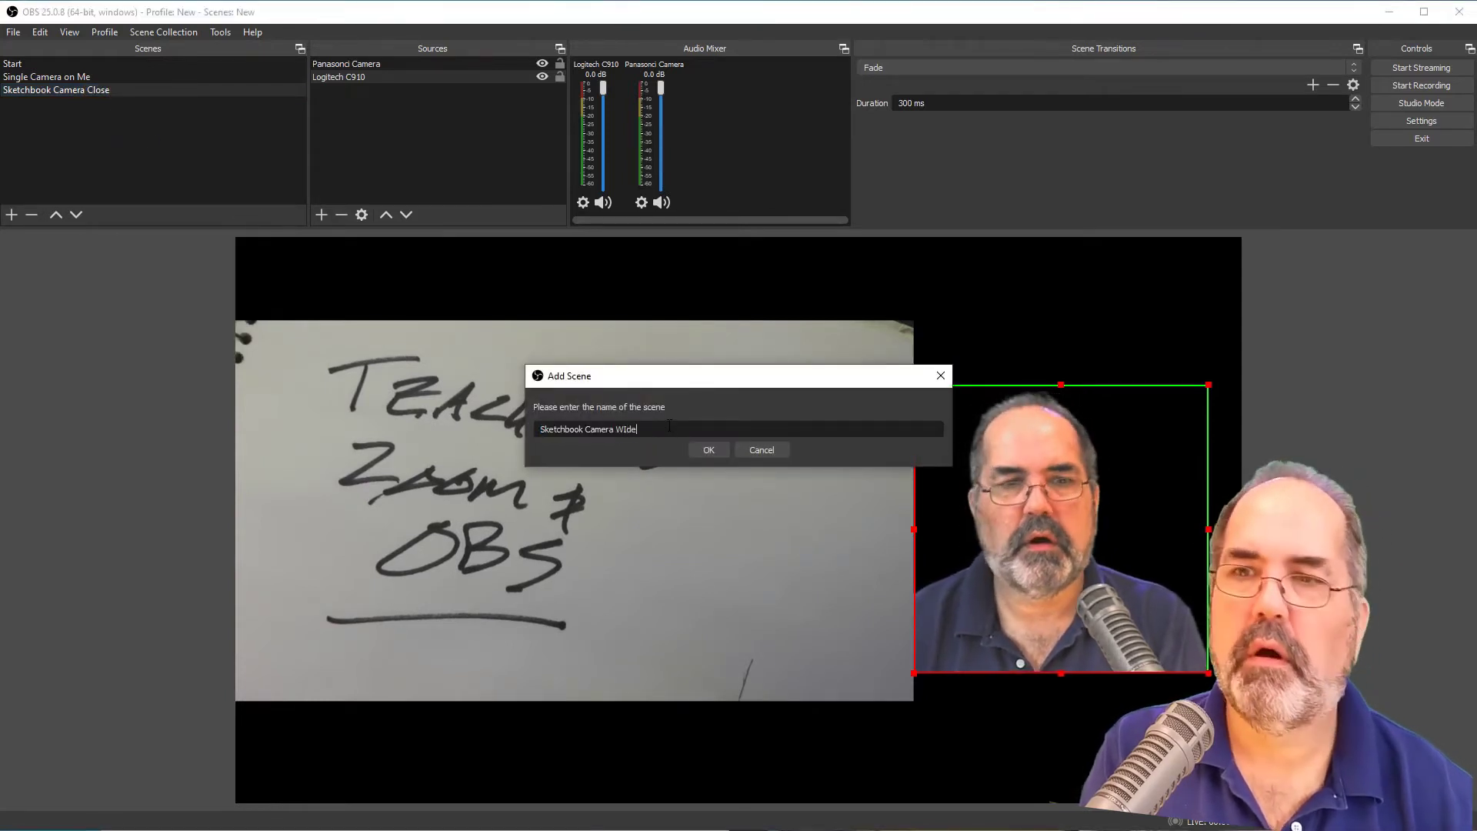
{"action": "key", "text": "BackSpace"}
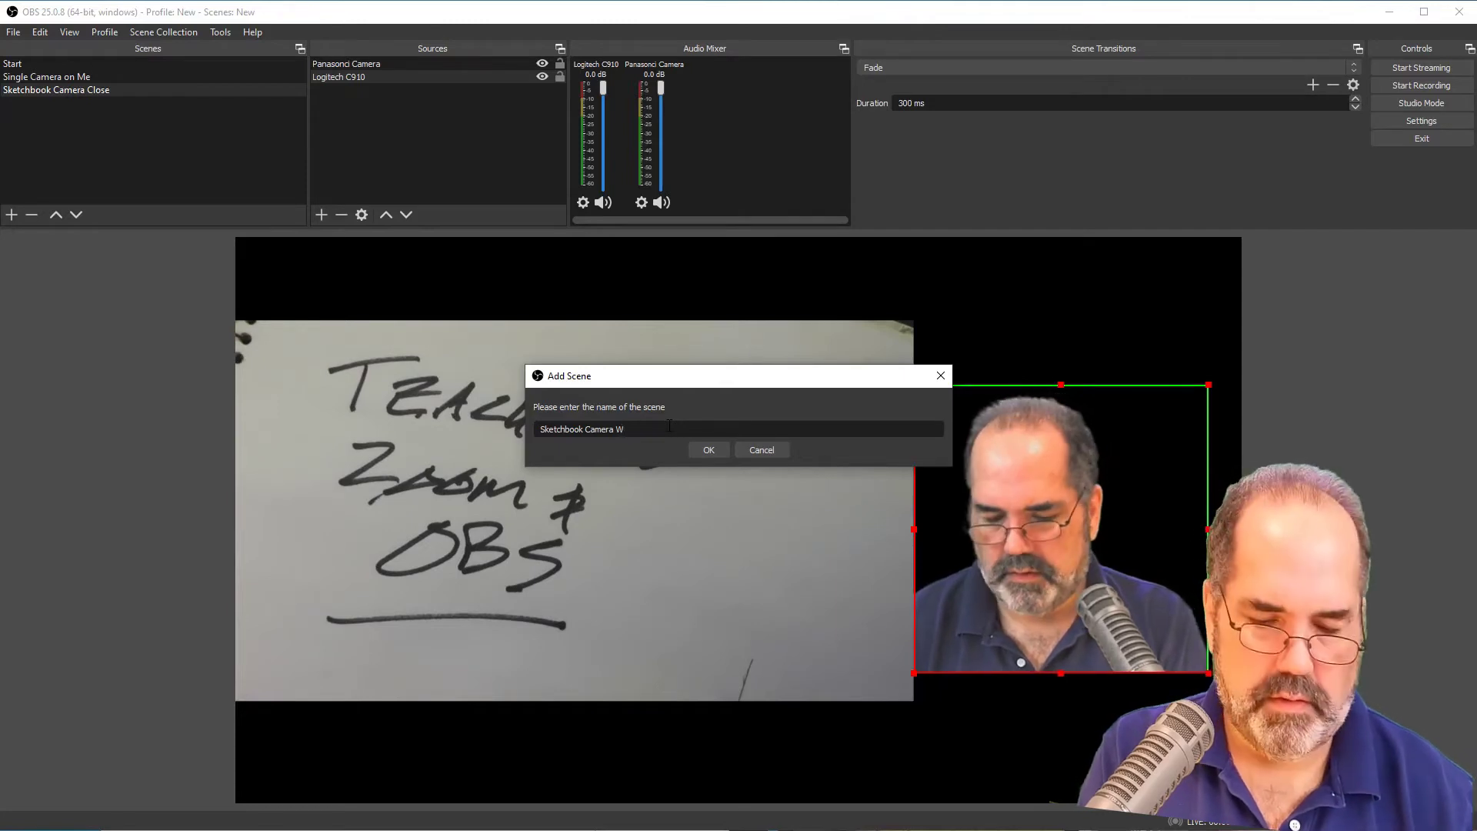
{"action": "left_click", "coordinate": [707, 449]}
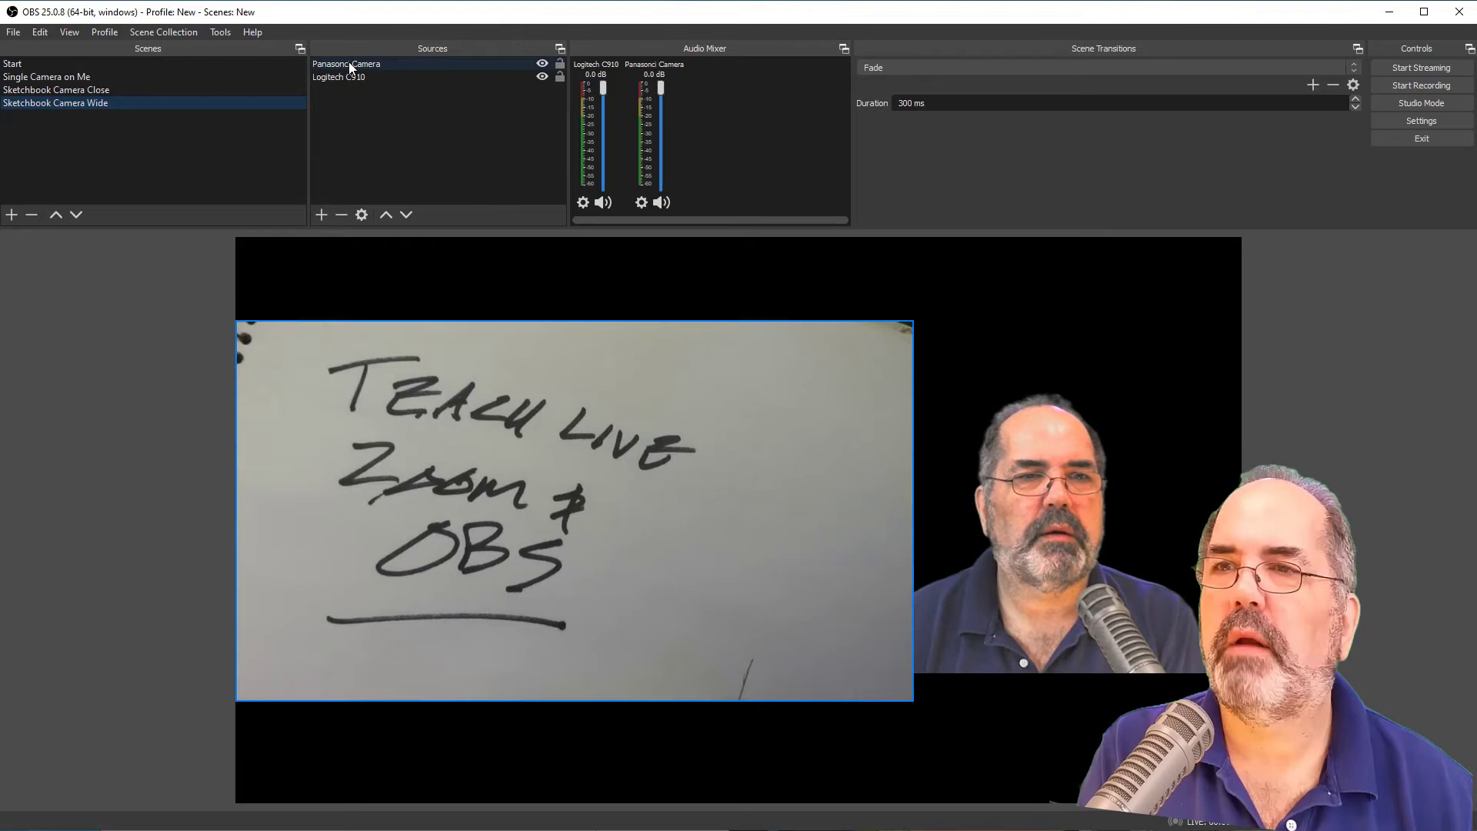
Remove the Panasonic Camera source from the Sketchbook Camera Wide scene.
{"action": "right_click", "coordinate": [346, 63]}
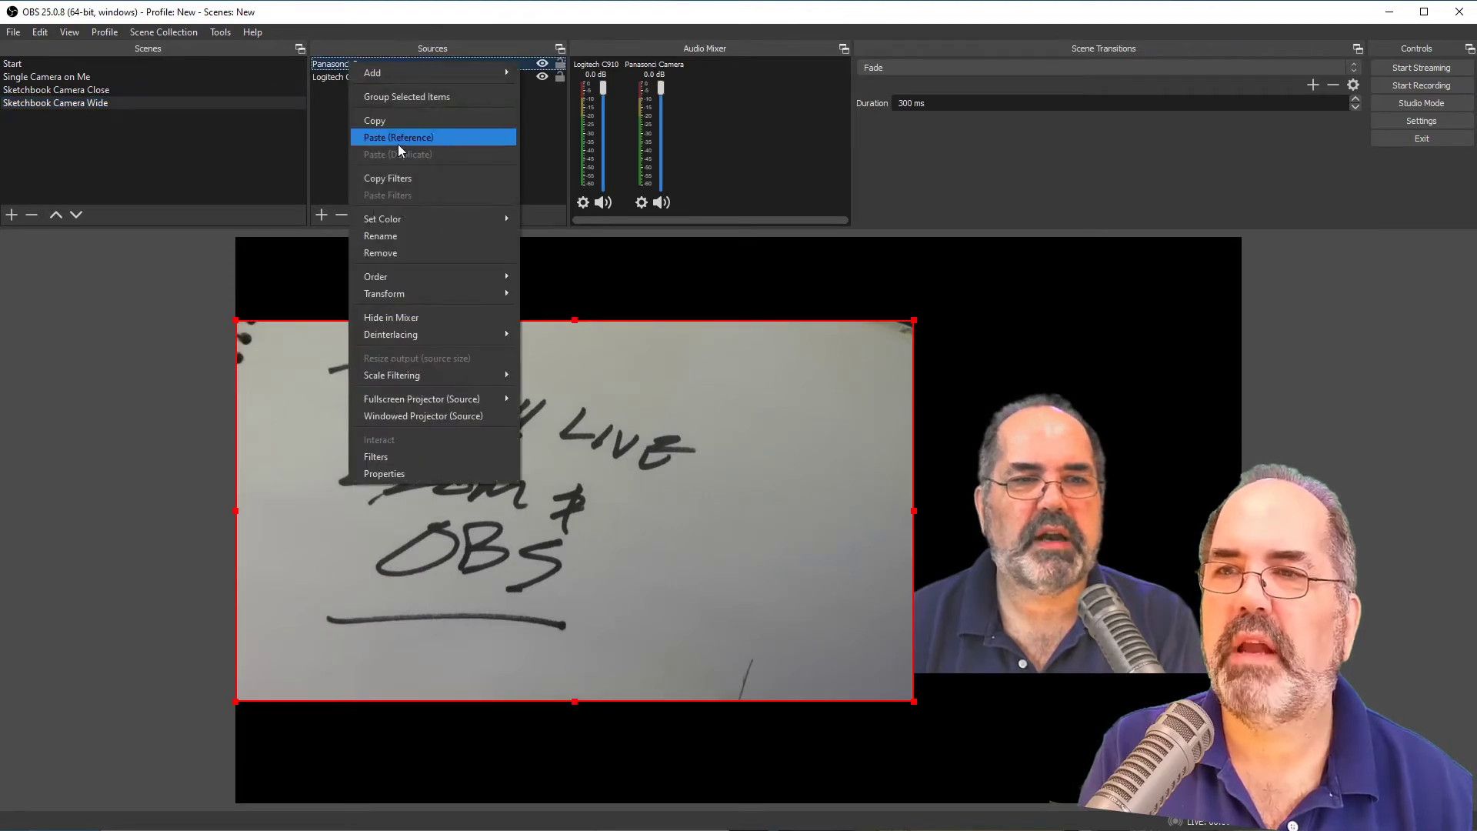
{"action": "left_click", "coordinate": [380, 253]}
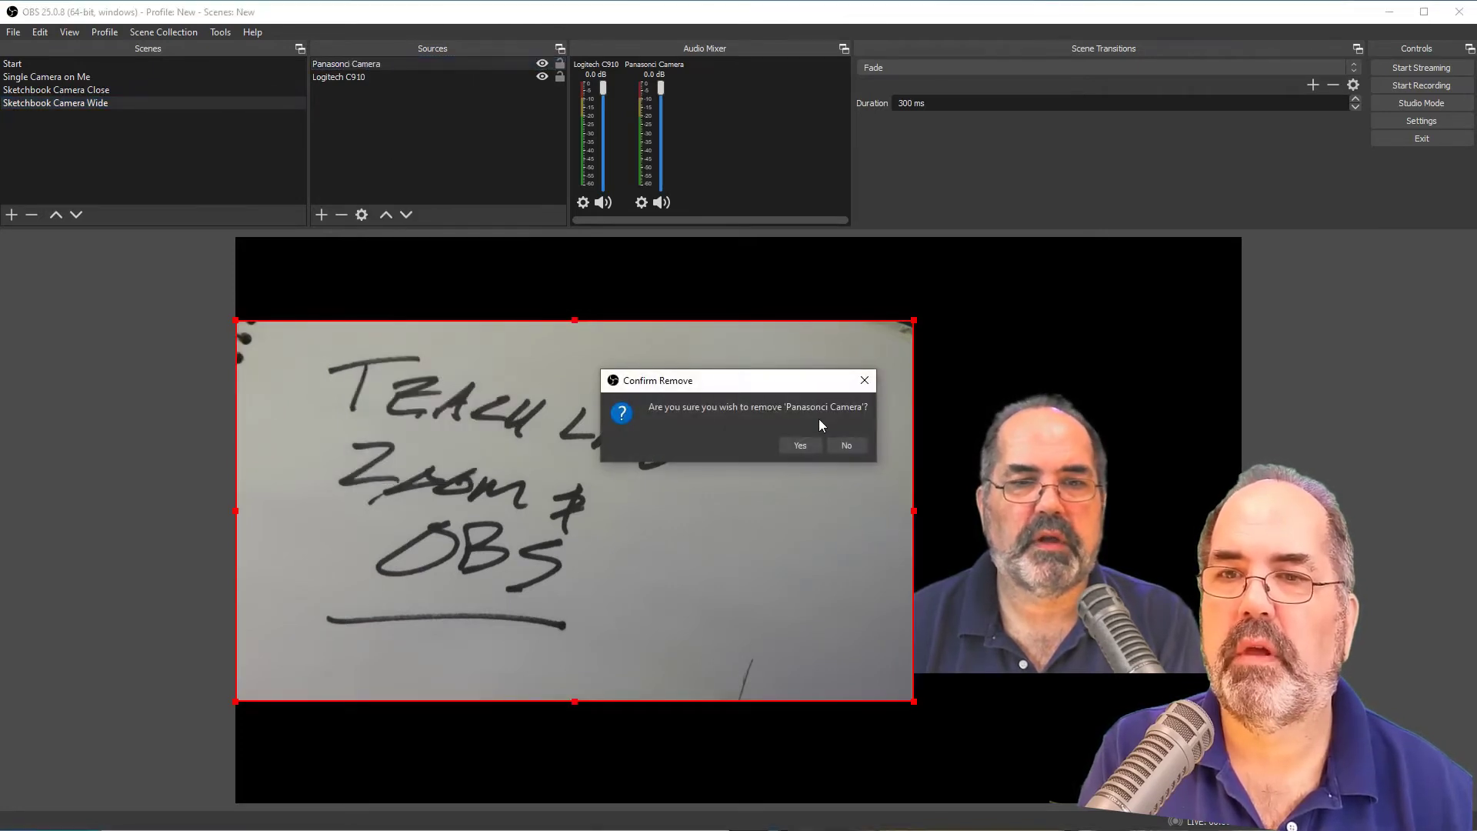
{"action": "left_click", "coordinate": [798, 444]}
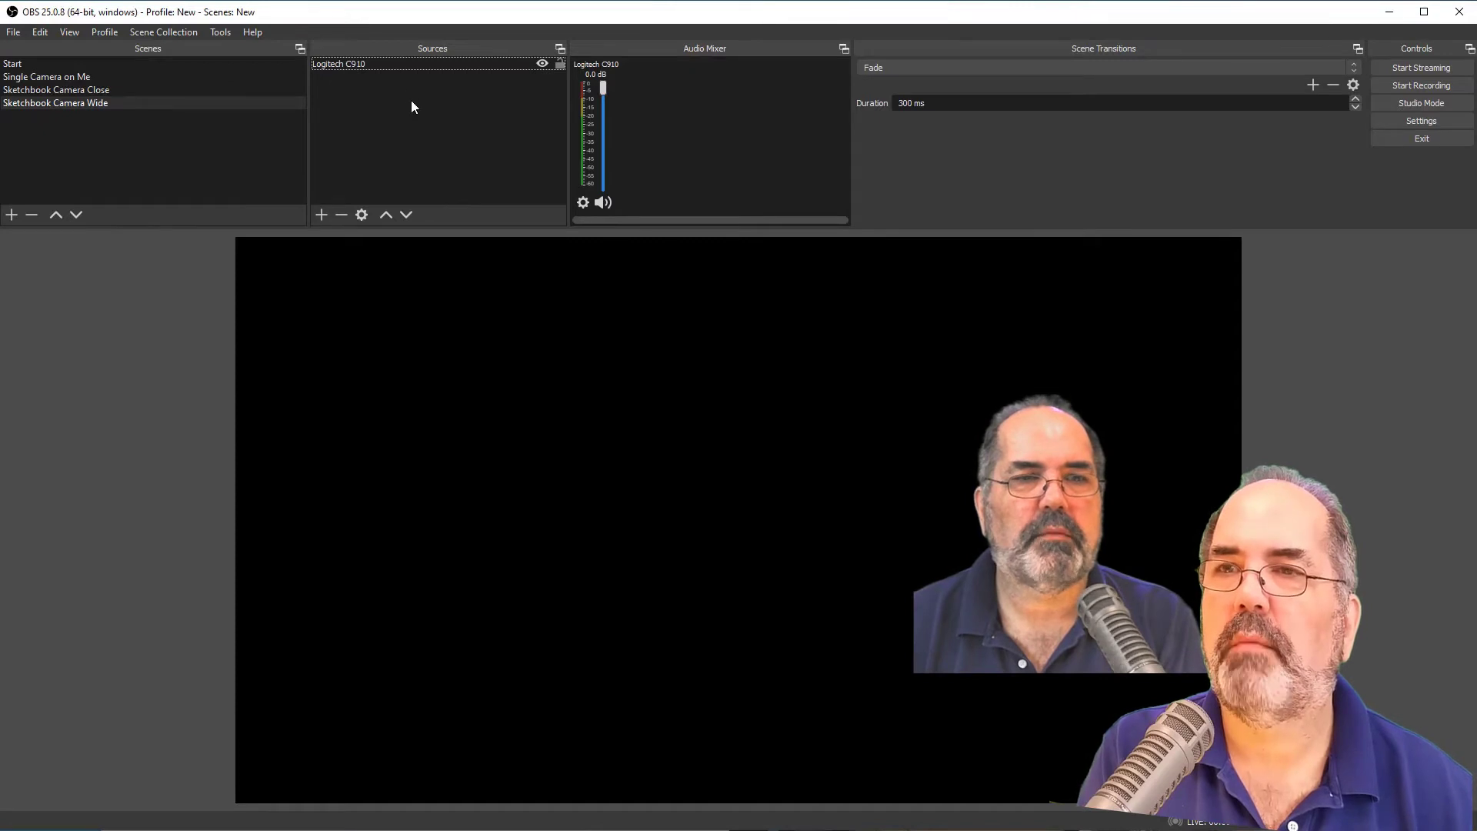
Add a Video Capture Device source named Extreme Video Cam to the wide scene.
{"action": "right_click", "coordinate": [409, 106]}
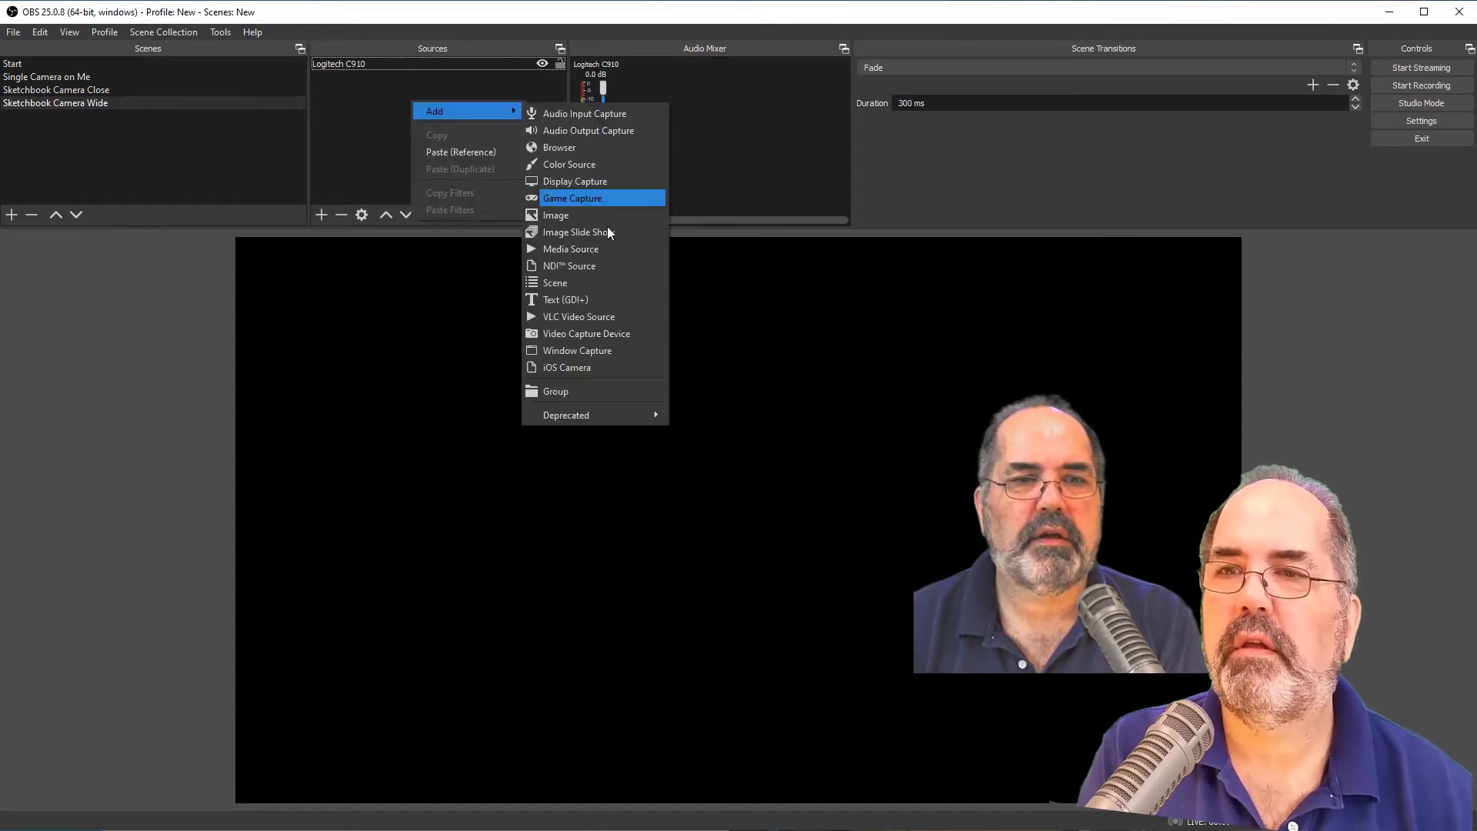
{"action": "mouse_move", "coordinate": [585, 334]}
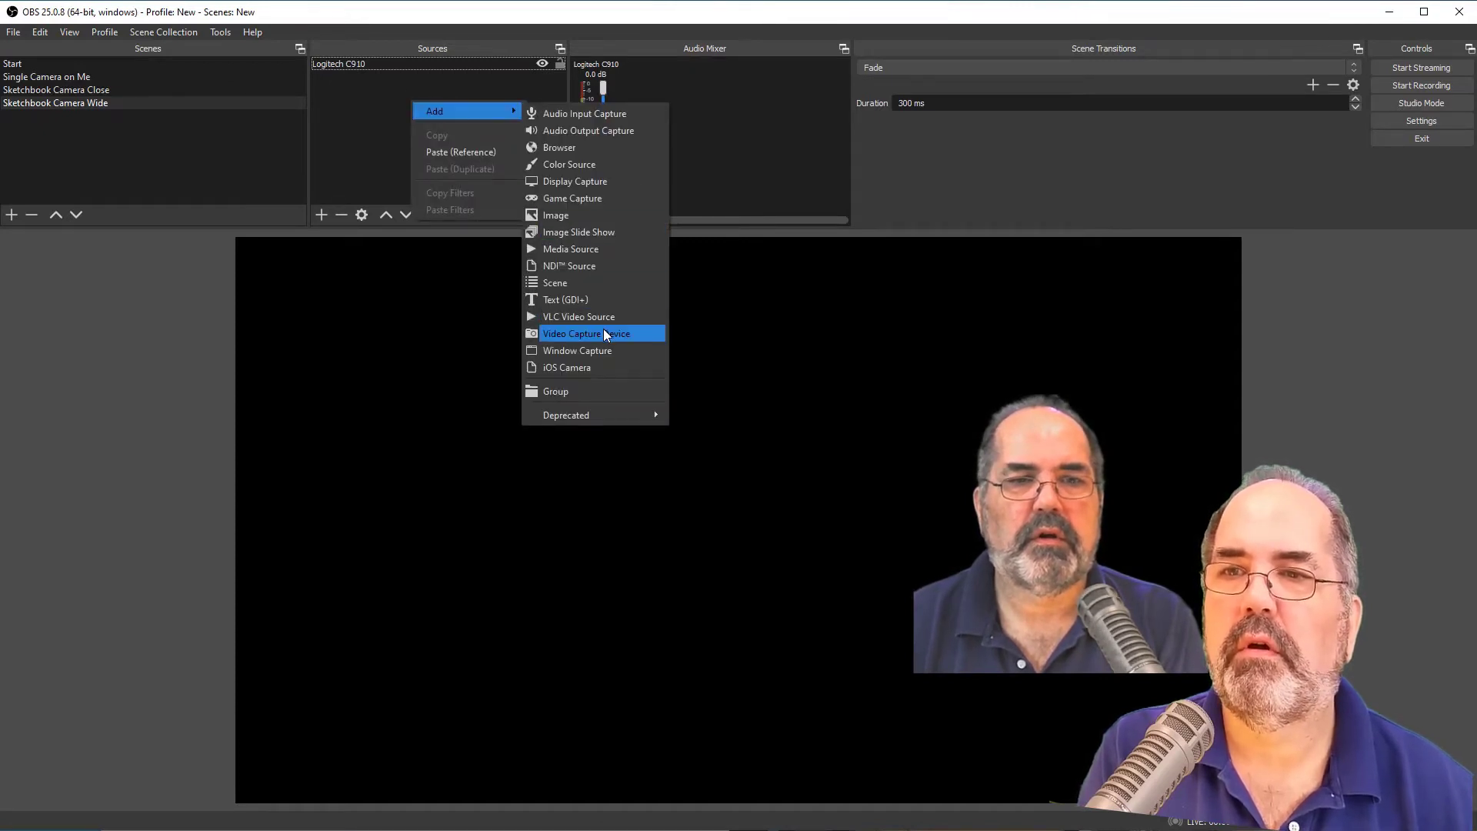
{"action": "left_click", "coordinate": [572, 334]}
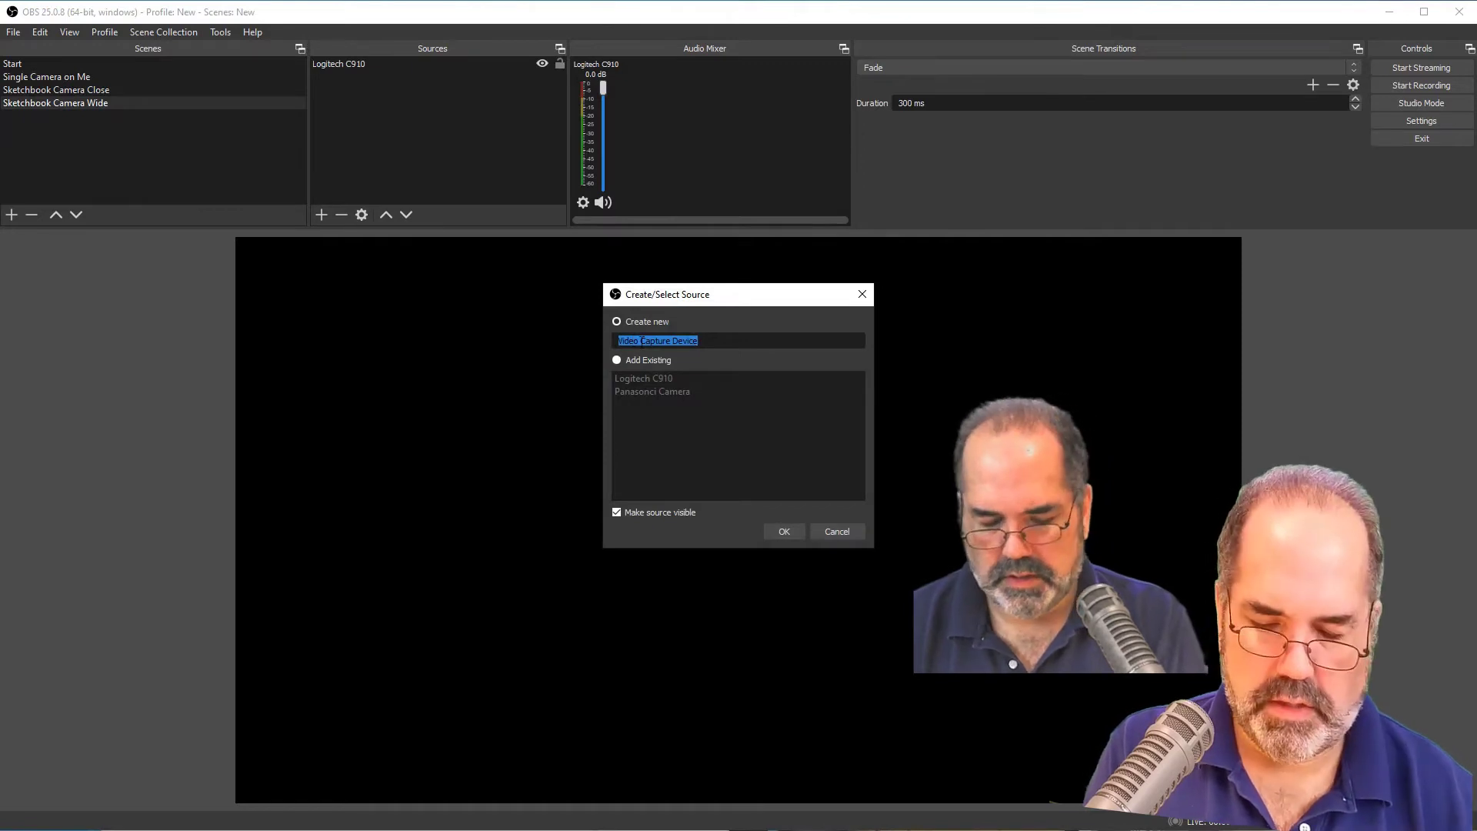
{"action": "type", "text": "E"}
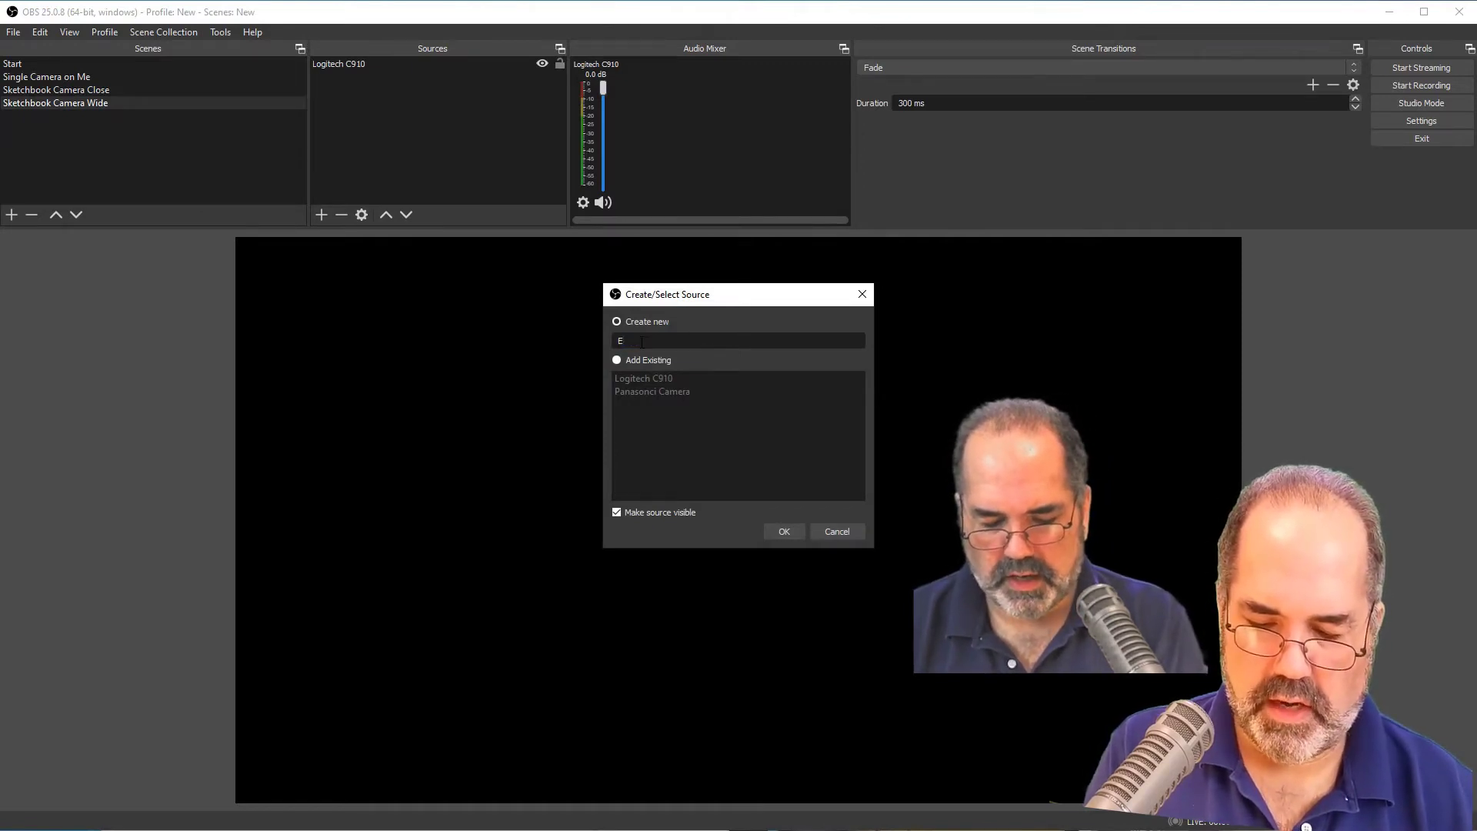
{"action": "type", "text": "xtreme"}
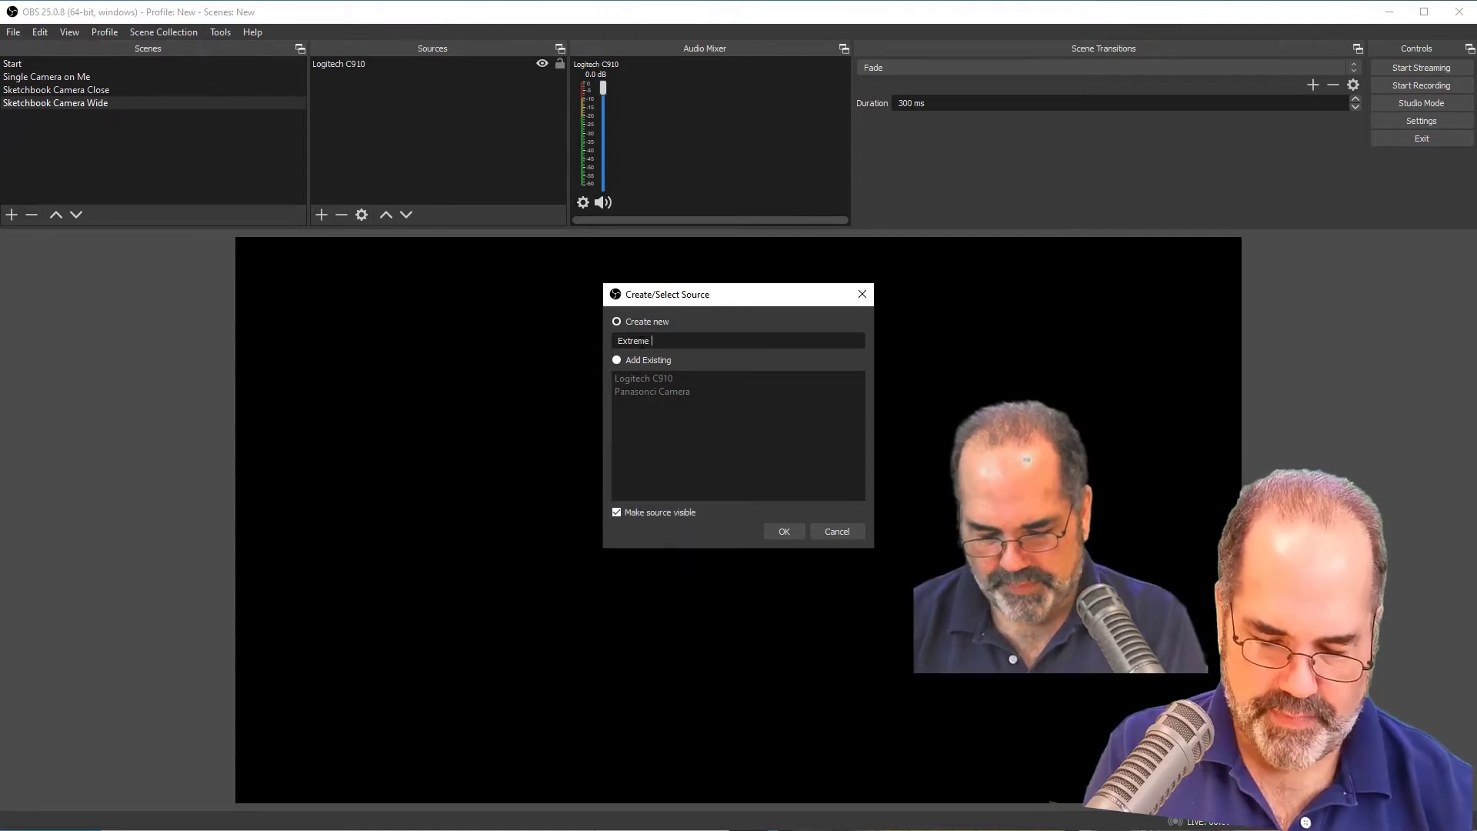
{"action": "type", "text": "Video Cam"}
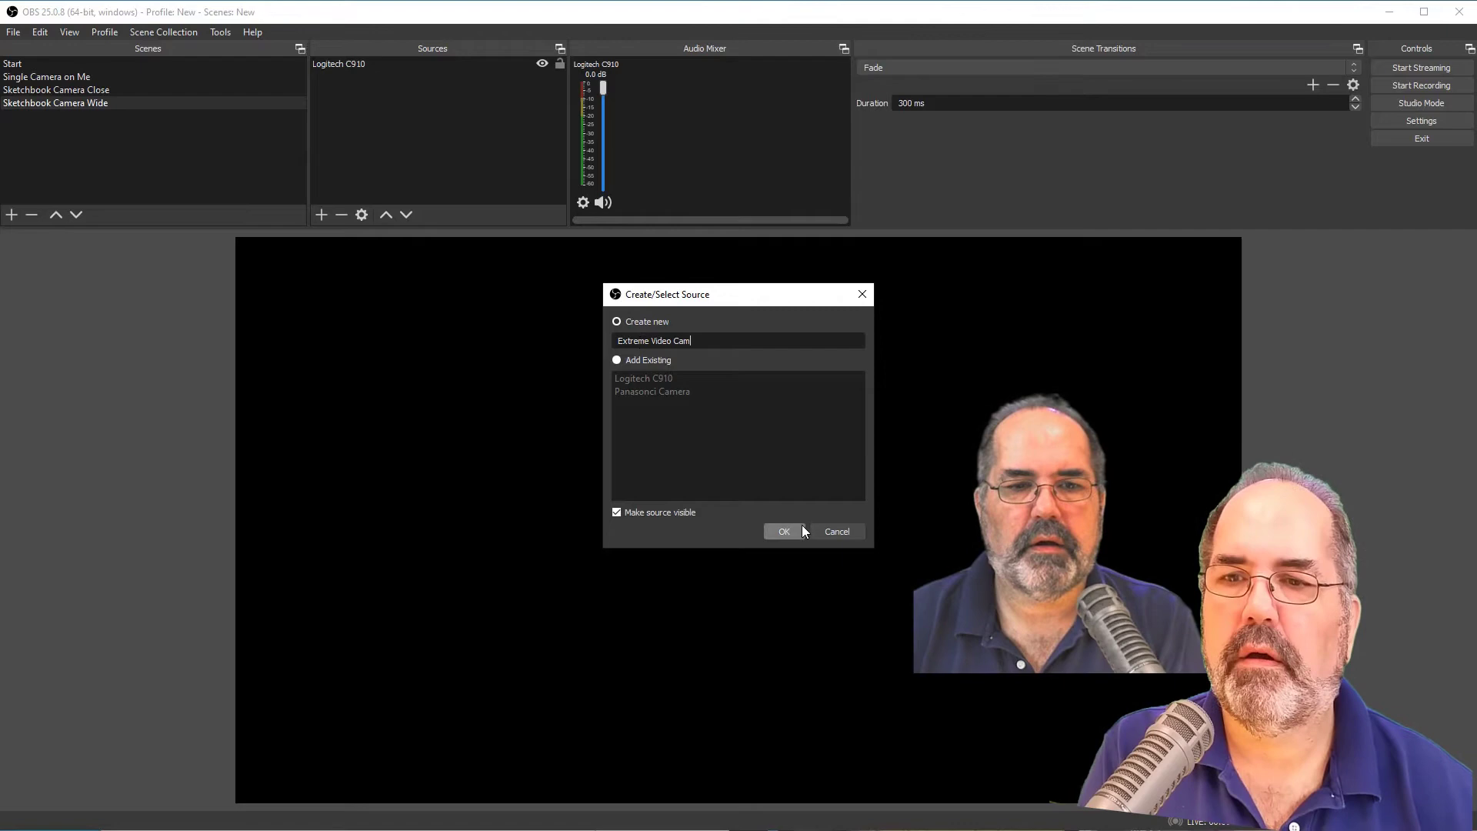
{"action": "left_click", "coordinate": [783, 531]}
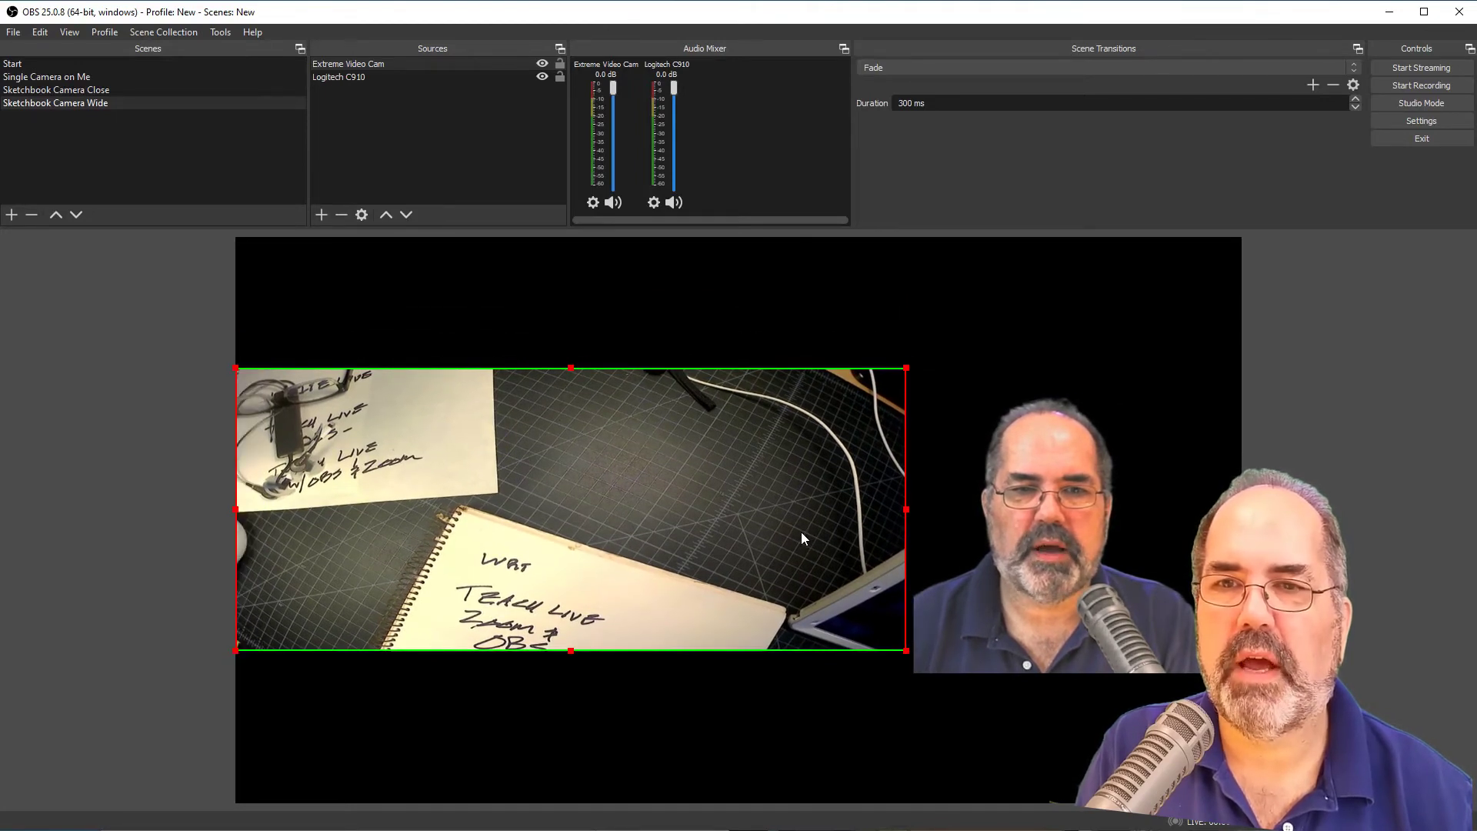
{"action": "mouse_move", "coordinate": [1019, 303]}
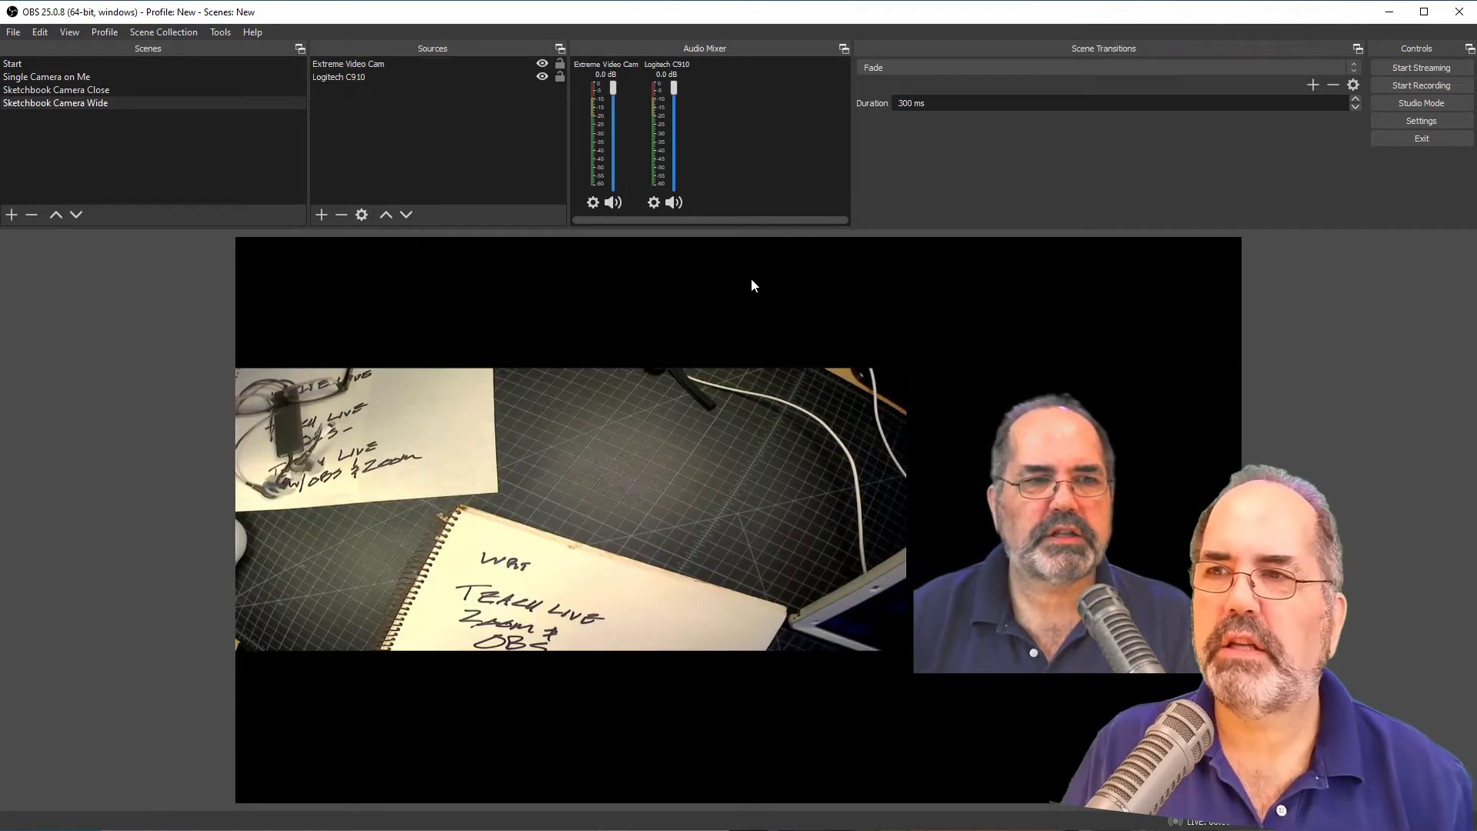
Switch among Sketchbook Camera Close, Wide and Single Camera on Me, ending on Close.
{"action": "left_click", "coordinate": [55, 89]}
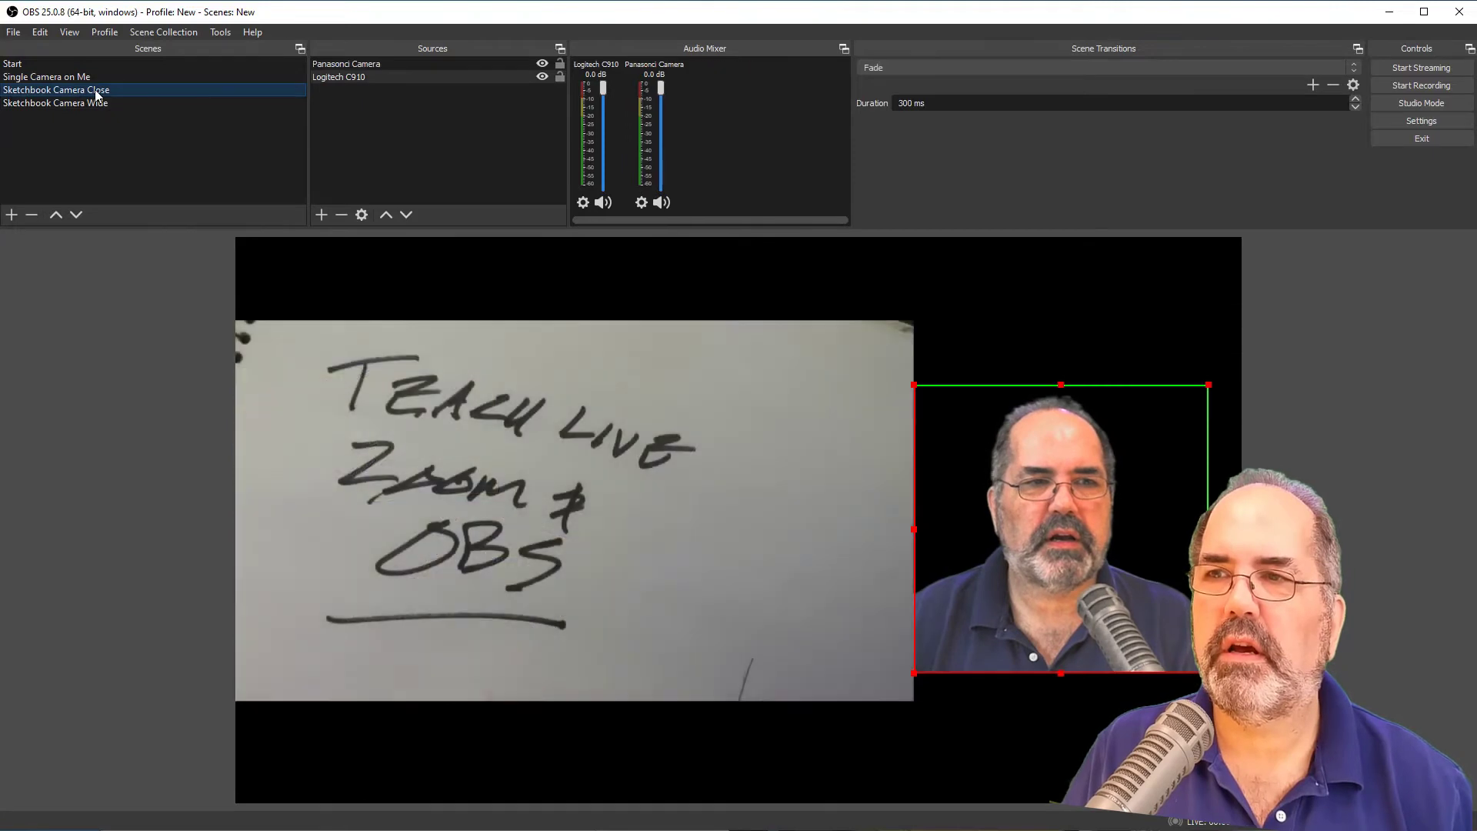
{"action": "left_click", "coordinate": [56, 103]}
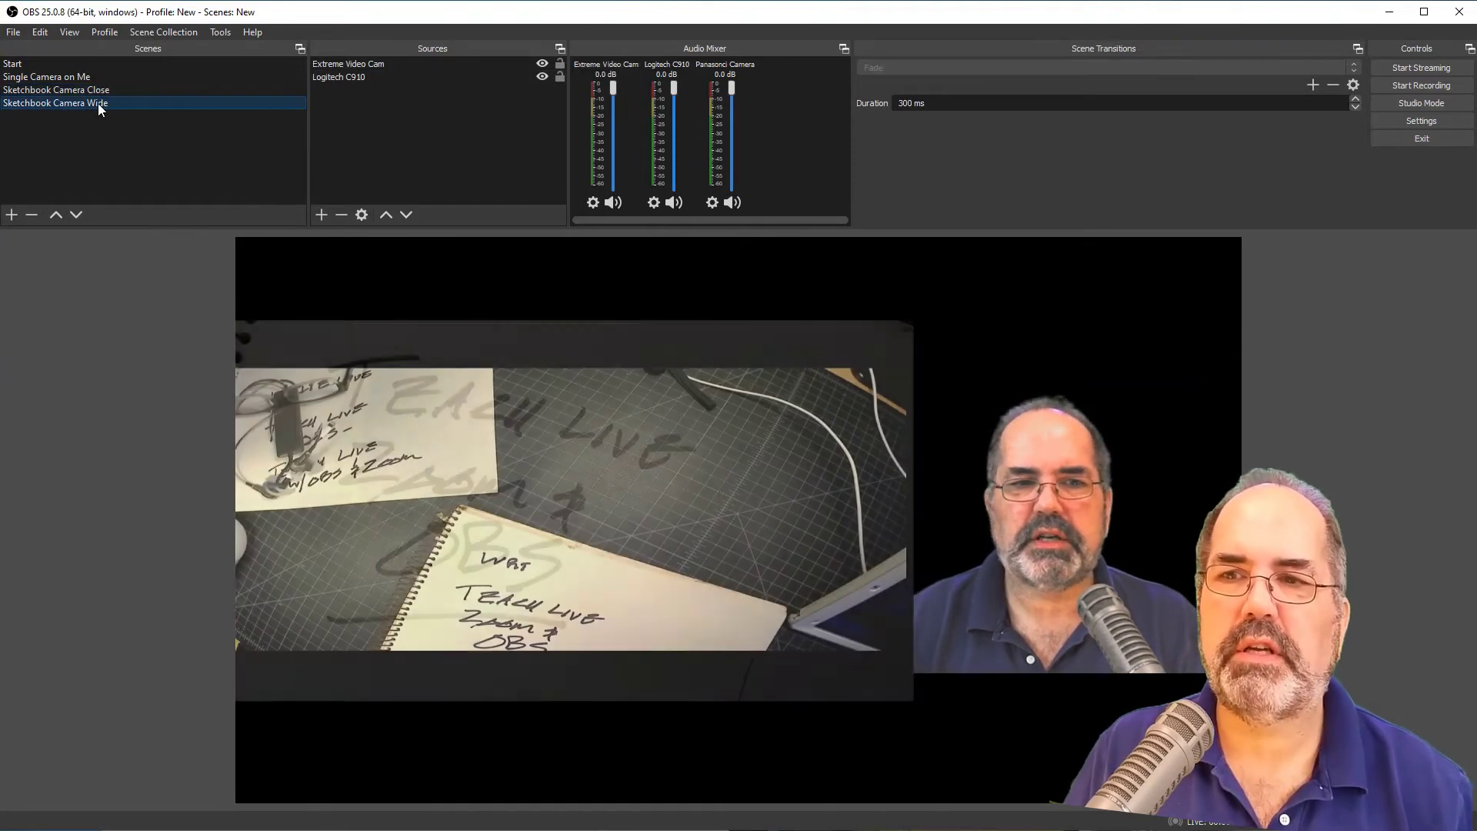
{"action": "left_click", "coordinate": [55, 89]}
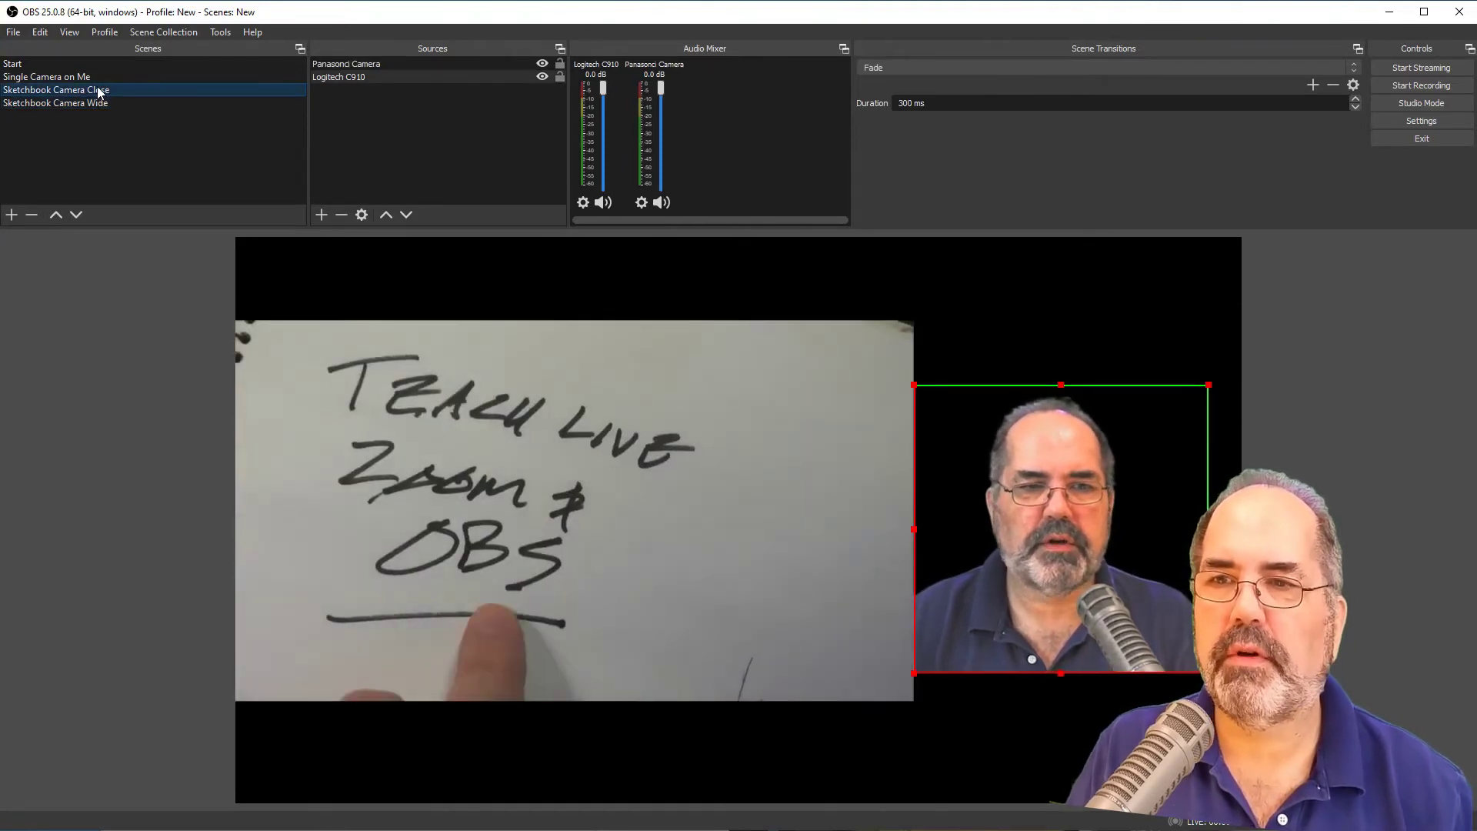
{"action": "left_click", "coordinate": [56, 103]}
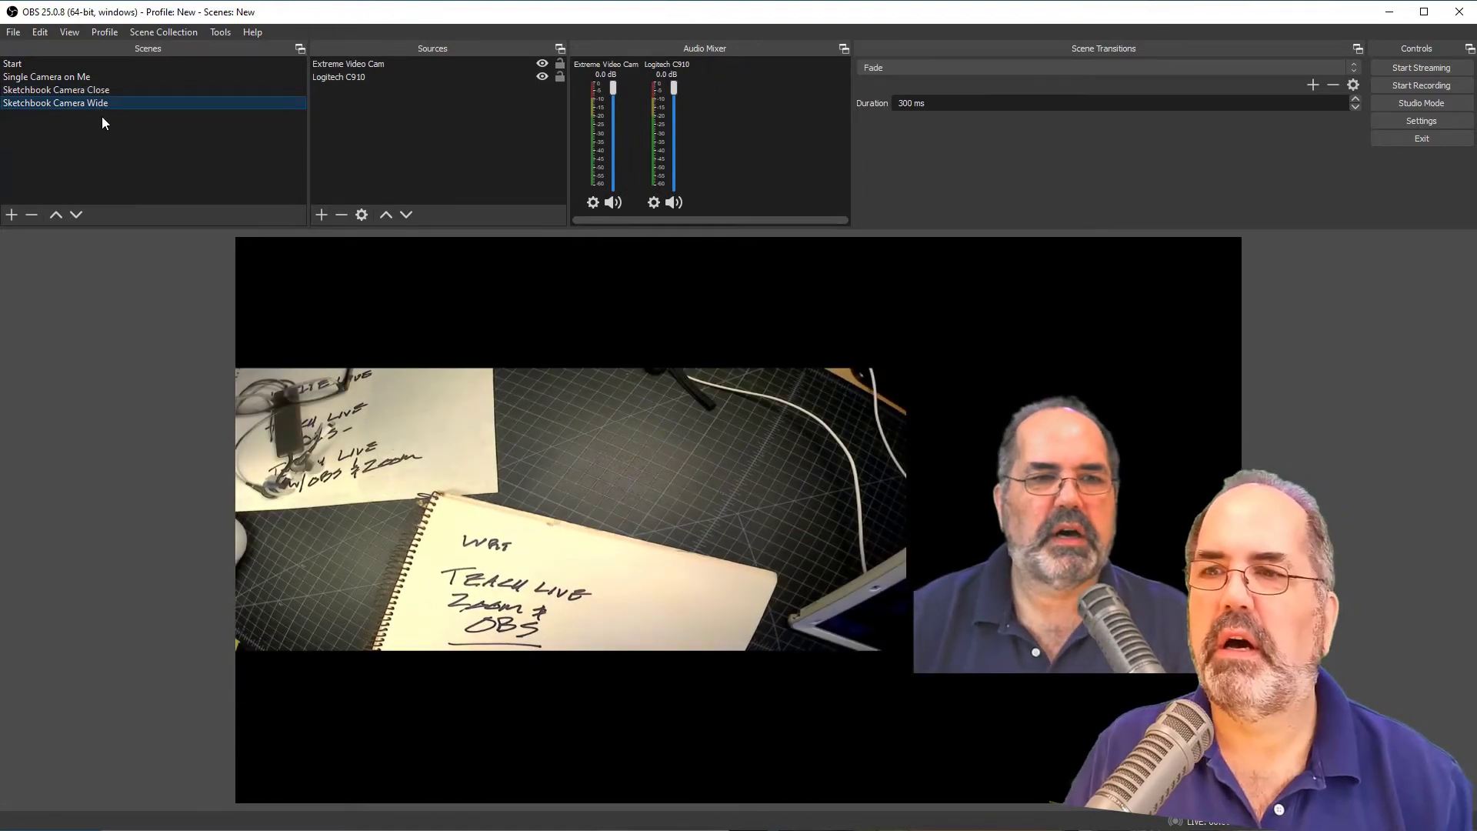
{"action": "left_click", "coordinate": [57, 89]}
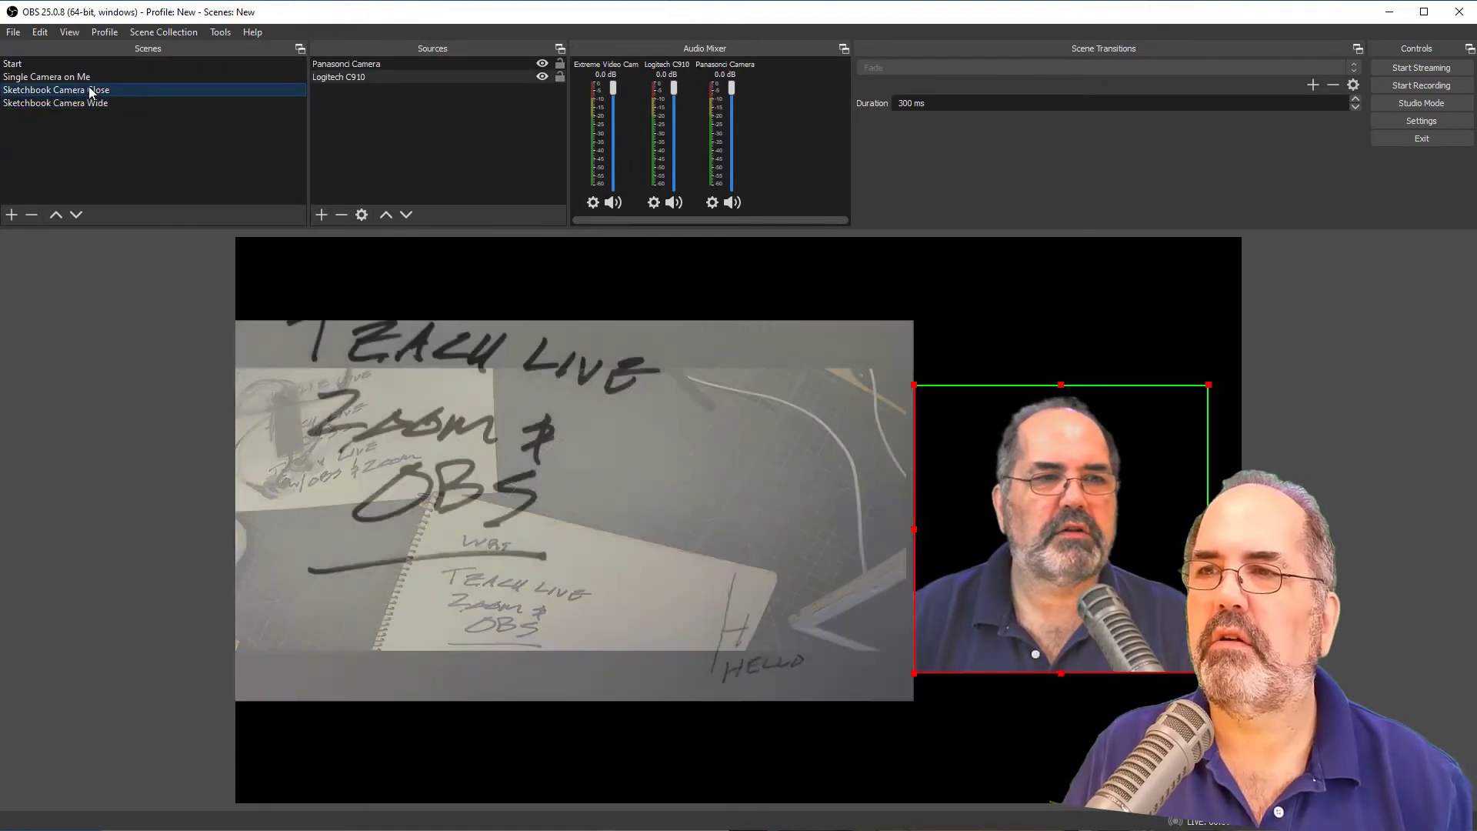
{"action": "left_click", "coordinate": [46, 77]}
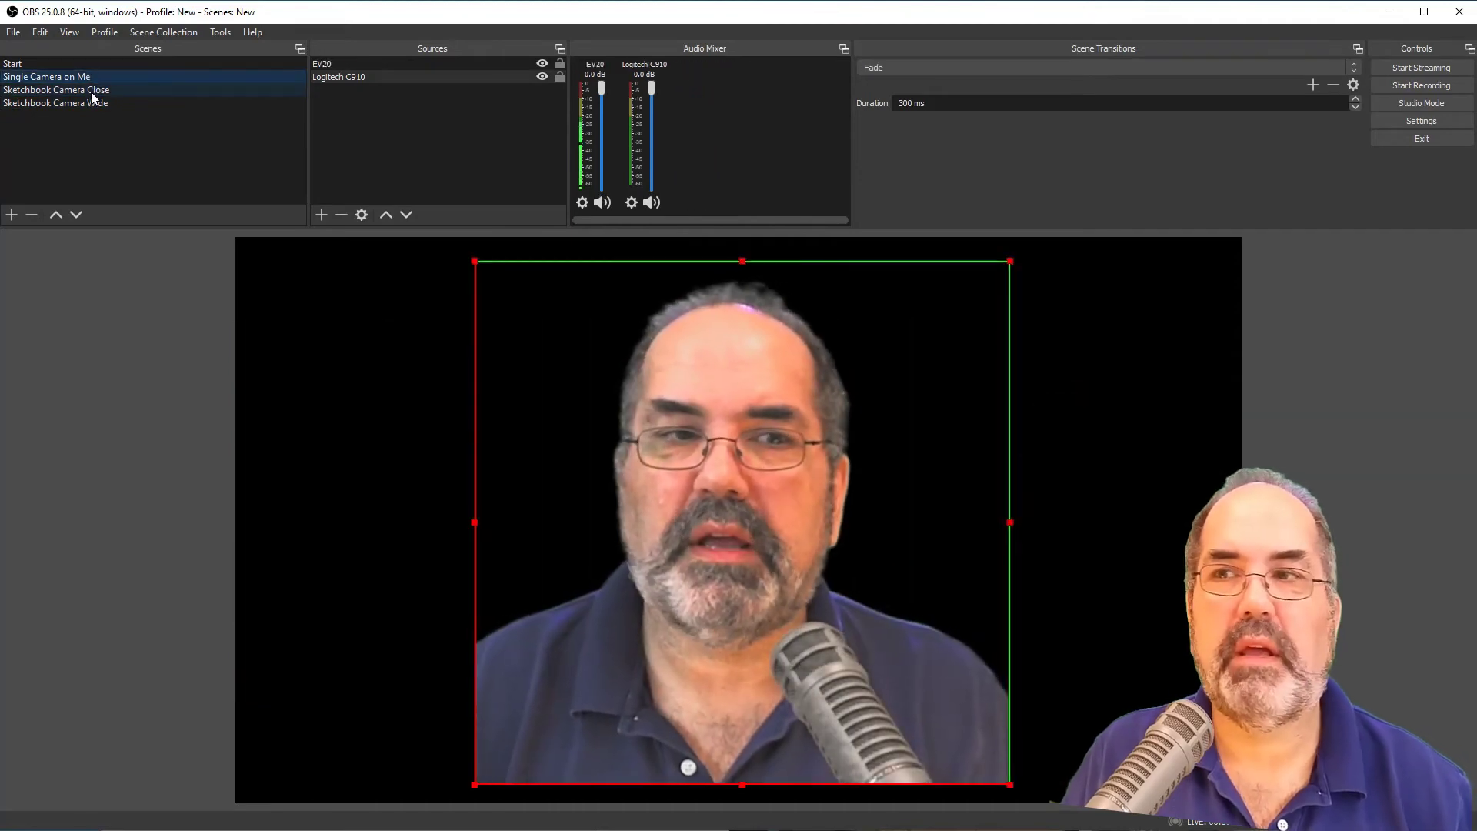
{"action": "left_click", "coordinate": [56, 103]}
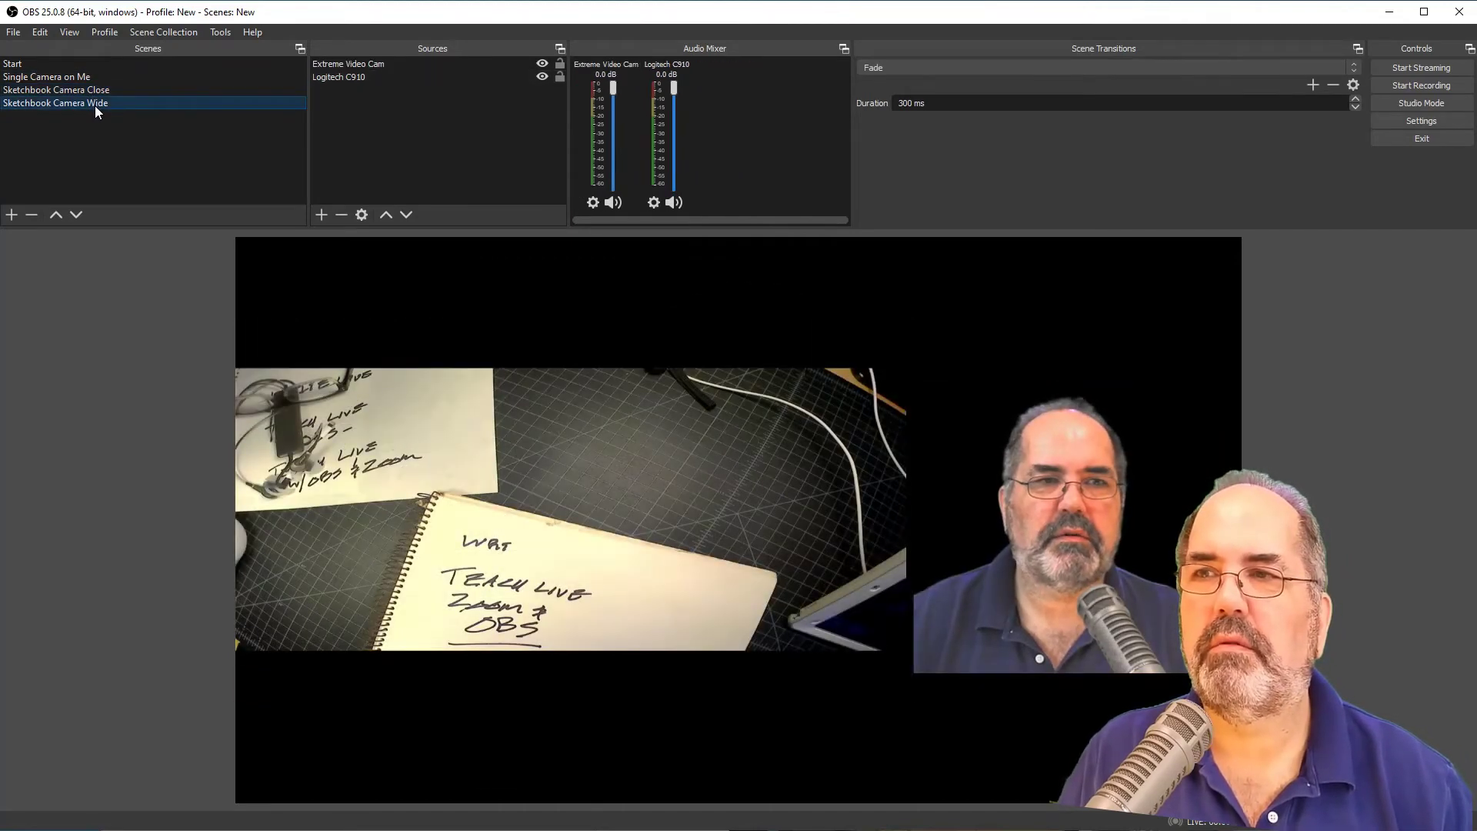
{"action": "left_click", "coordinate": [55, 89]}
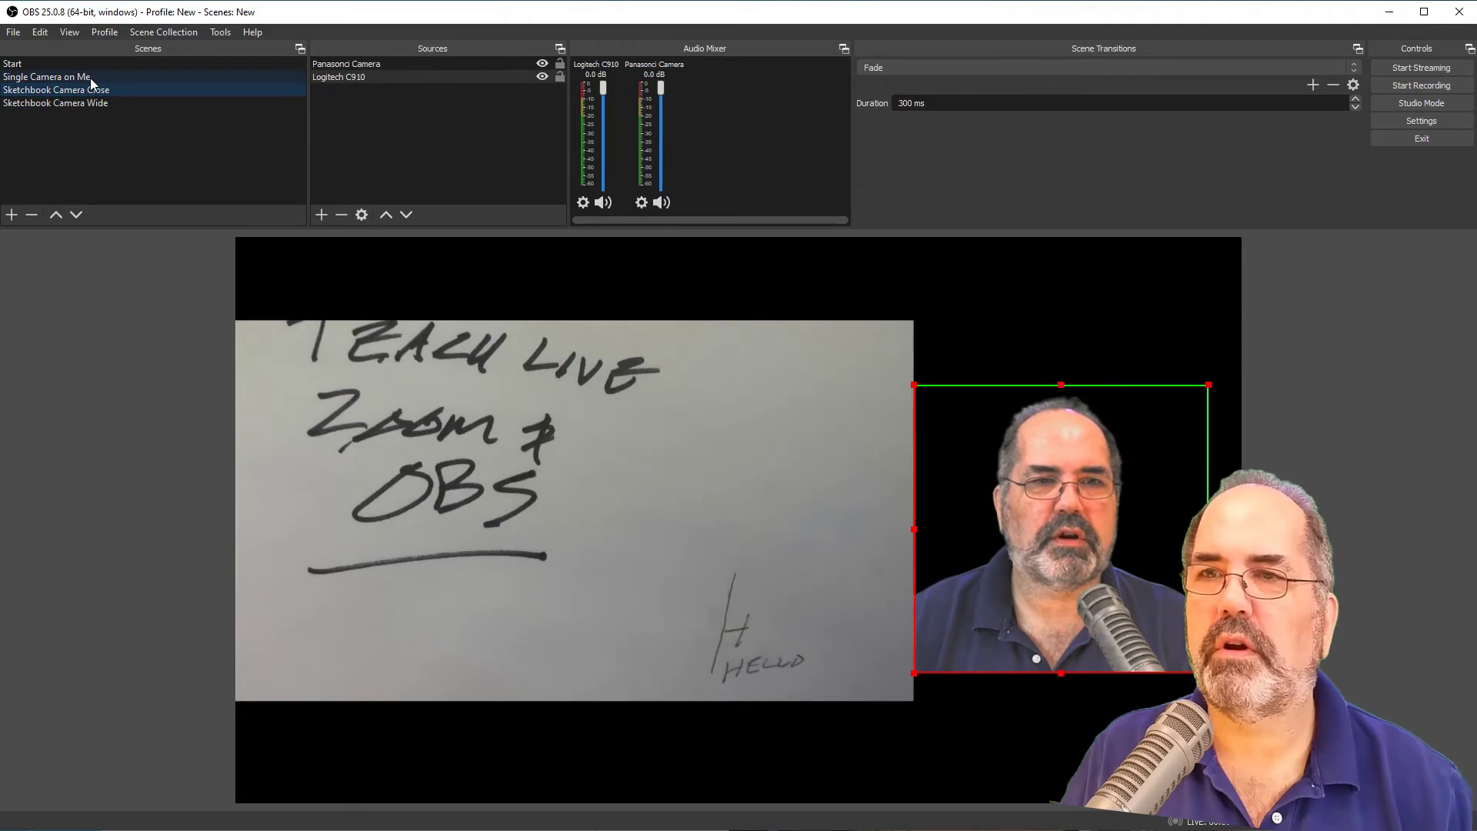
Add a new empty scene named PowerPoint to the scene list.
{"action": "left_click", "coordinate": [10, 215]}
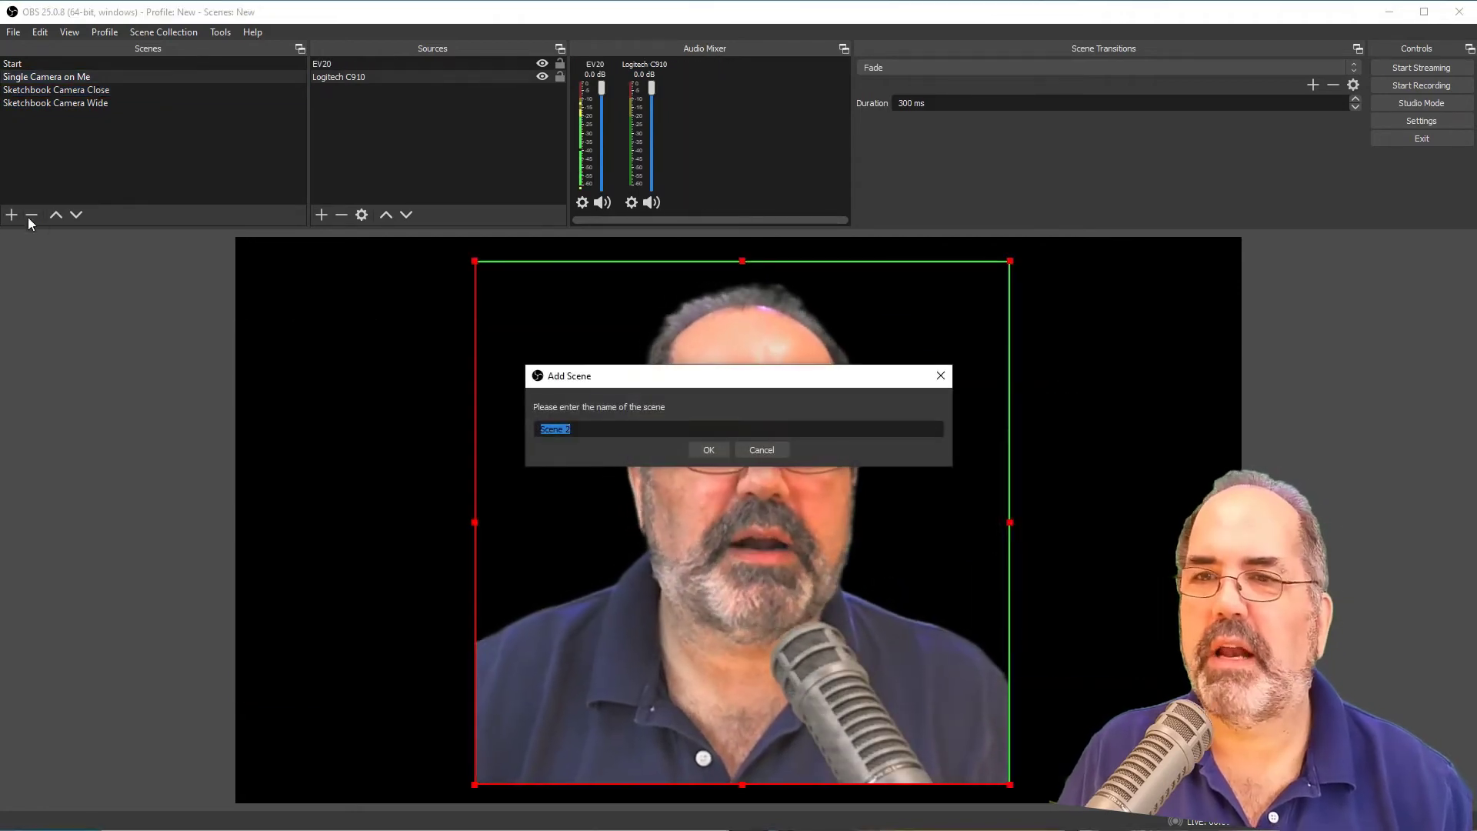
{"action": "type", "text": "Power"}
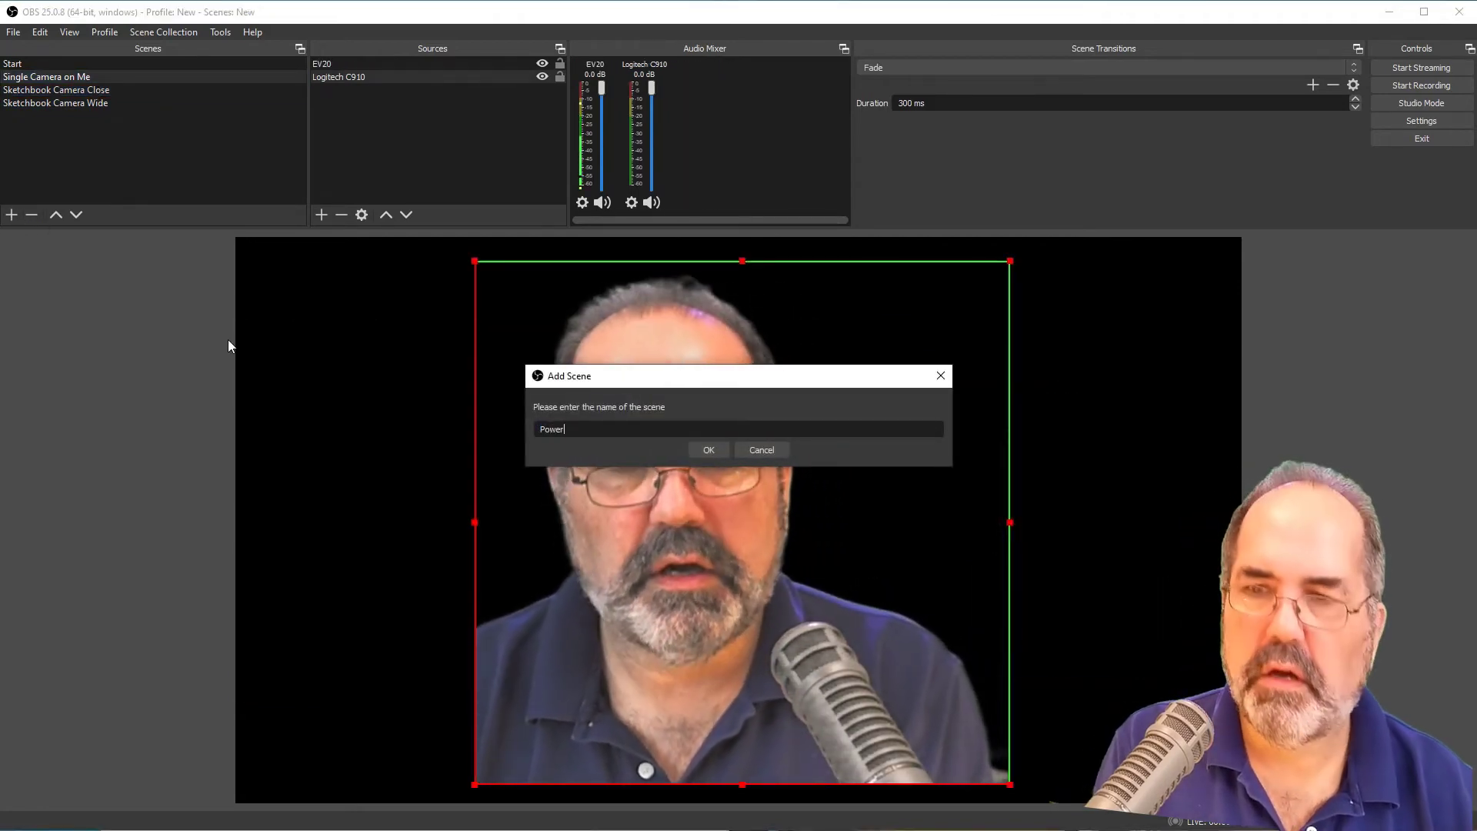
{"action": "type", "text": "PO"}
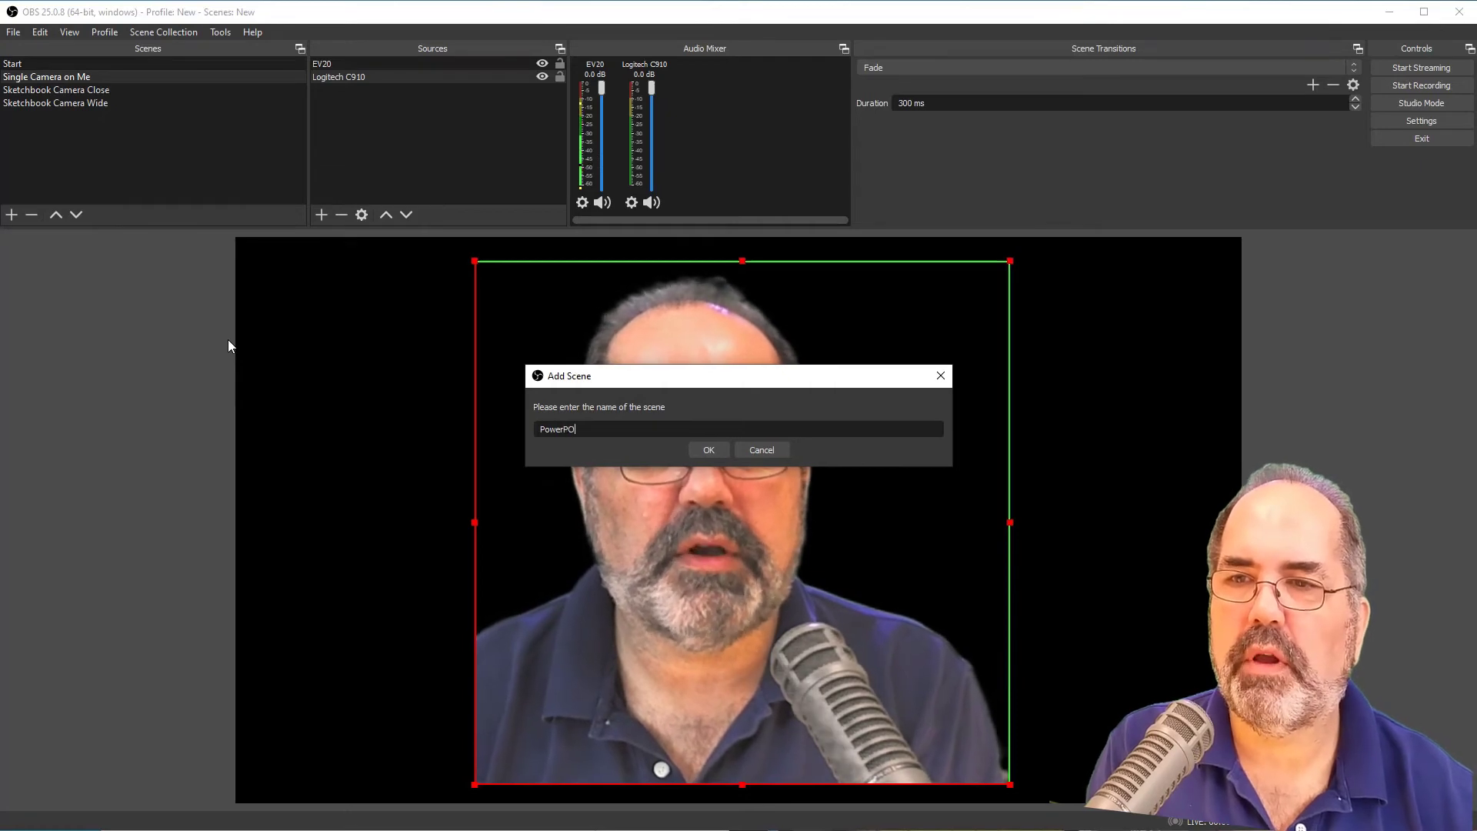
{"action": "type", "text": "int"}
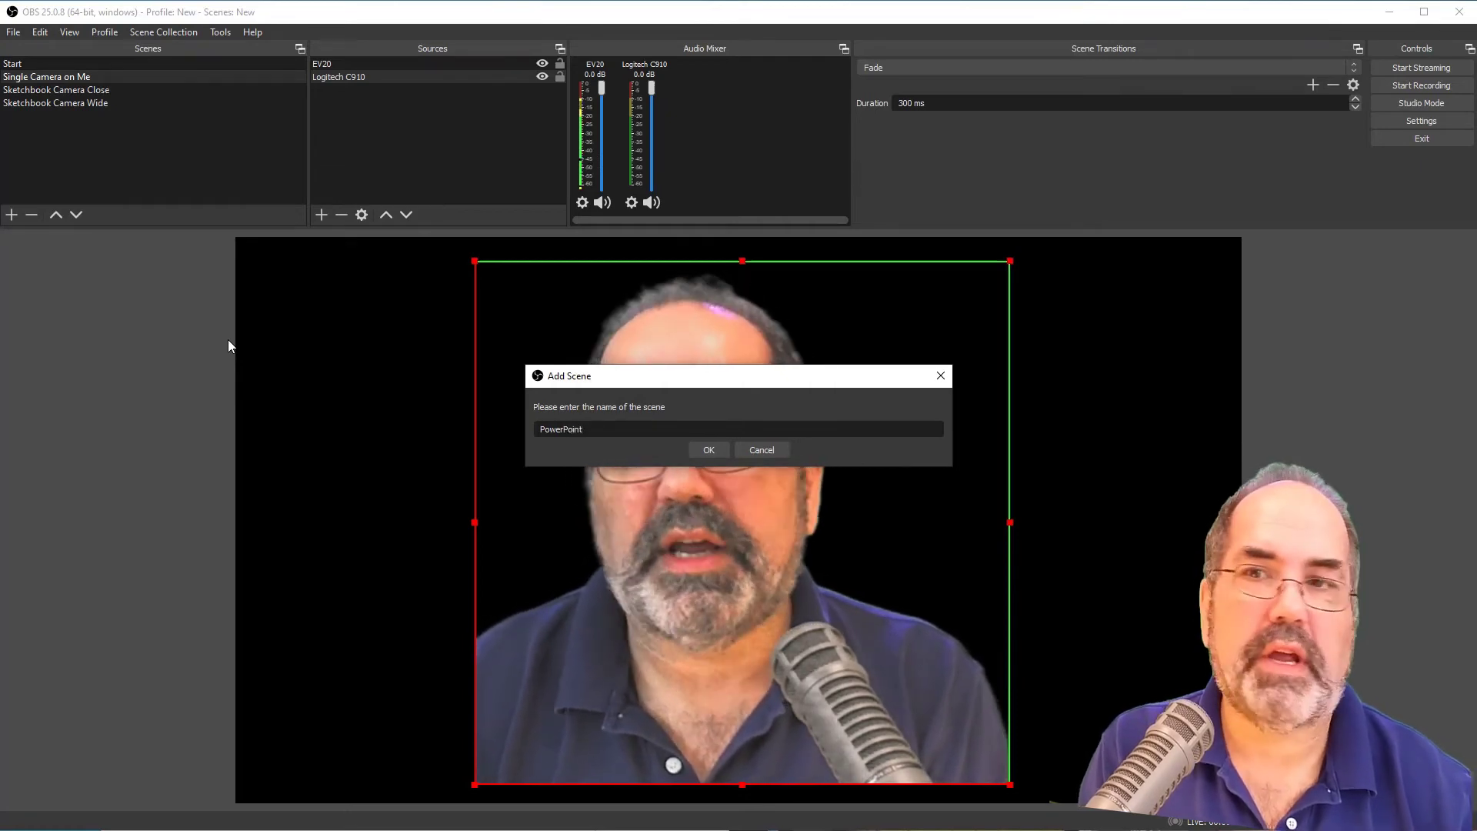
{"action": "left_click", "coordinate": [708, 449]}
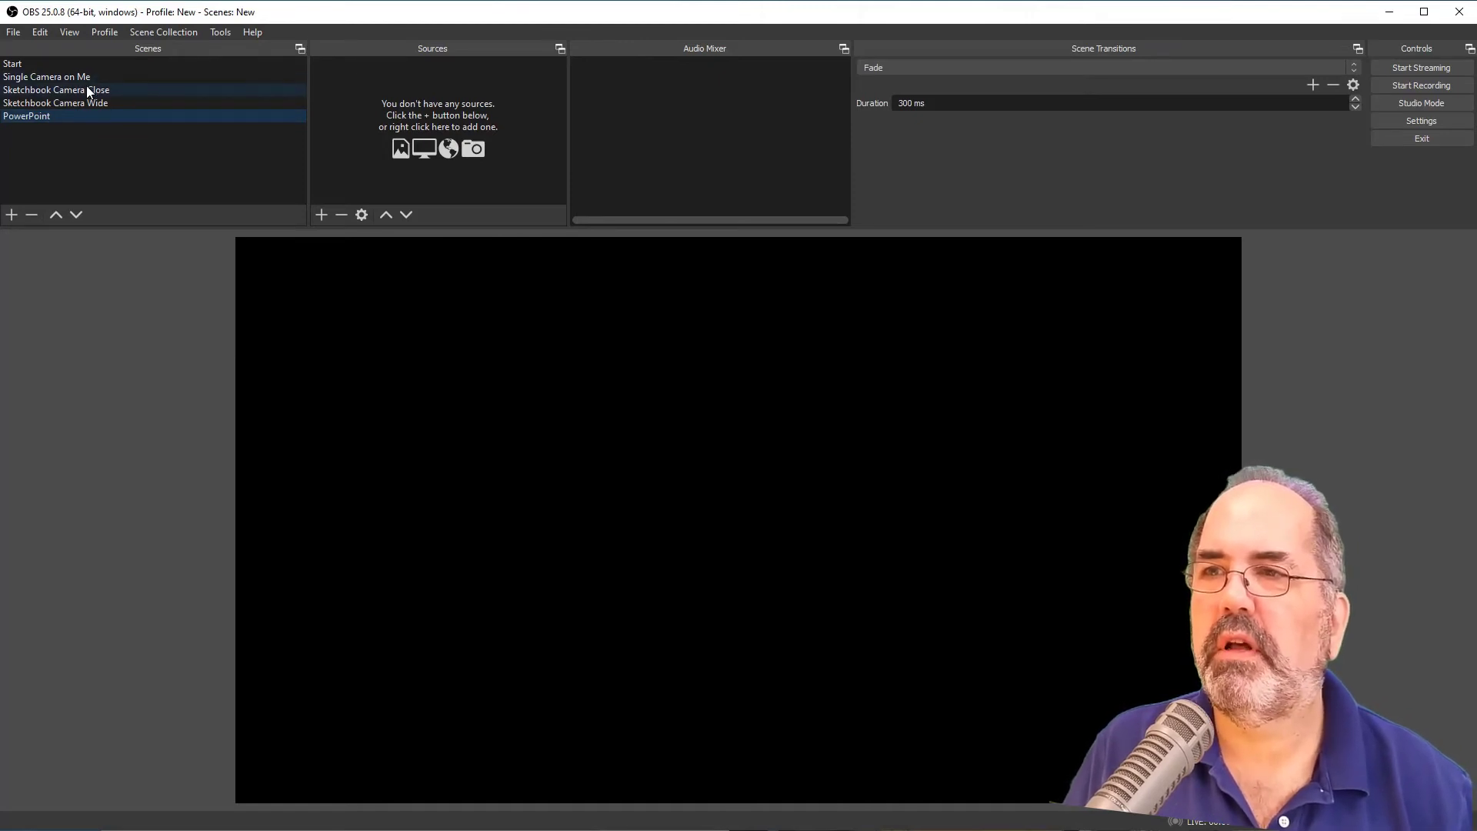
{"action": "left_click", "coordinate": [57, 89]}
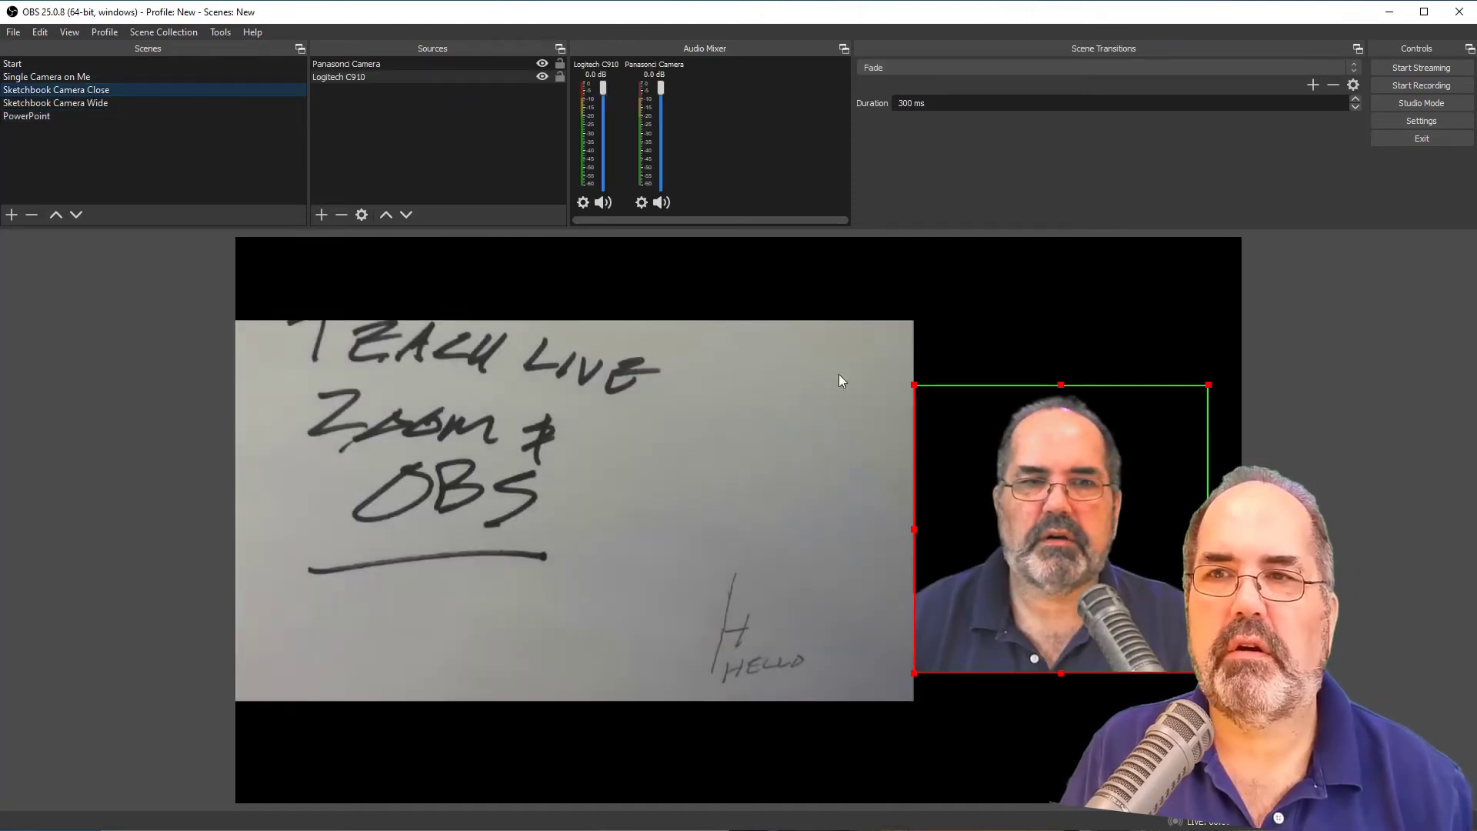
{"action": "right_click", "coordinate": [347, 63]}
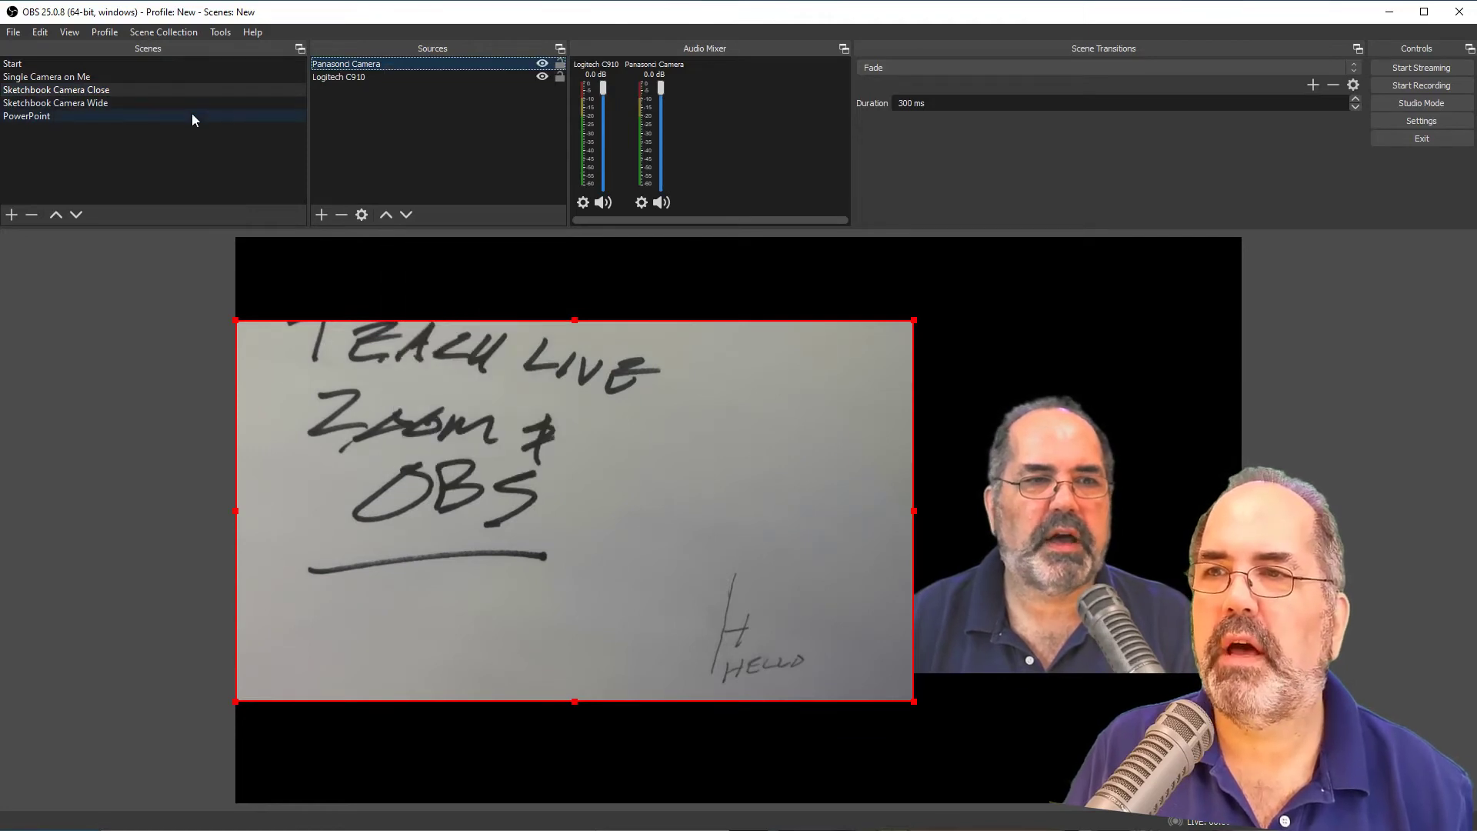
{"action": "right_click", "coordinate": [424, 123]}
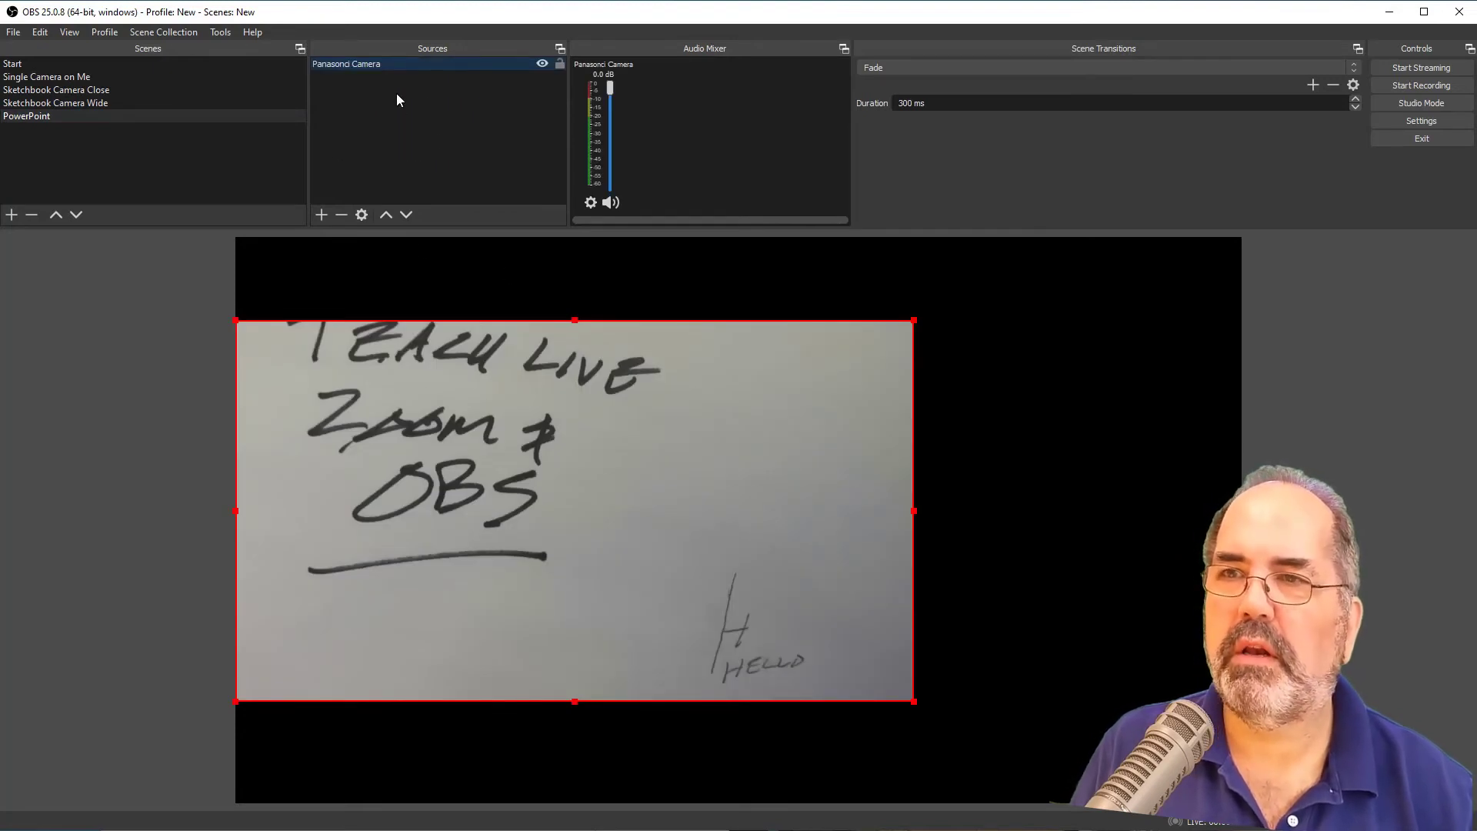
{"action": "left_click", "coordinate": [340, 215]}
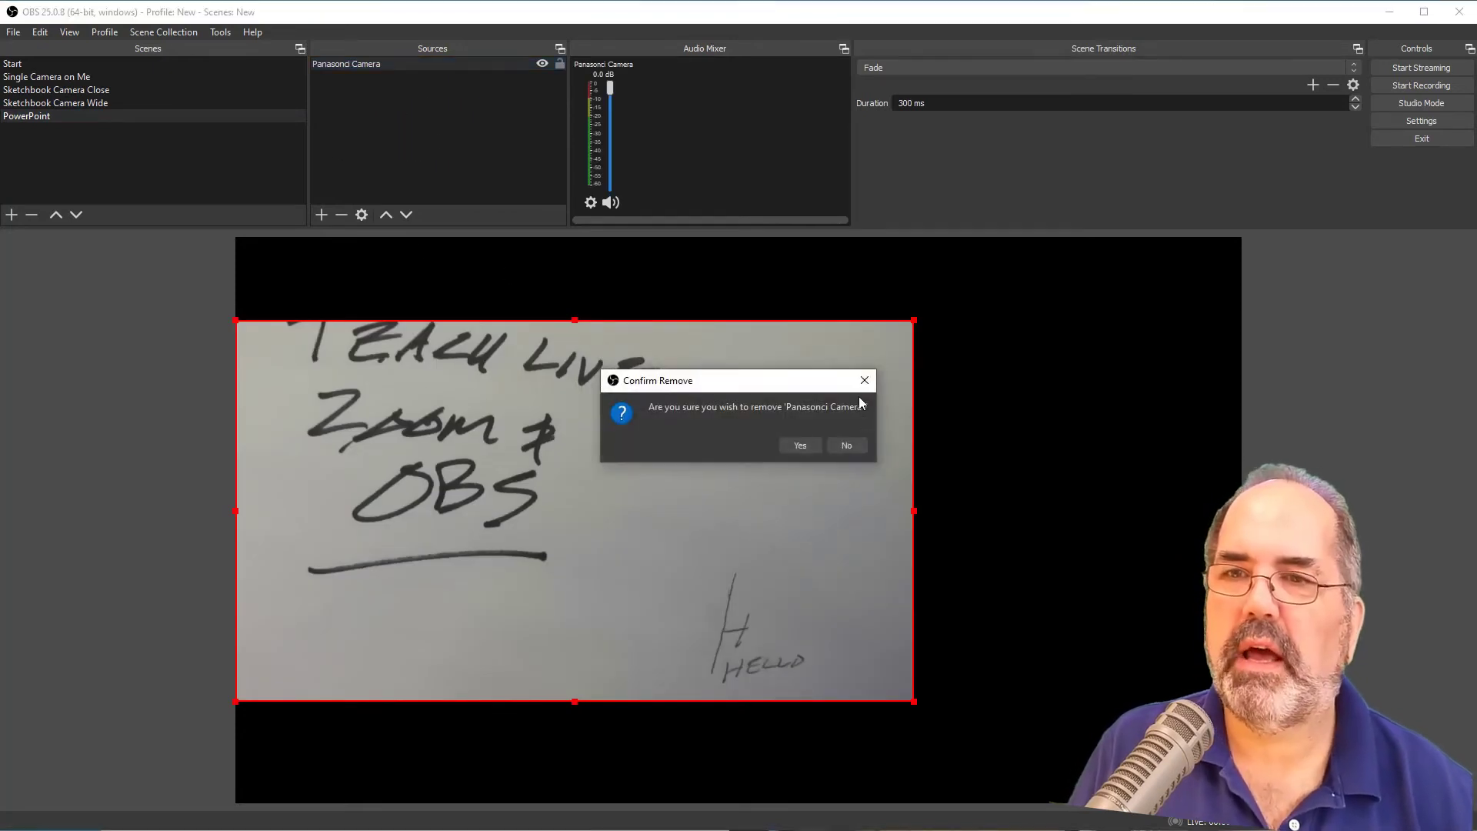
{"action": "left_click", "coordinate": [798, 444]}
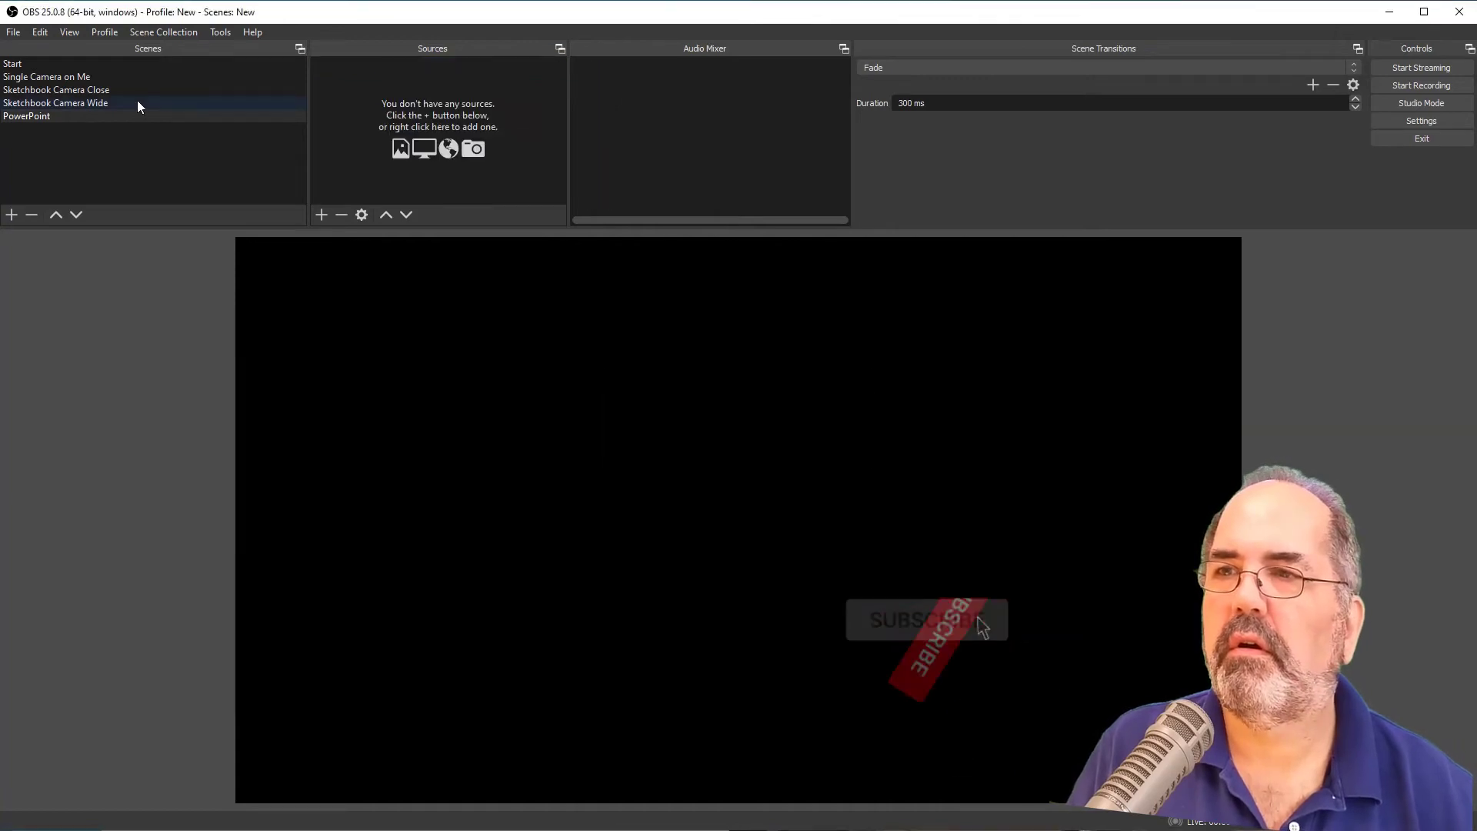
{"action": "left_click", "coordinate": [57, 103]}
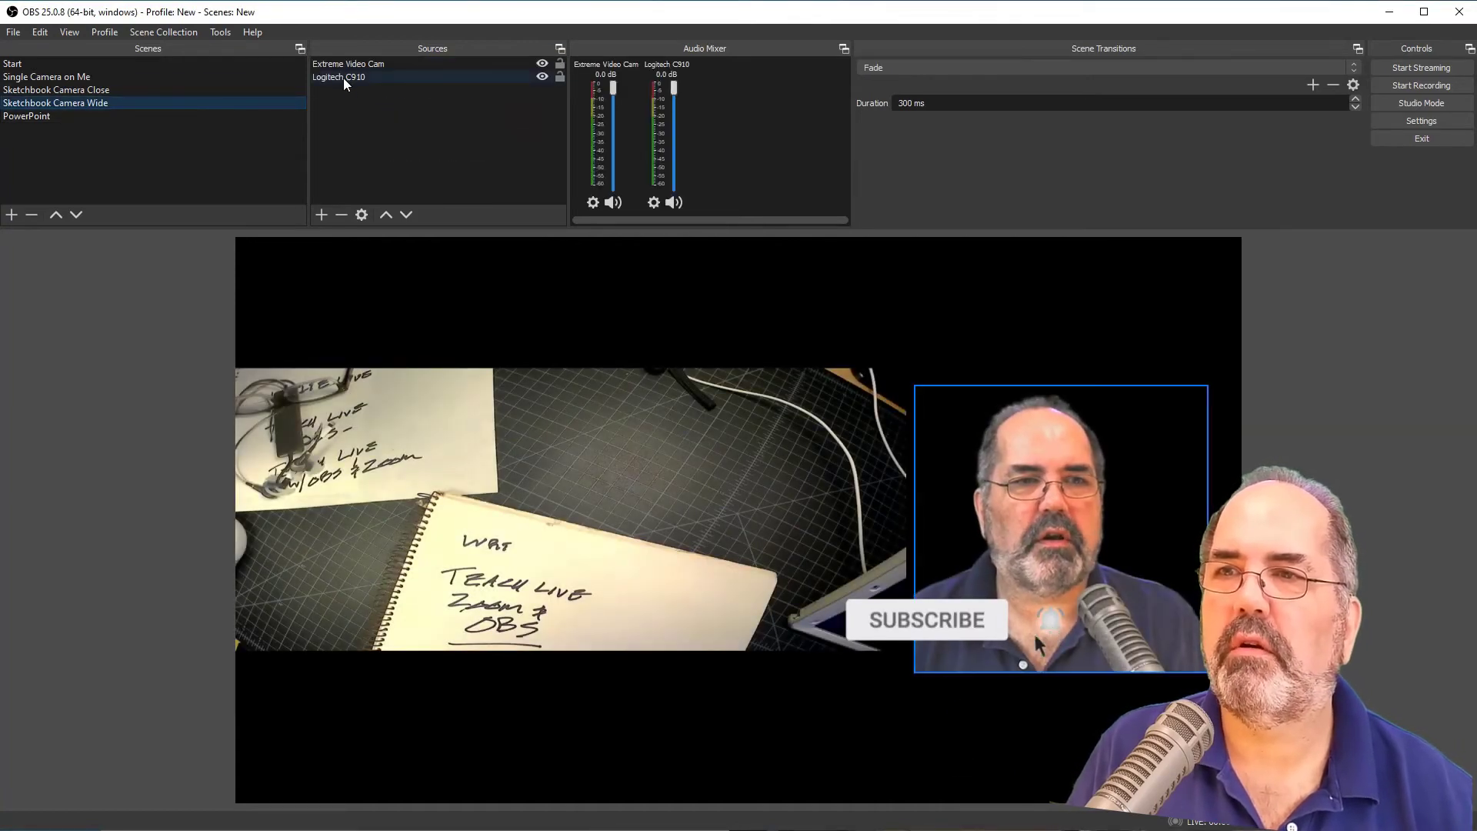
{"action": "right_click", "coordinate": [339, 77]}
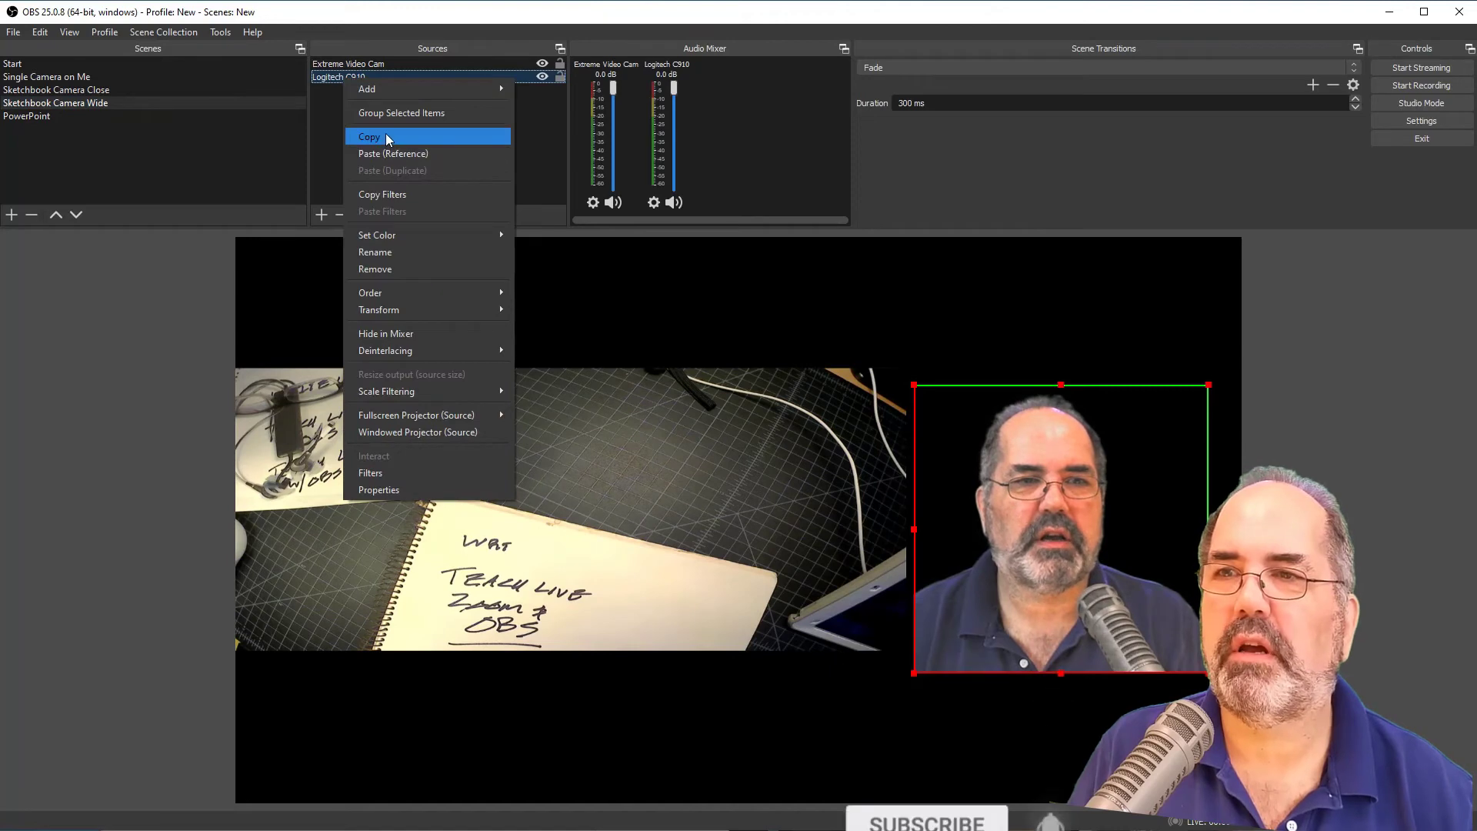
{"action": "left_click", "coordinate": [27, 115]}
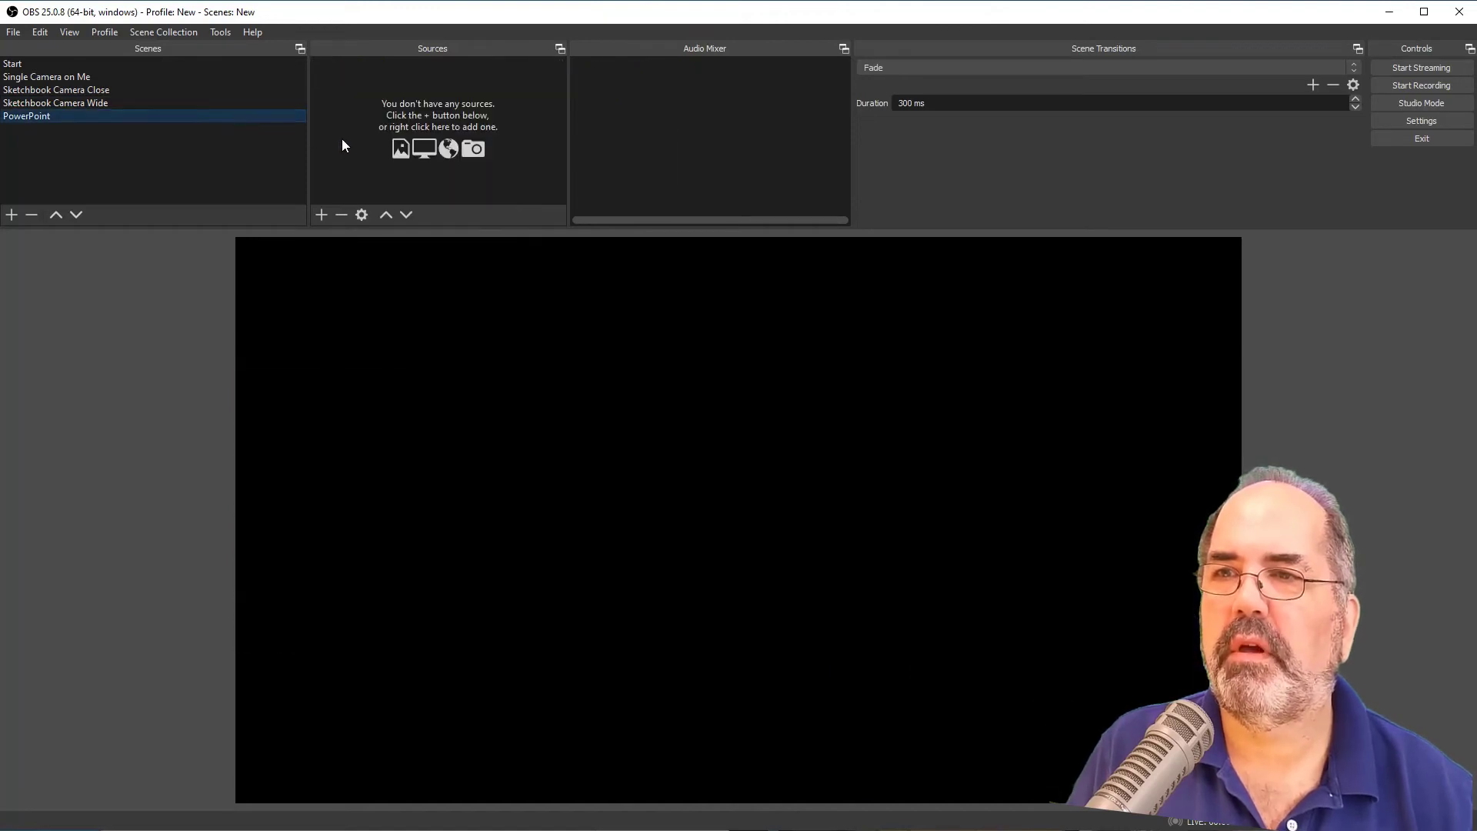
Paste the webcam into the PowerPoint scene and add a Window Capture, hitting a name-in-use warning for 'PowerPoint'.
{"action": "left_click", "coordinate": [320, 214]}
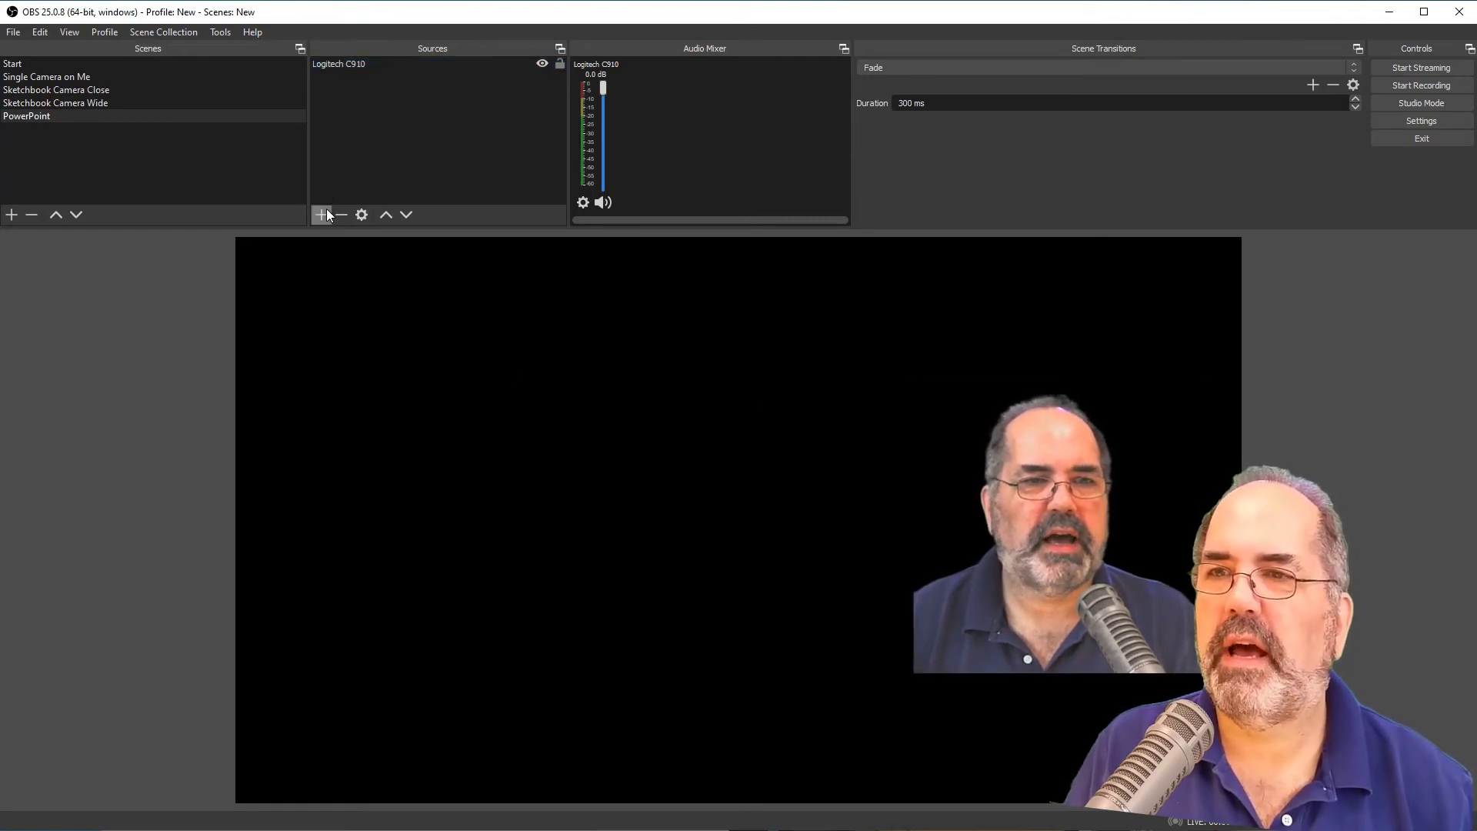
{"action": "left_click", "coordinate": [322, 215]}
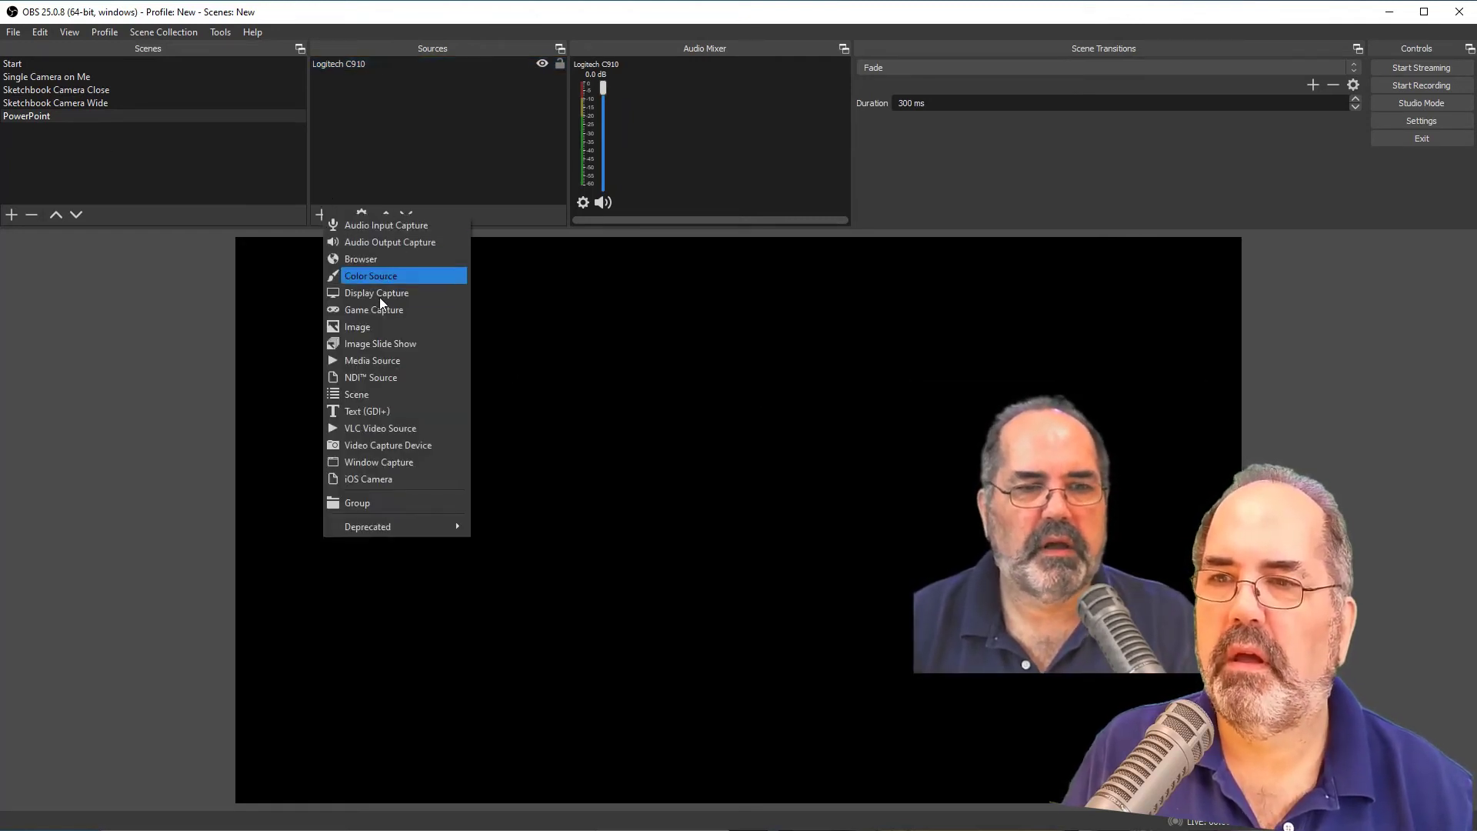
{"action": "mouse_move", "coordinate": [394, 417]}
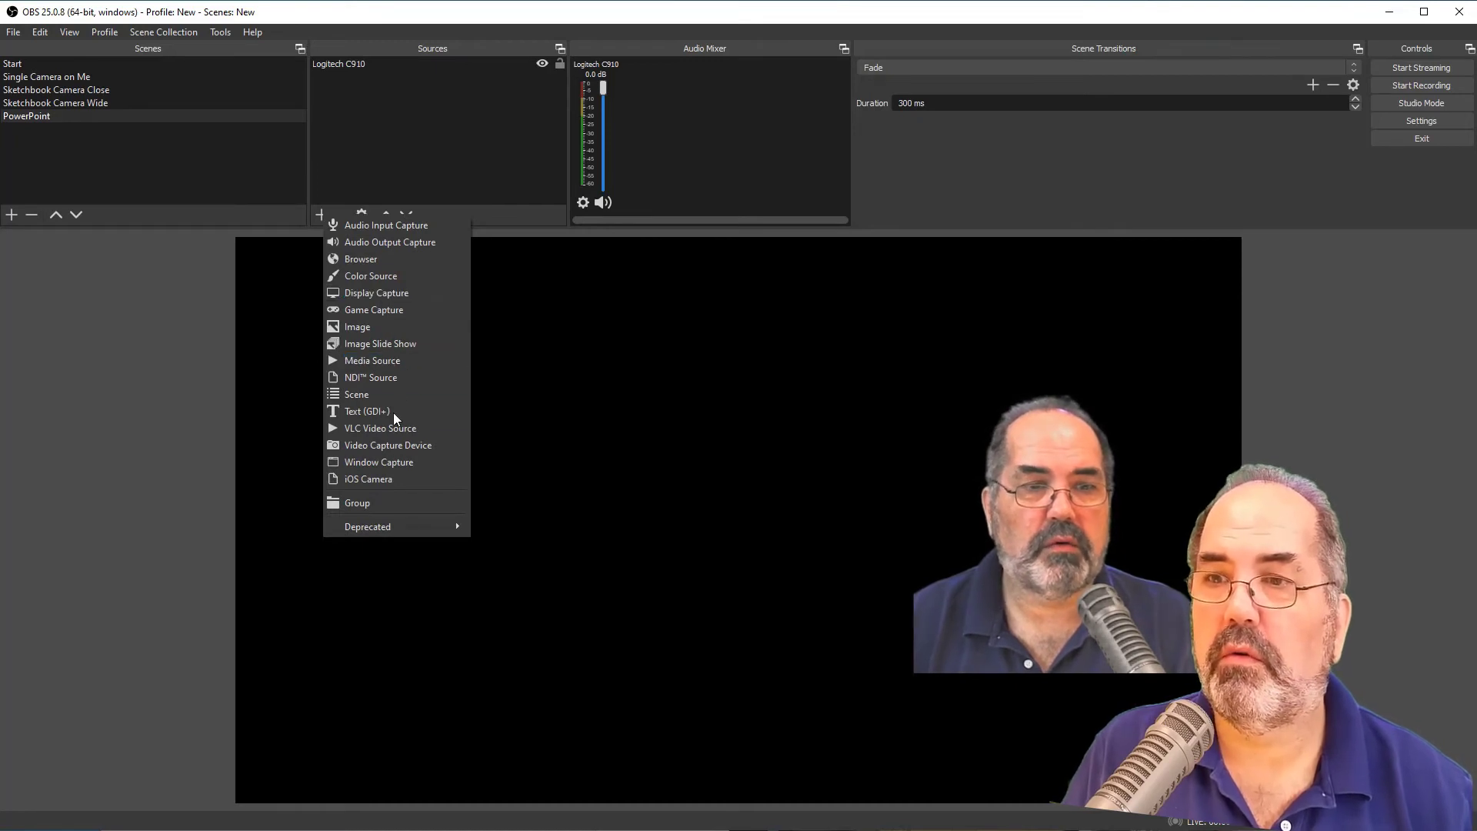
{"action": "left_click", "coordinate": [379, 461]}
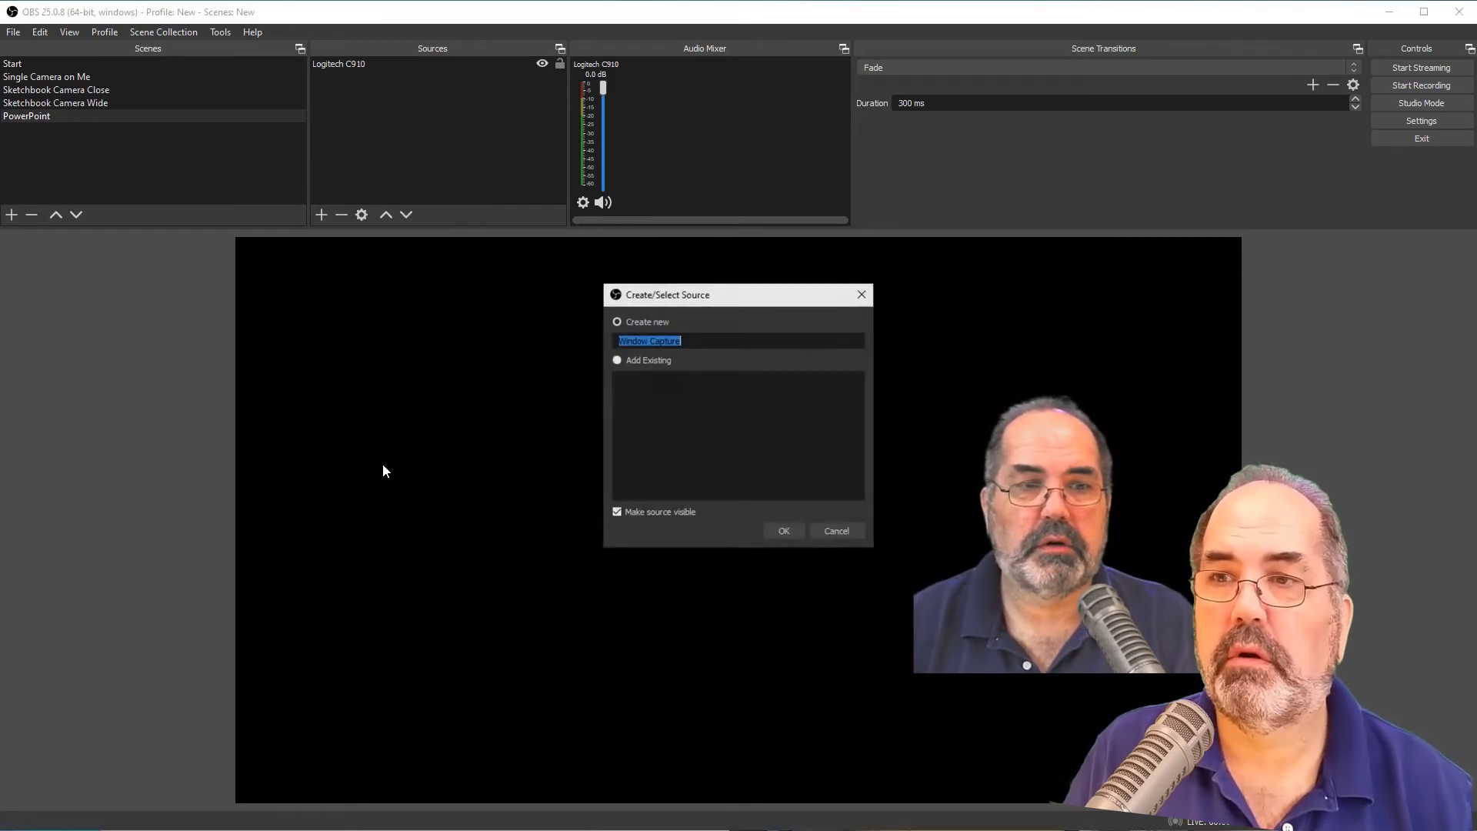
{"action": "type", "text": "Po"}
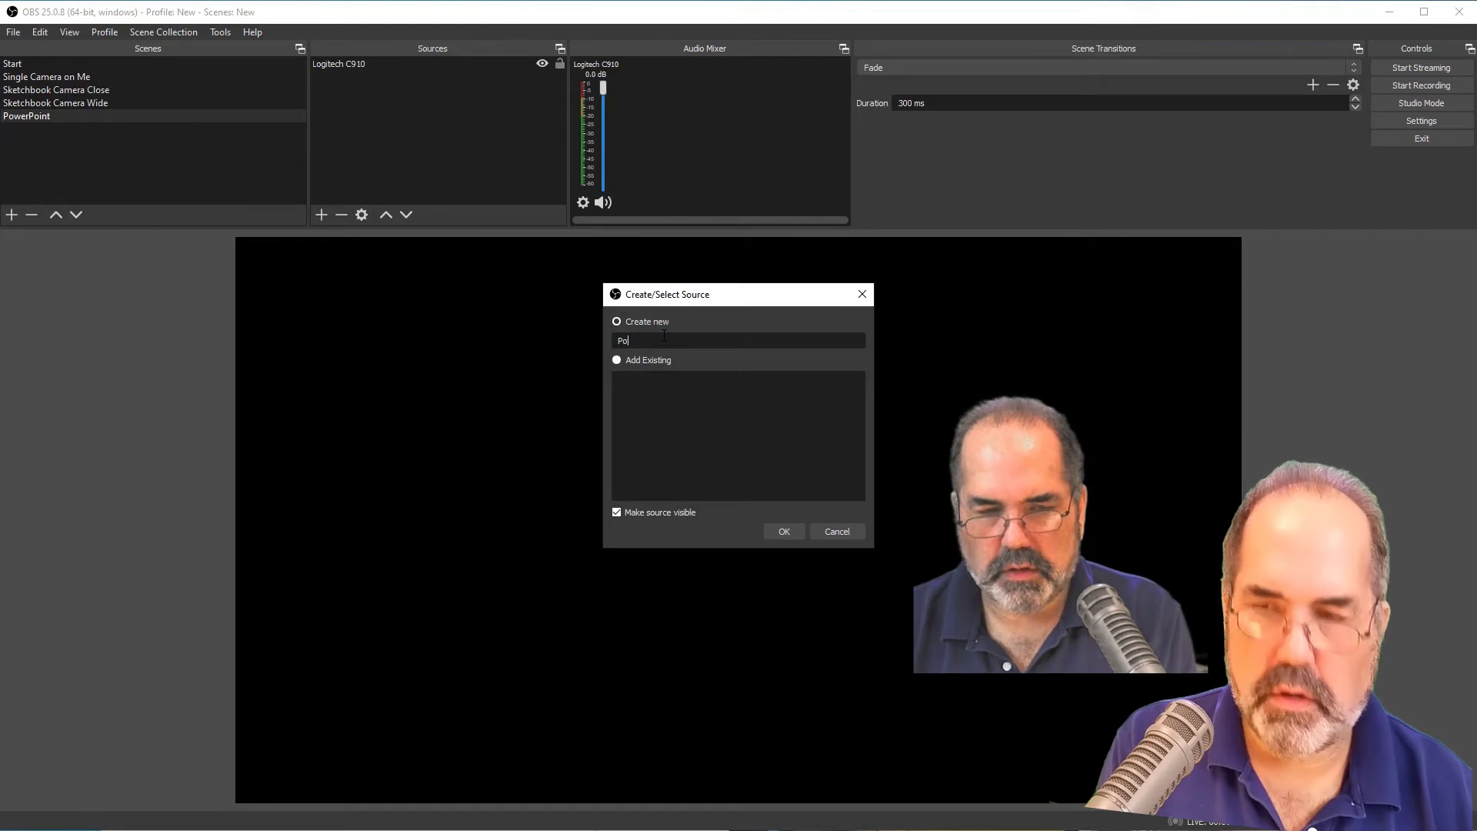
{"action": "type", "text": "werPoint"}
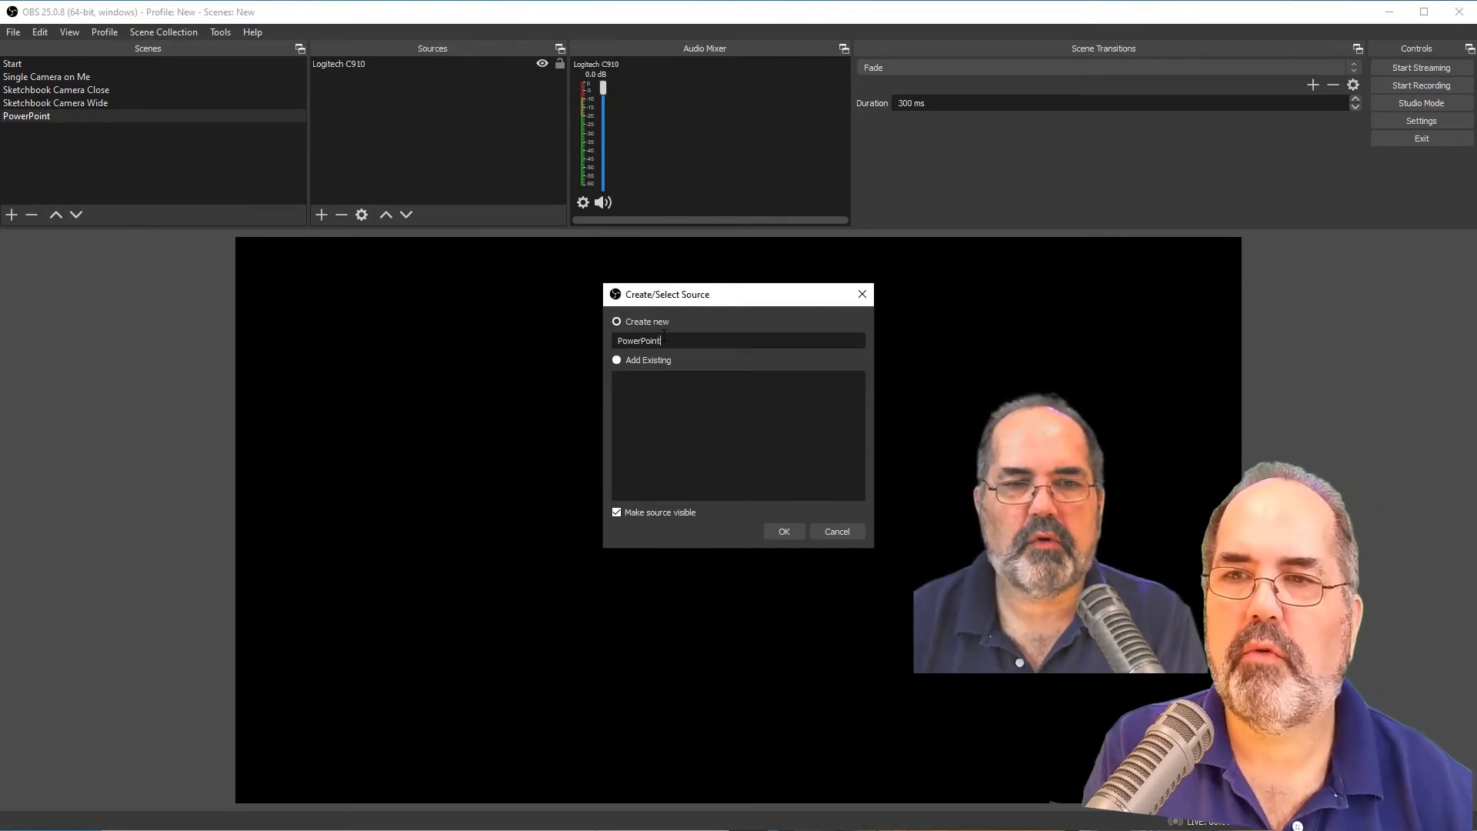
{"action": "left_click", "coordinate": [783, 530]}
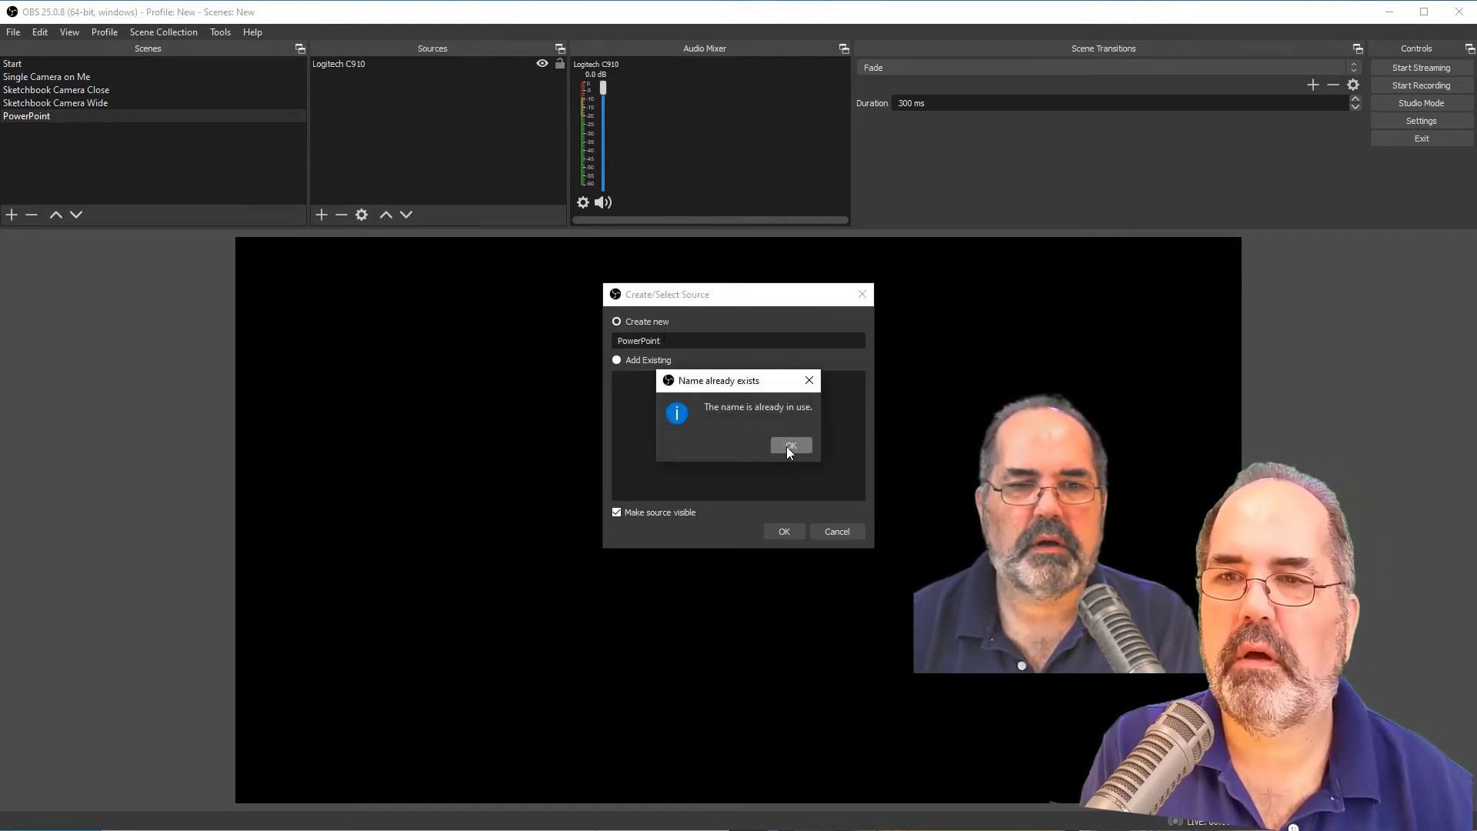
{"action": "left_click", "coordinate": [789, 446]}
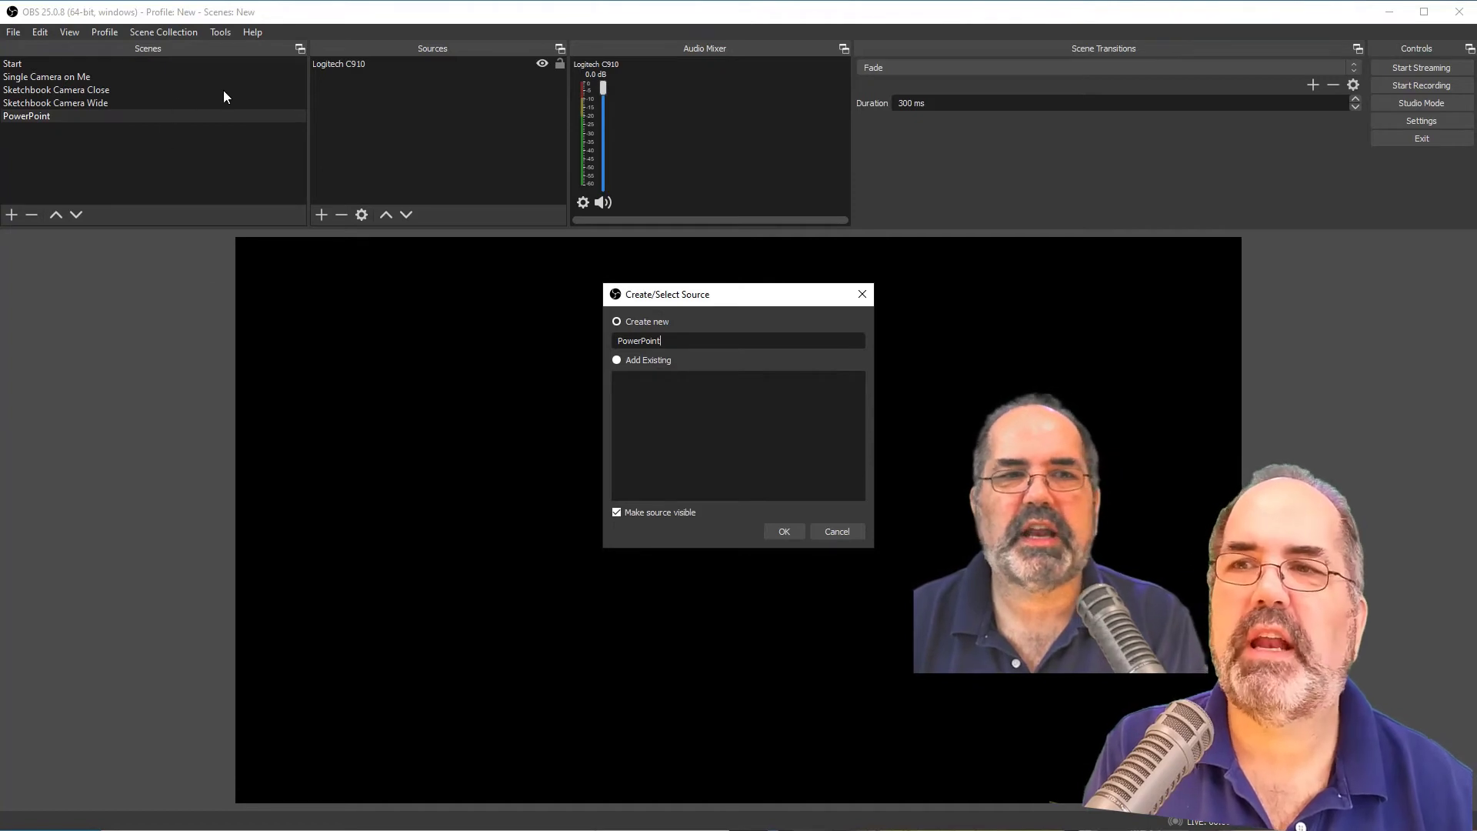
{"action": "mouse_move", "coordinate": [152, 91]}
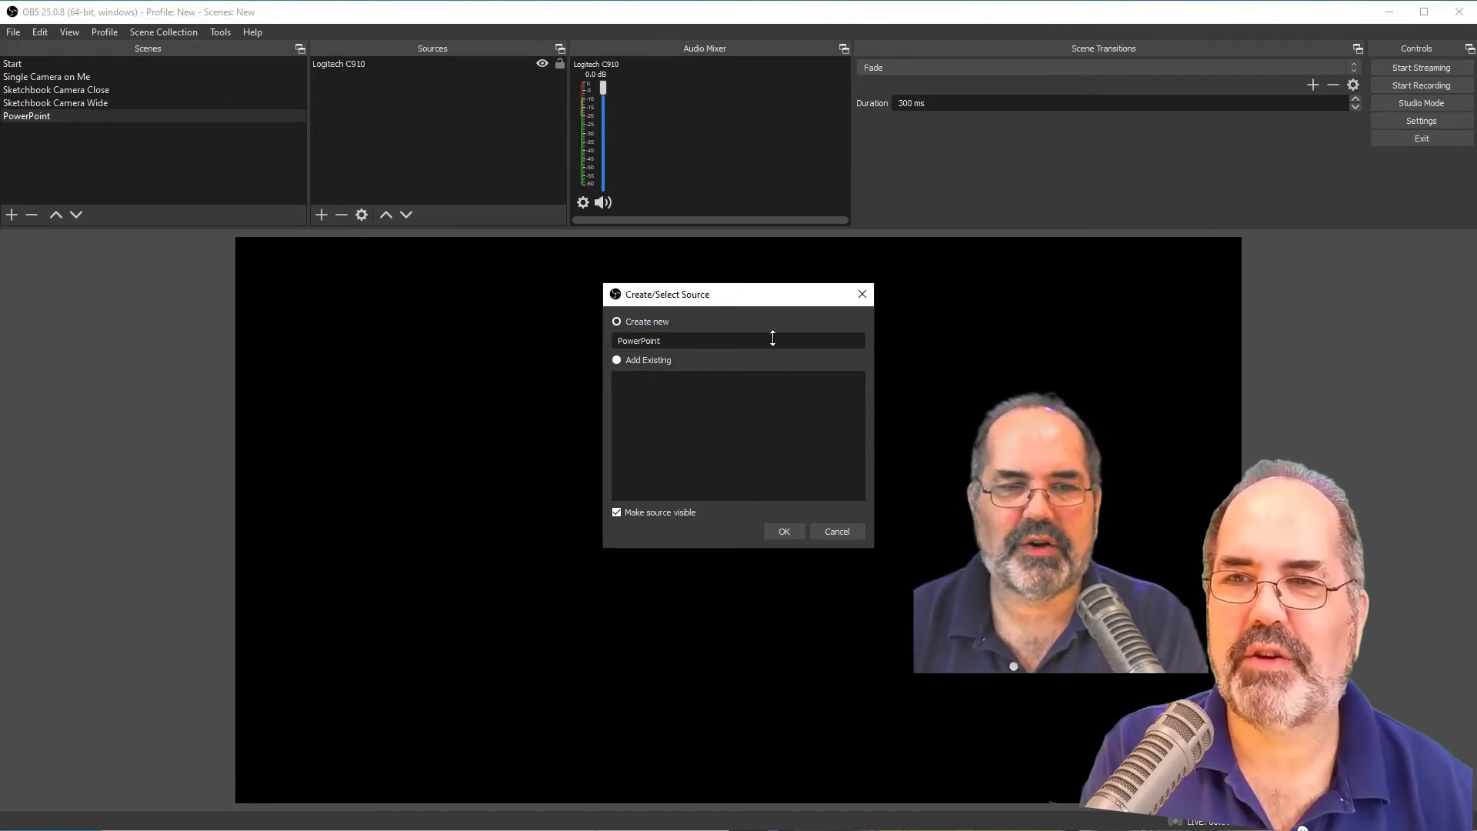
Name the window capture source PowerPoint Window and create it.
{"action": "type", "text": "Wi"}
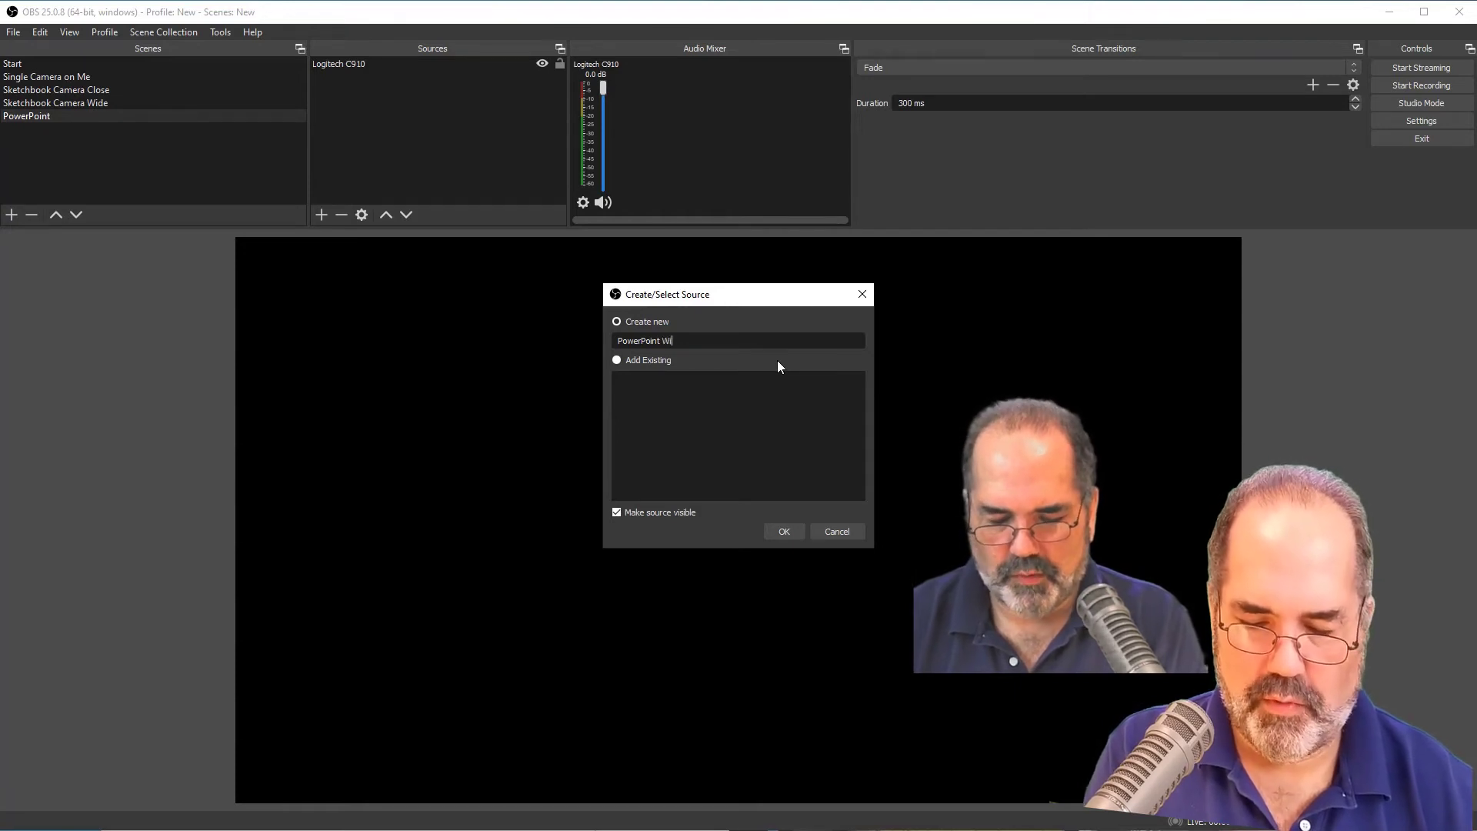
{"action": "type", "text": "ndow"}
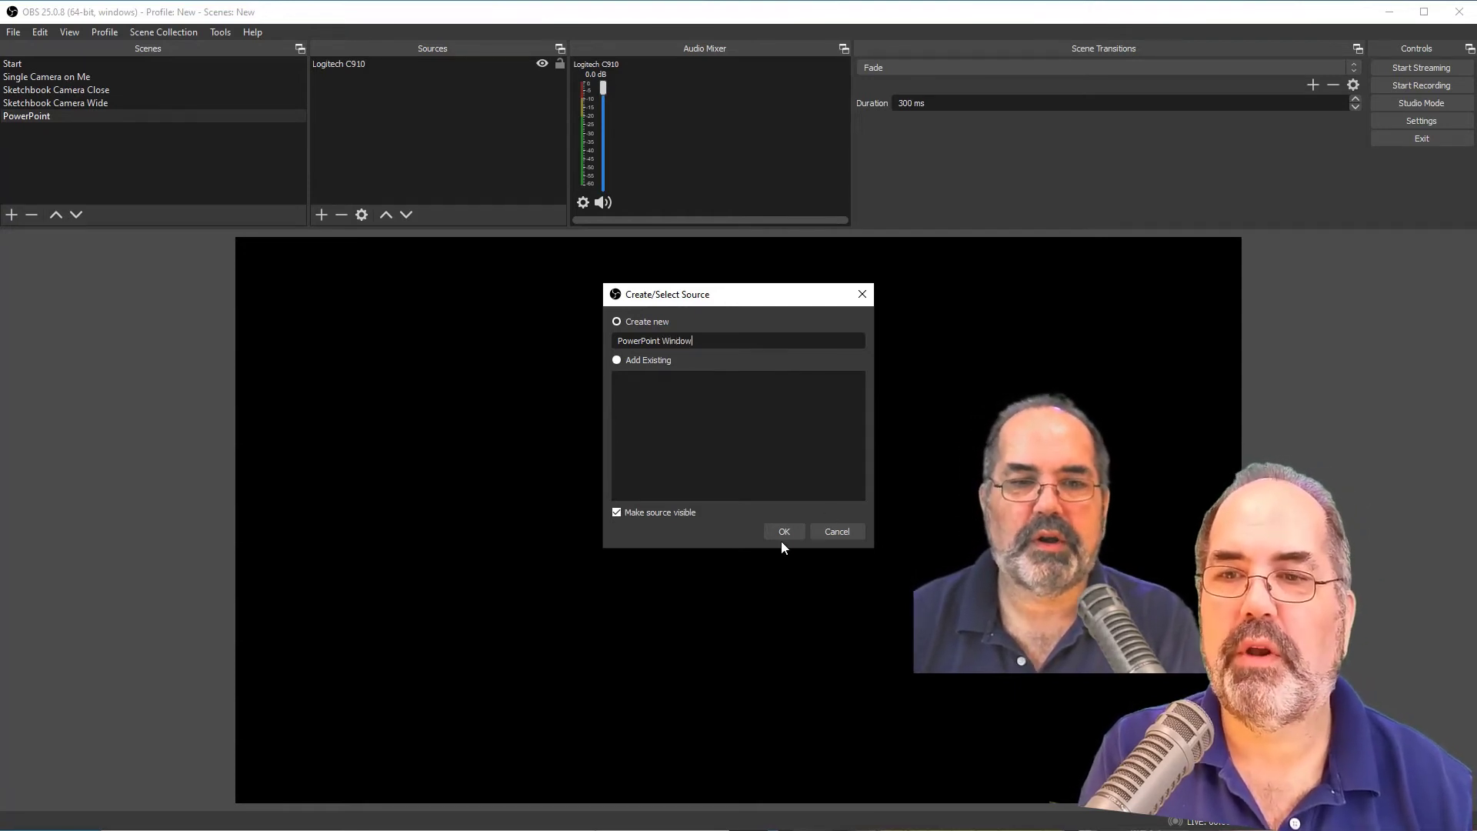
{"action": "left_click", "coordinate": [783, 531]}
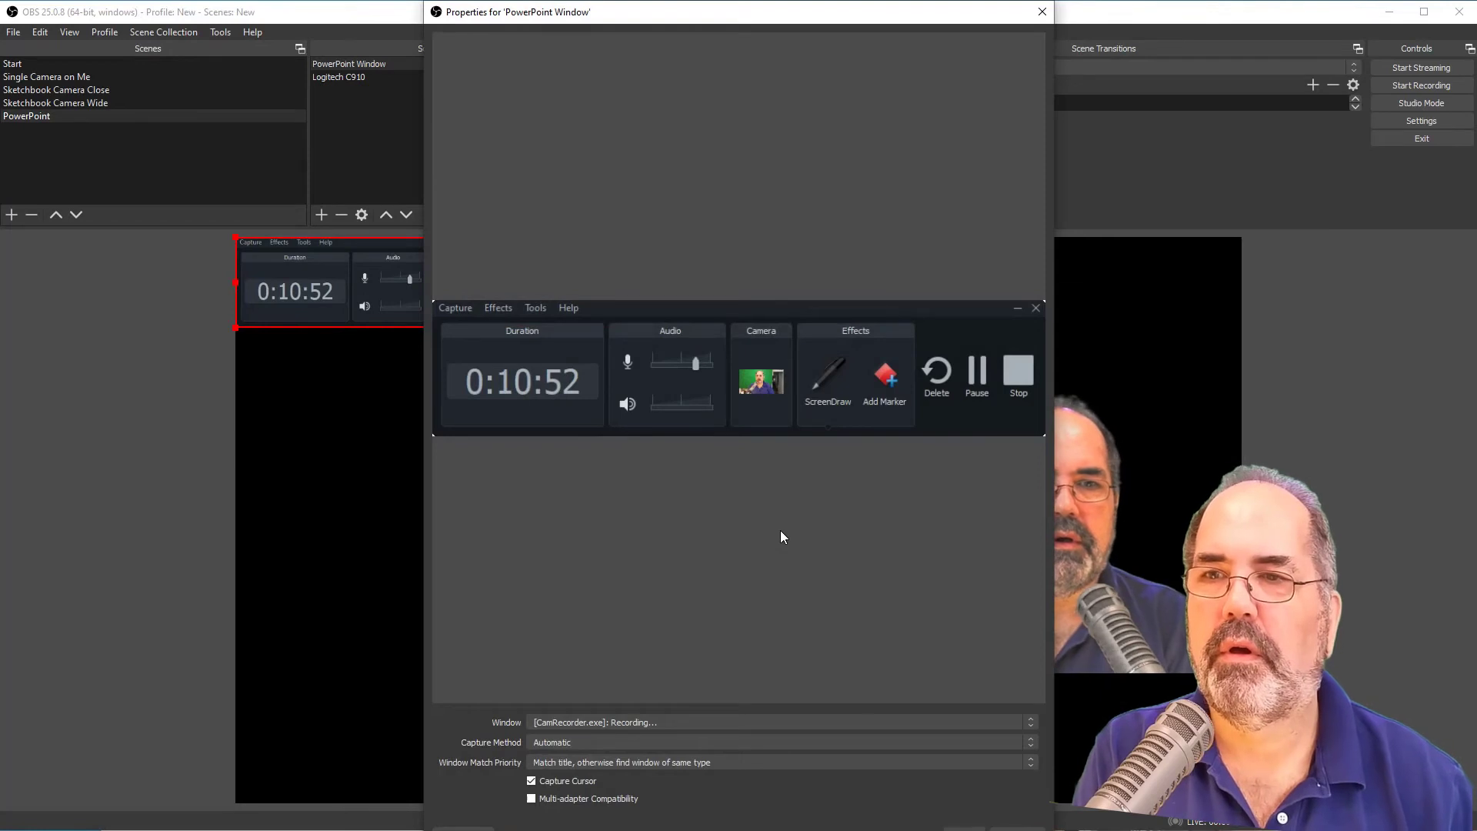
Set the capture window to [POWERPNT.EXE]: Geometric color block - PowerPoint.
{"action": "left_click", "coordinate": [1029, 721]}
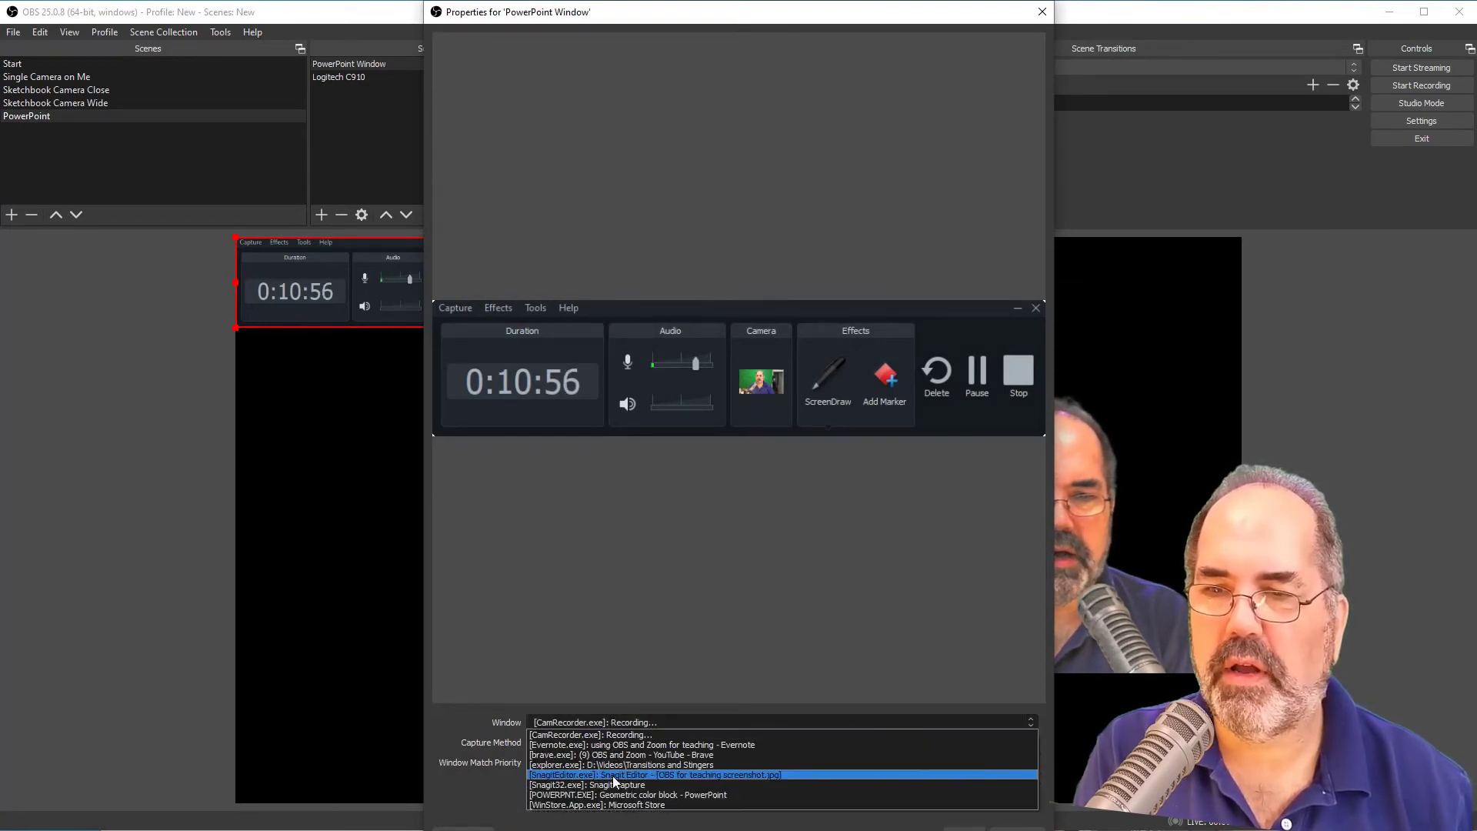
{"action": "left_click", "coordinate": [628, 794]}
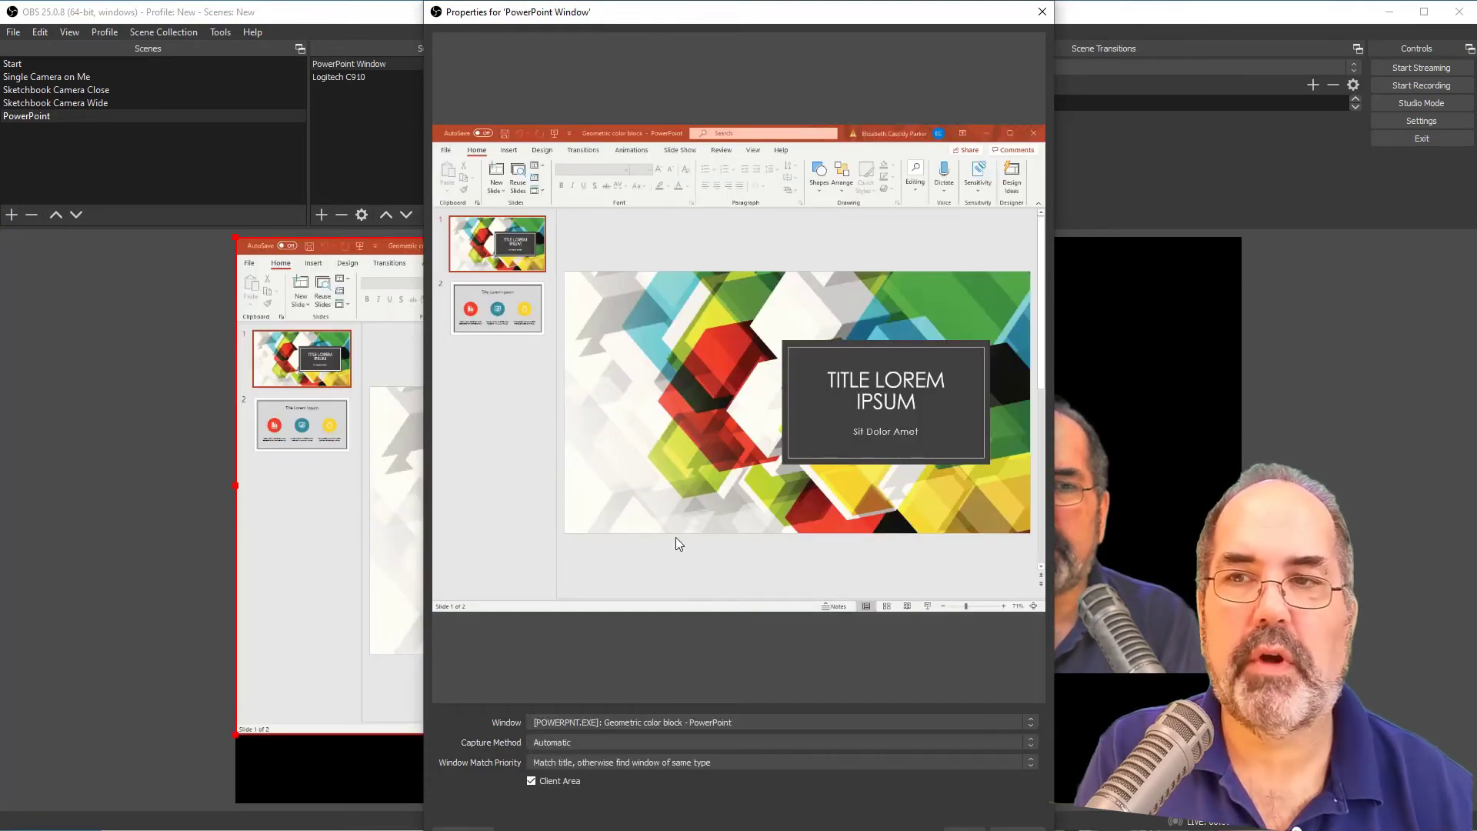
{"action": "mouse_move", "coordinate": [667, 383]}
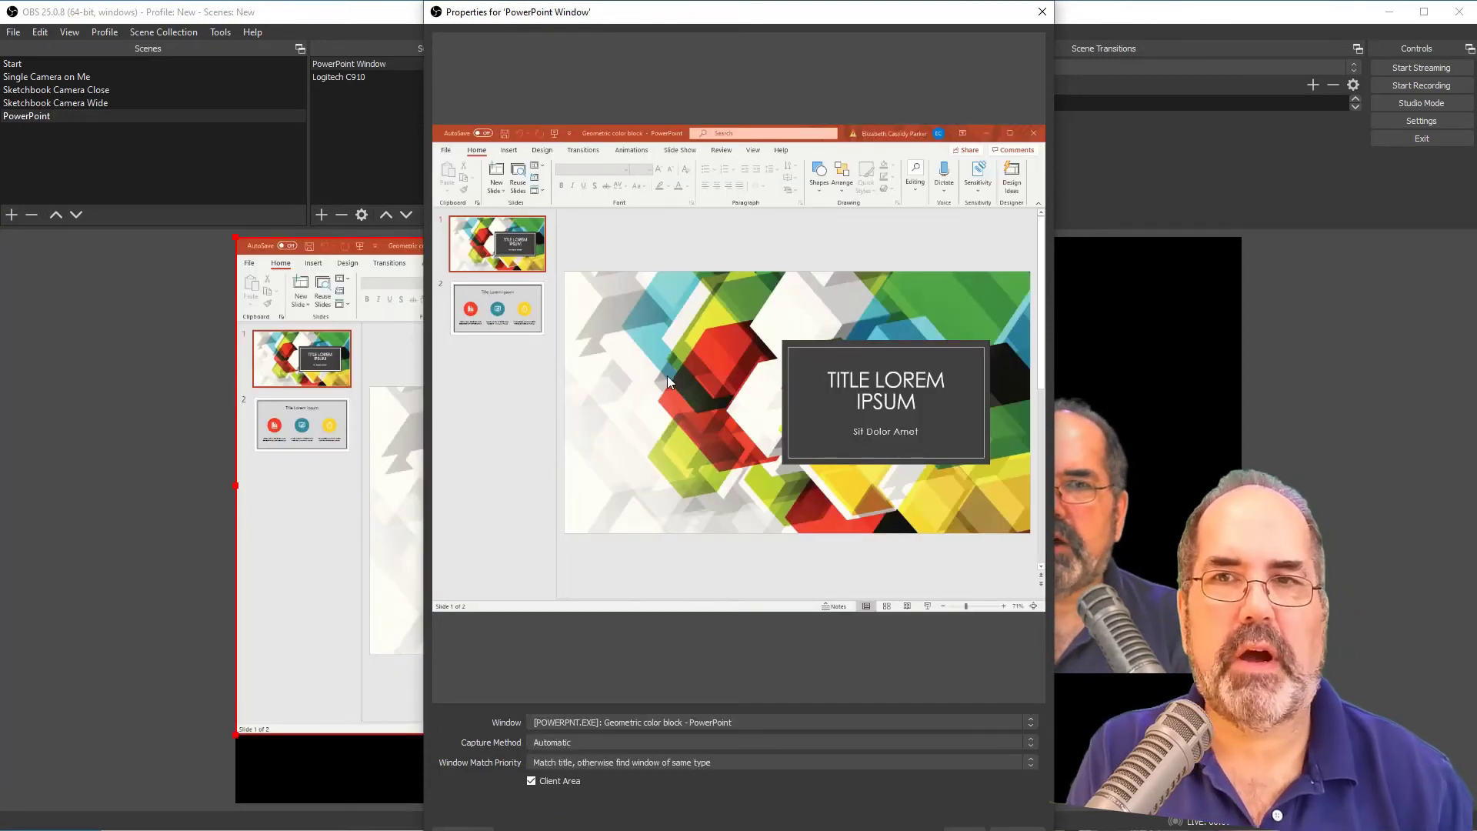
{"action": "mouse_move", "coordinate": [642, 311]}
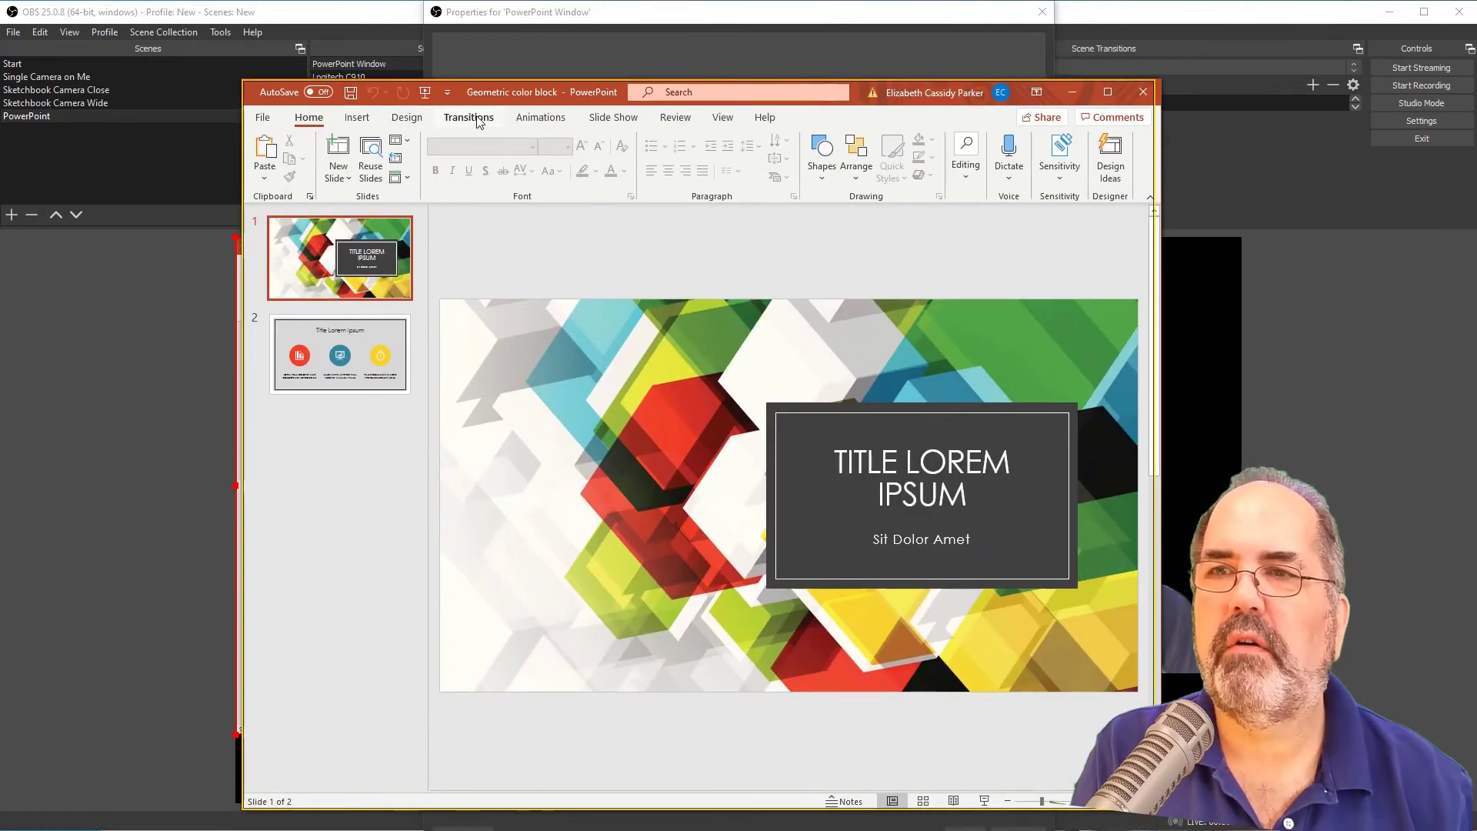
Set the slide show to 'Browsed by an individual (window)' and start it in a window.
{"action": "left_click", "coordinate": [613, 117]}
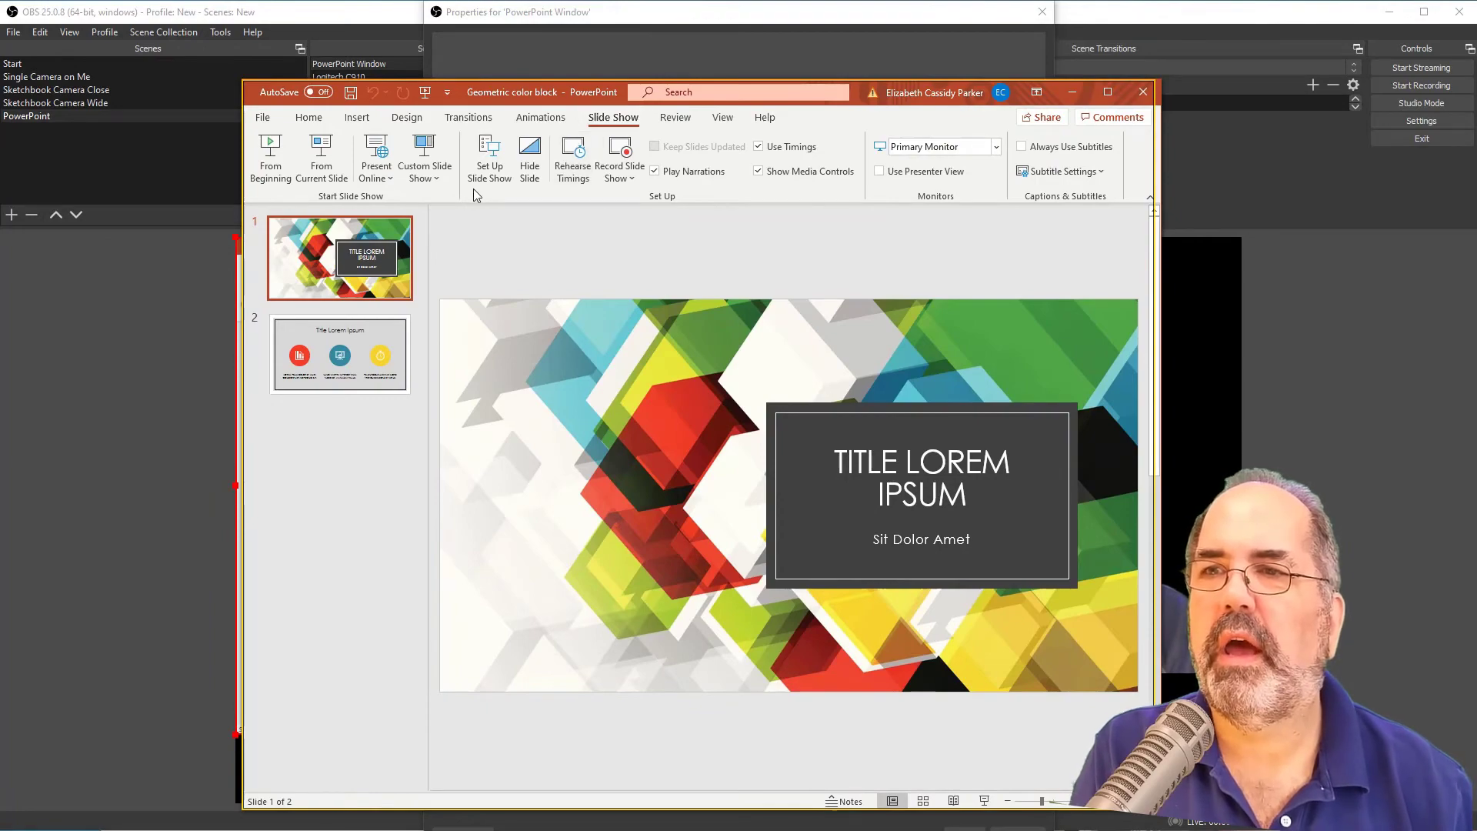
{"action": "left_click", "coordinate": [488, 157]}
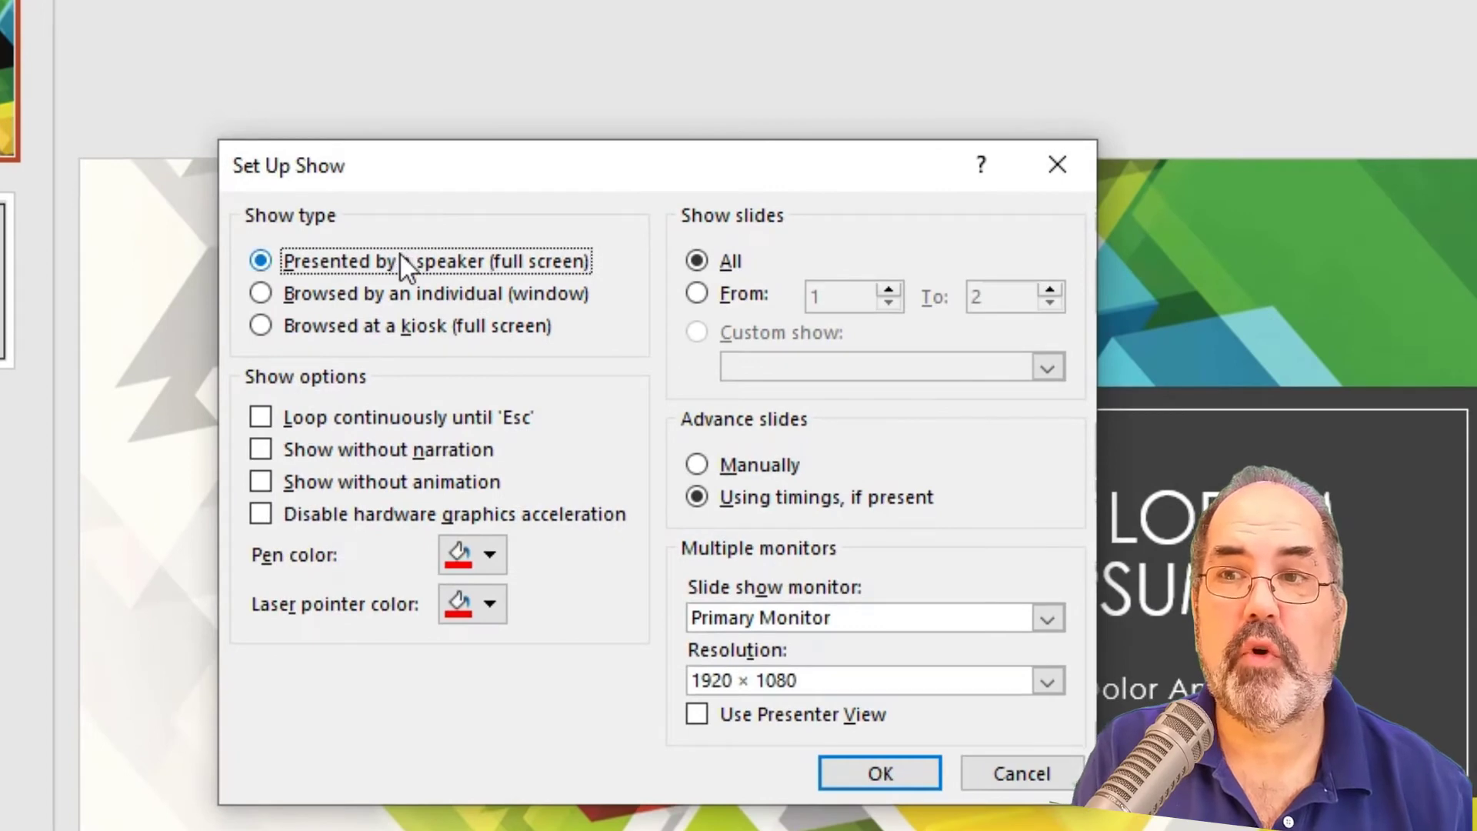
{"action": "left_click", "coordinate": [260, 292]}
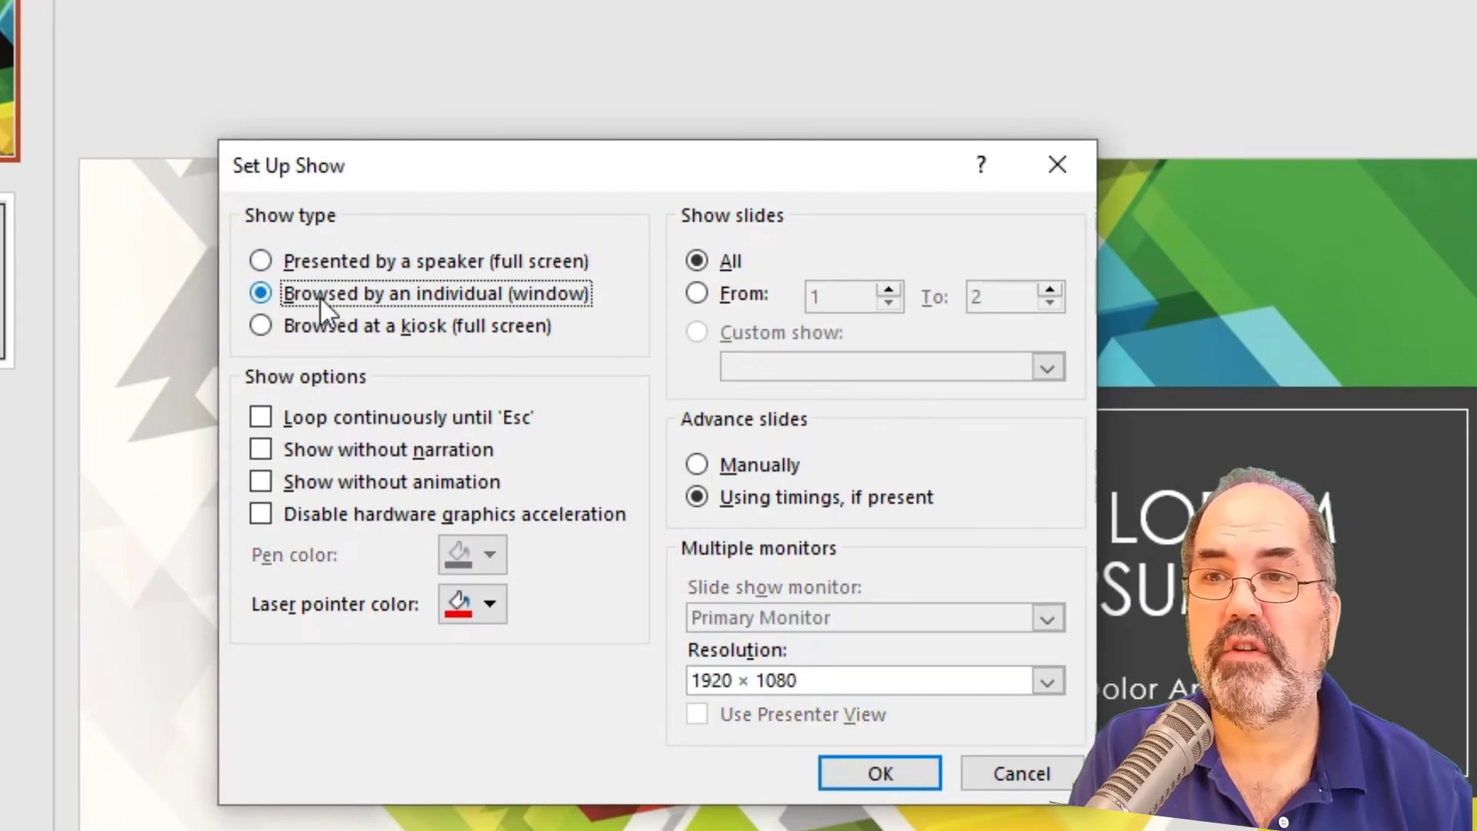
{"action": "mouse_move", "coordinate": [875, 687]}
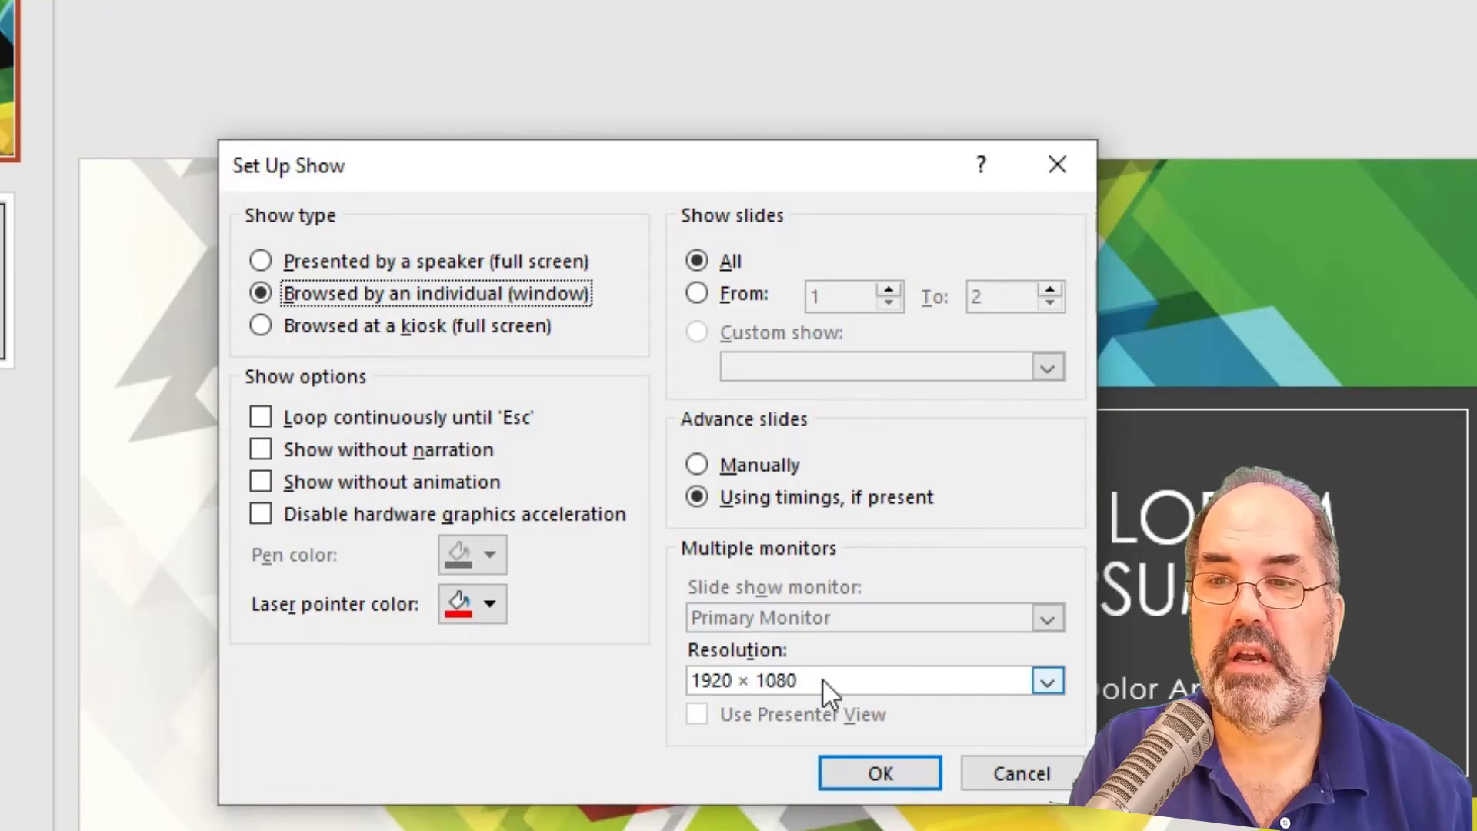
{"action": "left_click", "coordinate": [878, 772]}
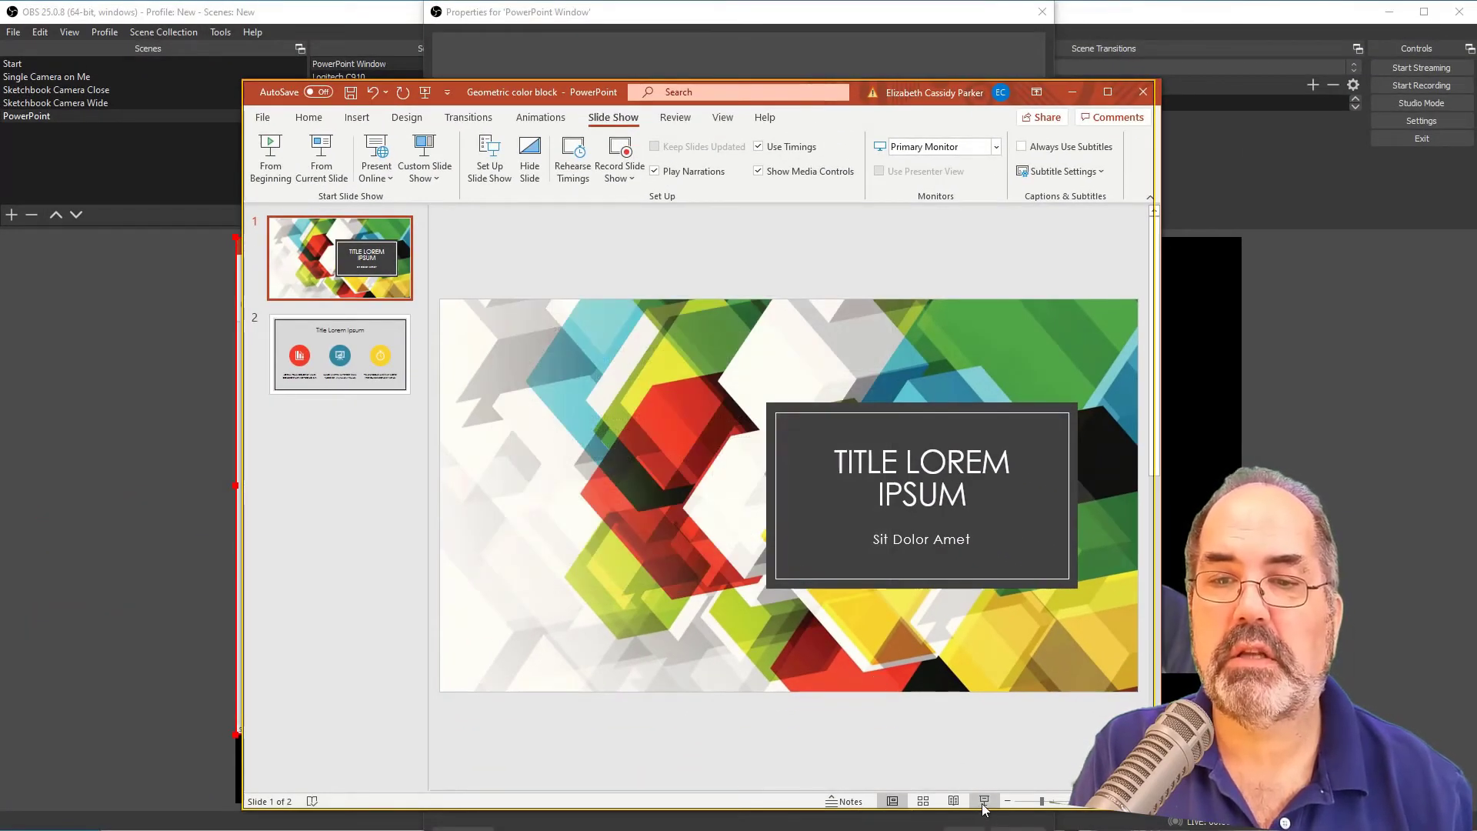
{"action": "left_click", "coordinate": [983, 800]}
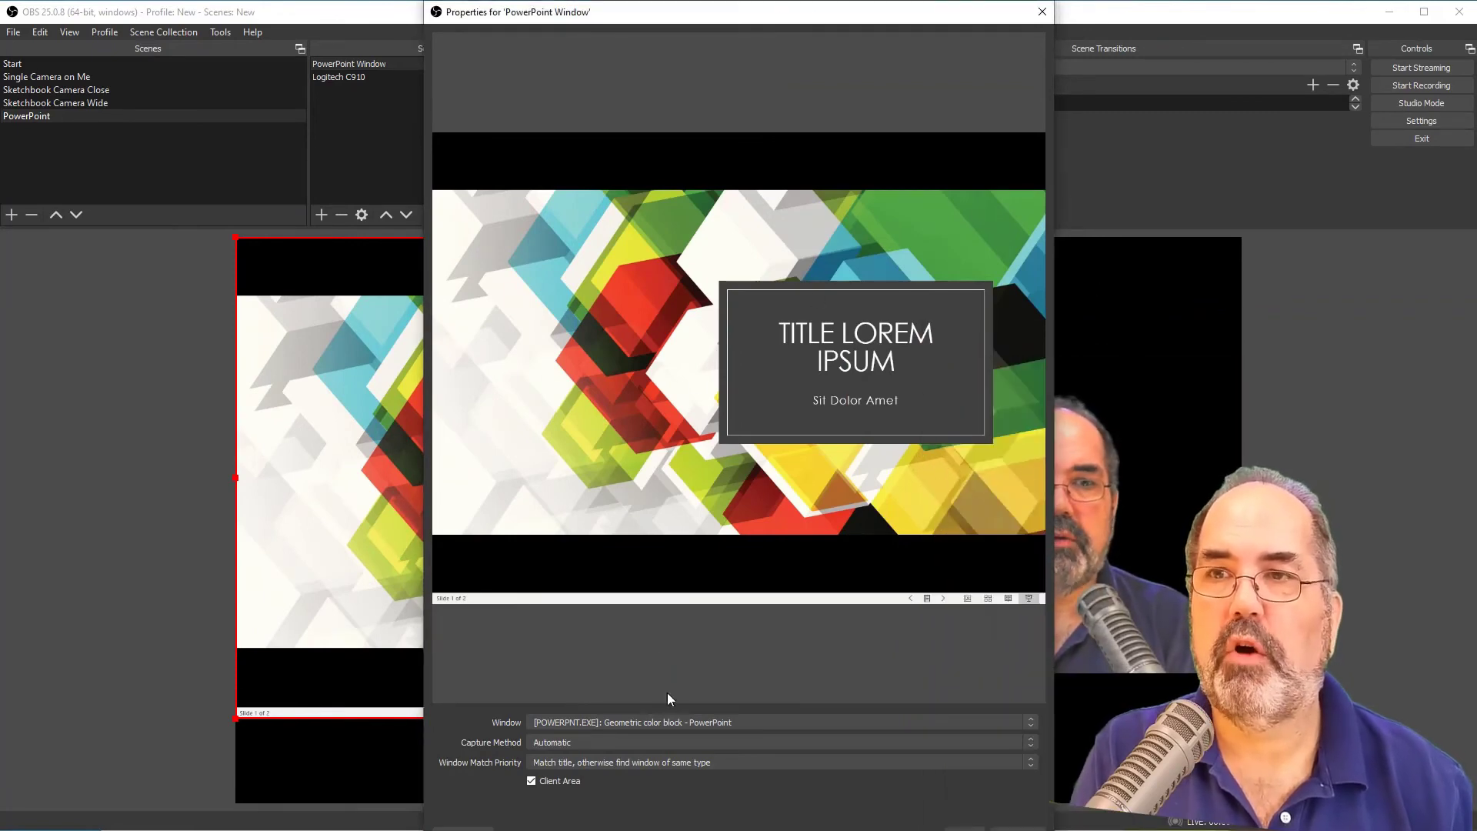
{"action": "mouse_move", "coordinate": [734, 577]}
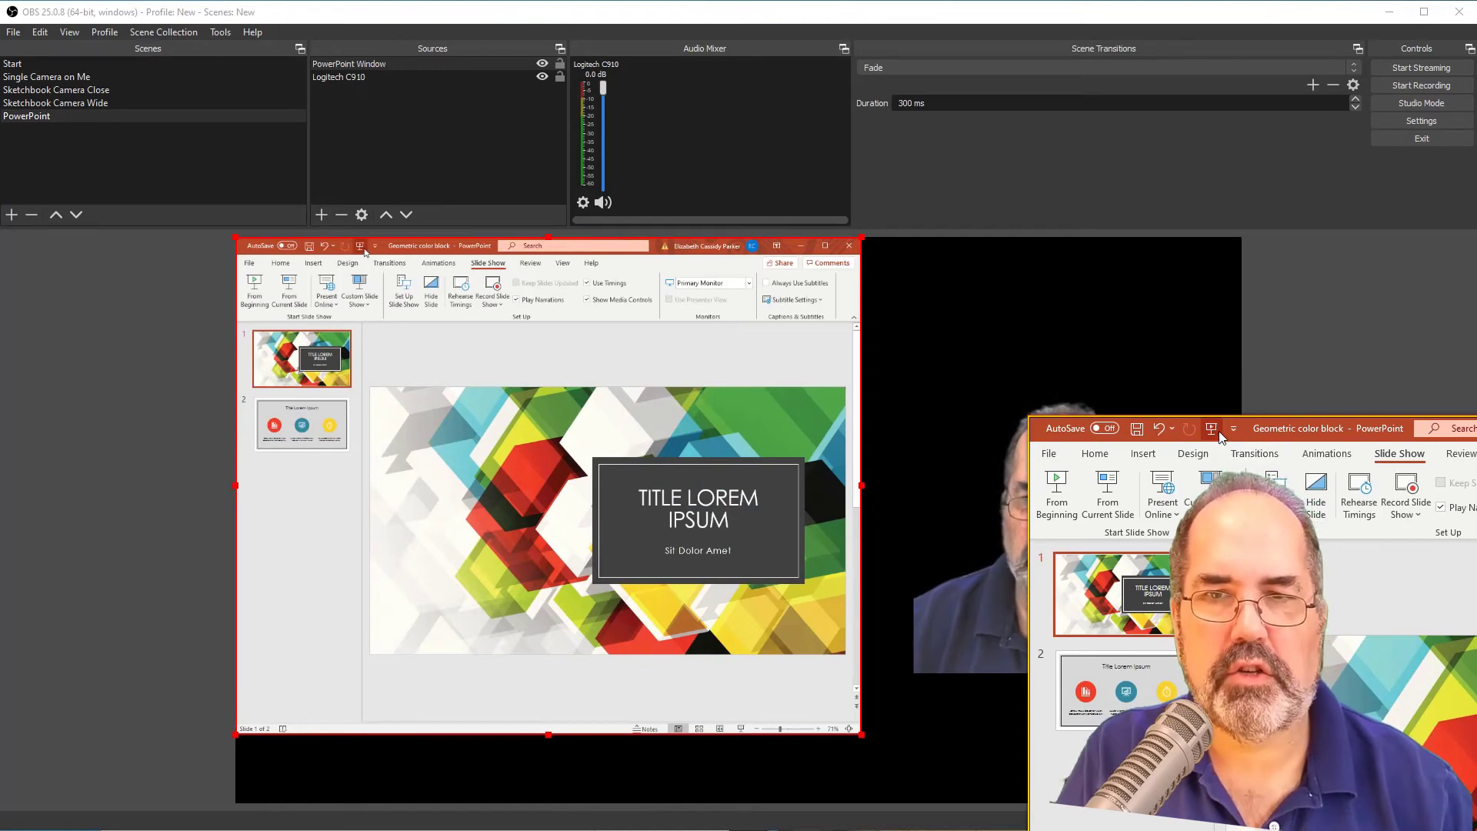
Play the windowed slide show so OBS captures it beside the camera feed.
{"action": "left_click", "coordinate": [1055, 489]}
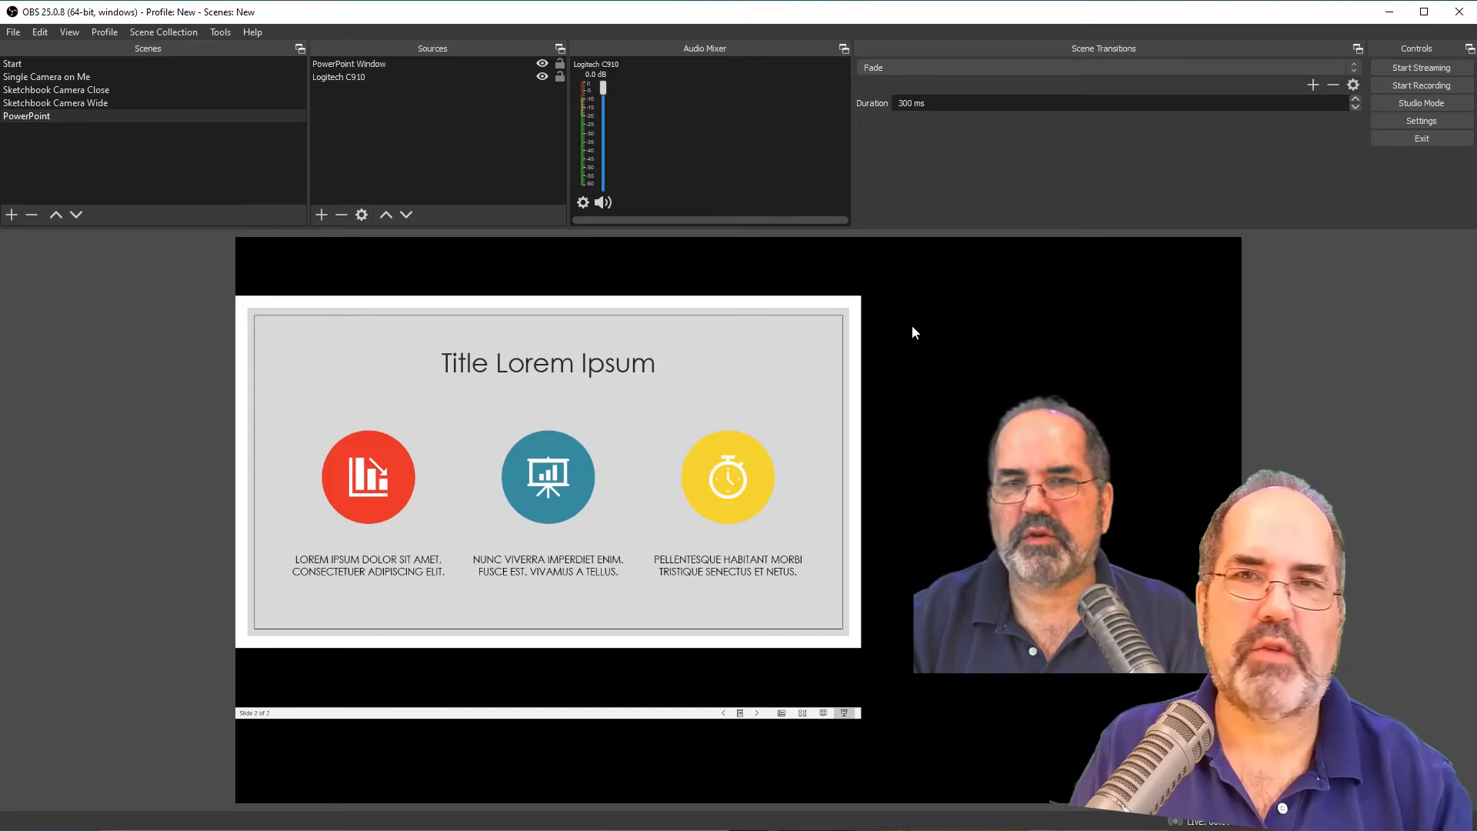
{"action": "mouse_move", "coordinate": [892, 180]}
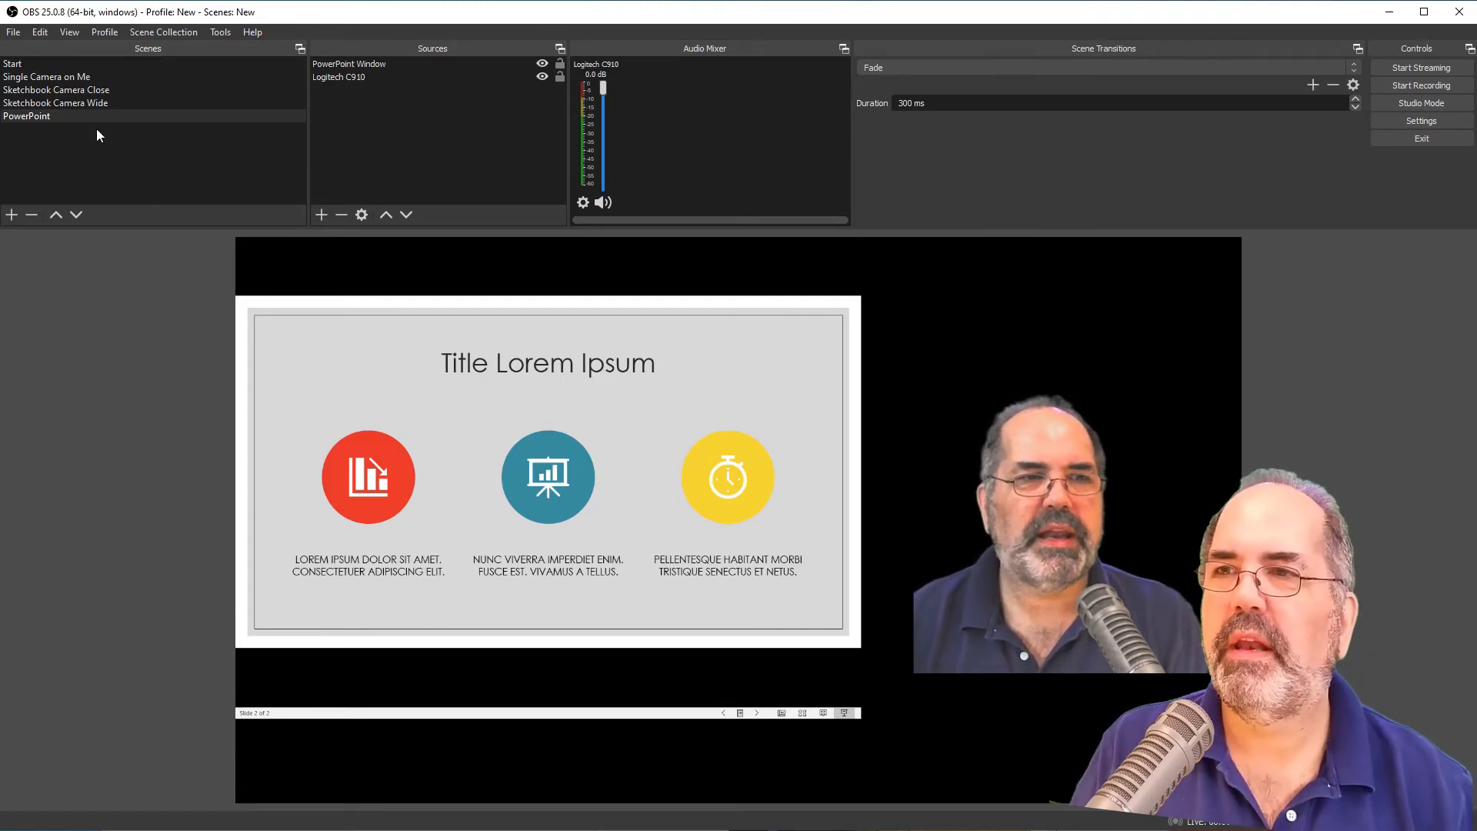
{"action": "left_click", "coordinate": [57, 89]}
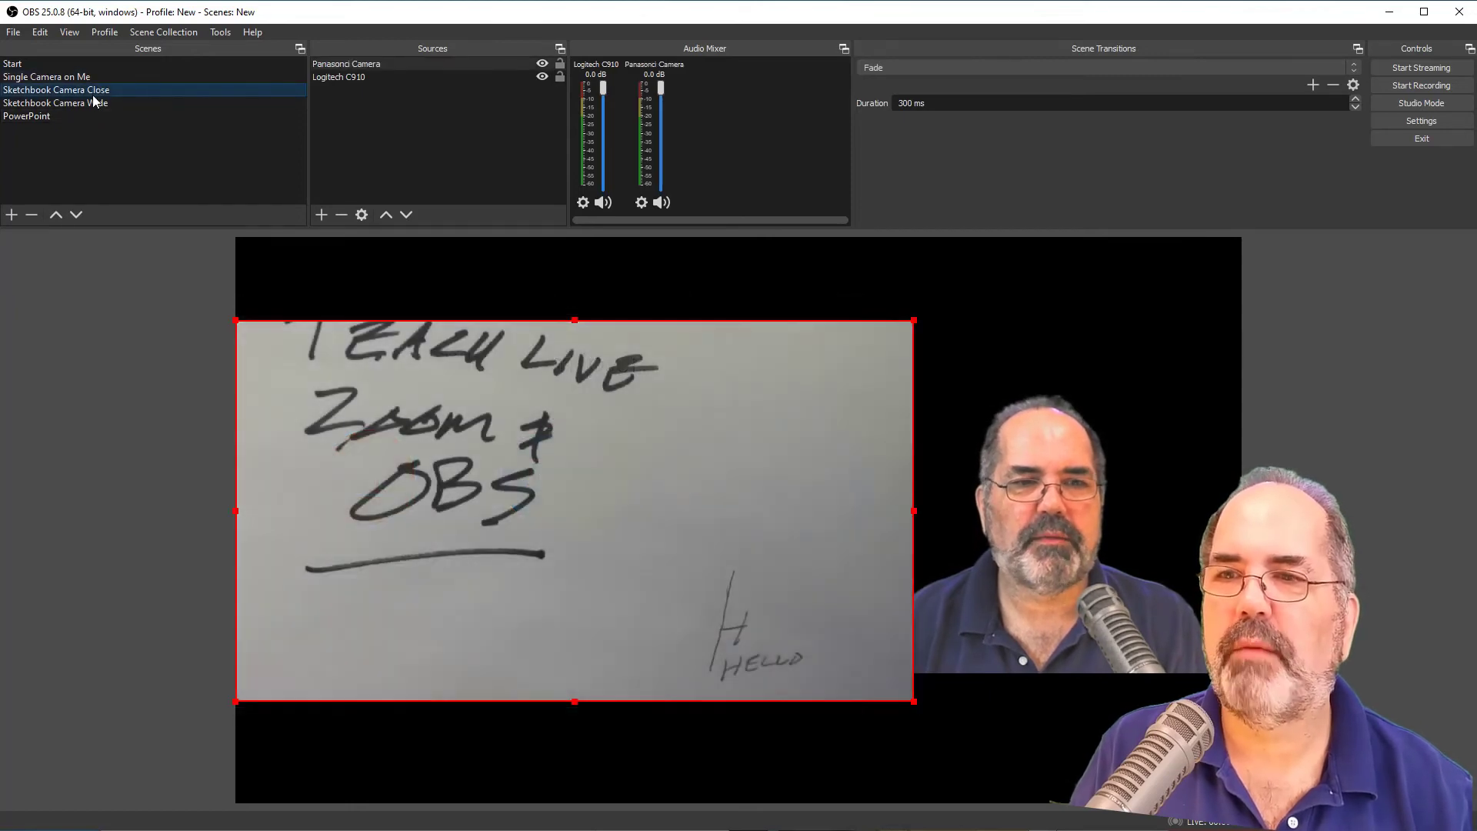
{"action": "left_click", "coordinate": [27, 116]}
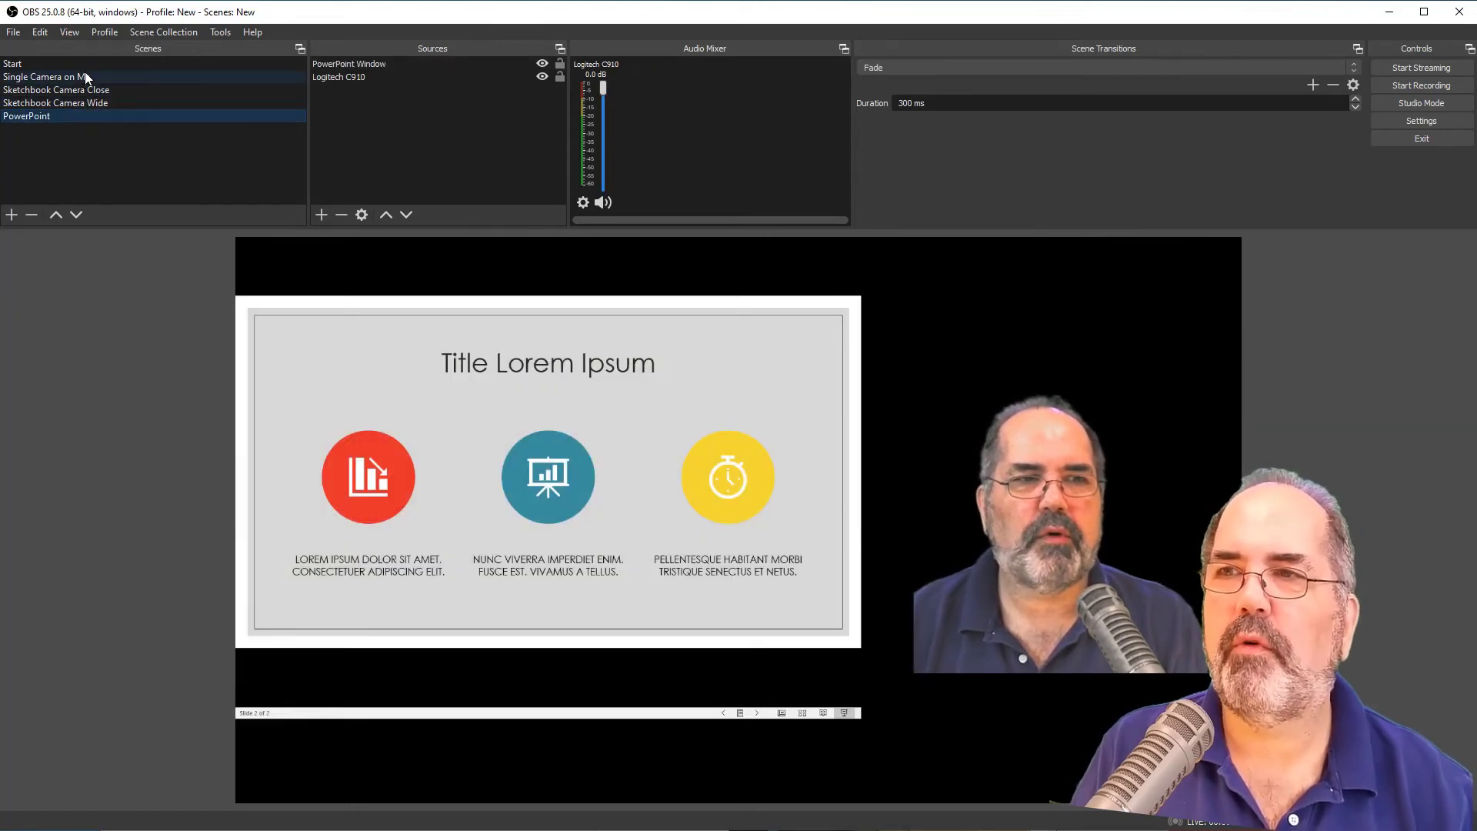
{"action": "left_click", "coordinate": [57, 77]}
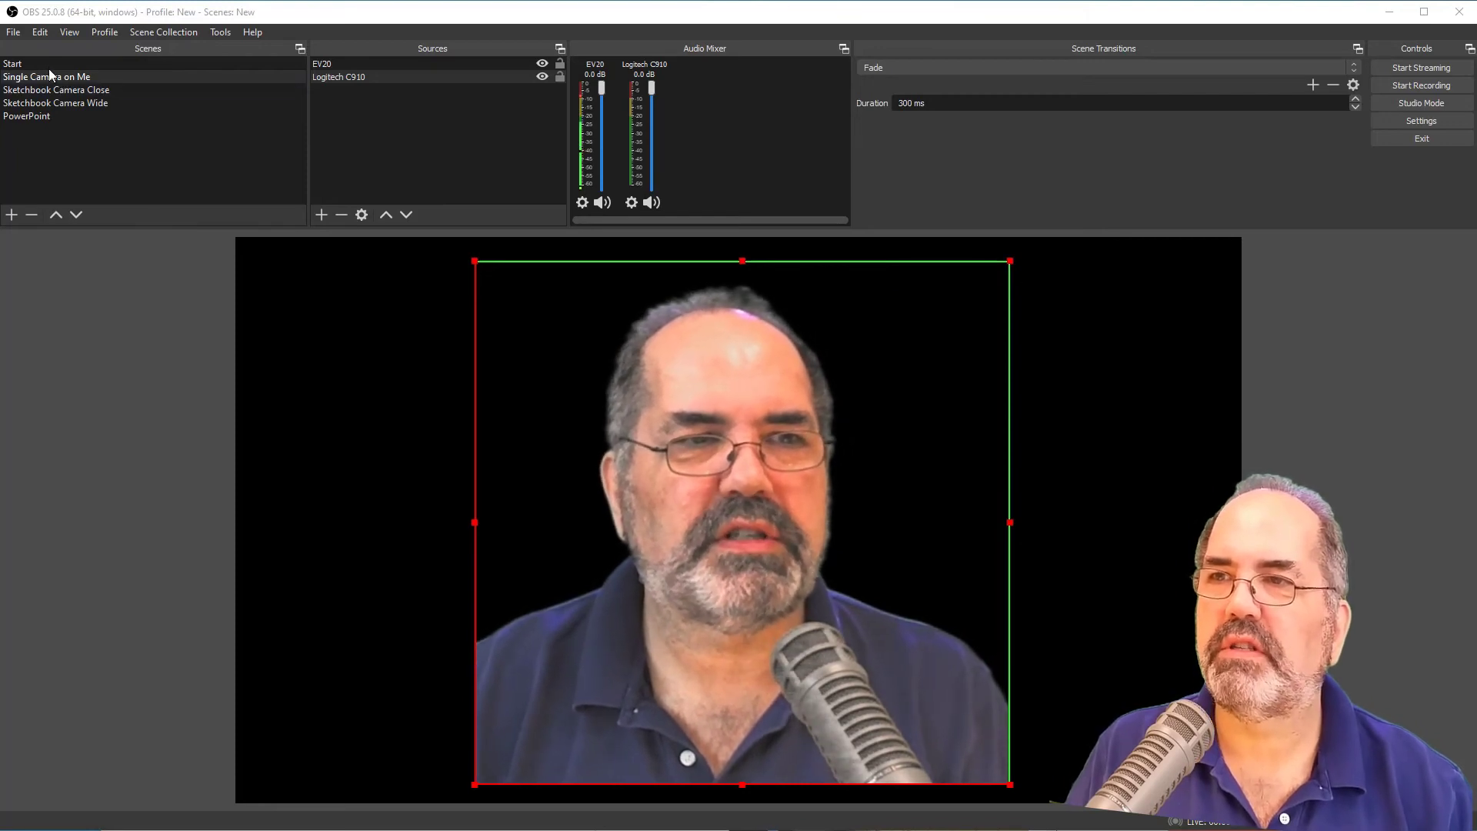
{"action": "left_click", "coordinate": [57, 89]}
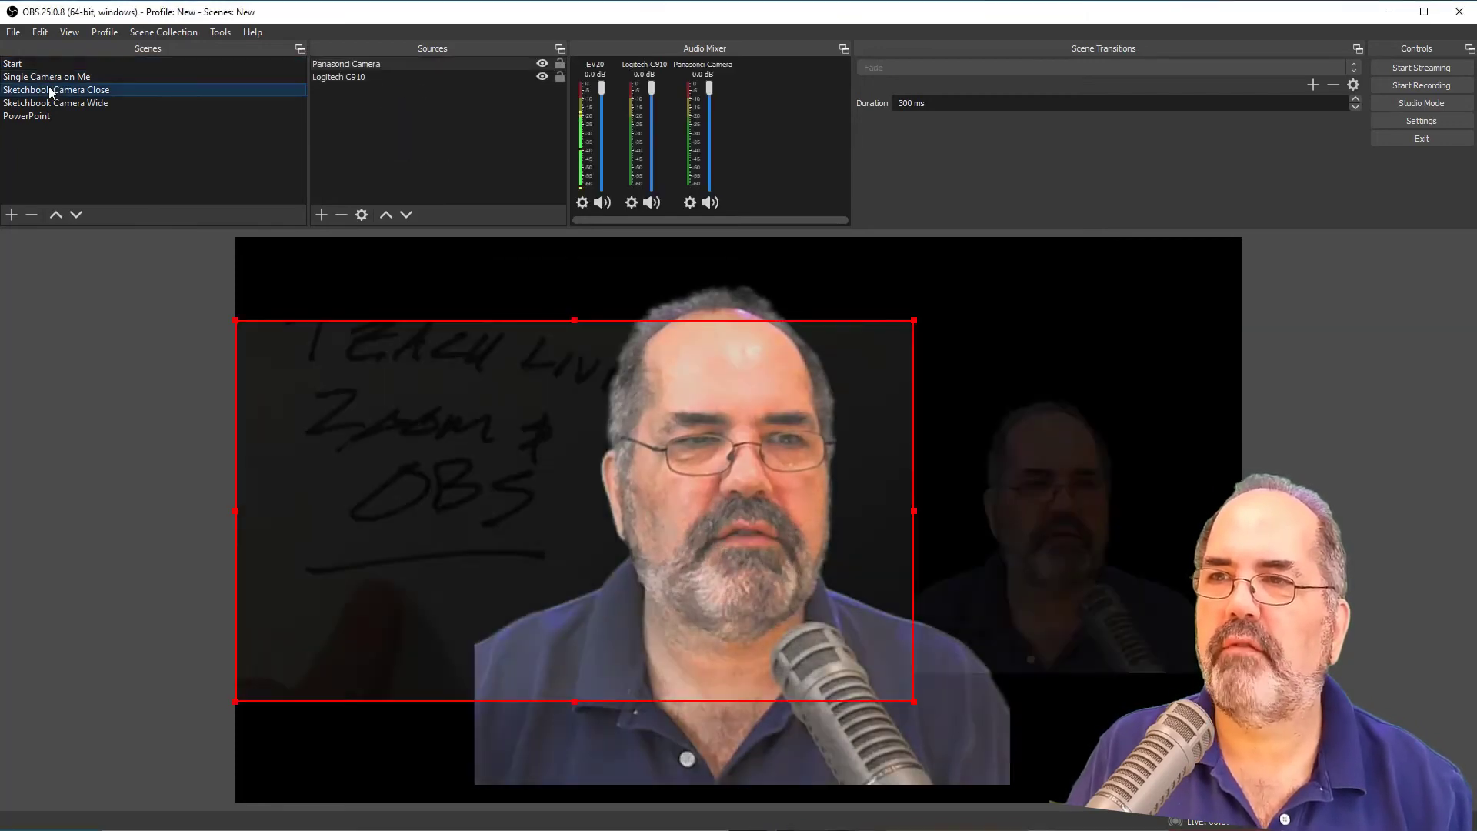
{"action": "left_click", "coordinate": [27, 116]}
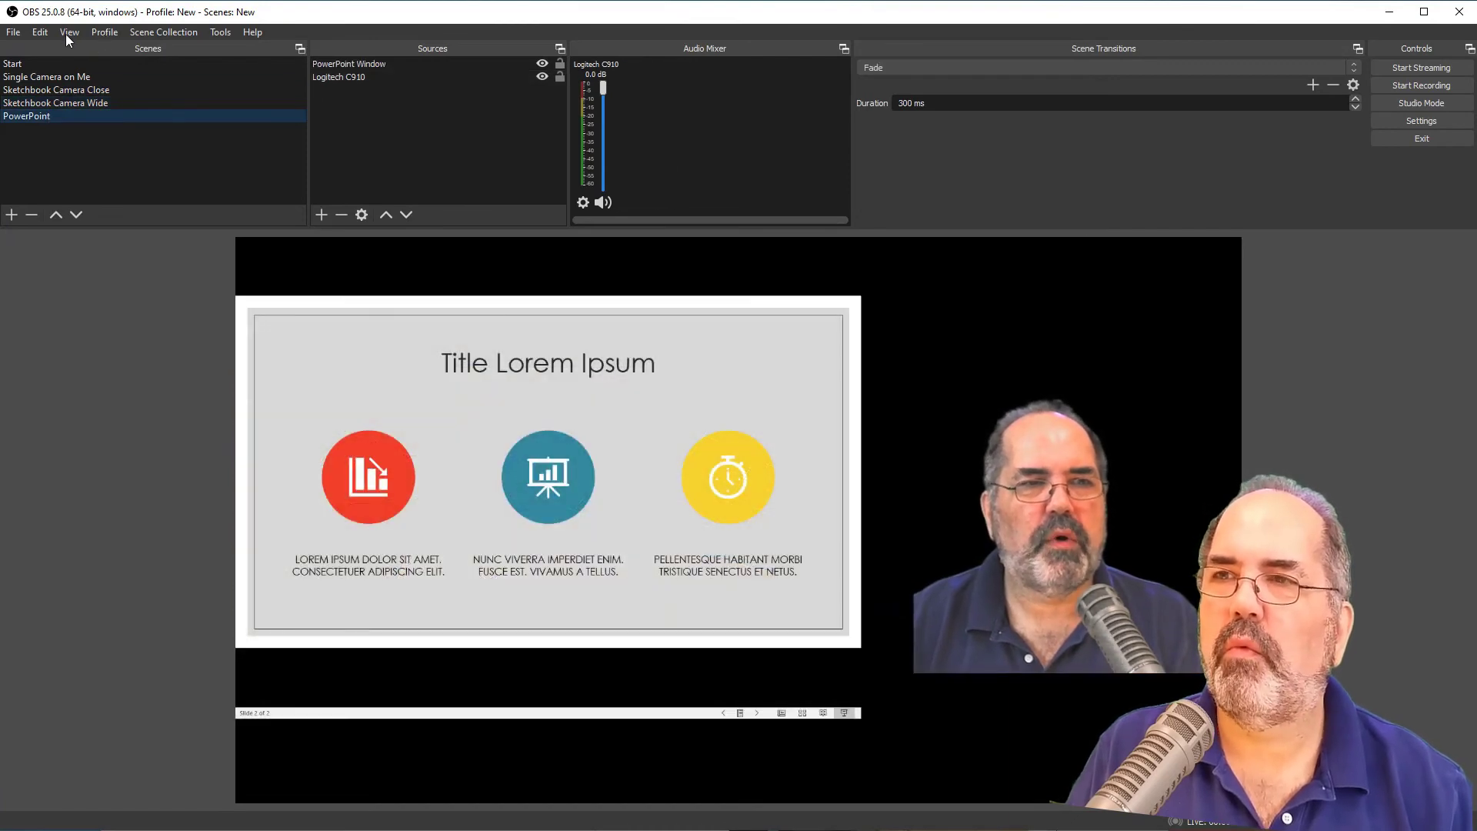
Launch a windowed Multiview showing all five scenes via View > Multiview (Windowed).
{"action": "left_click", "coordinate": [69, 30]}
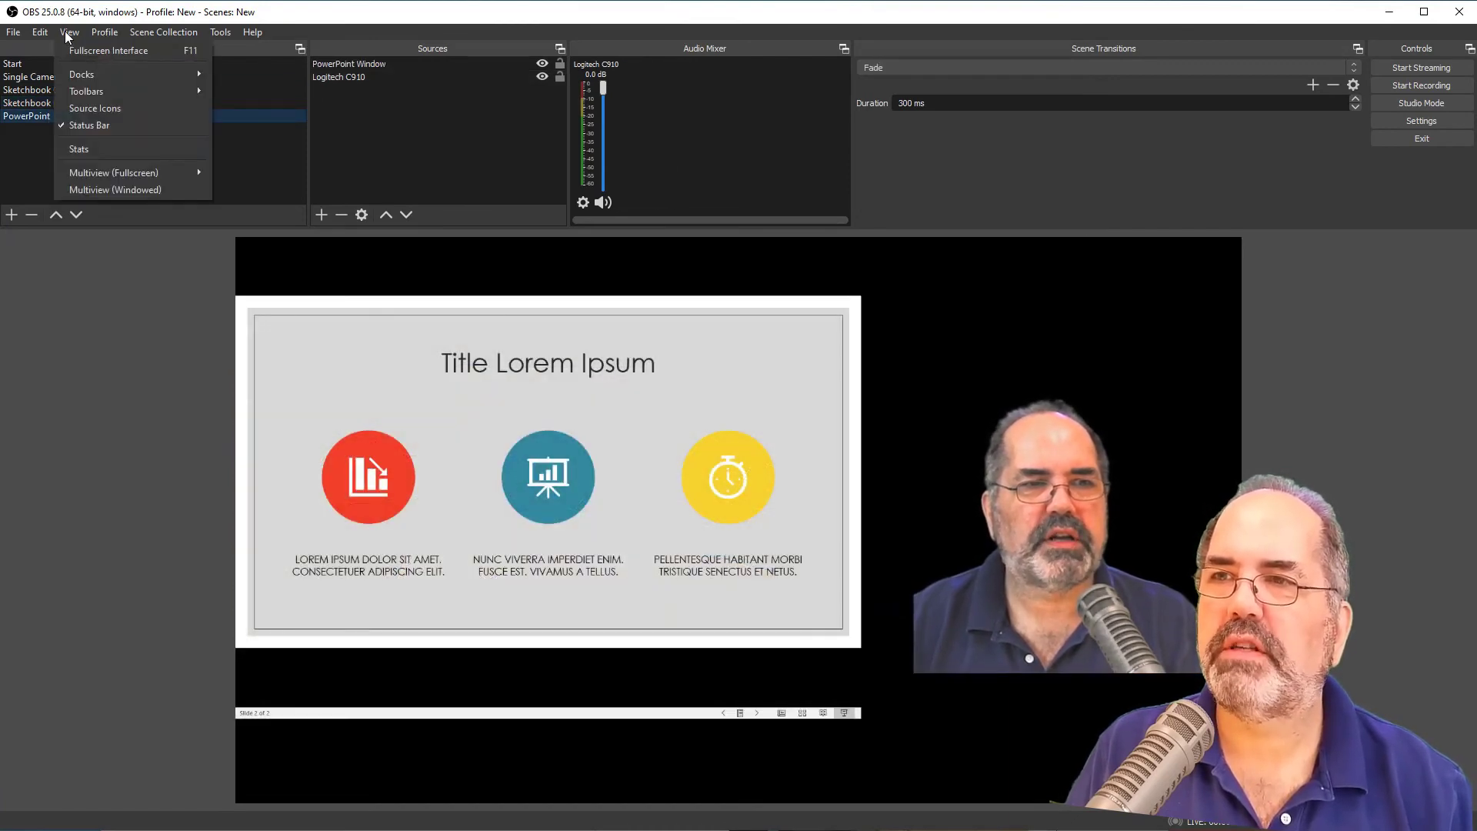
{"action": "mouse_move", "coordinate": [112, 173]}
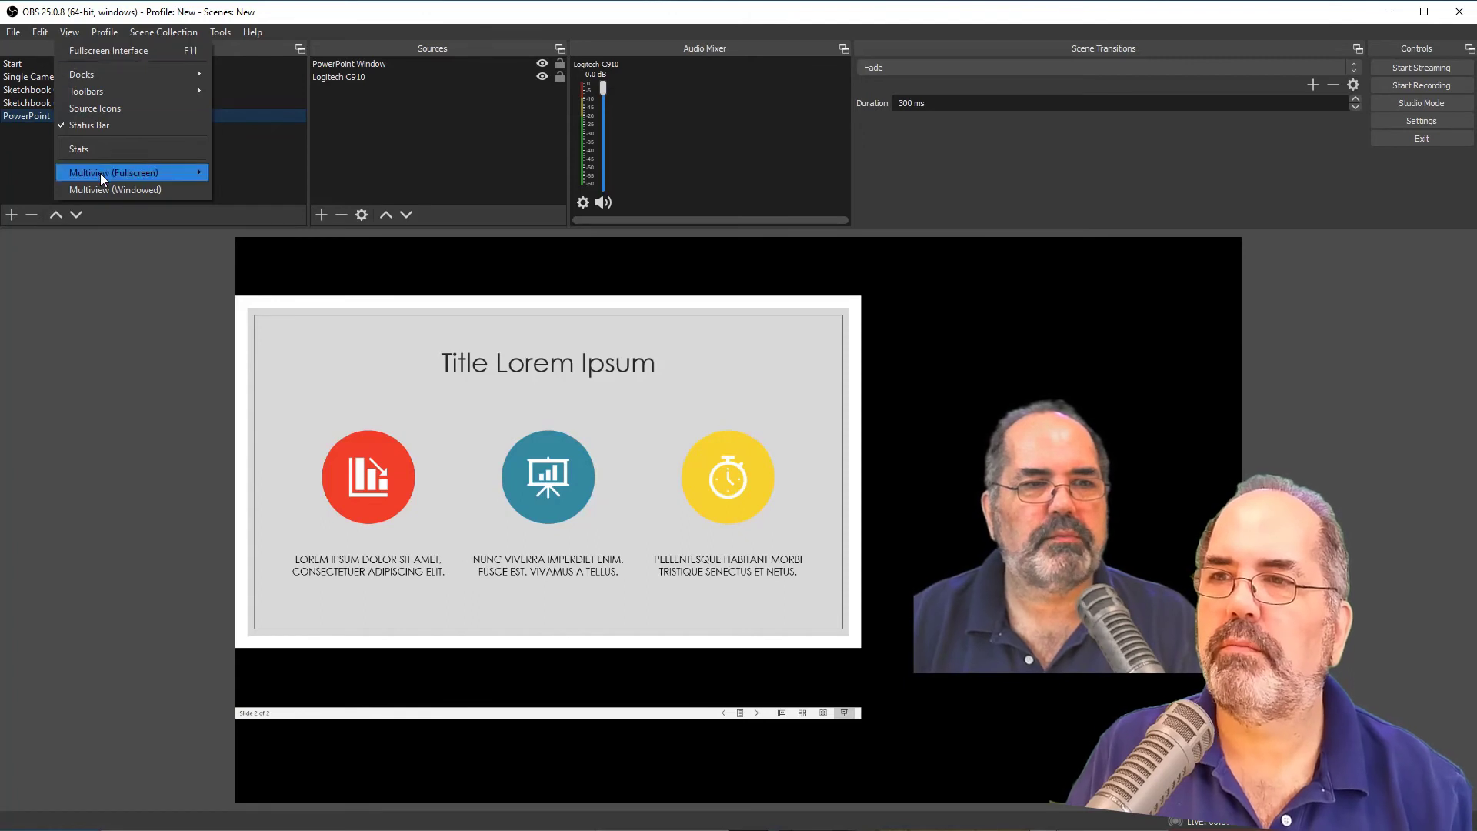
{"action": "left_click", "coordinate": [115, 190]}
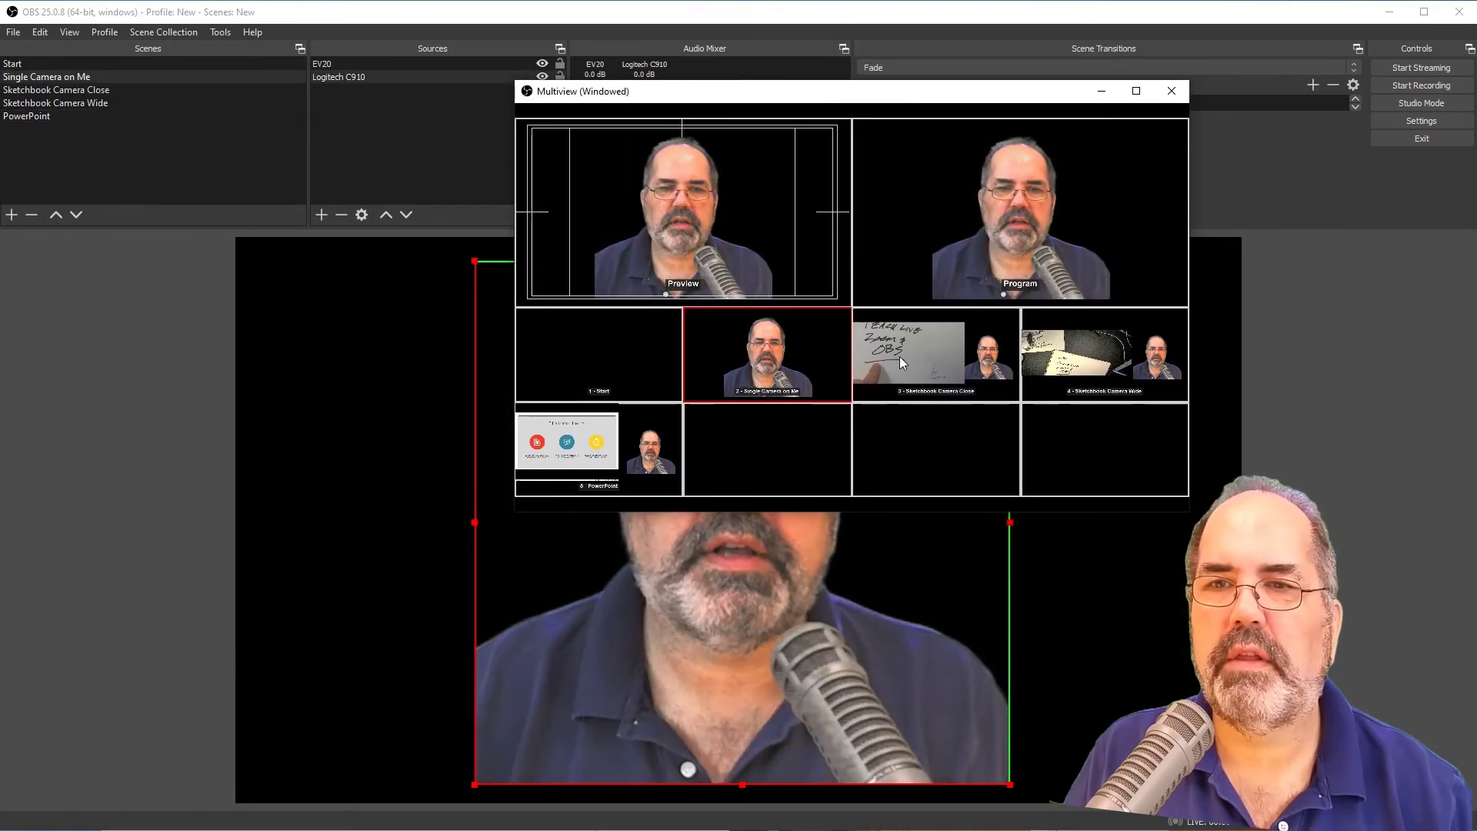
Switch scenes from the Multiview tiles, leaving Sketchbook Camera Close live.
{"action": "left_click", "coordinate": [1101, 354]}
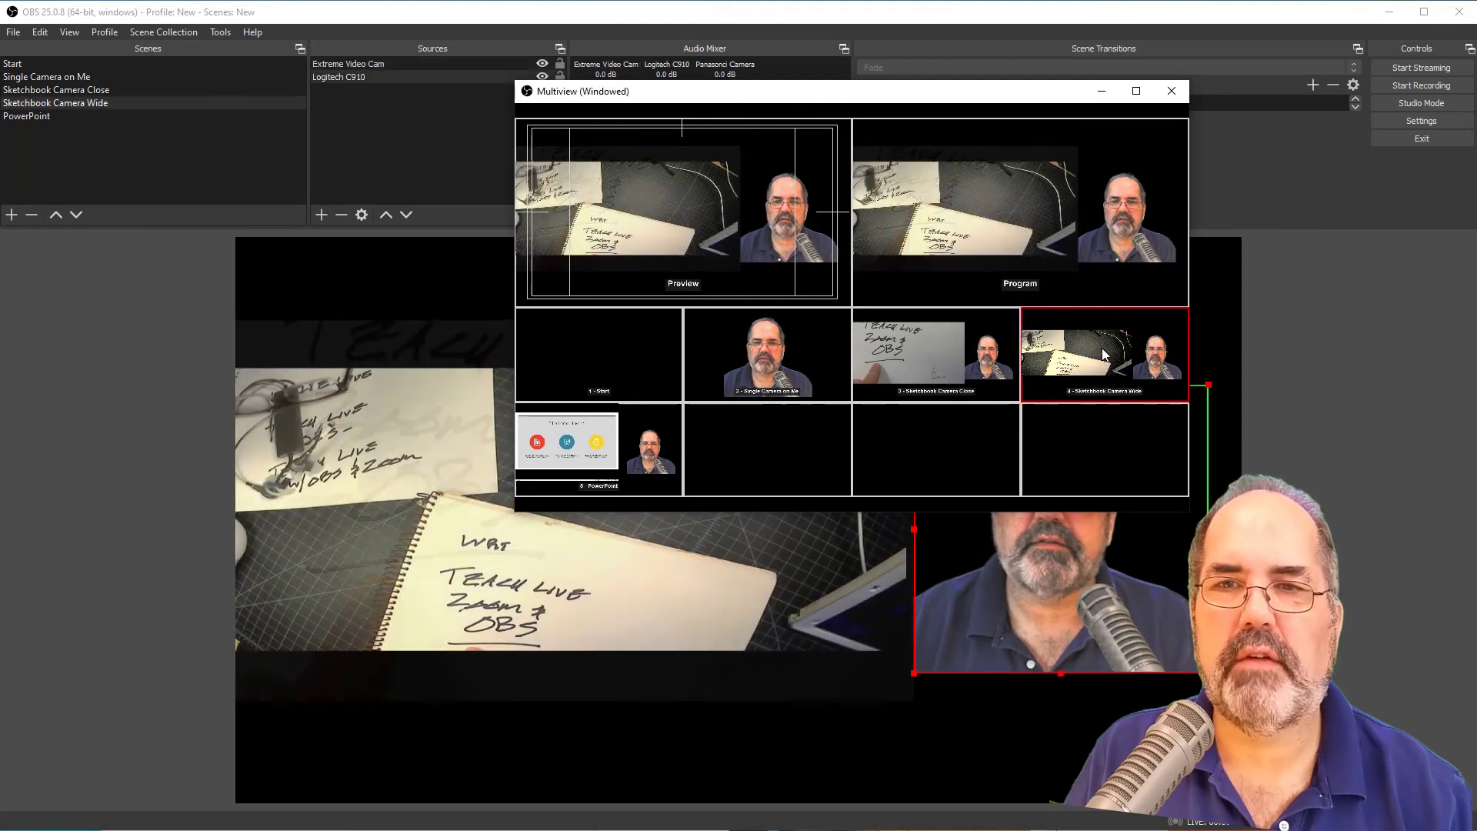
{"action": "left_click", "coordinate": [566, 439]}
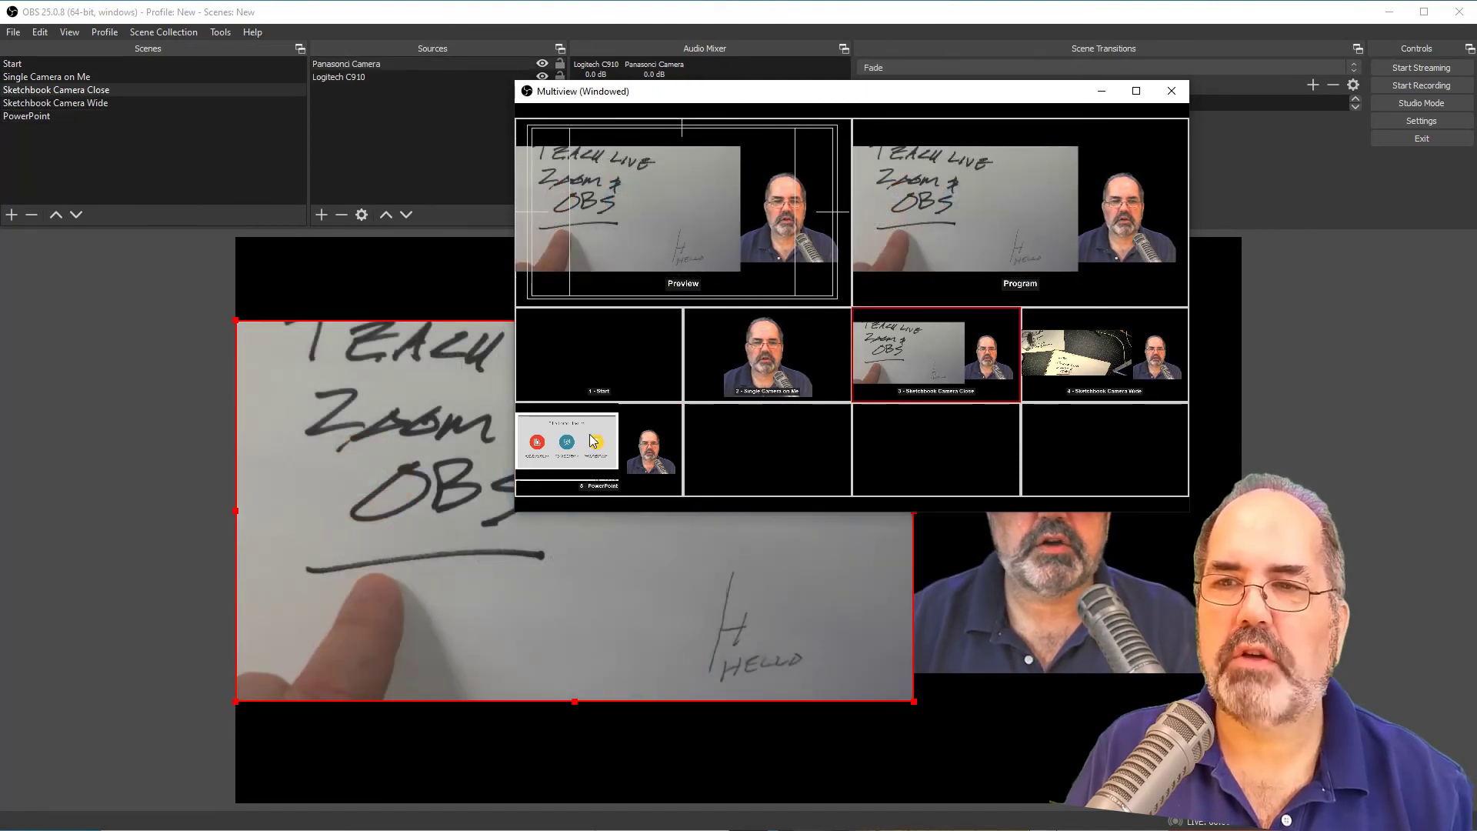
{"action": "left_click", "coordinate": [566, 440]}
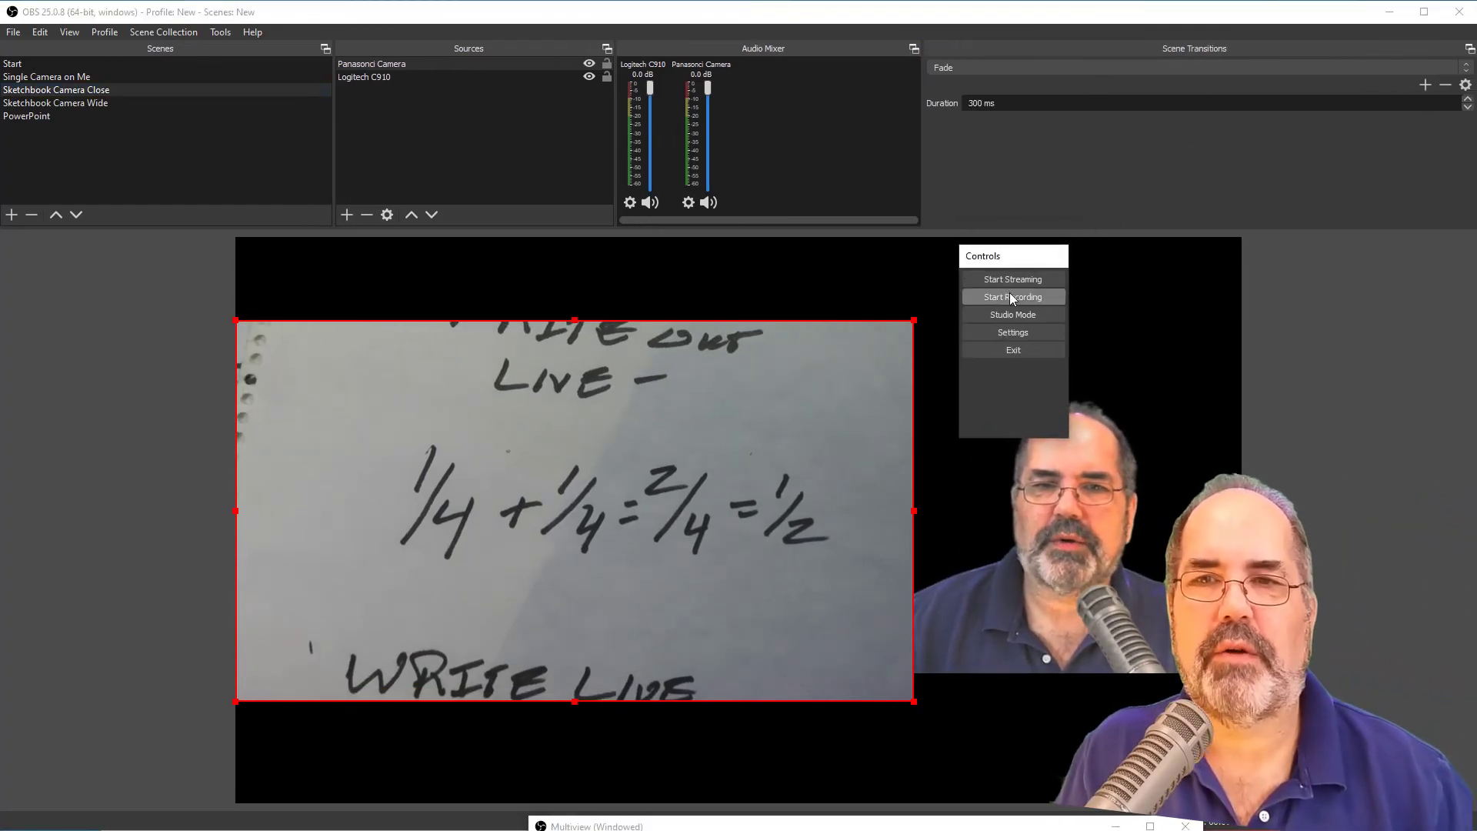
{"action": "mouse_move", "coordinate": [948, 267]}
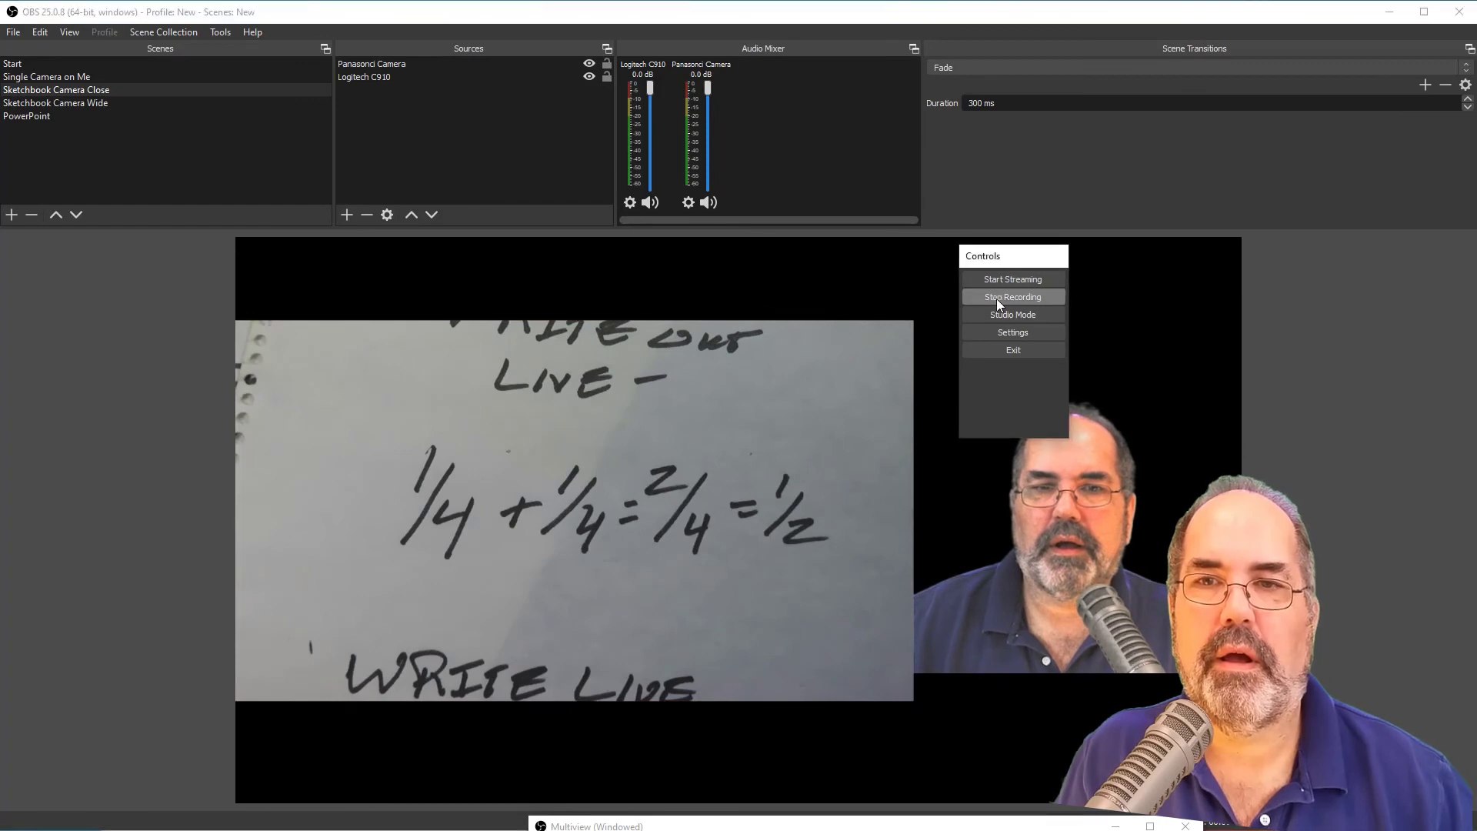
{"action": "mouse_move", "coordinate": [1103, 323]}
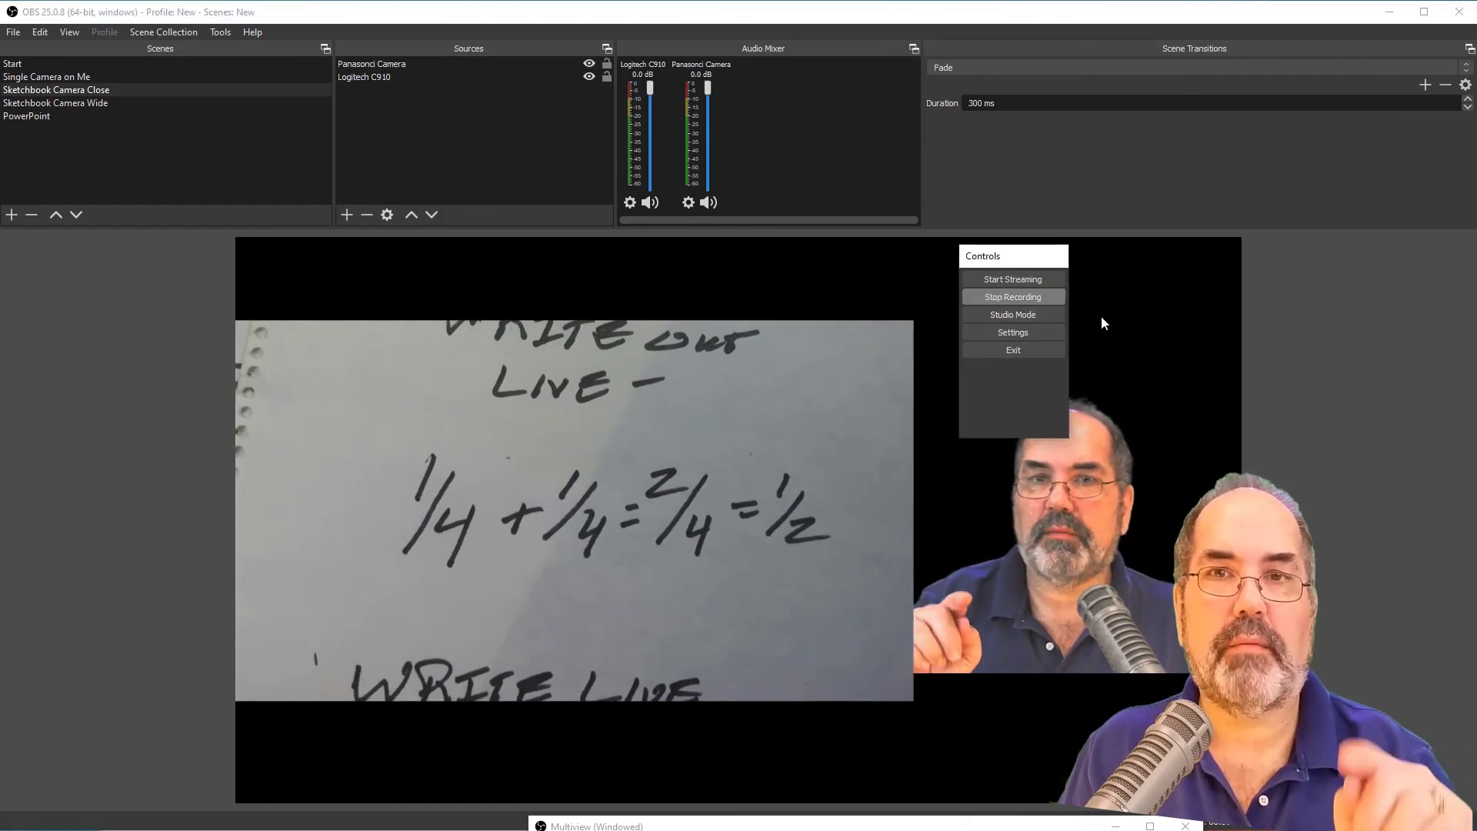
{"action": "mouse_move", "coordinate": [1058, 158]}
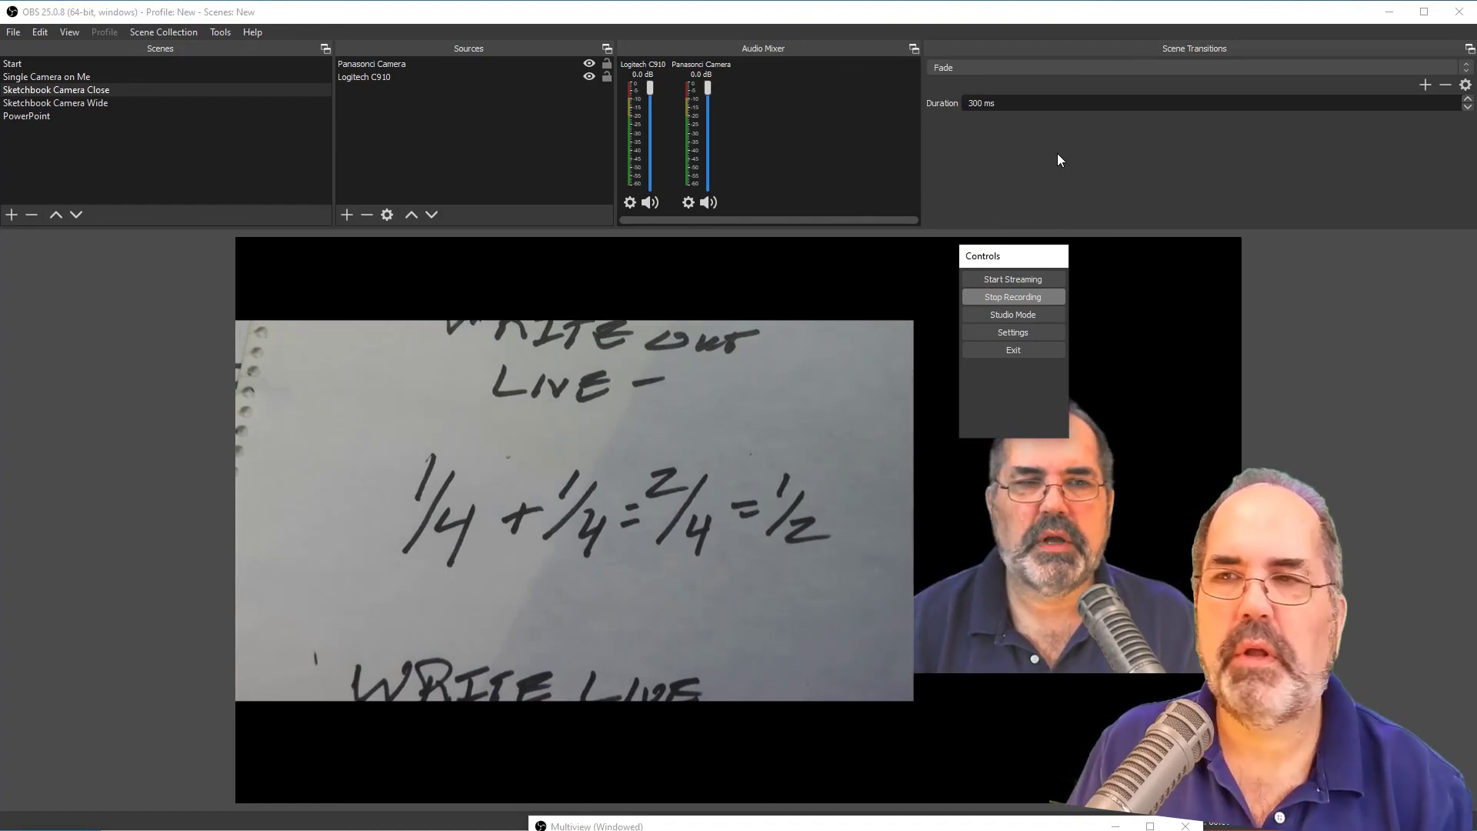
{"action": "left_click", "coordinate": [55, 103]}
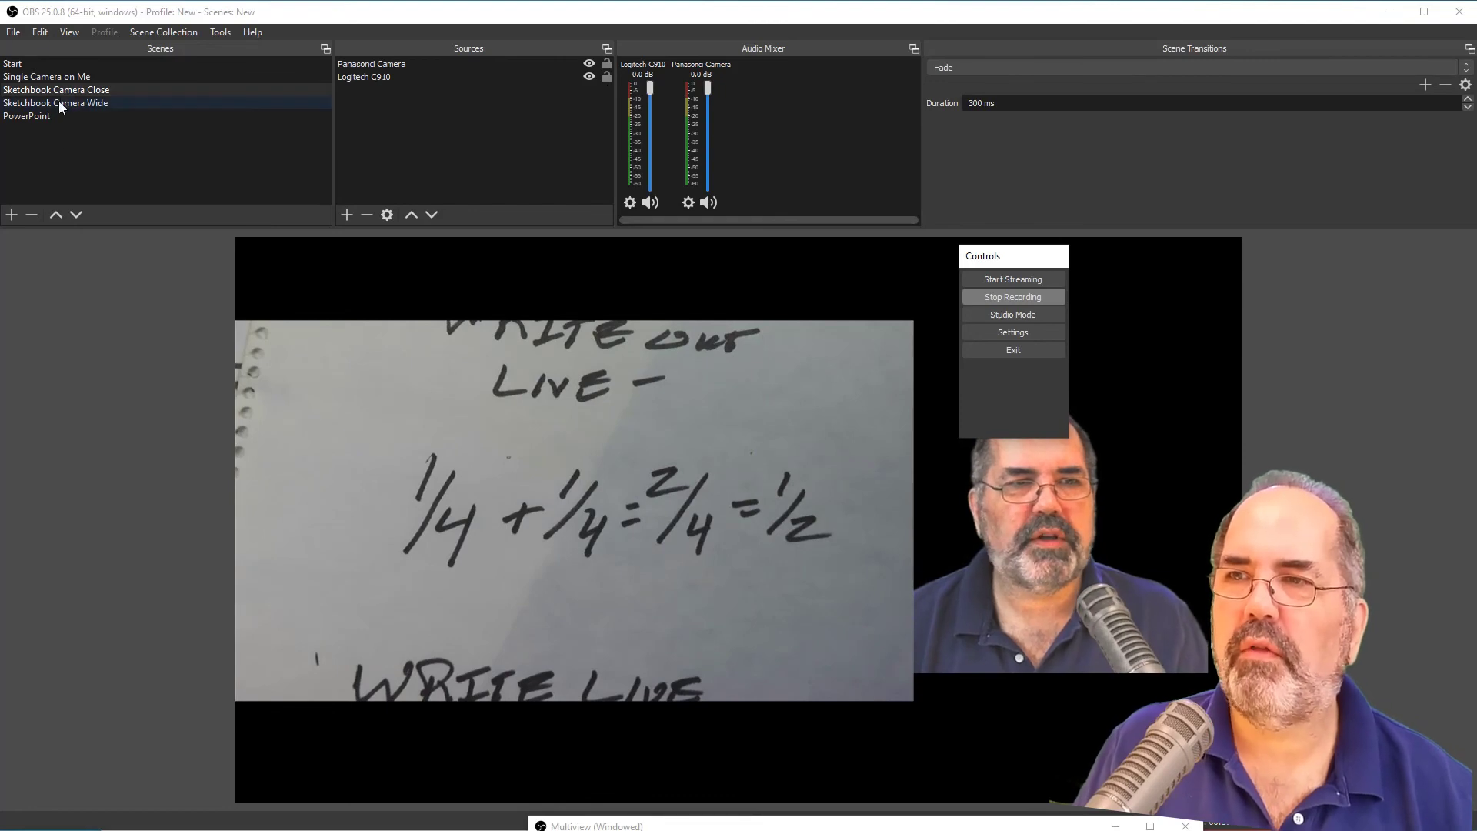
{"action": "left_click", "coordinate": [26, 115]}
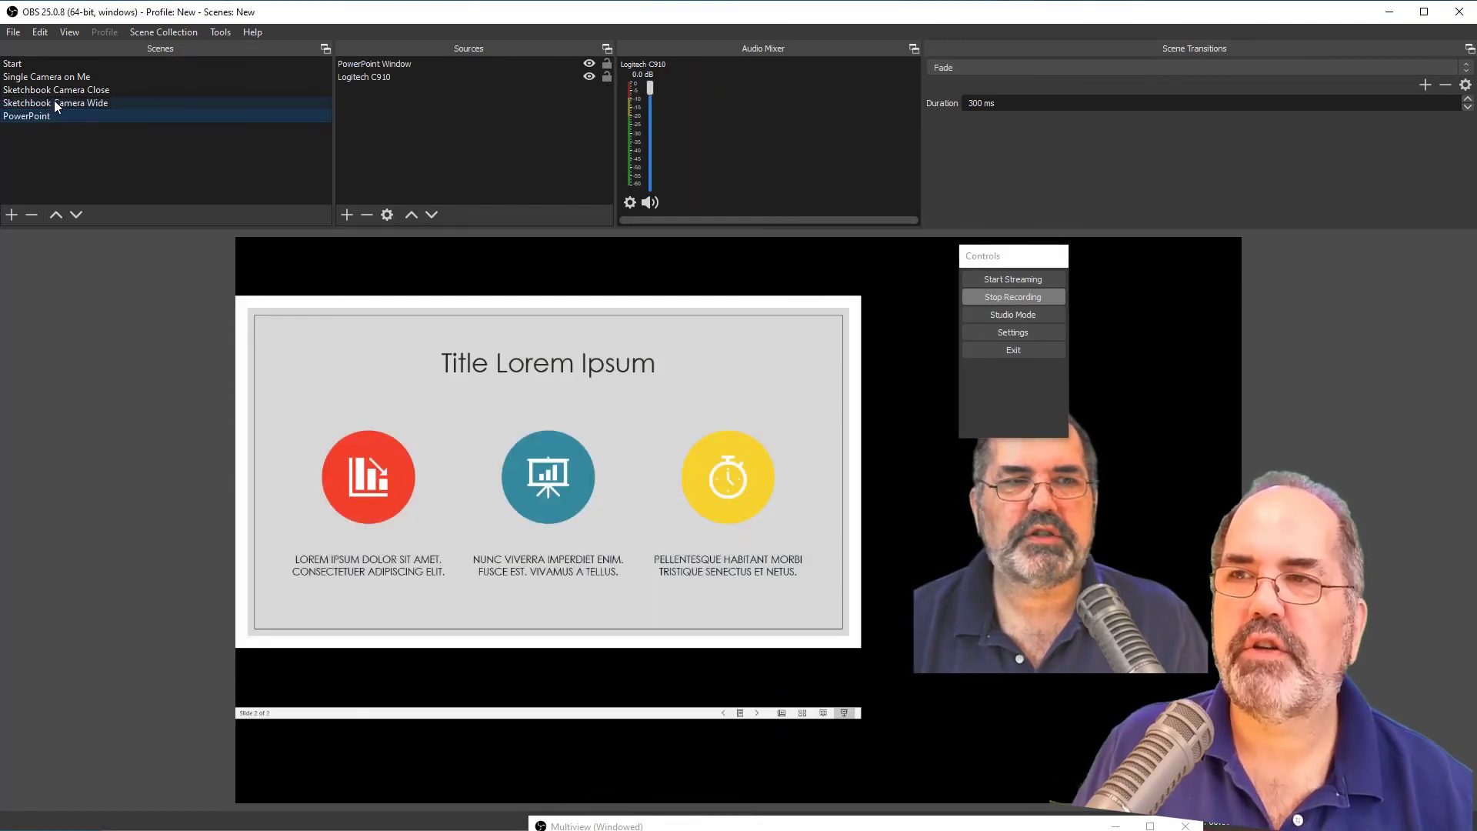
{"action": "left_click", "coordinate": [47, 76]}
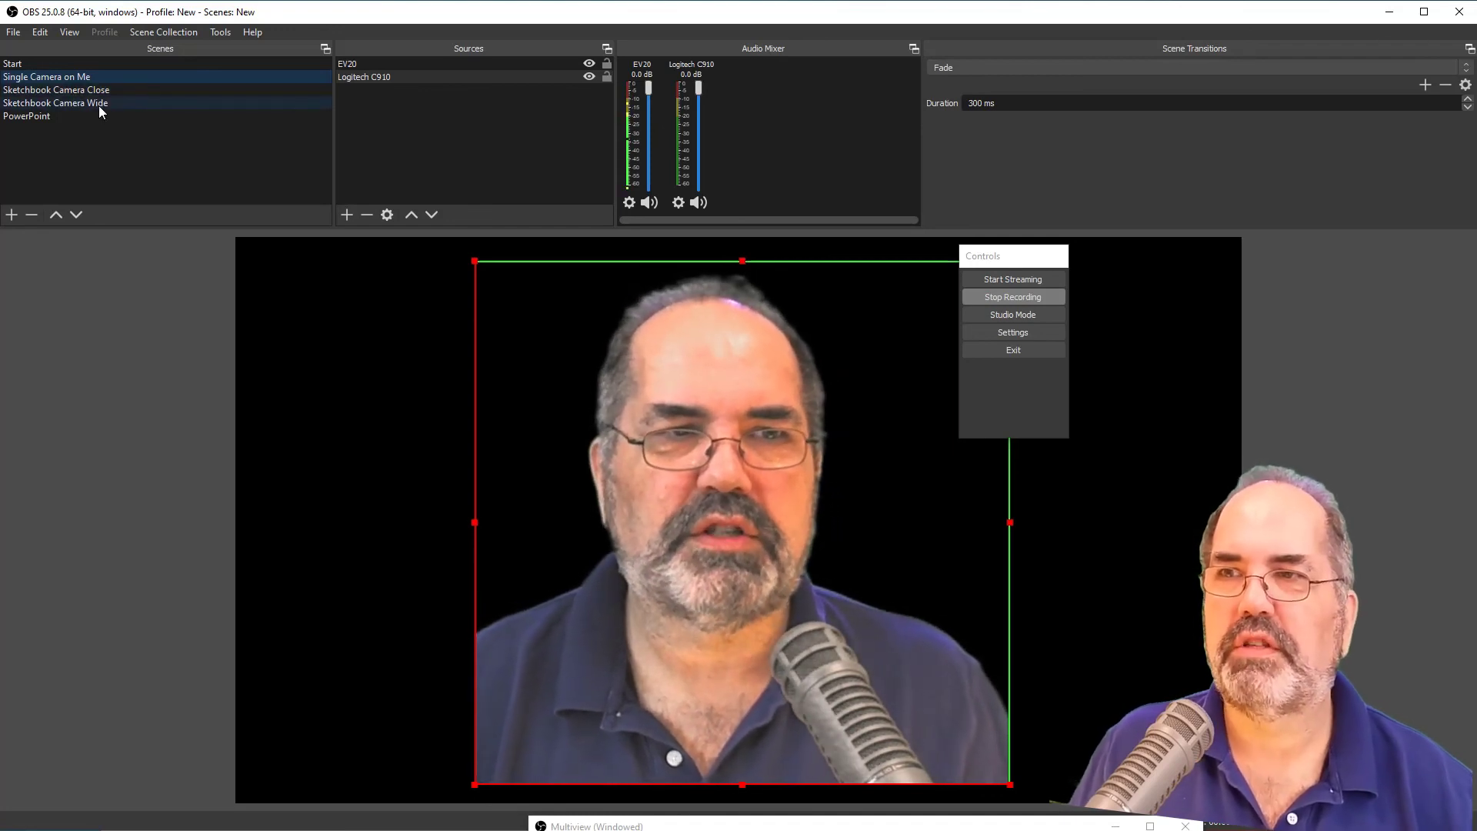
{"action": "left_click", "coordinate": [56, 89]}
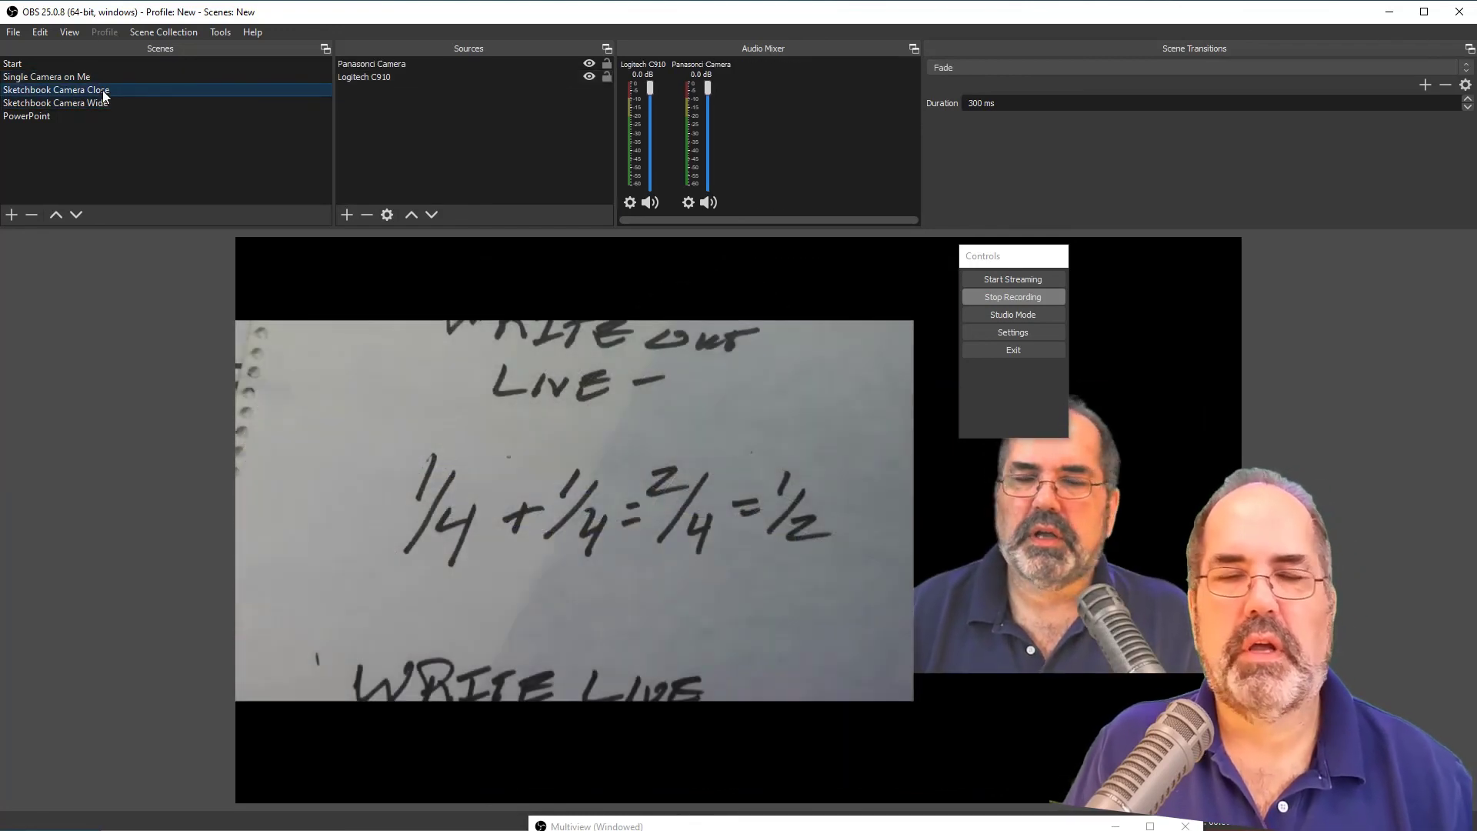